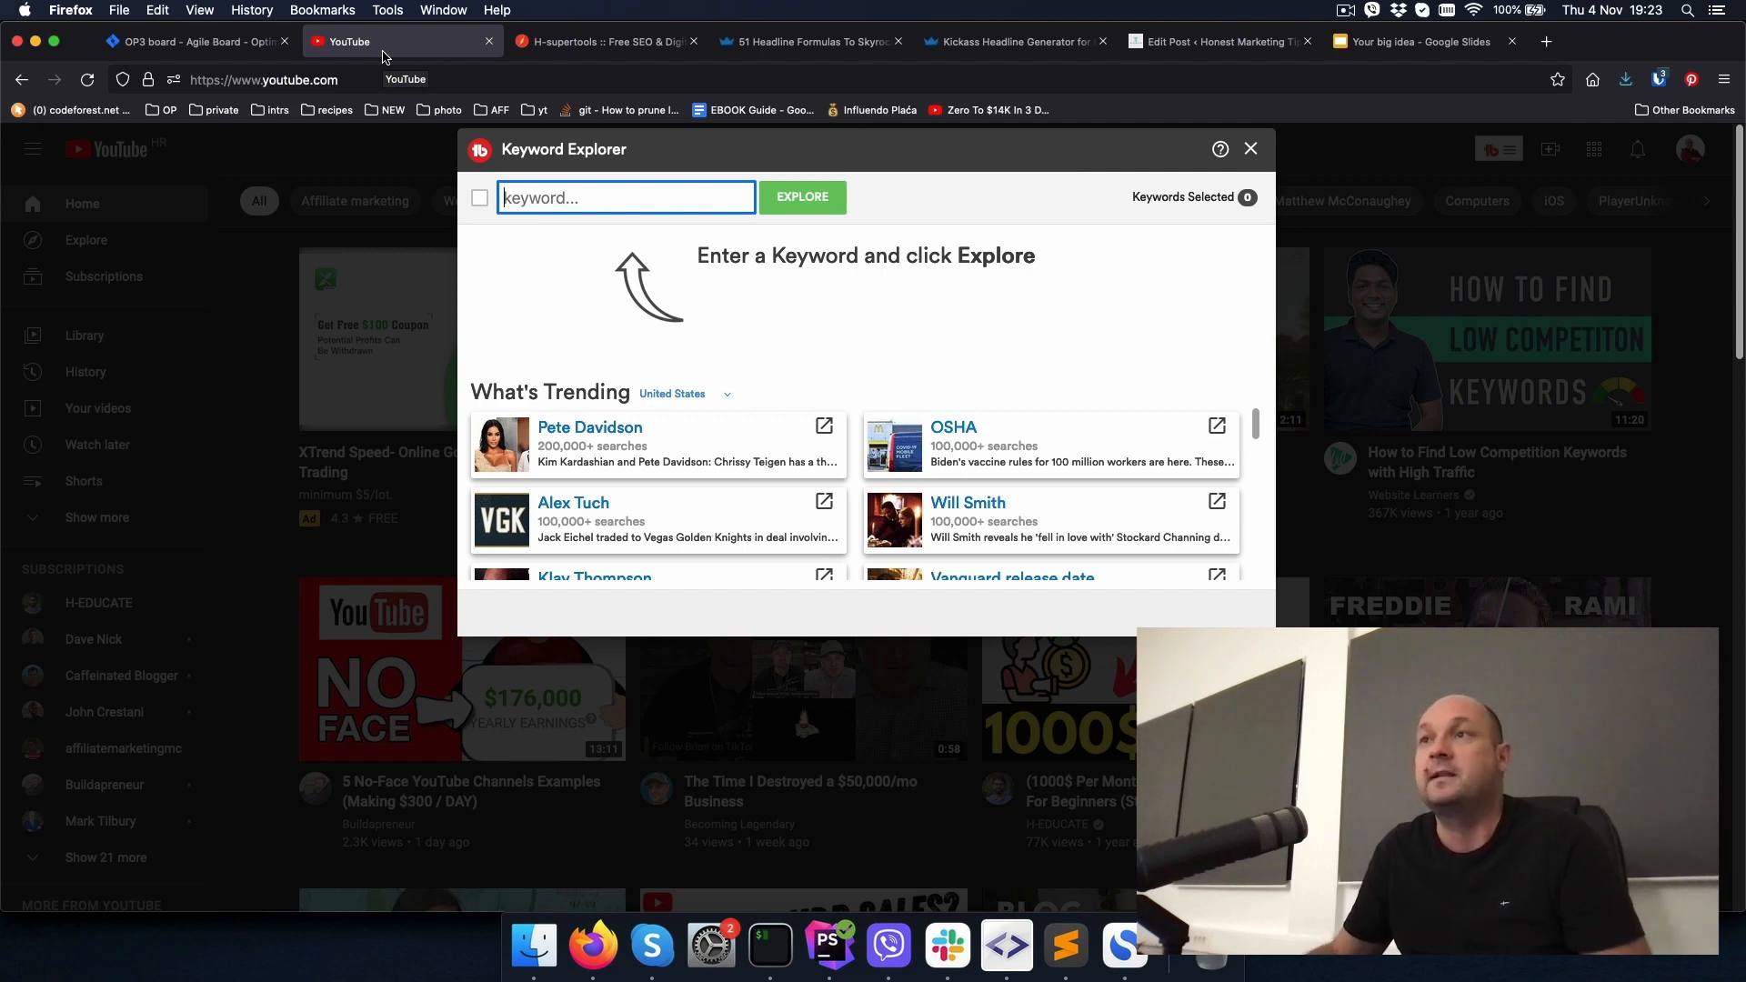
{"action": "mouse_move", "coordinate": [398, 51]}
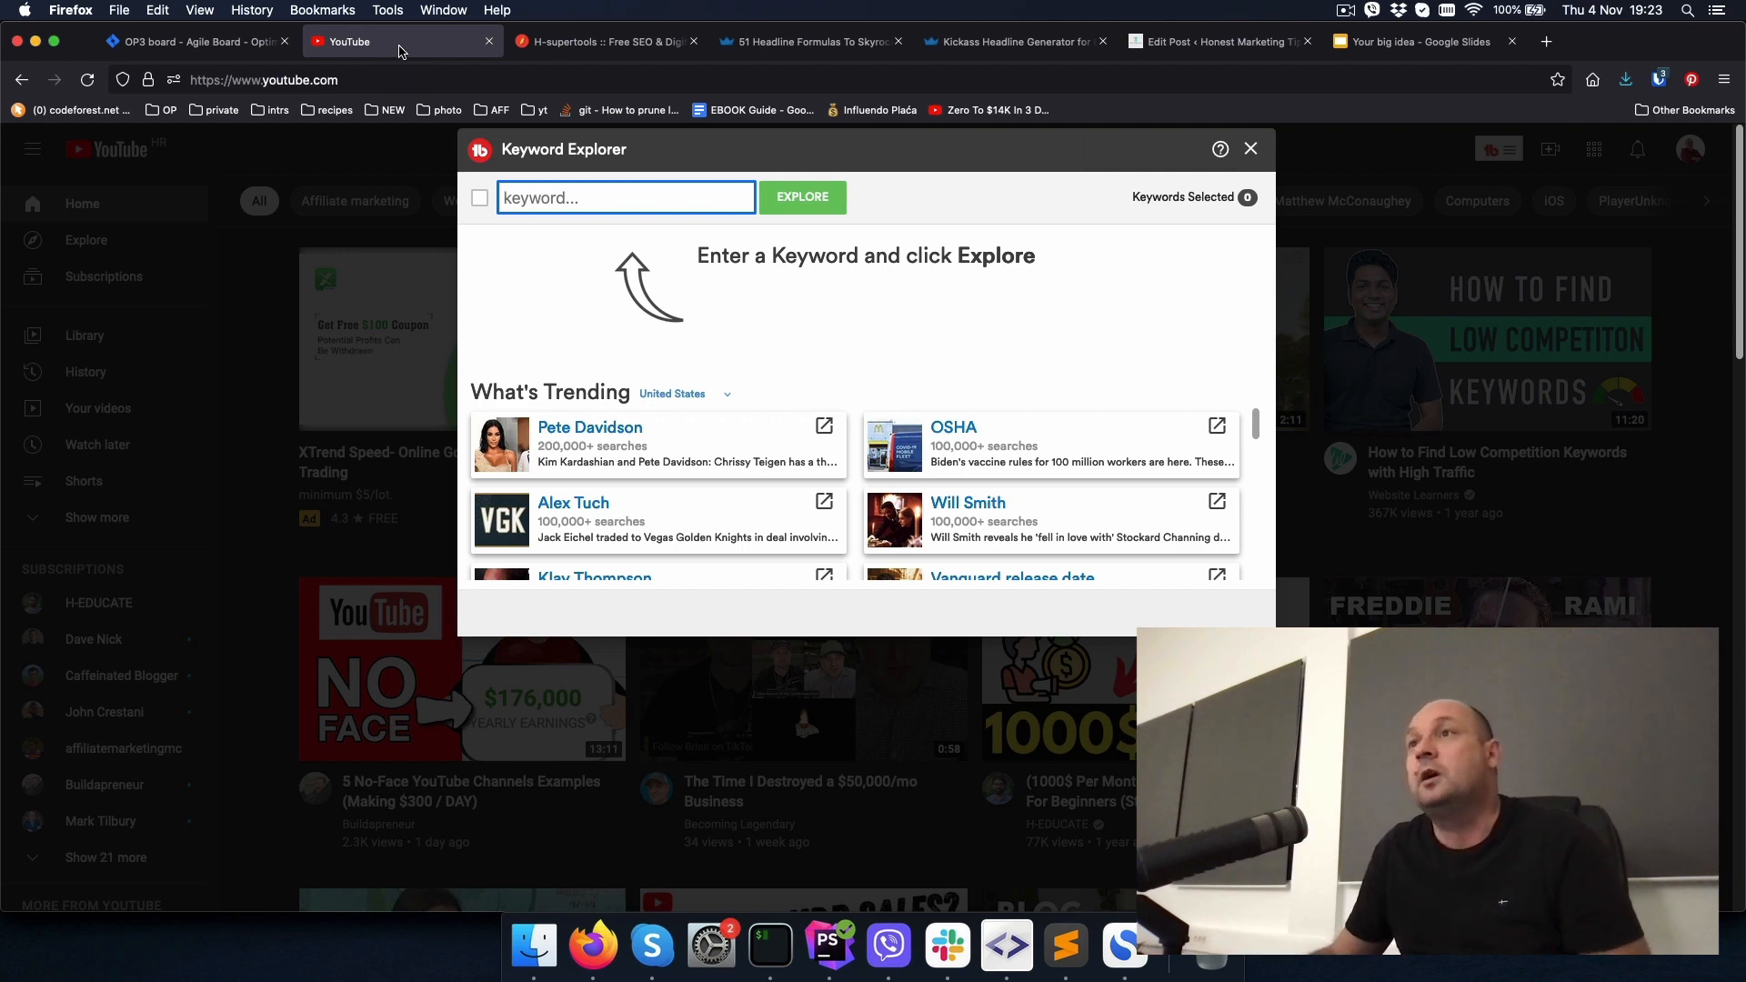
Step: Copy 'Affiliate Marketing With No Money' from the post title for TubeBuddy
{"action": "left_click", "coordinate": [1220, 41]}
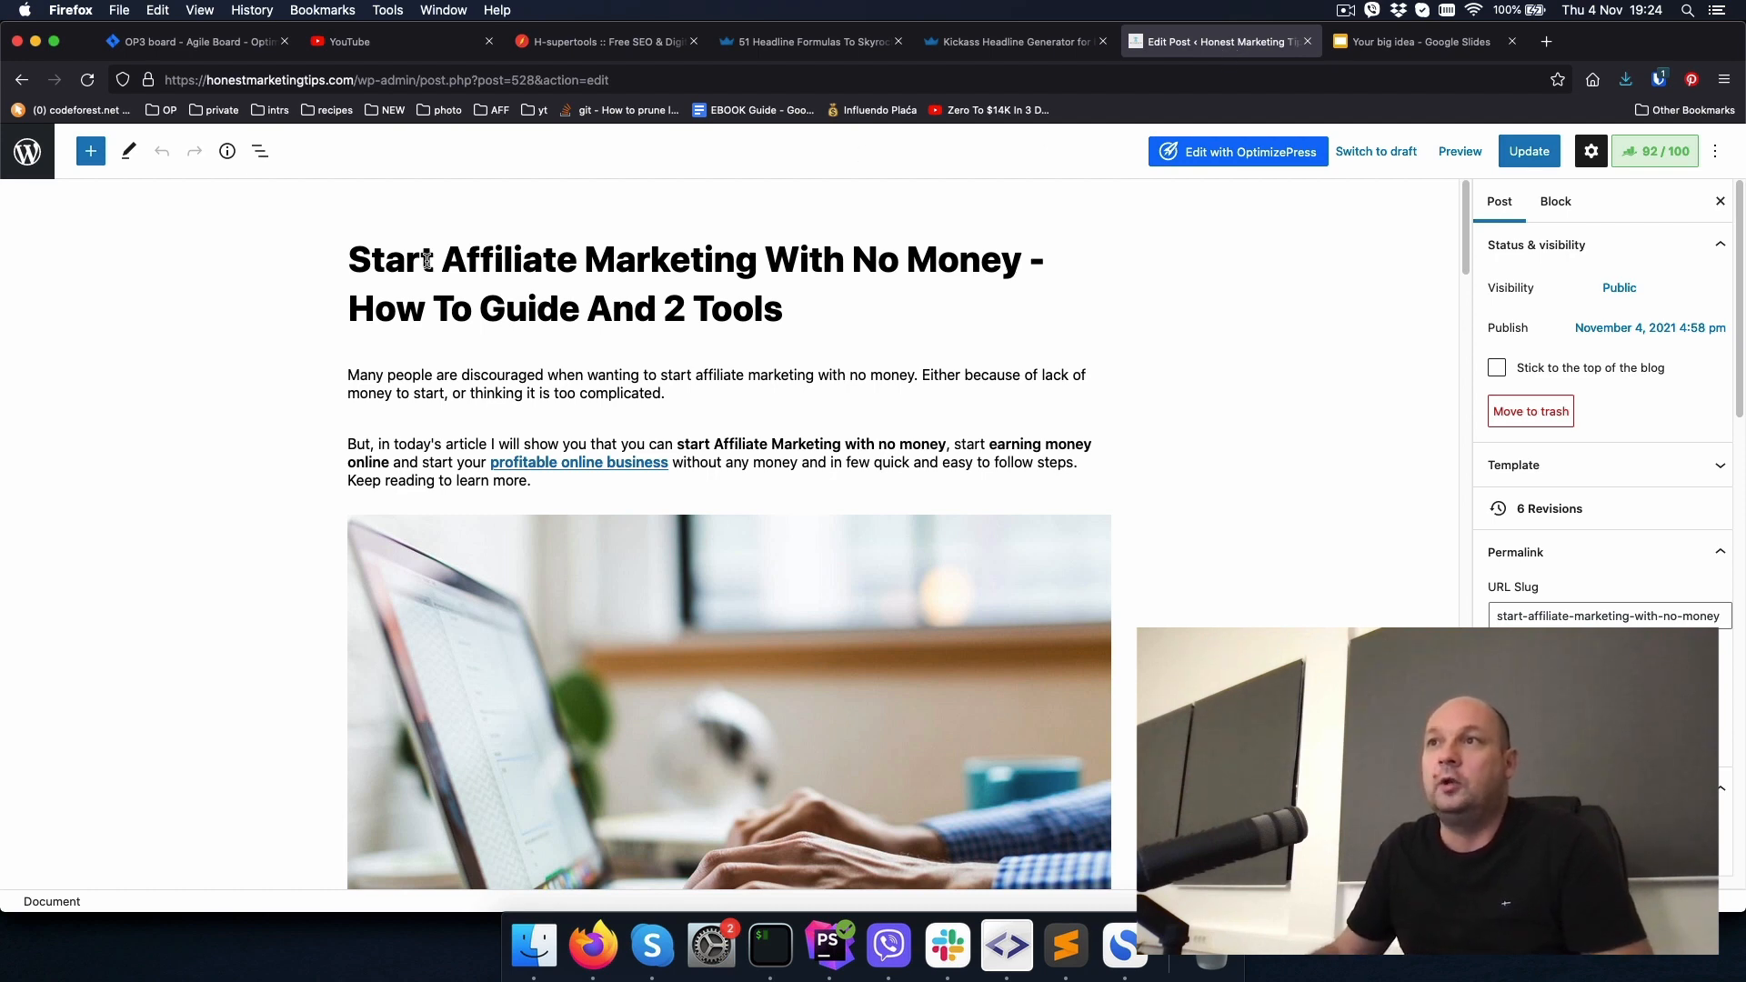
{"action": "left_click_drag", "start_coordinate": [347, 259], "coordinate": [947, 260]}
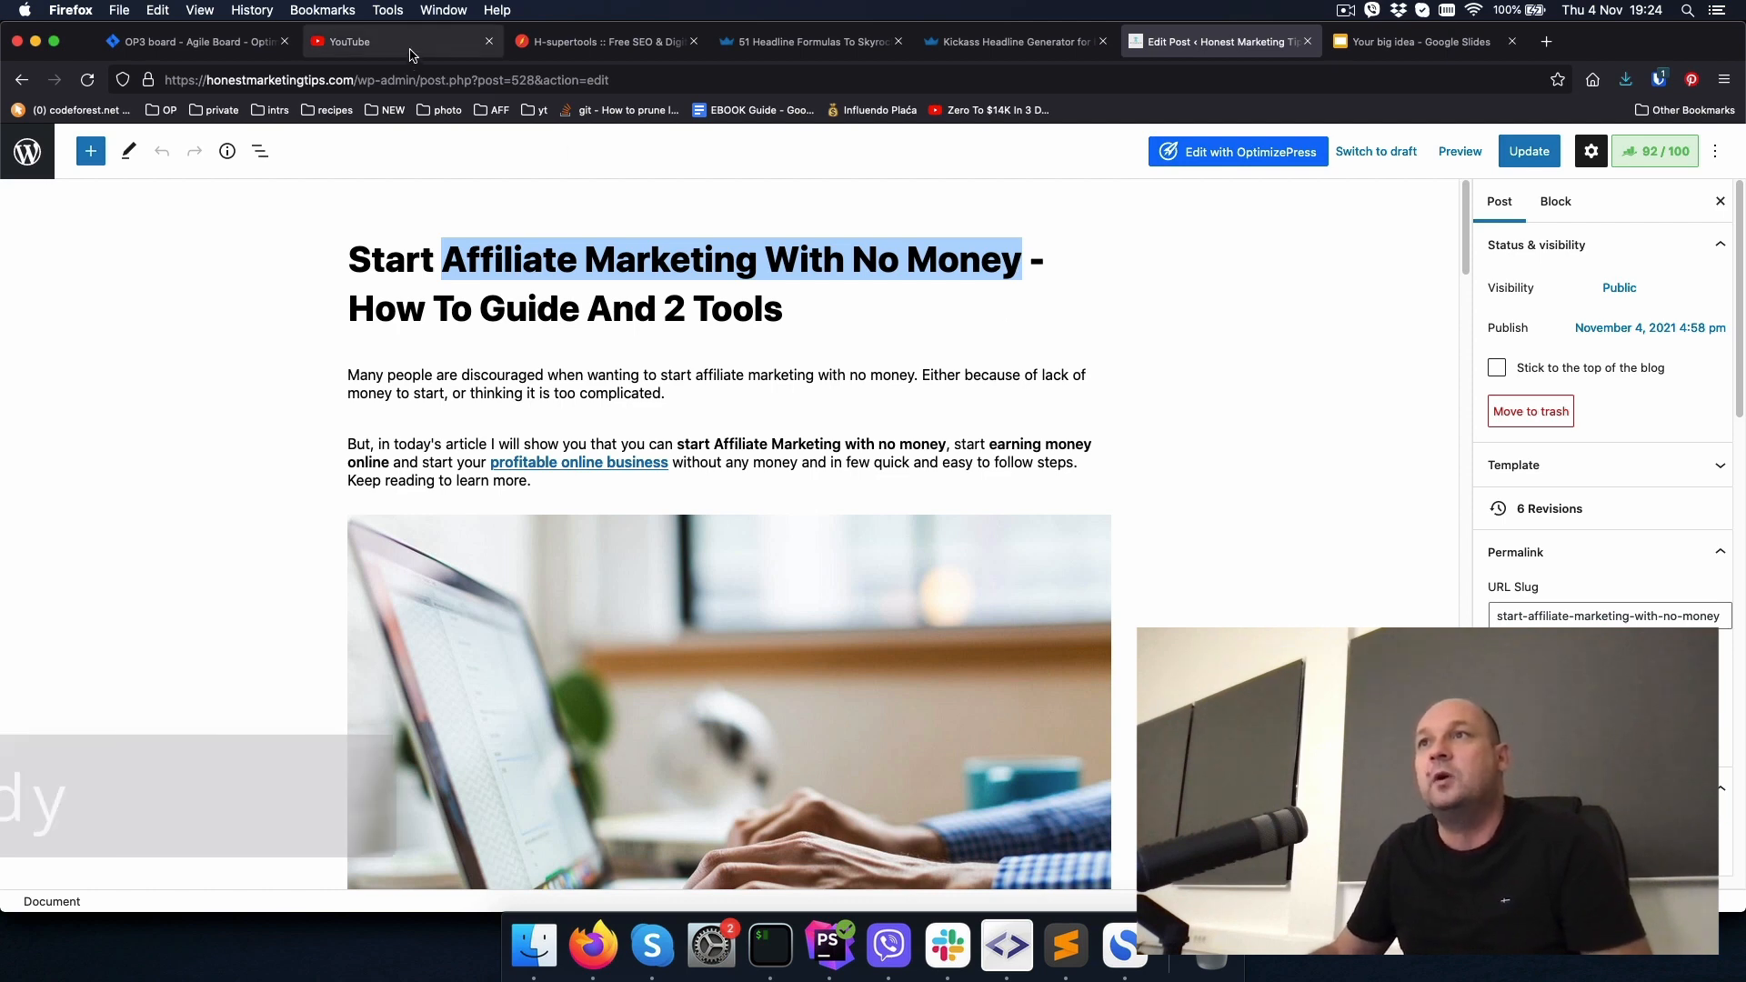
{"action": "left_click", "coordinate": [401, 41]}
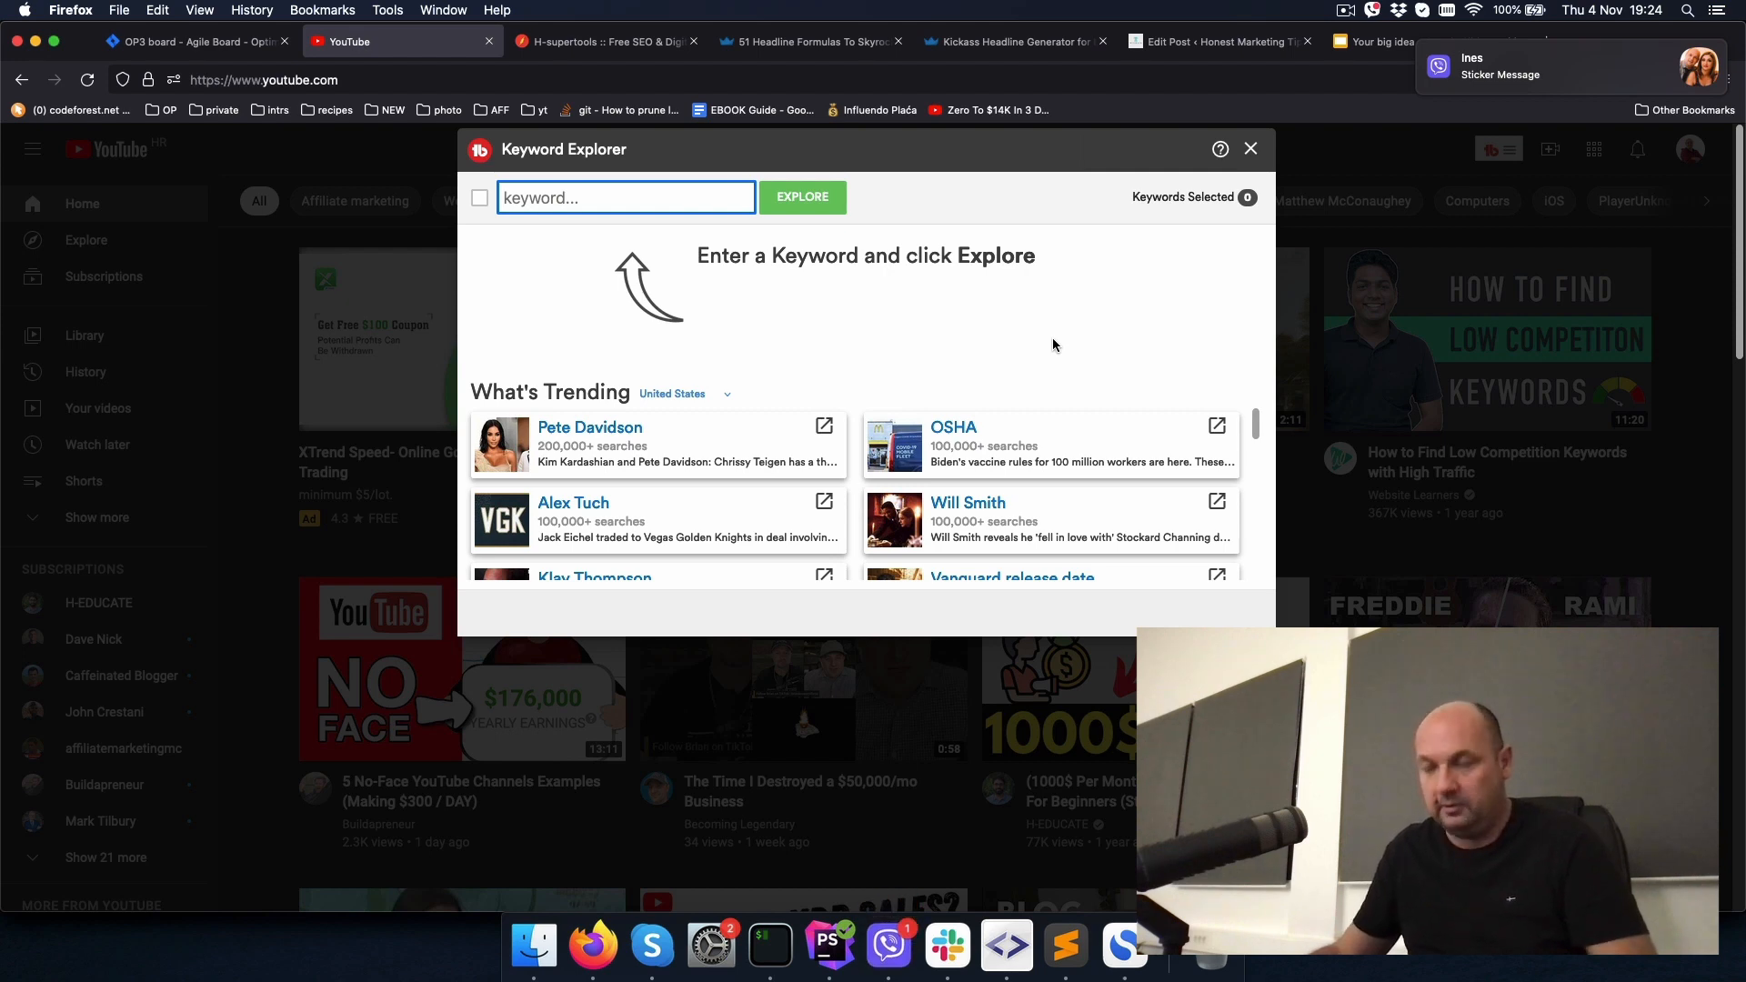
Step: Explore the phrase in TubeBuddy's Keyword Explorer, which scores Poor at 11/100
{"action": "type", "text": "Affiliate Marketing With No Money"}
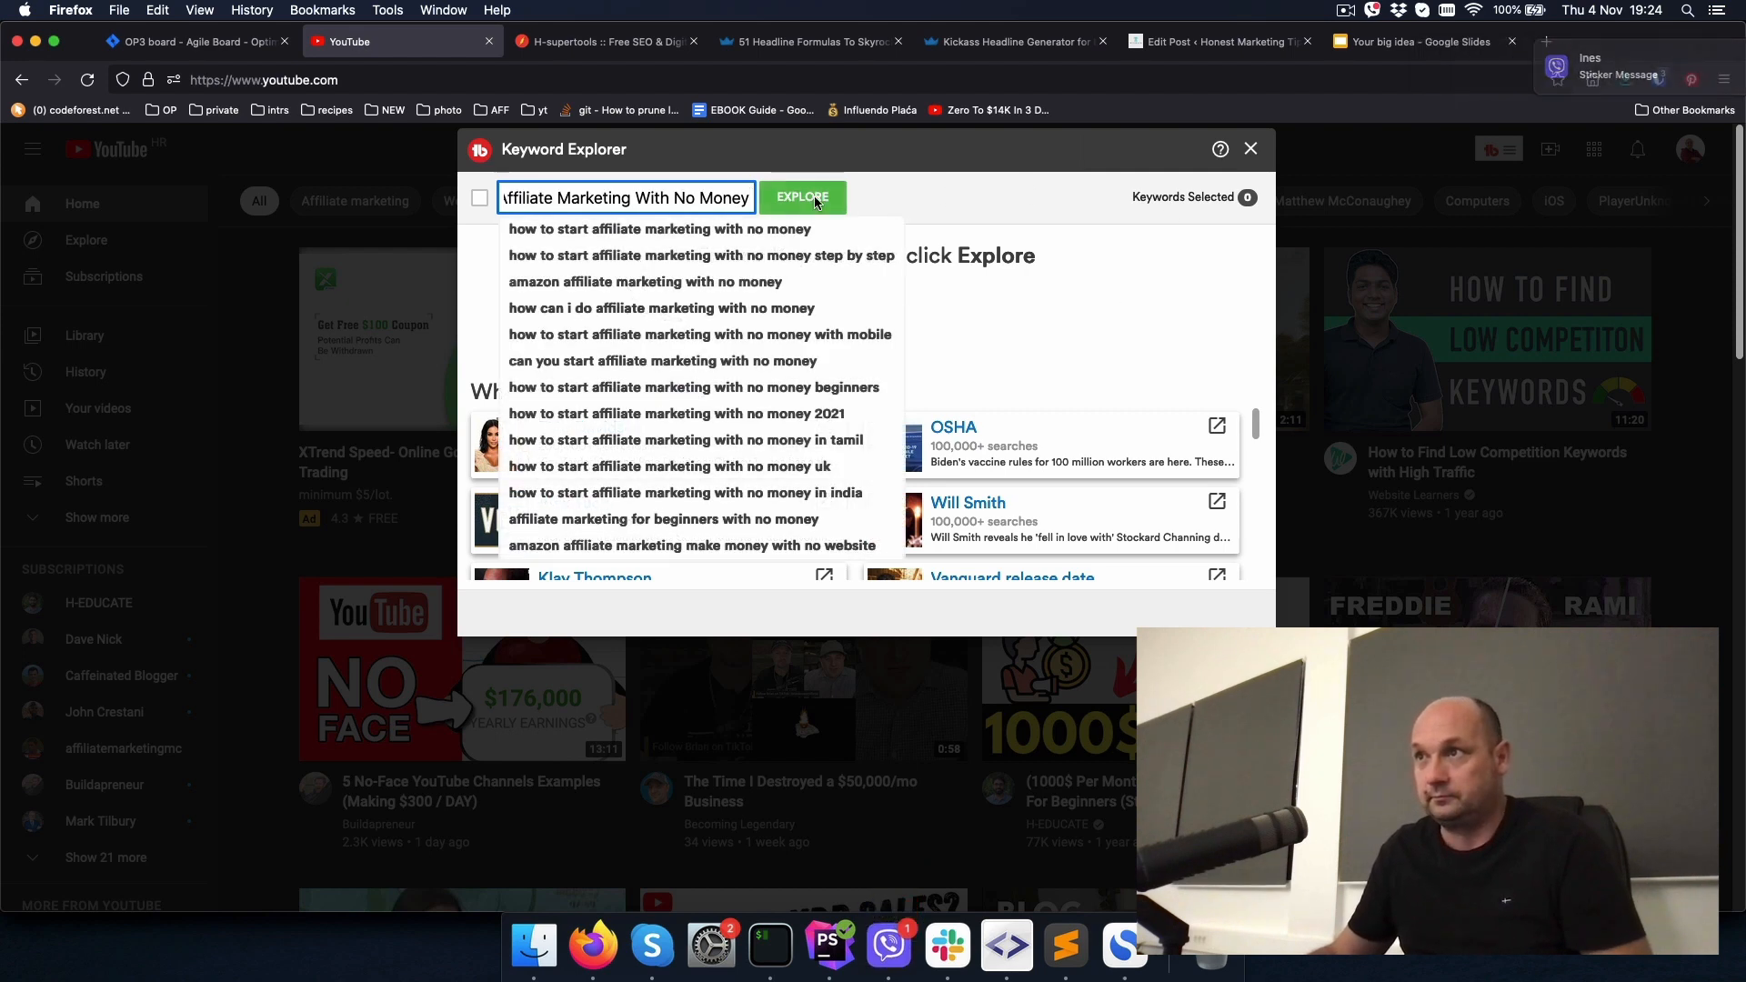
{"action": "left_click", "coordinate": [800, 197]}
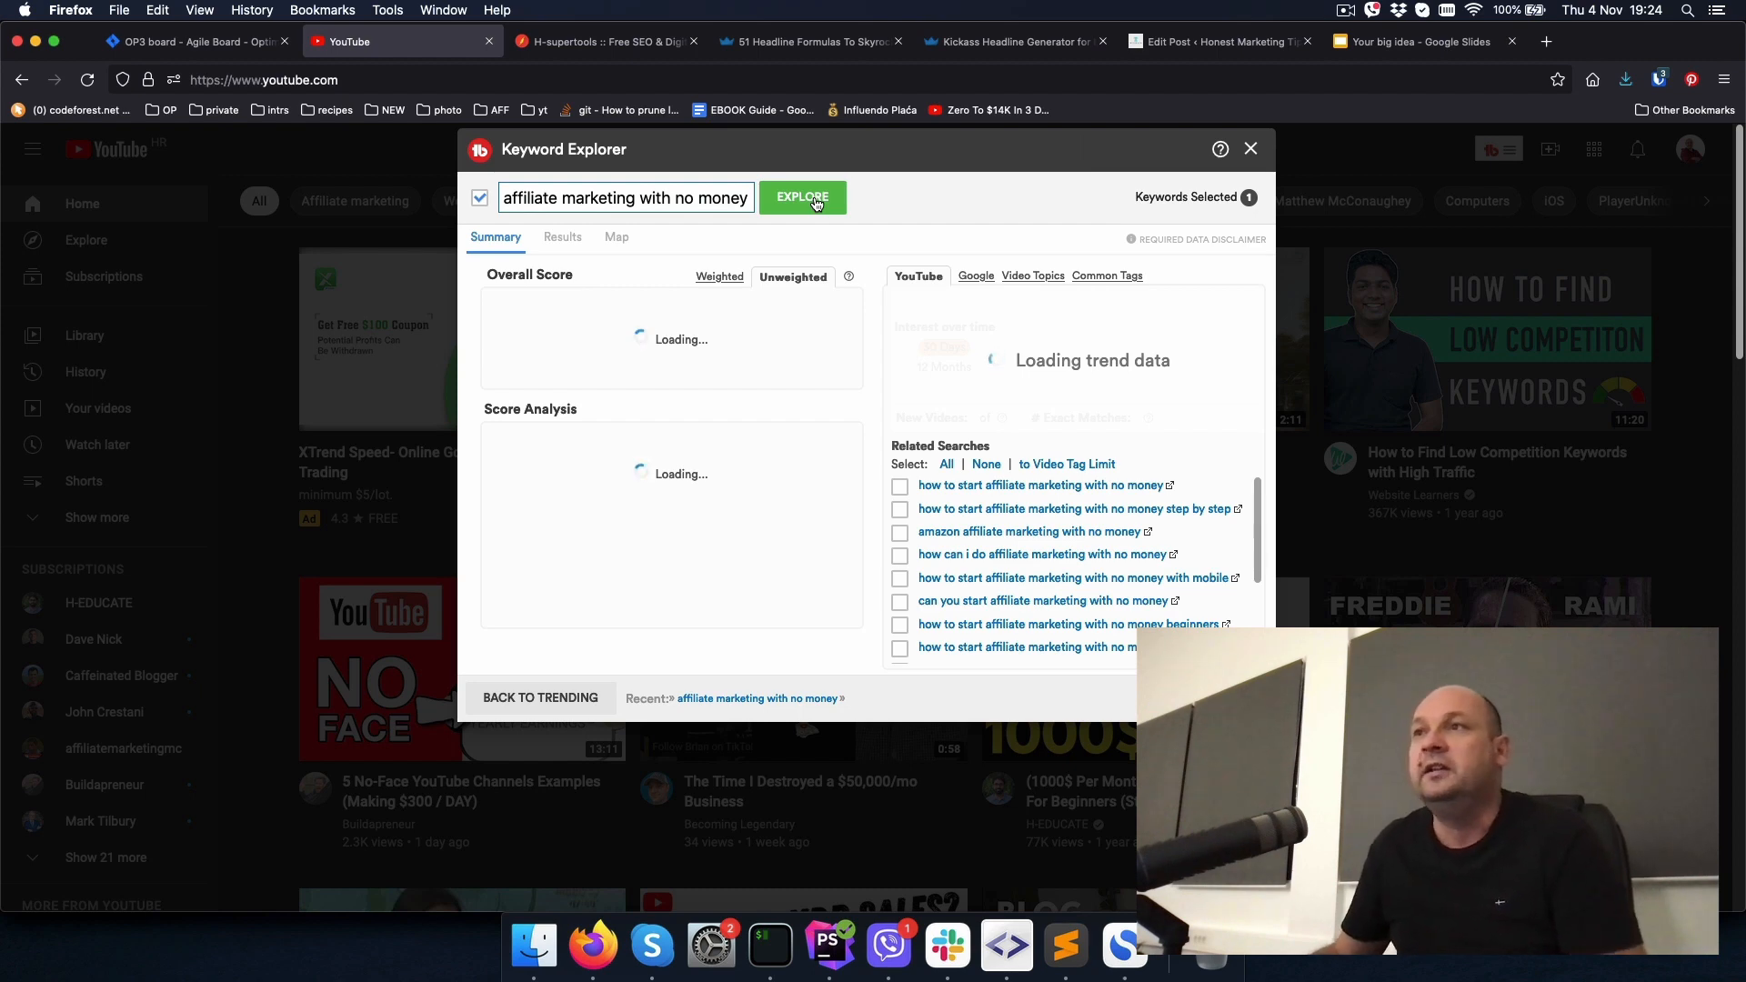
{"action": "left_click", "coordinate": [802, 197]}
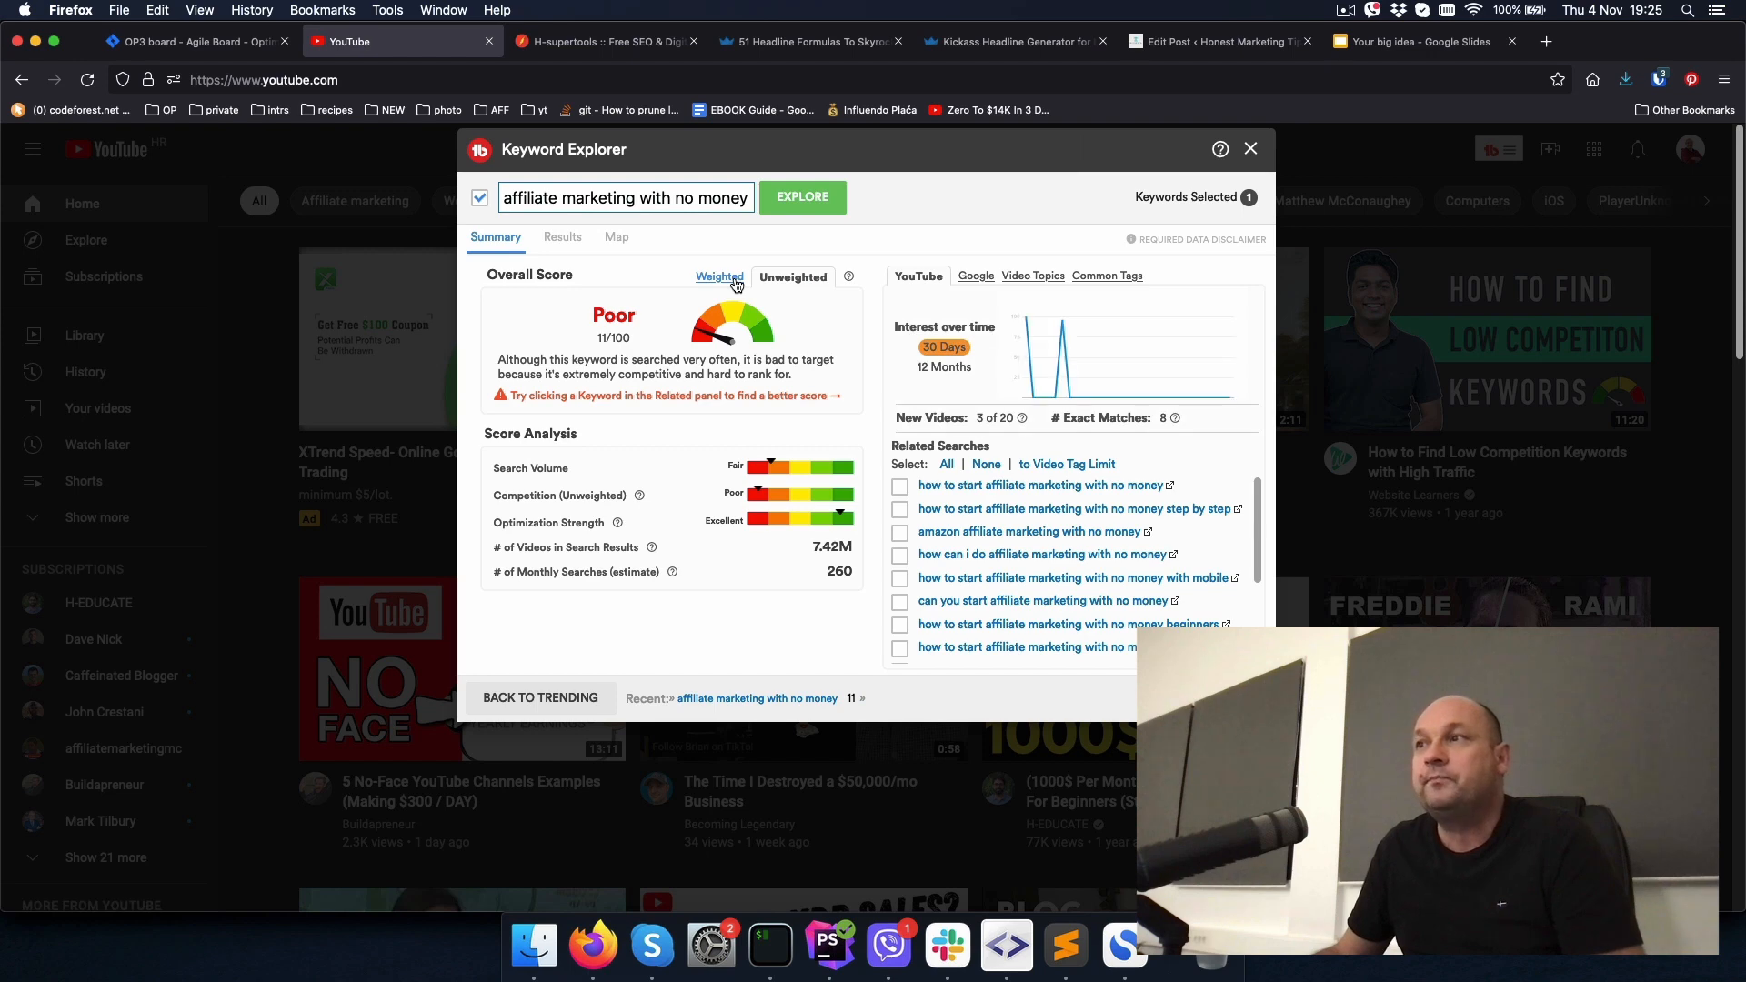
{"action": "mouse_move", "coordinate": [719, 281]}
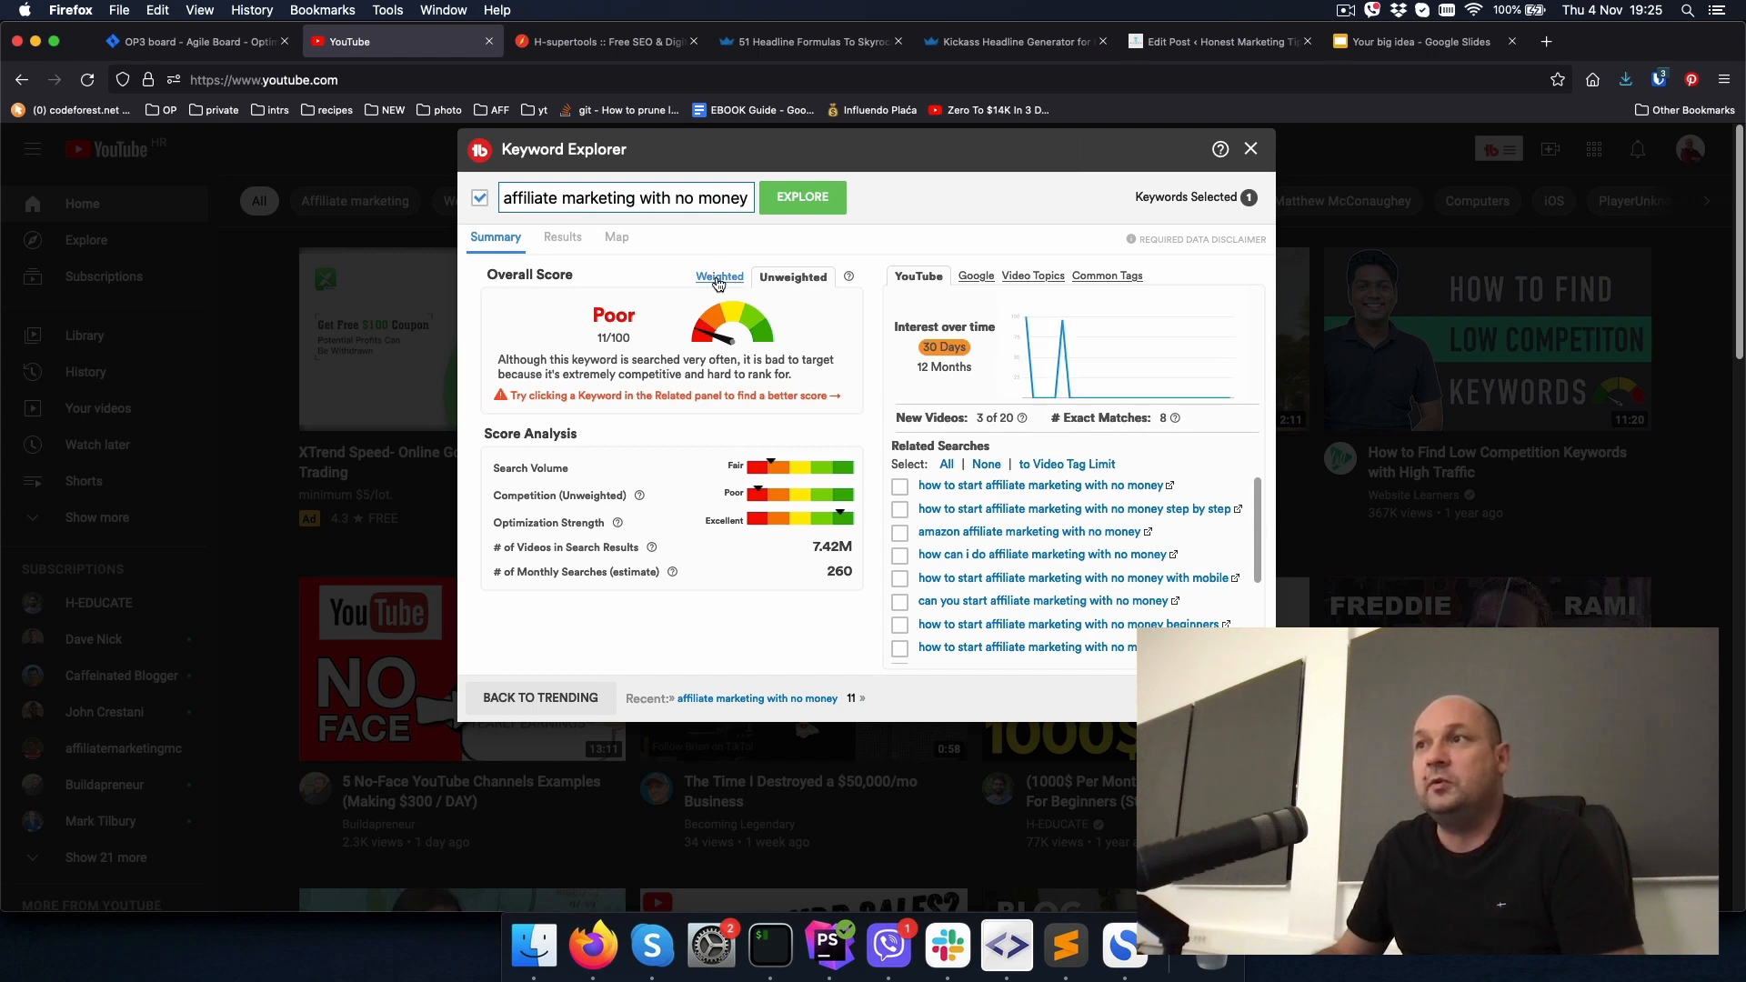
{"action": "mouse_move", "coordinate": [718, 283]}
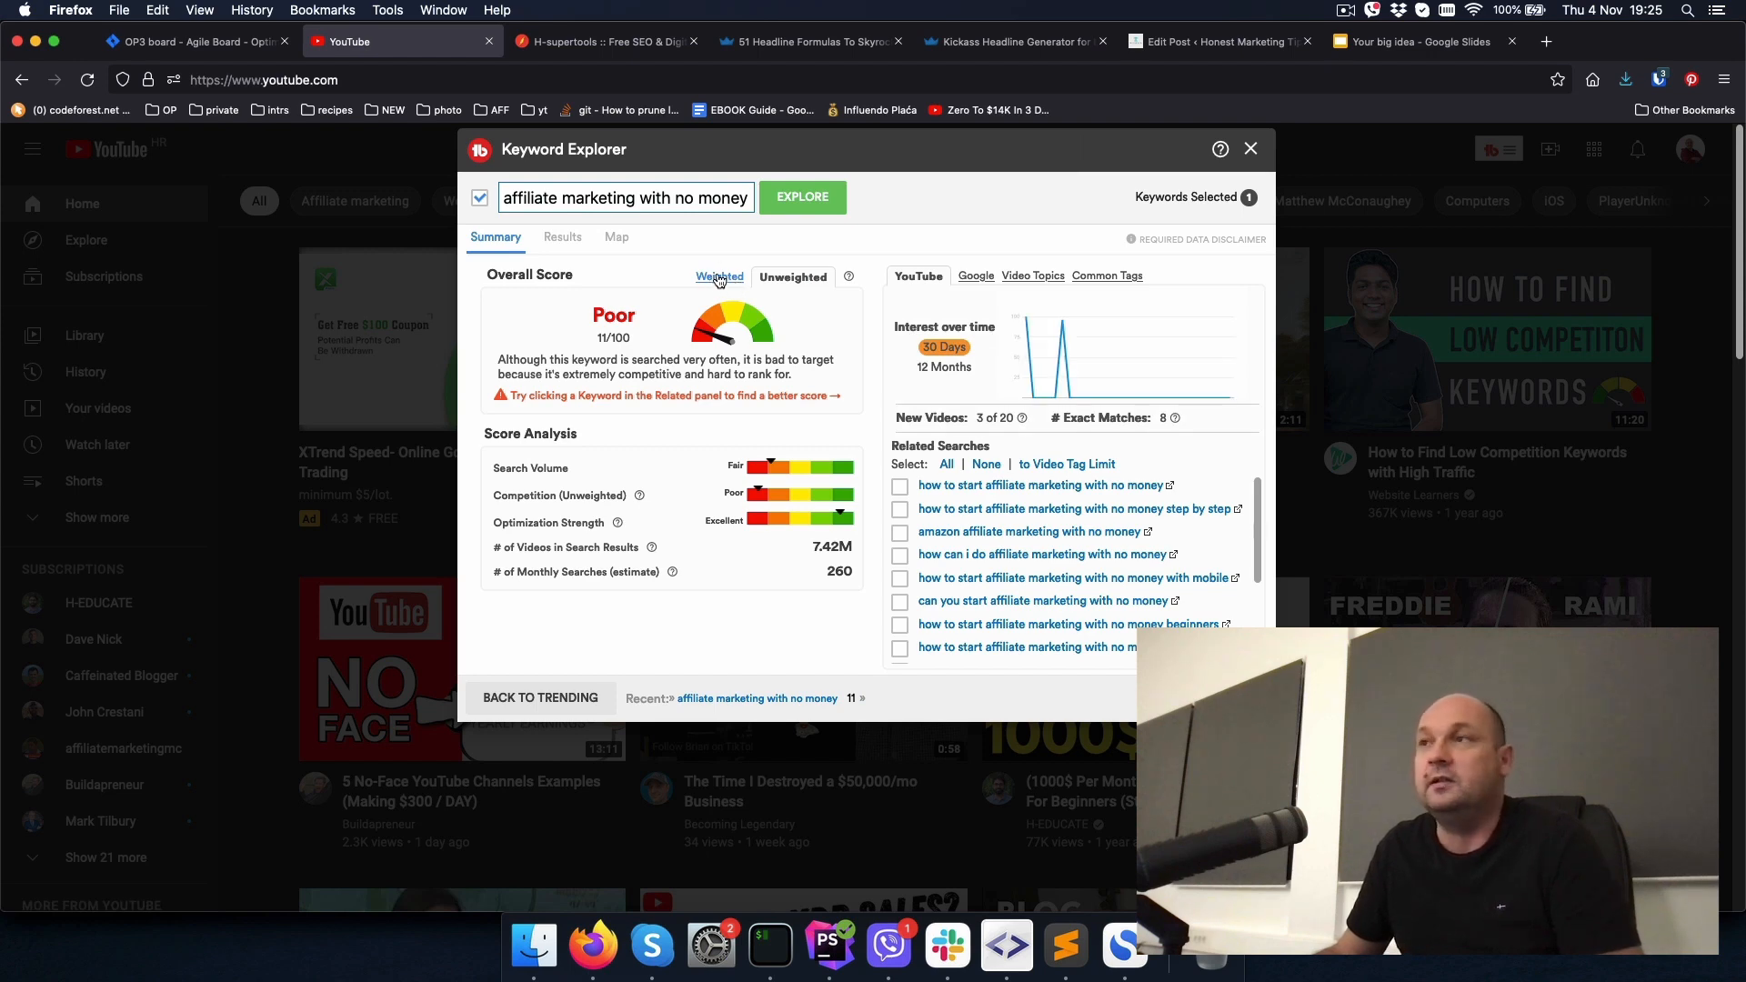
{"action": "left_click", "coordinate": [793, 277]}
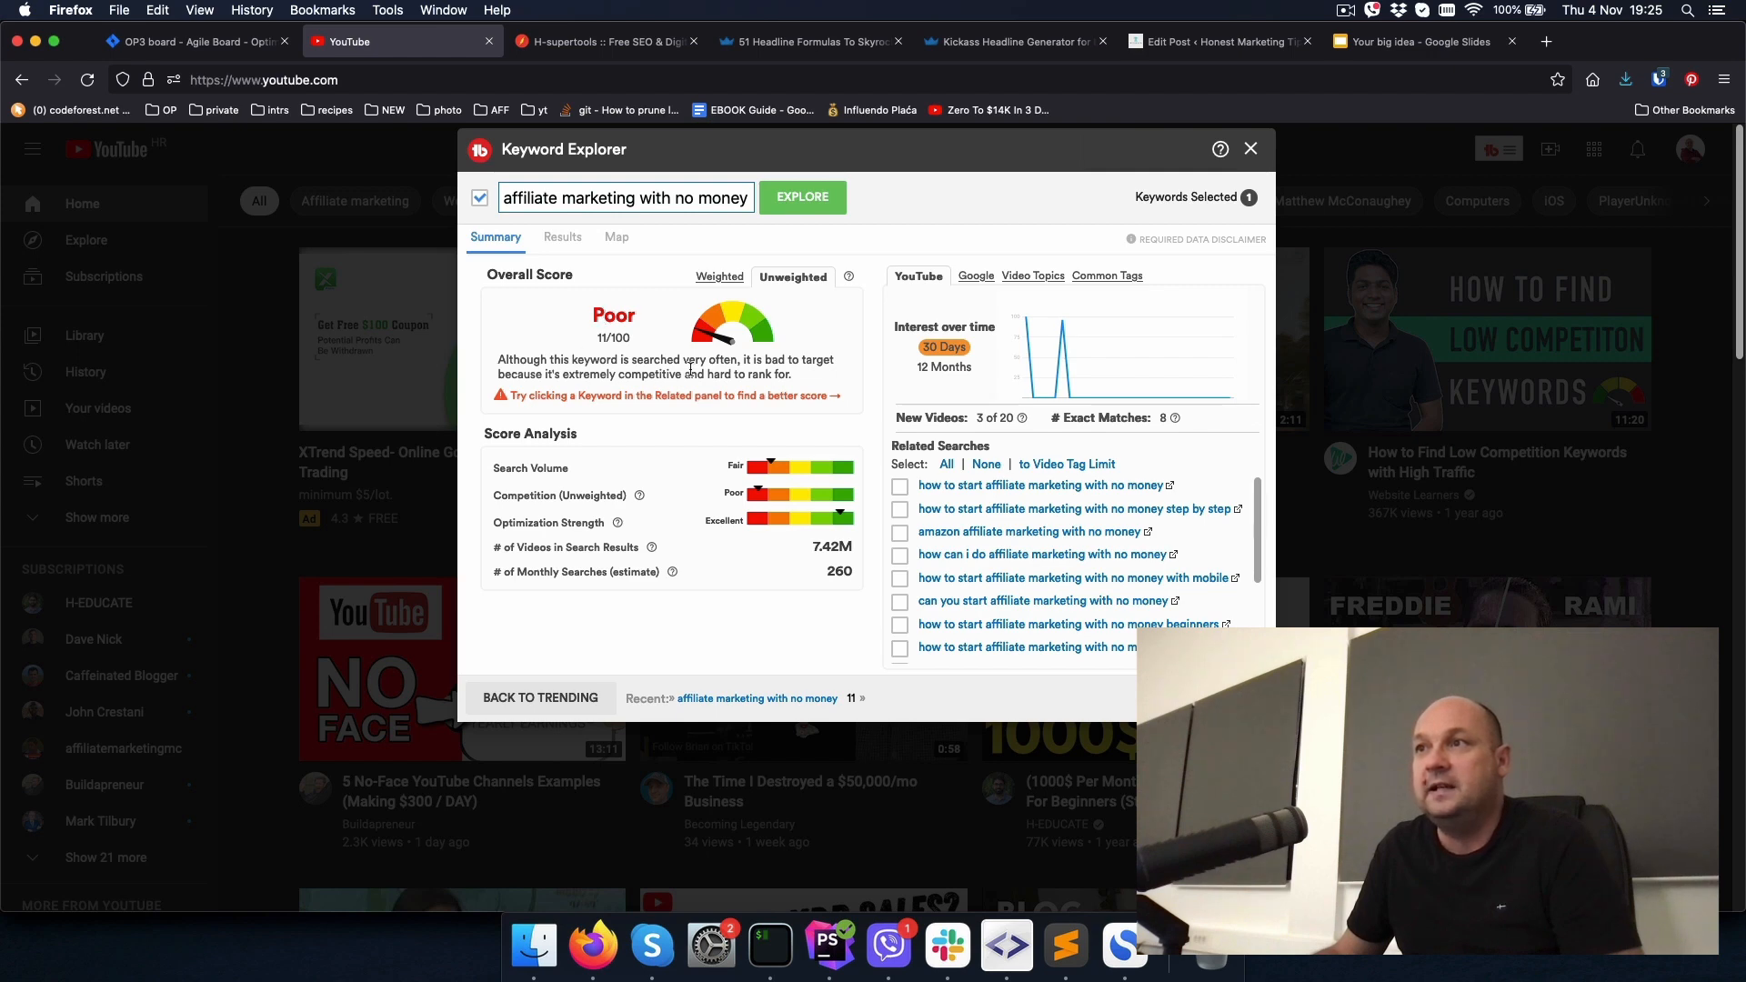
{"action": "mouse_move", "coordinate": [737, 375]}
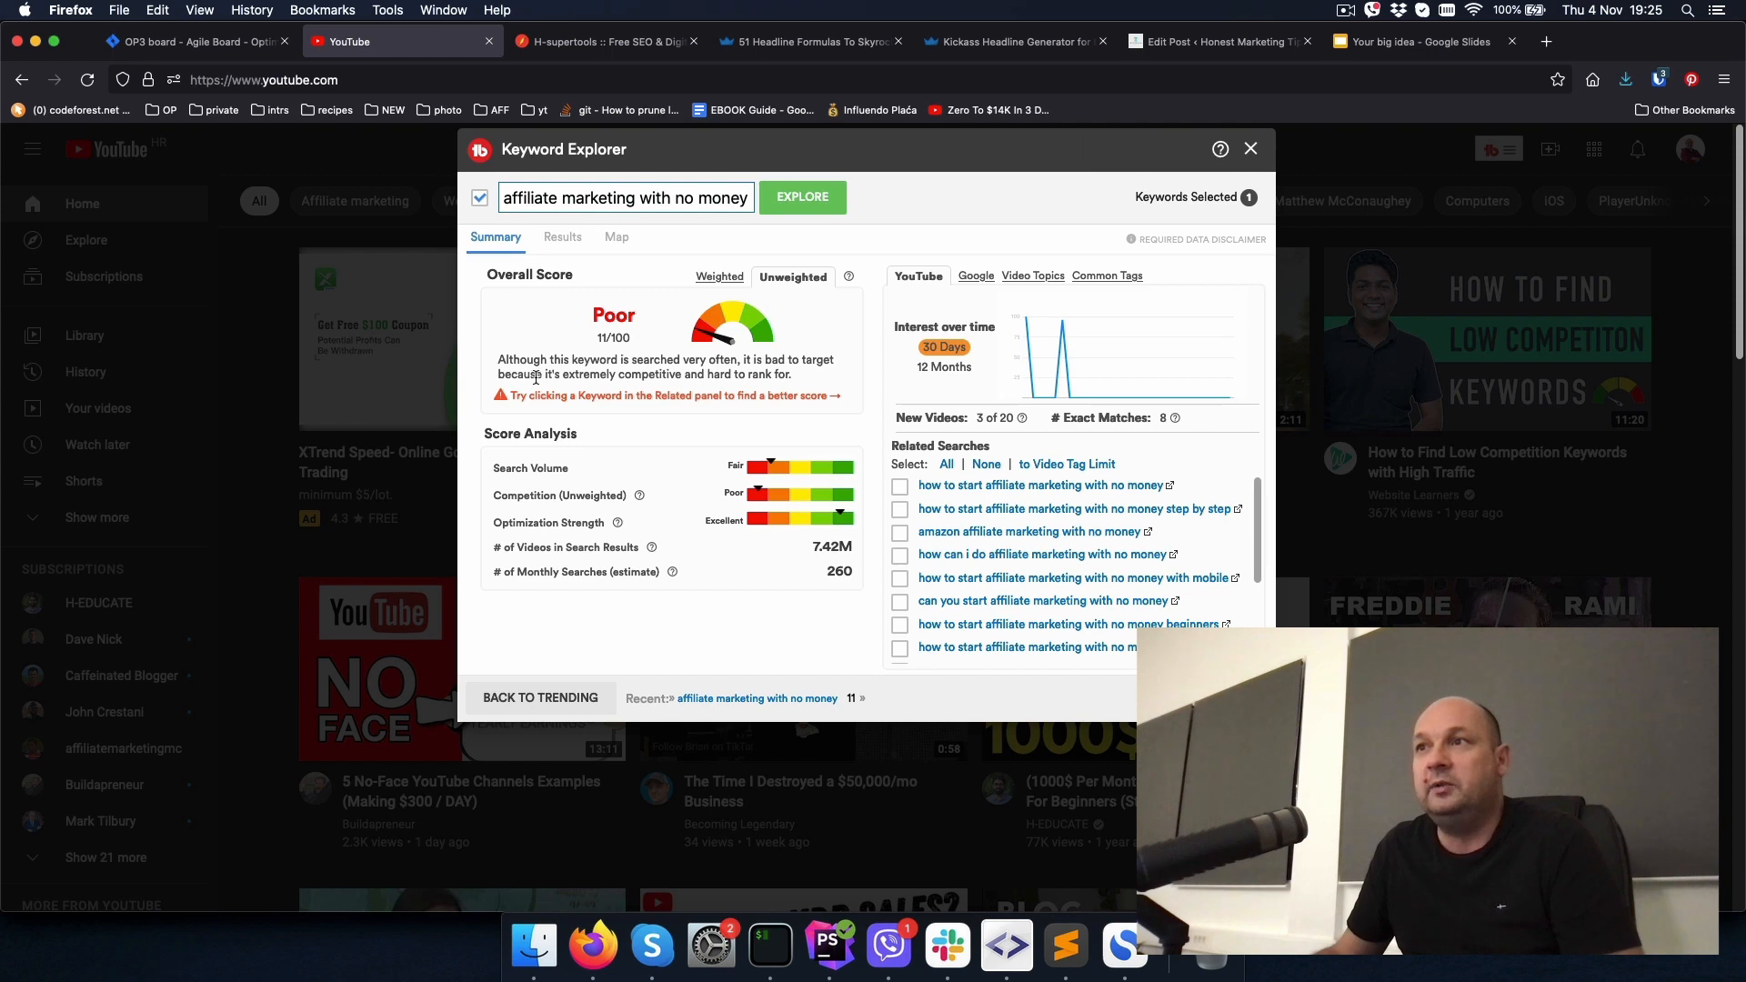
{"action": "mouse_move", "coordinate": [728, 380]}
{"action": "type", "text": "start "}
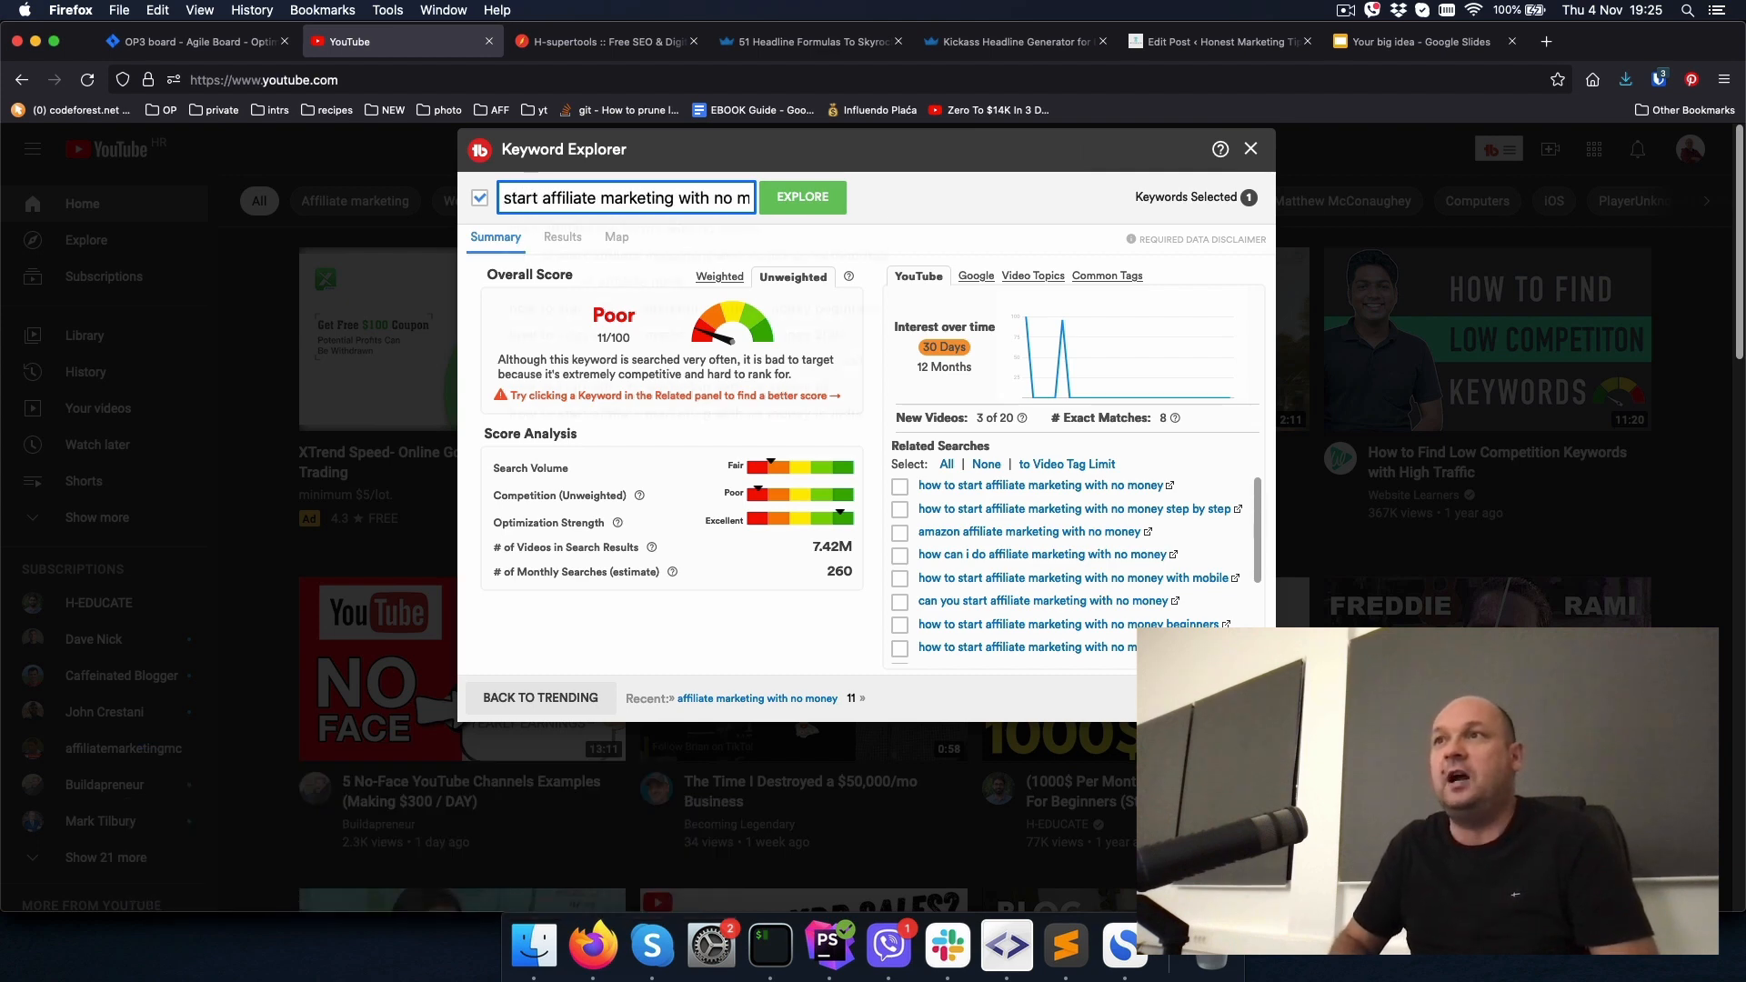
Step: Explore 'start affiliate marketing with no money' and then its 'step by step' related search, and select that keyword
{"action": "left_click", "coordinate": [626, 197]}
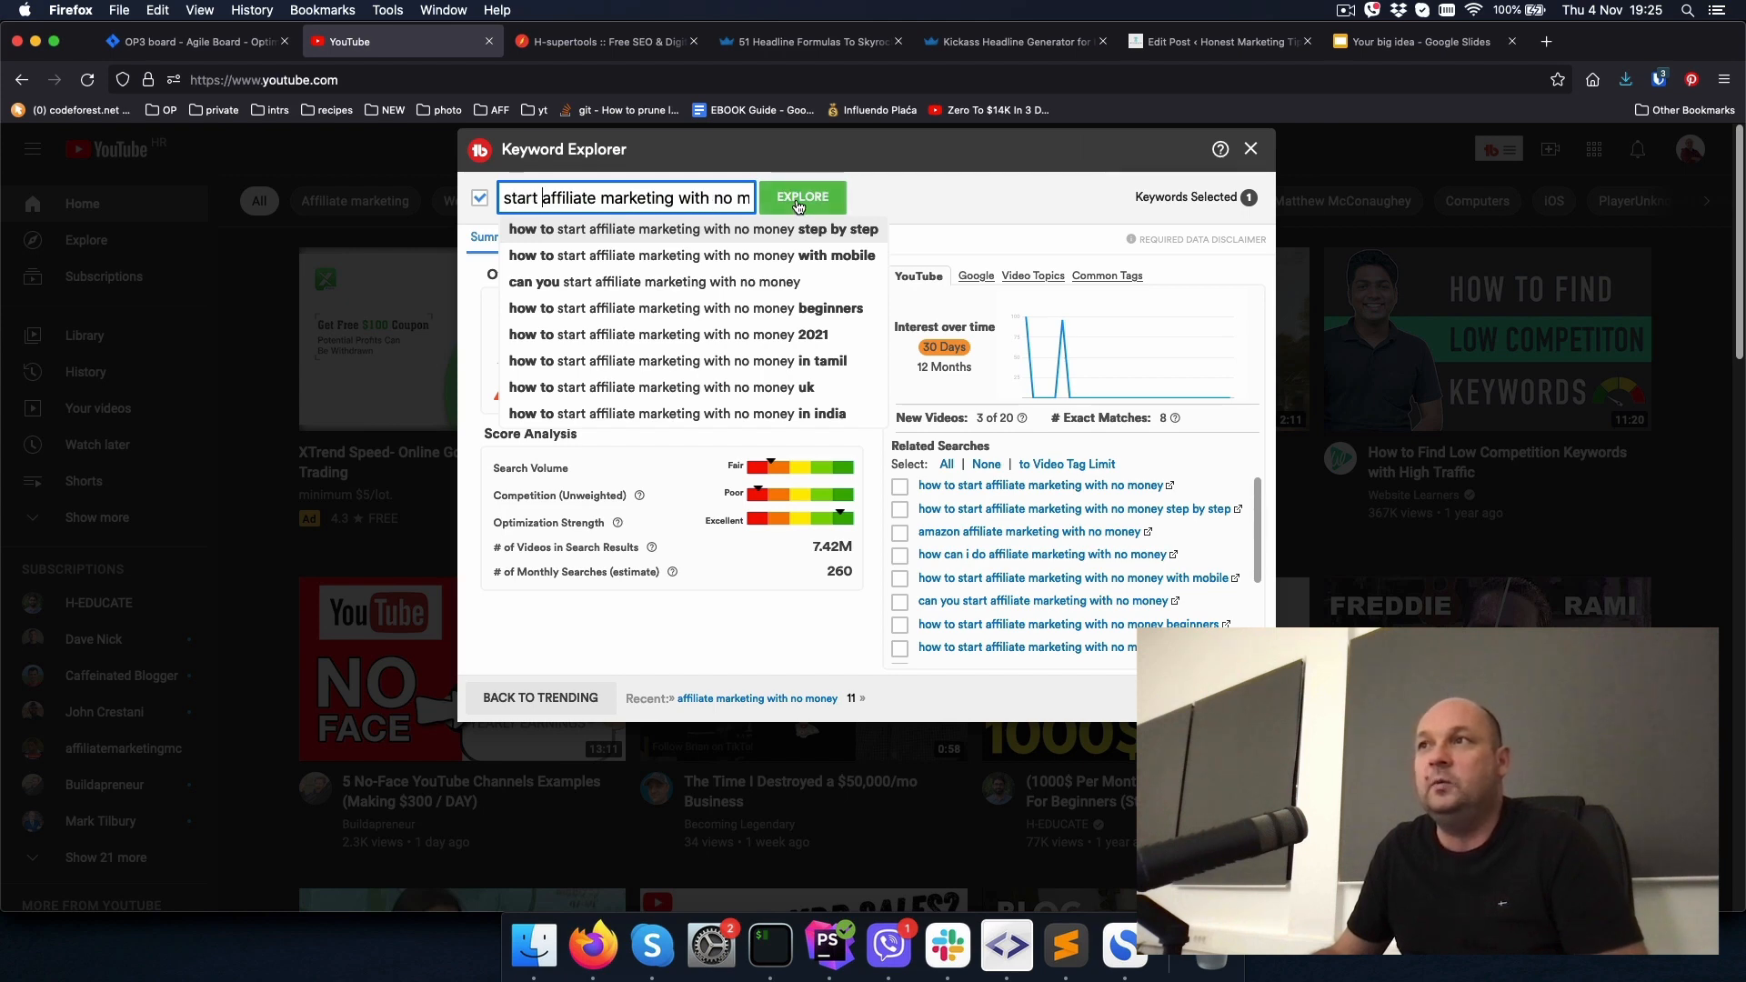
{"action": "left_click", "coordinate": [802, 197]}
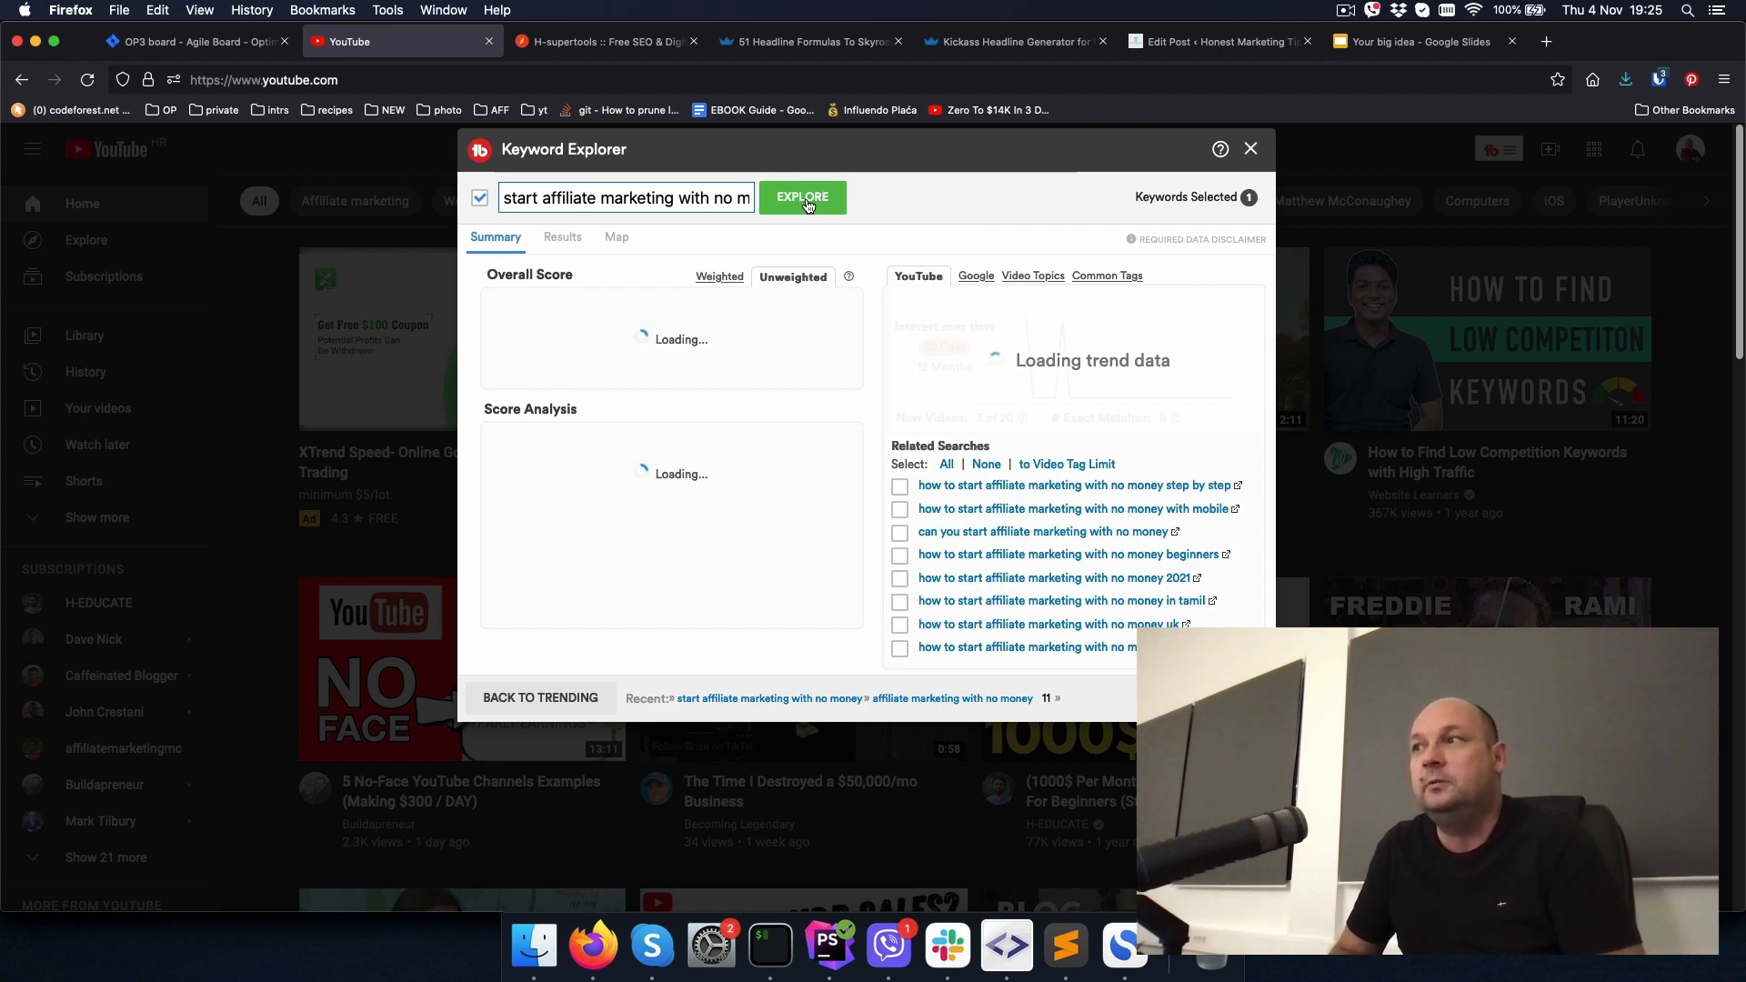
{"action": "left_click", "coordinate": [800, 198]}
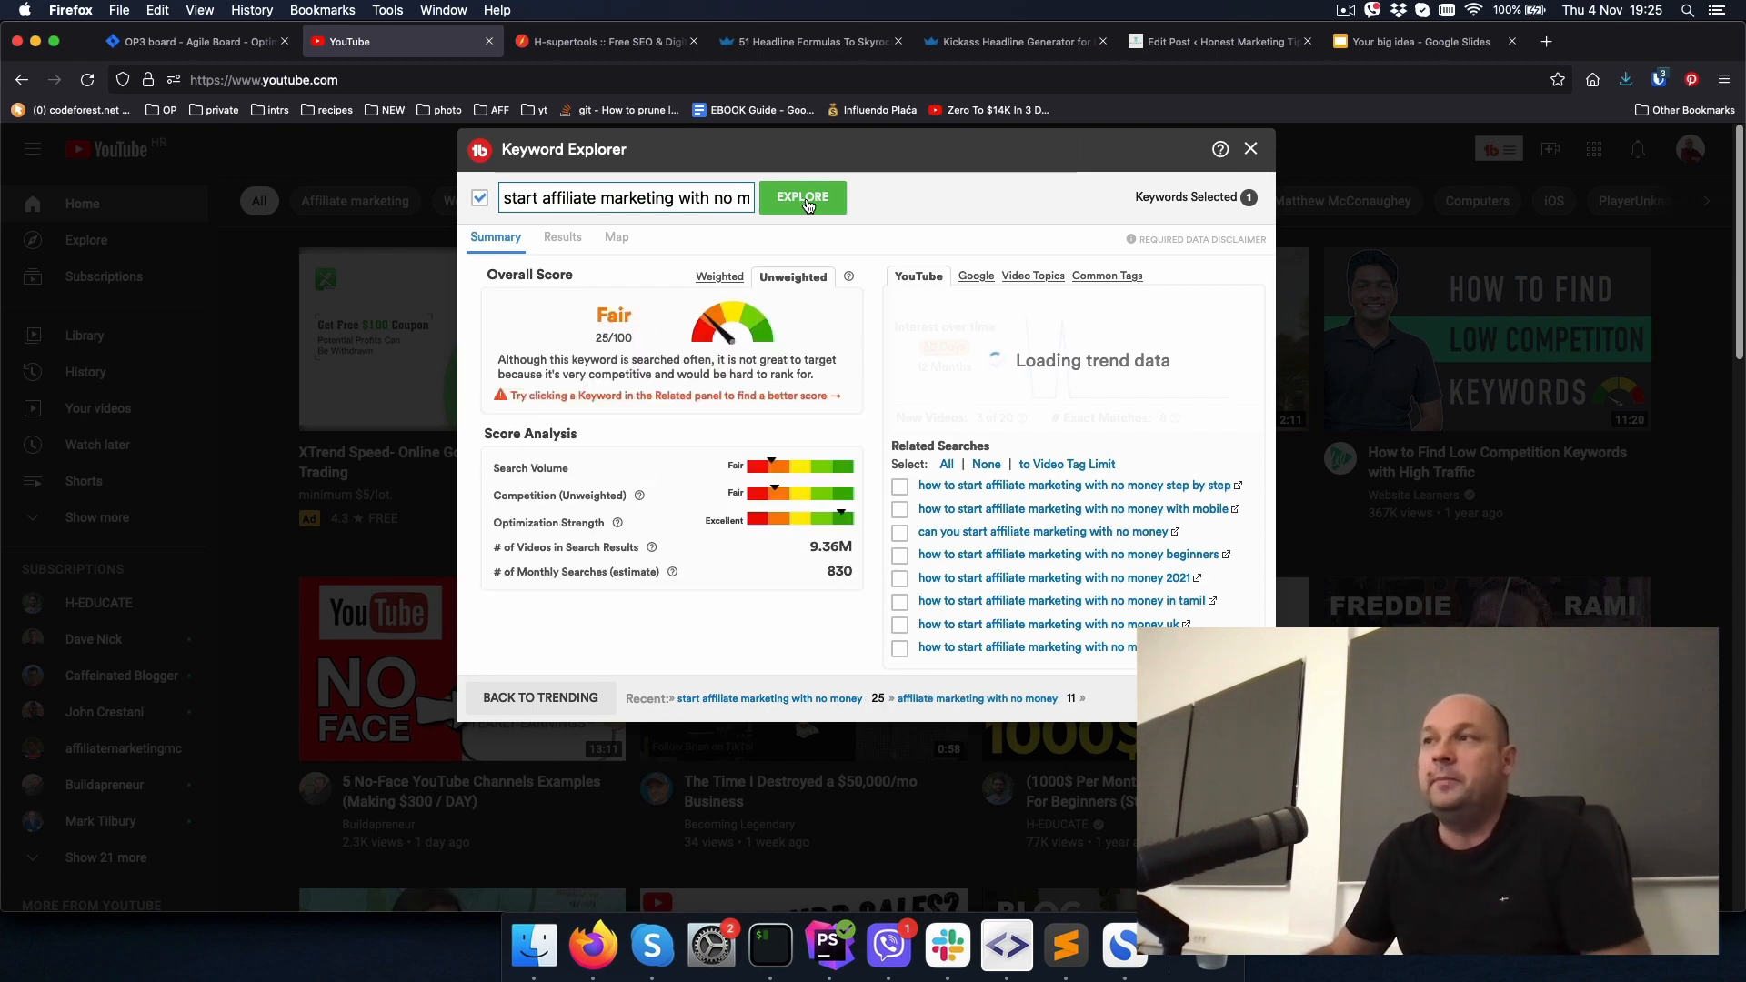
{"action": "left_click", "coordinate": [802, 197]}
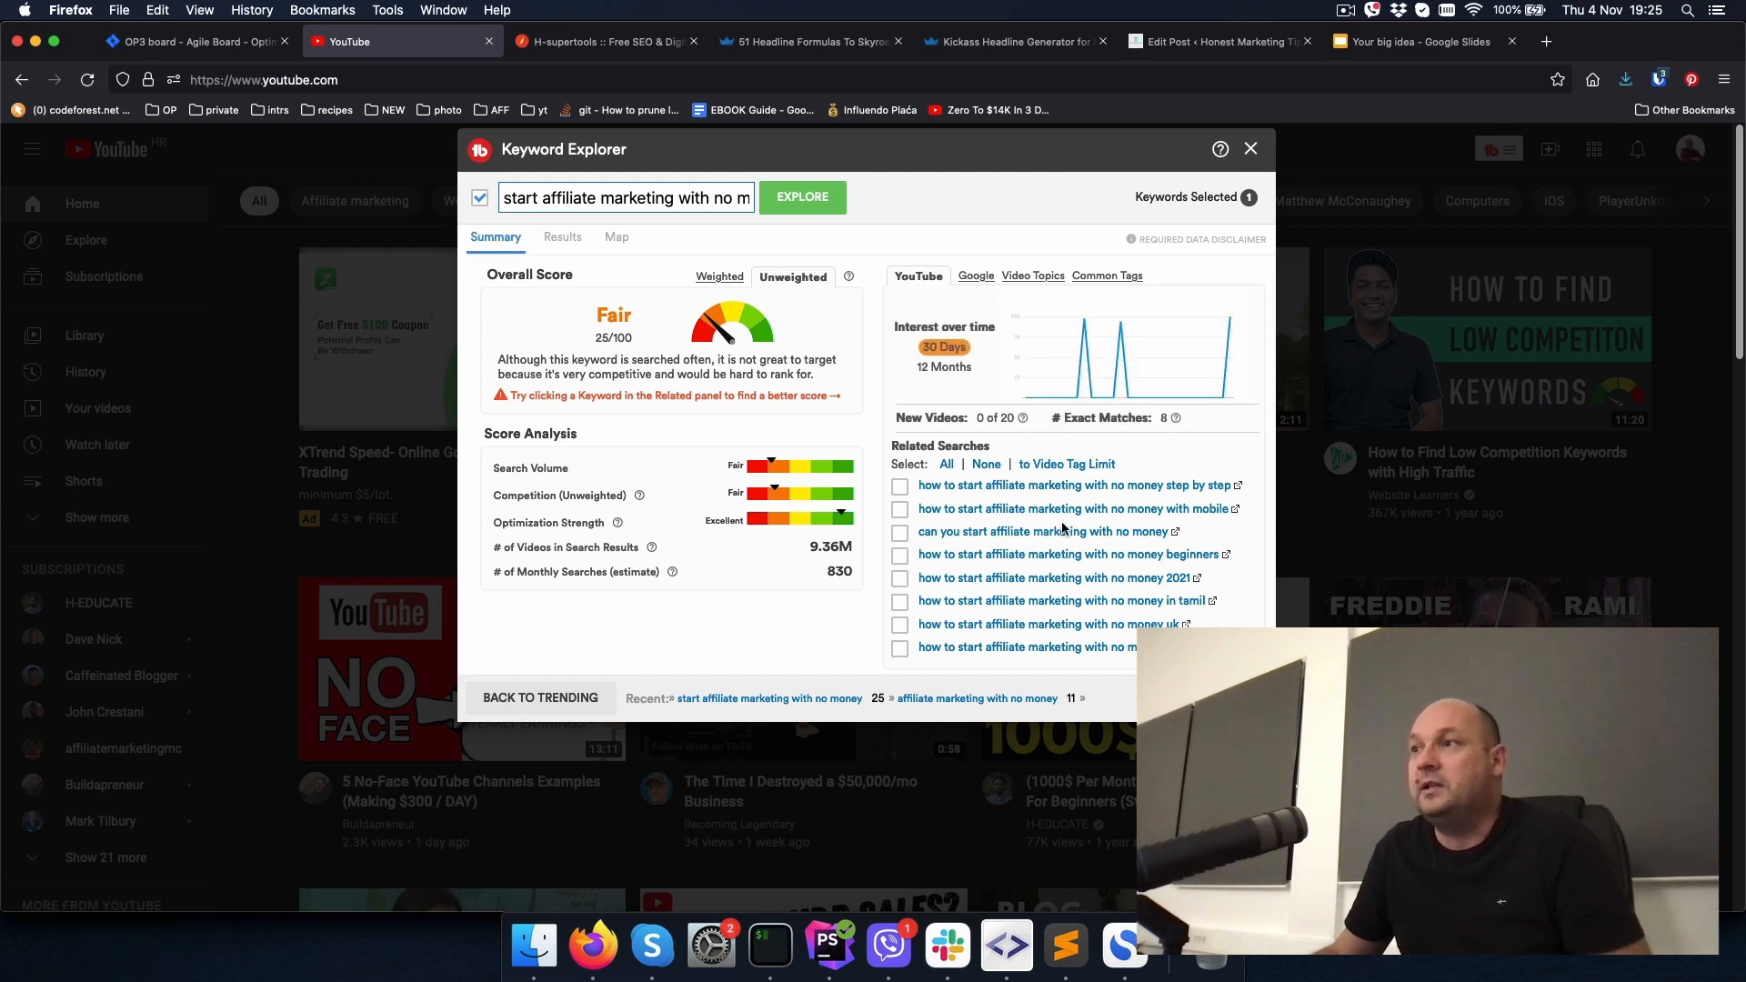
{"action": "mouse_move", "coordinate": [1072, 324]}
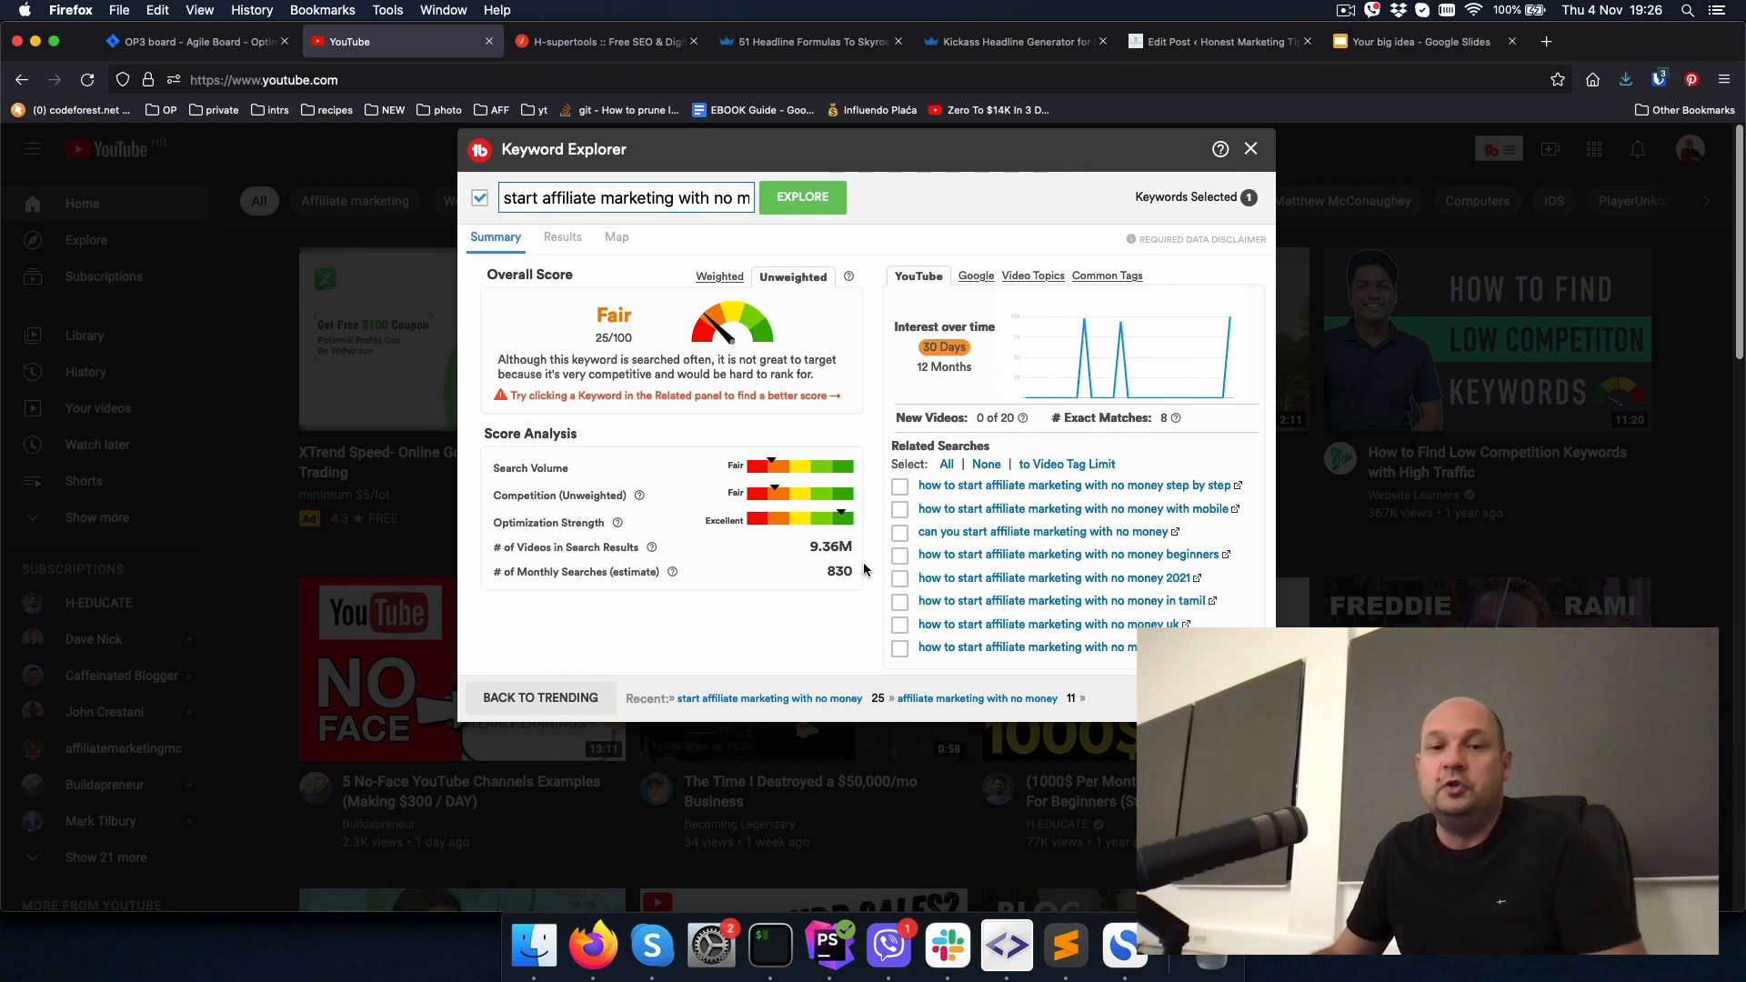
{"action": "mouse_move", "coordinate": [909, 503]}
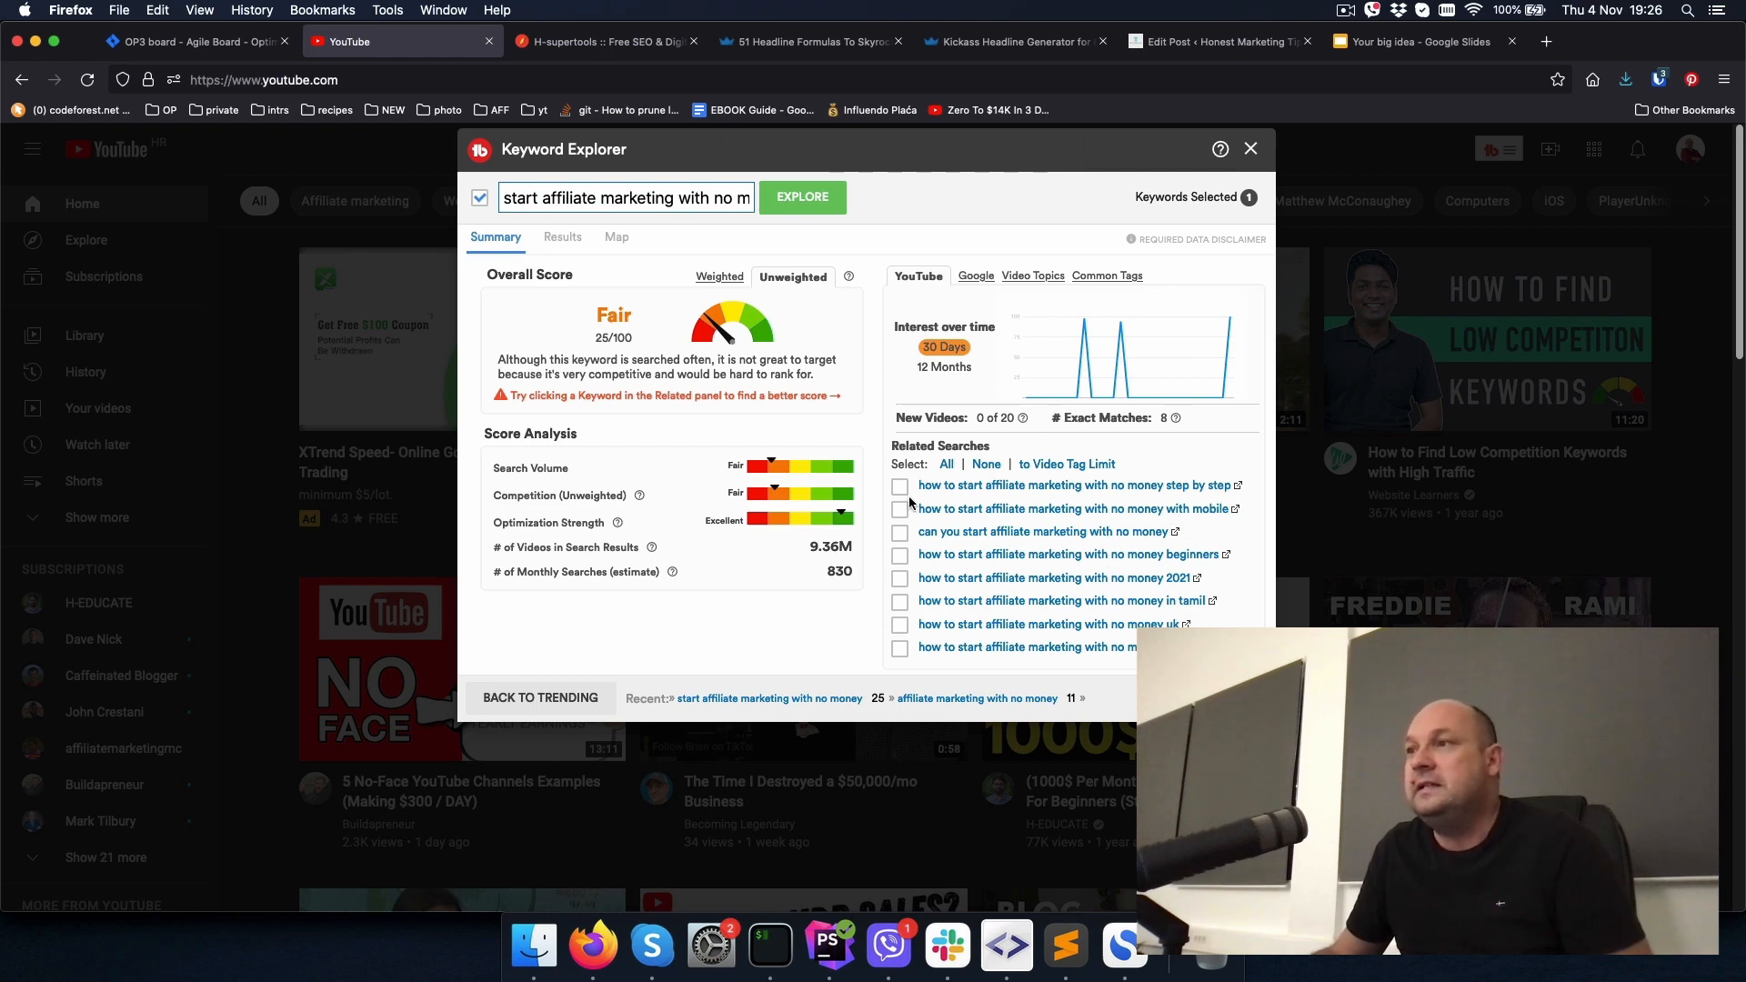
{"action": "left_click", "coordinate": [1076, 485]}
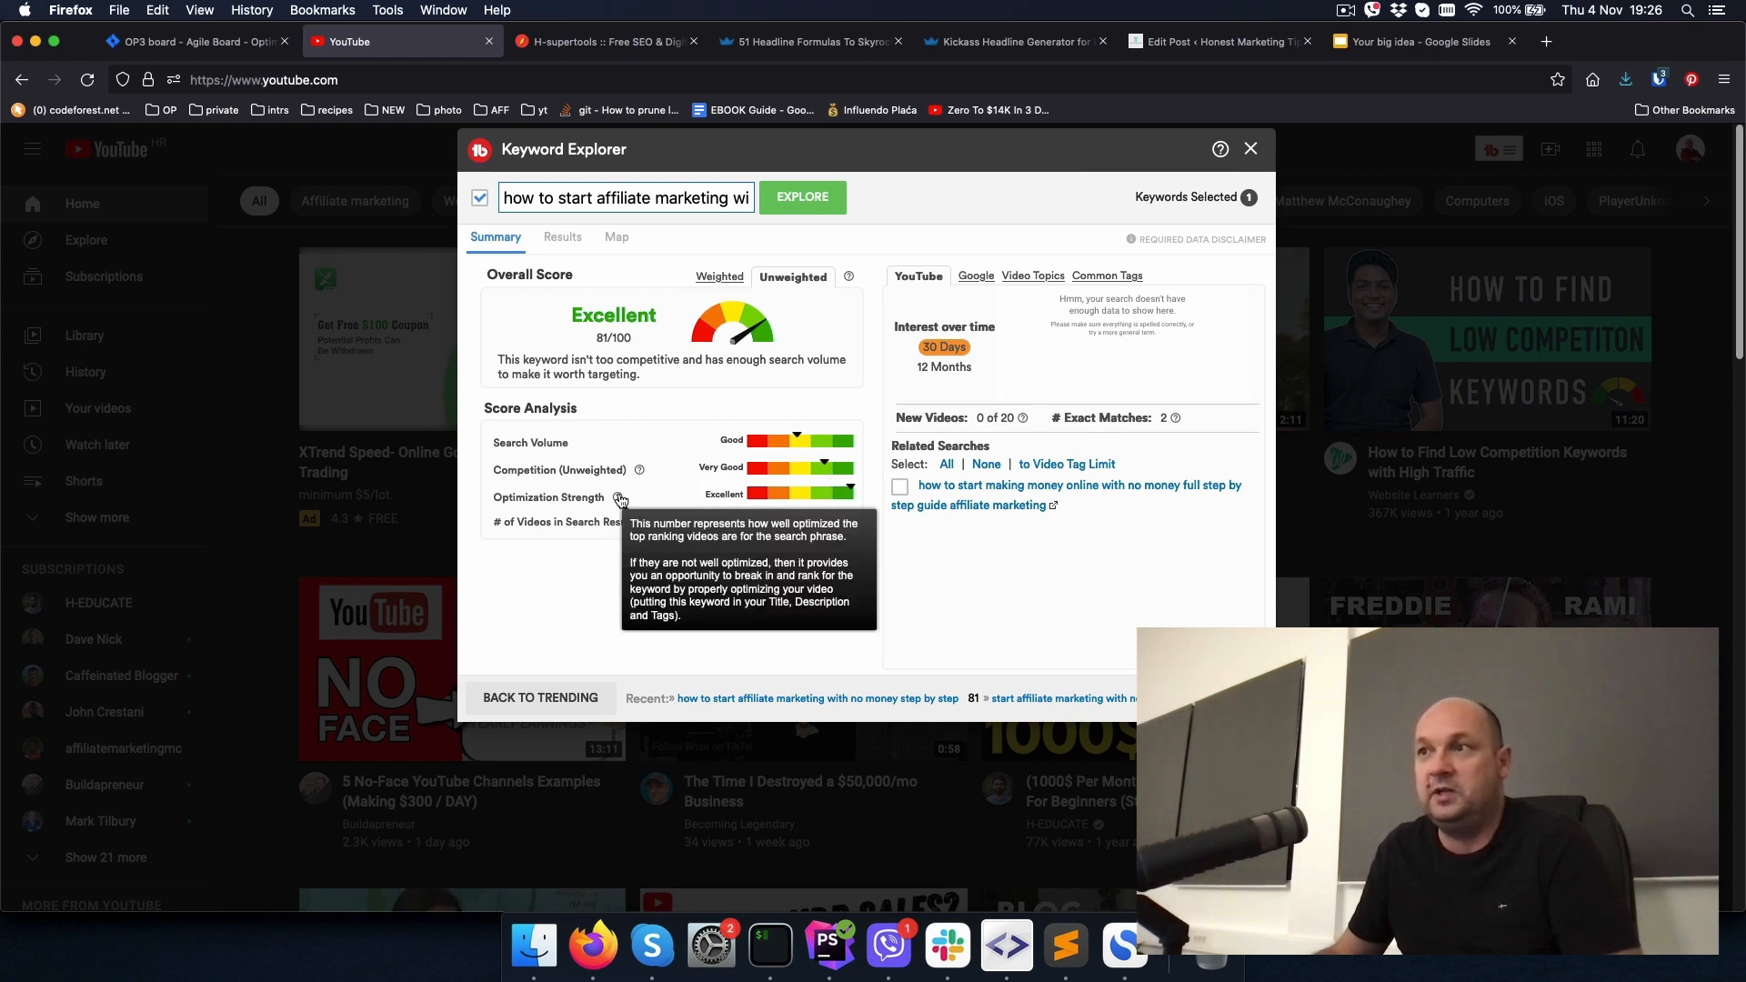
{"action": "left_click", "coordinate": [624, 198]}
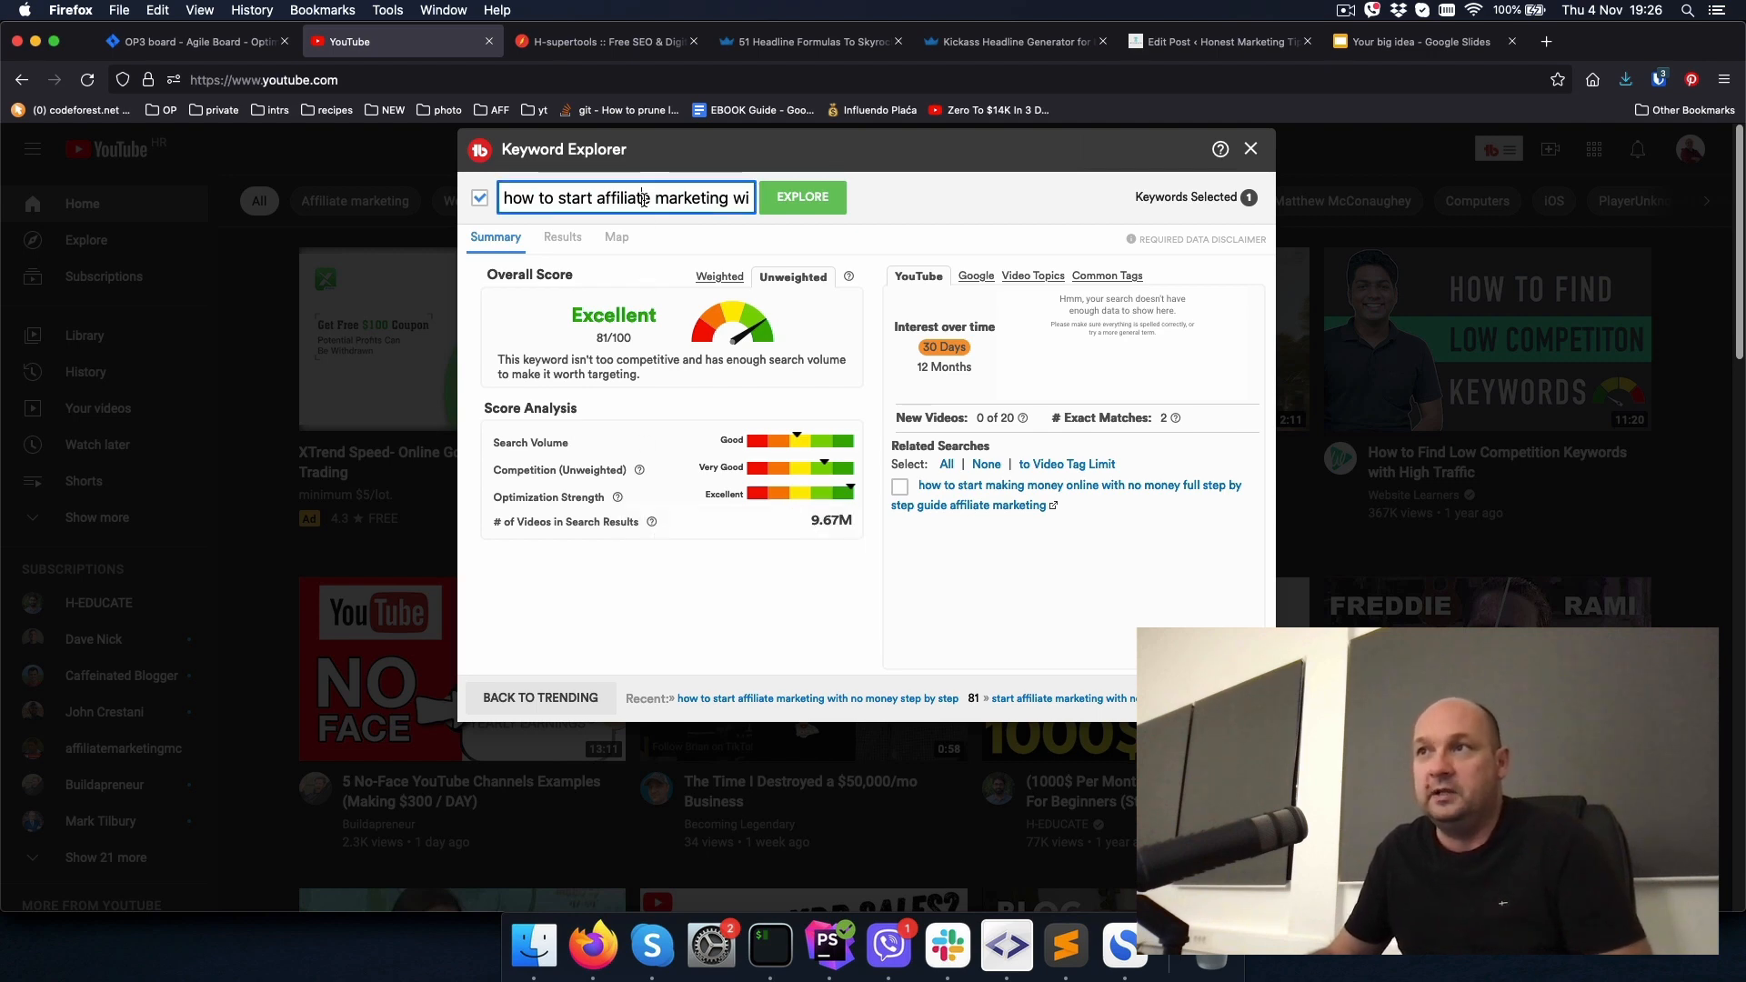
{"action": "triple_click", "coordinate": [626, 197]}
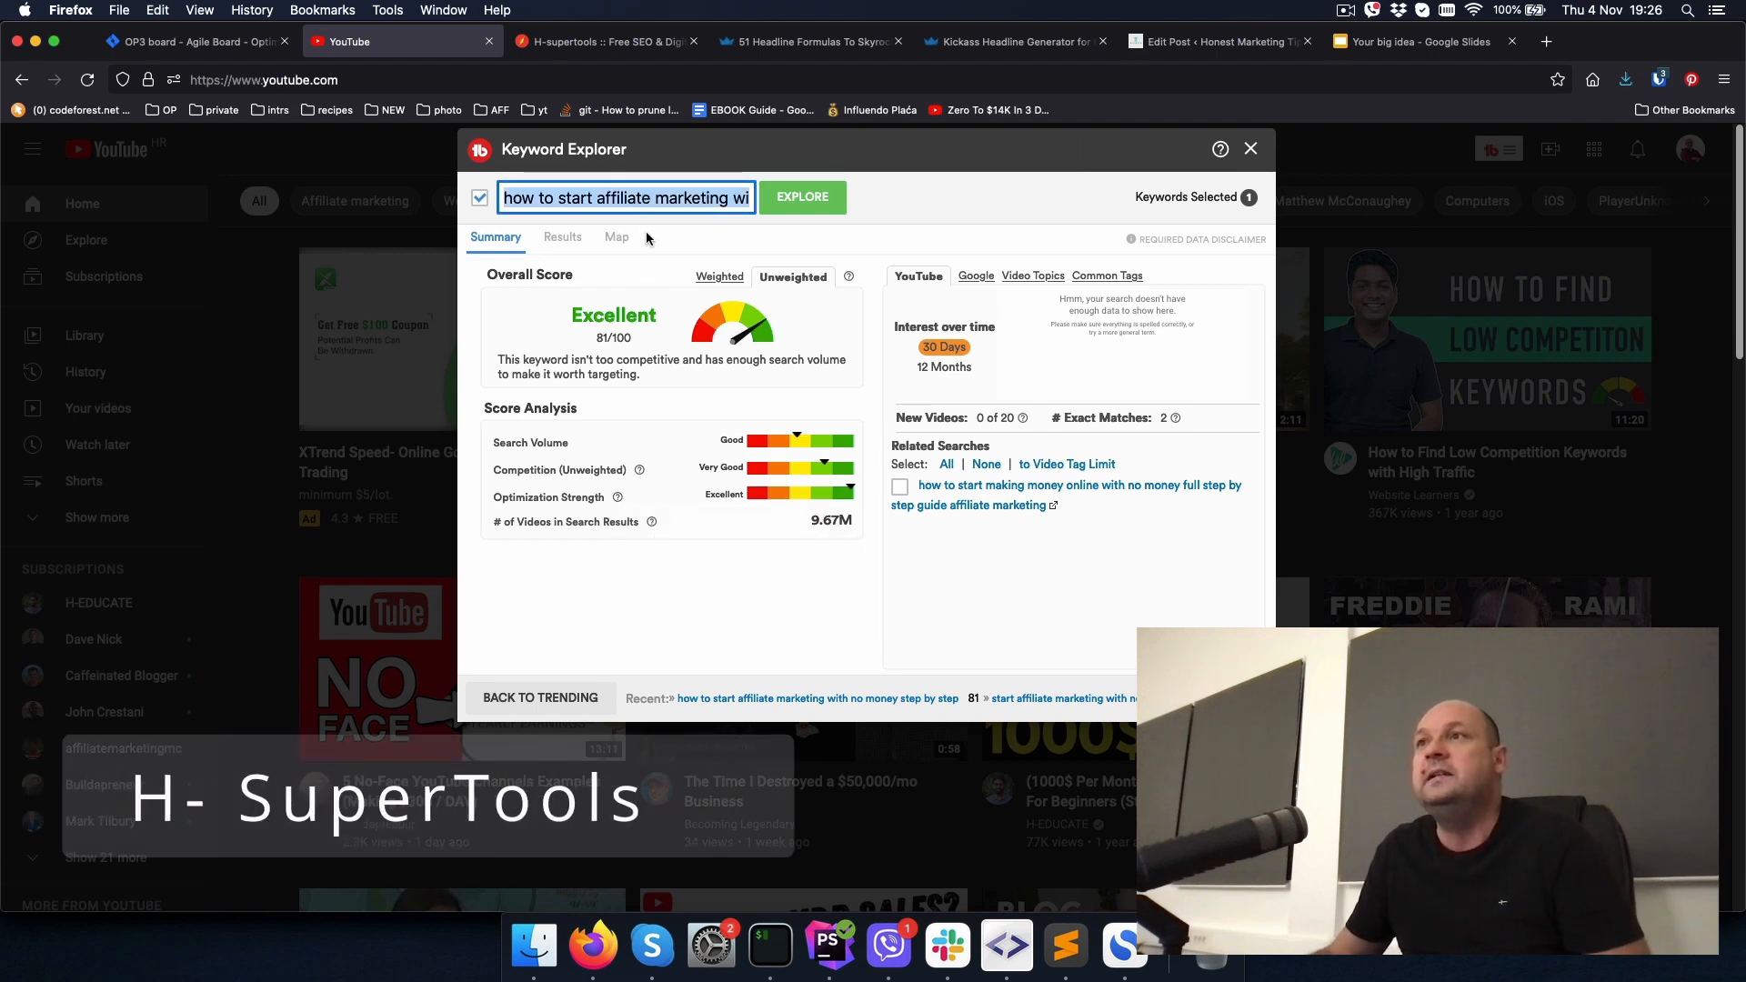
Step: Search H-Supertools for 'how to start affiliate marketing with no money step by step' and select 'affiliate marketing with no money' (2711, Low)
{"action": "left_click", "coordinate": [605, 40]}
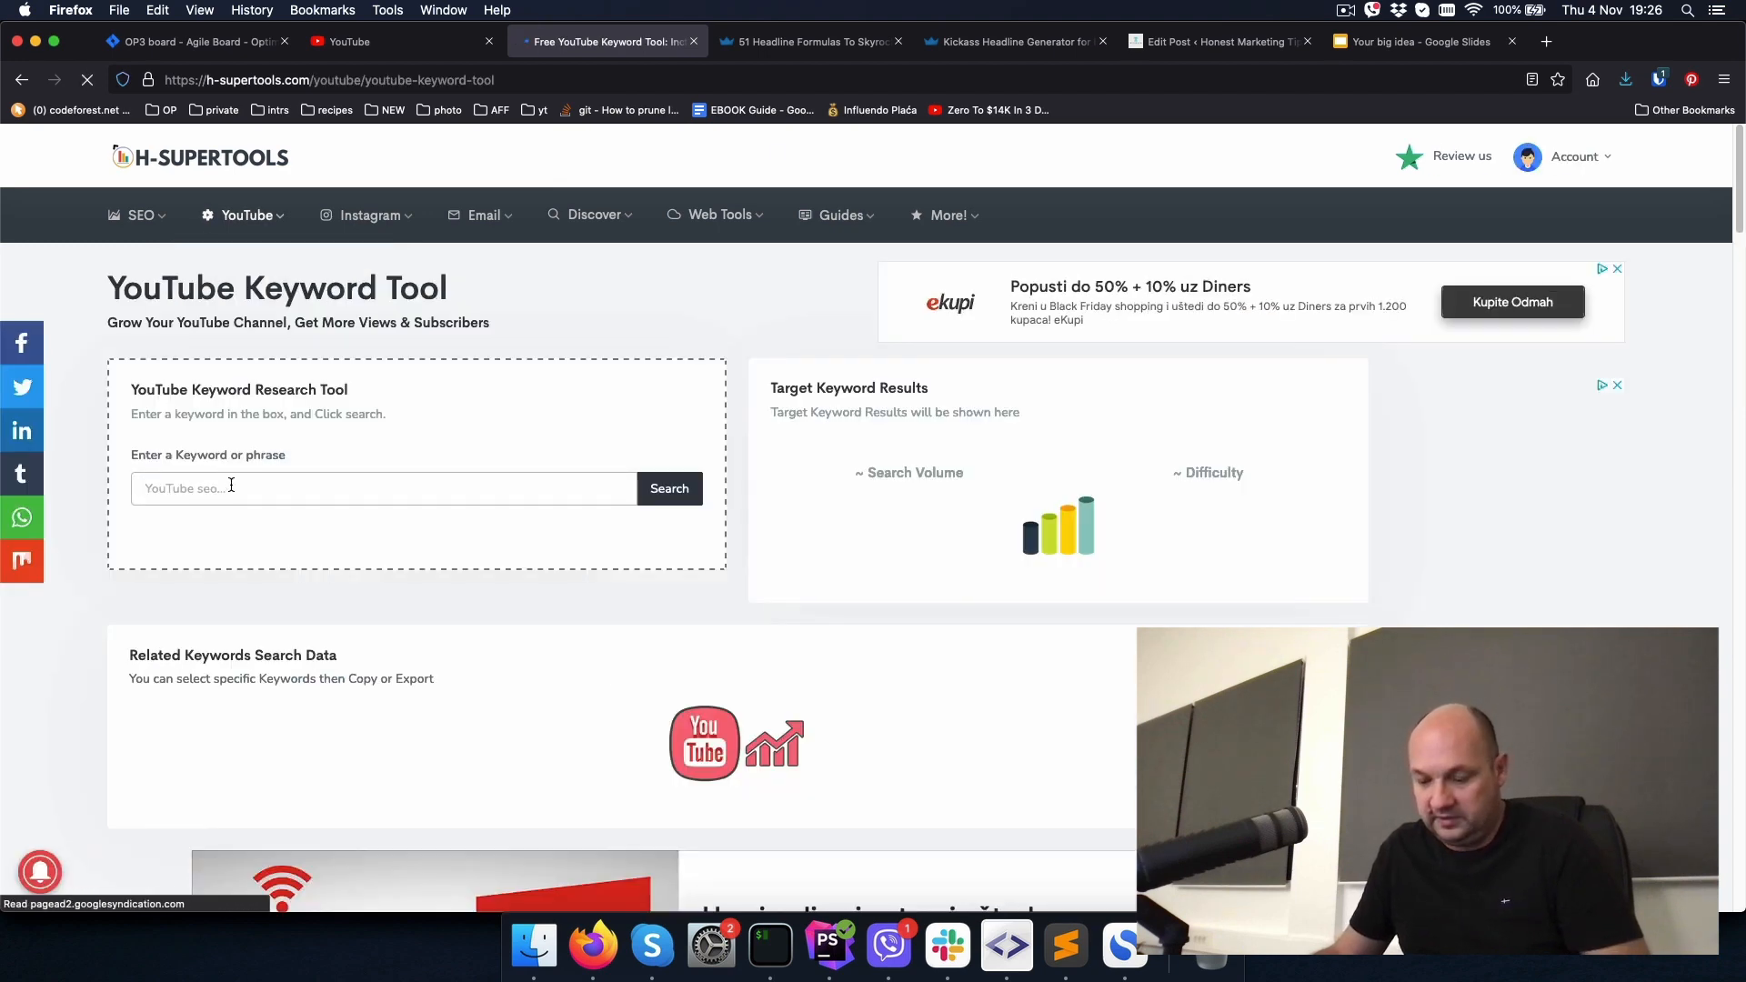
{"action": "type", "text": "how to start affiliate marketing with no money step by step"}
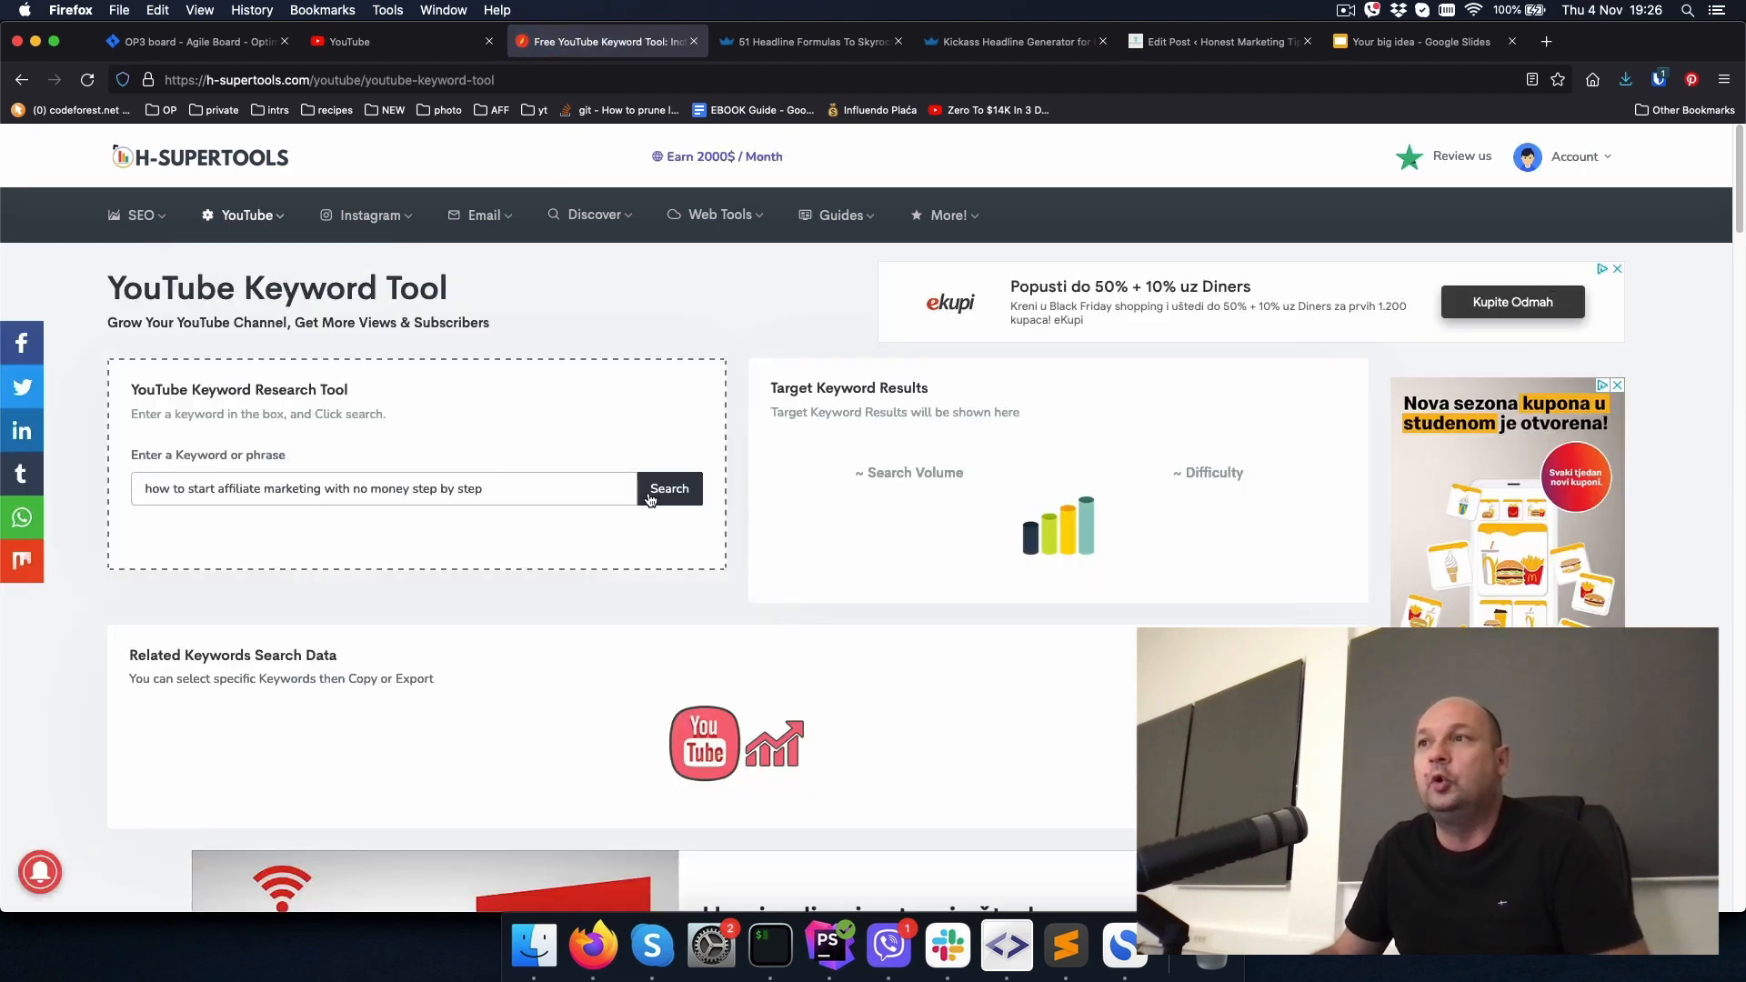
{"action": "left_click", "coordinate": [669, 489]}
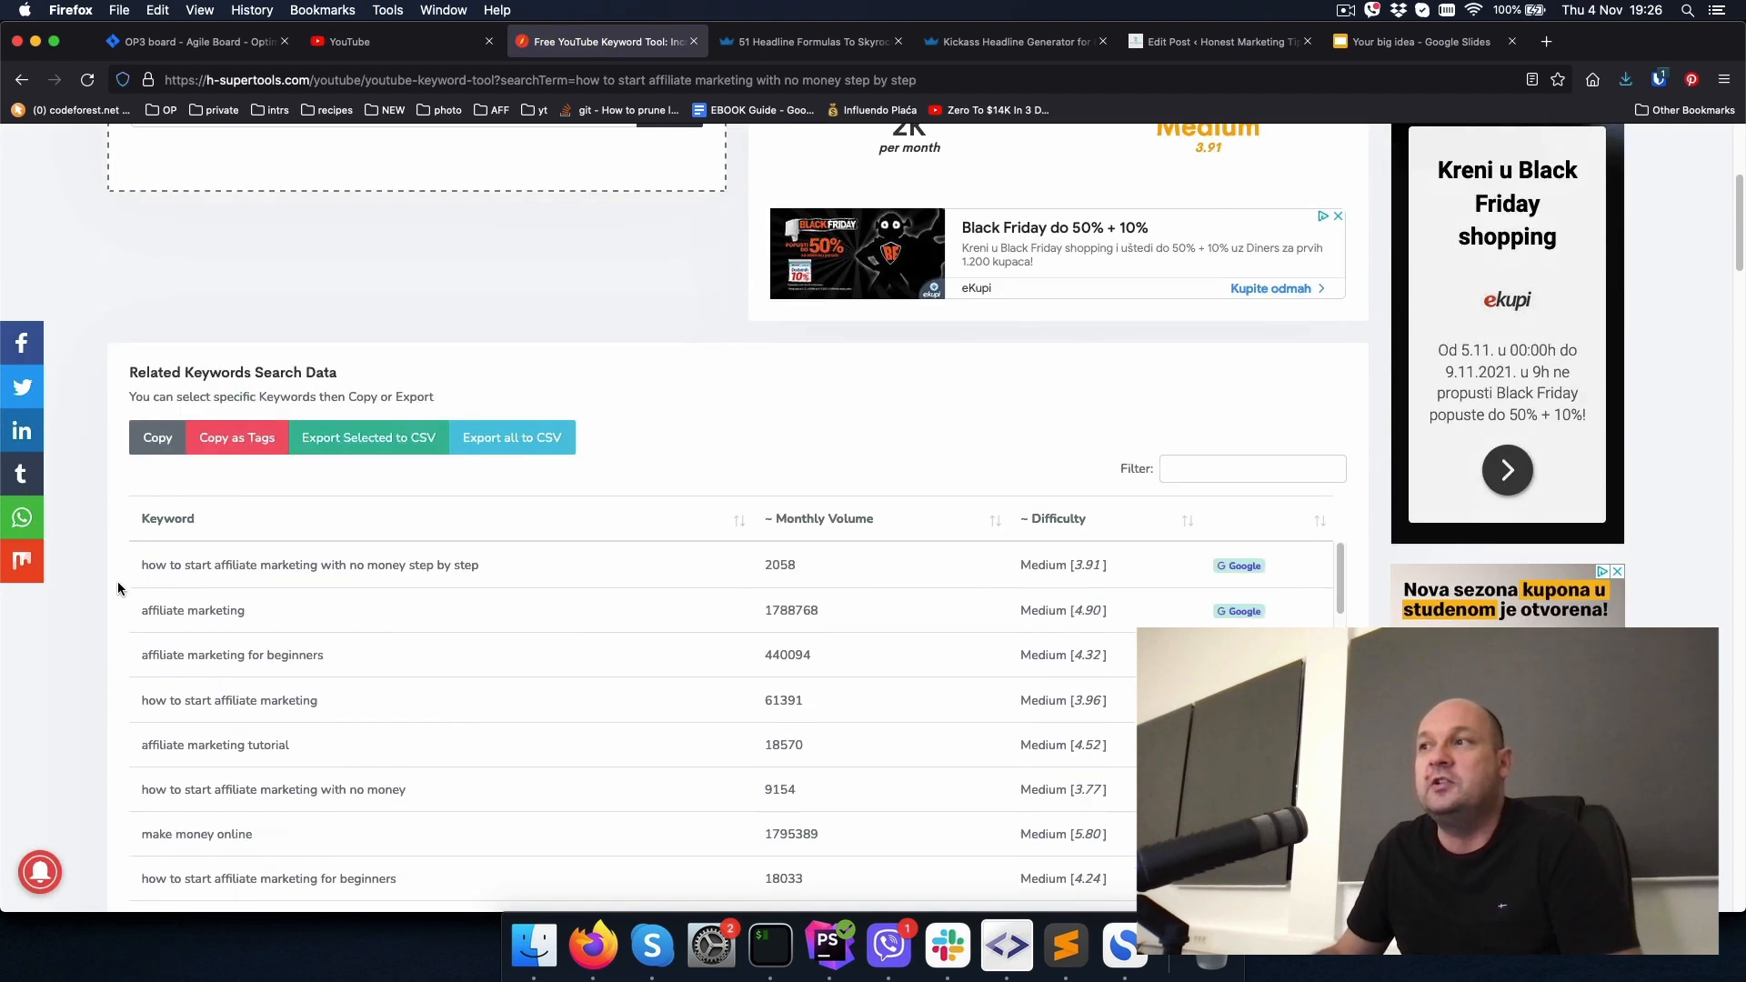
{"action": "scroll", "scroll_direction": "down", "scroll_amount": 3}
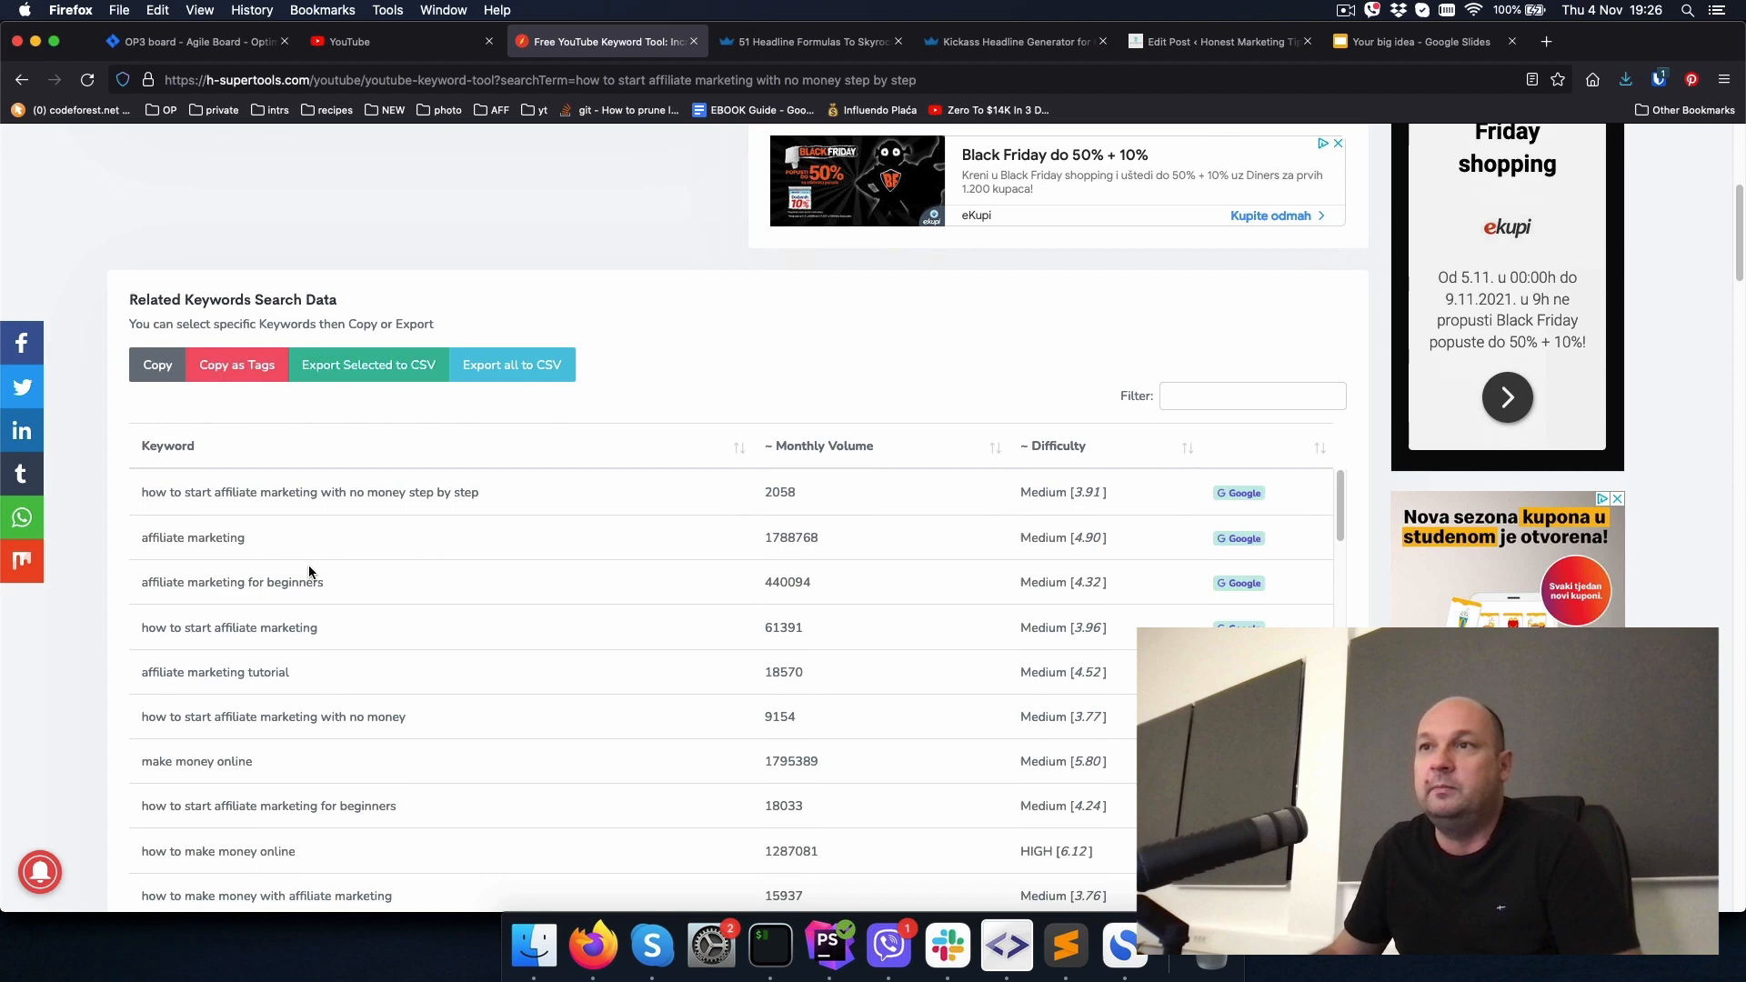
{"action": "scroll", "scroll_direction": "down", "scroll_amount": 3}
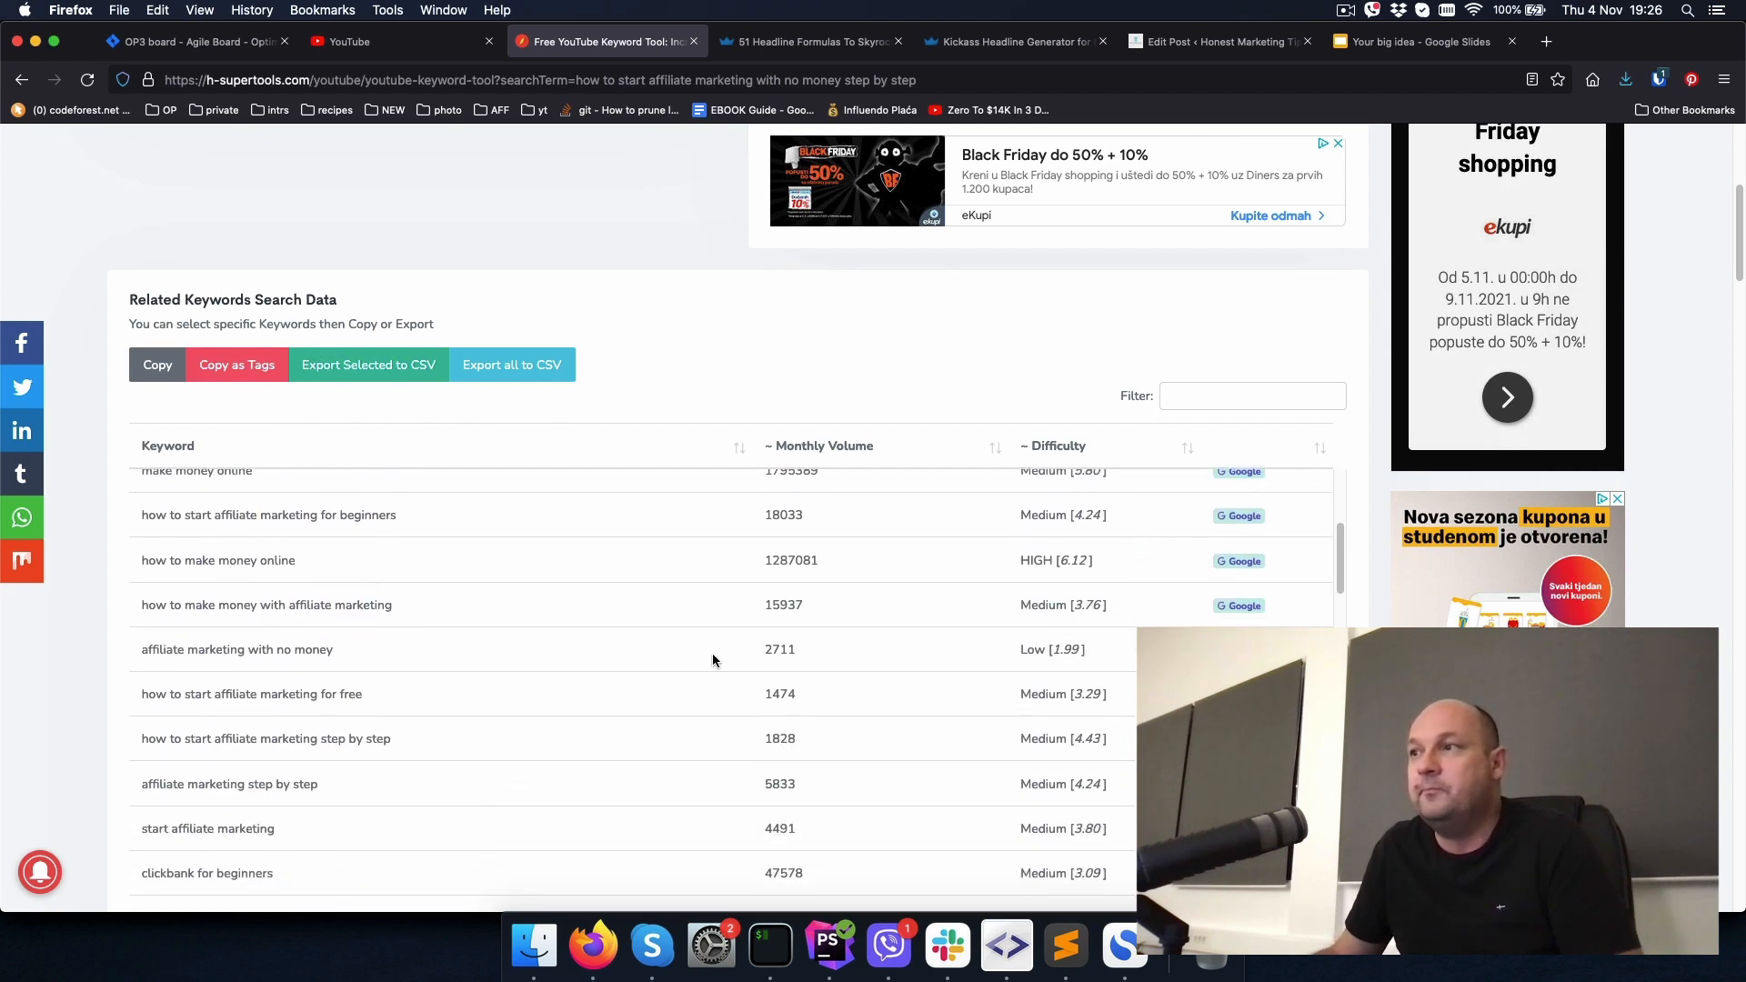
{"action": "double_click", "coordinate": [236, 649]}
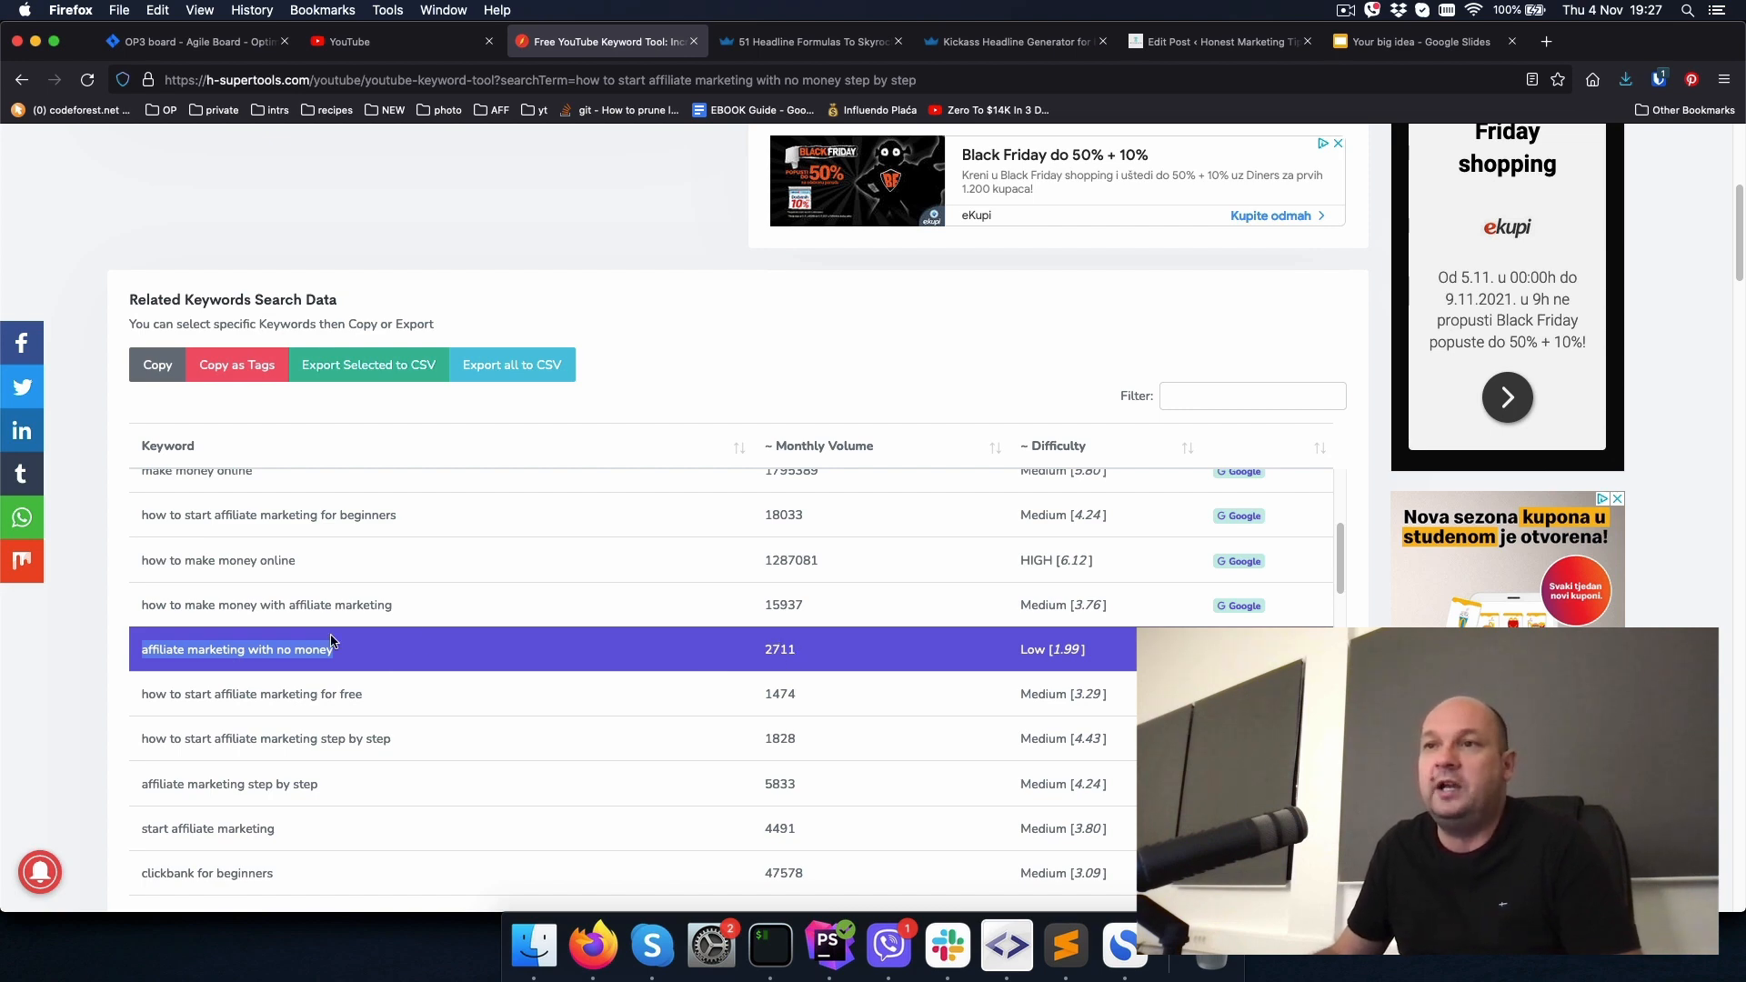
{"action": "mouse_move", "coordinate": [844, 655]}
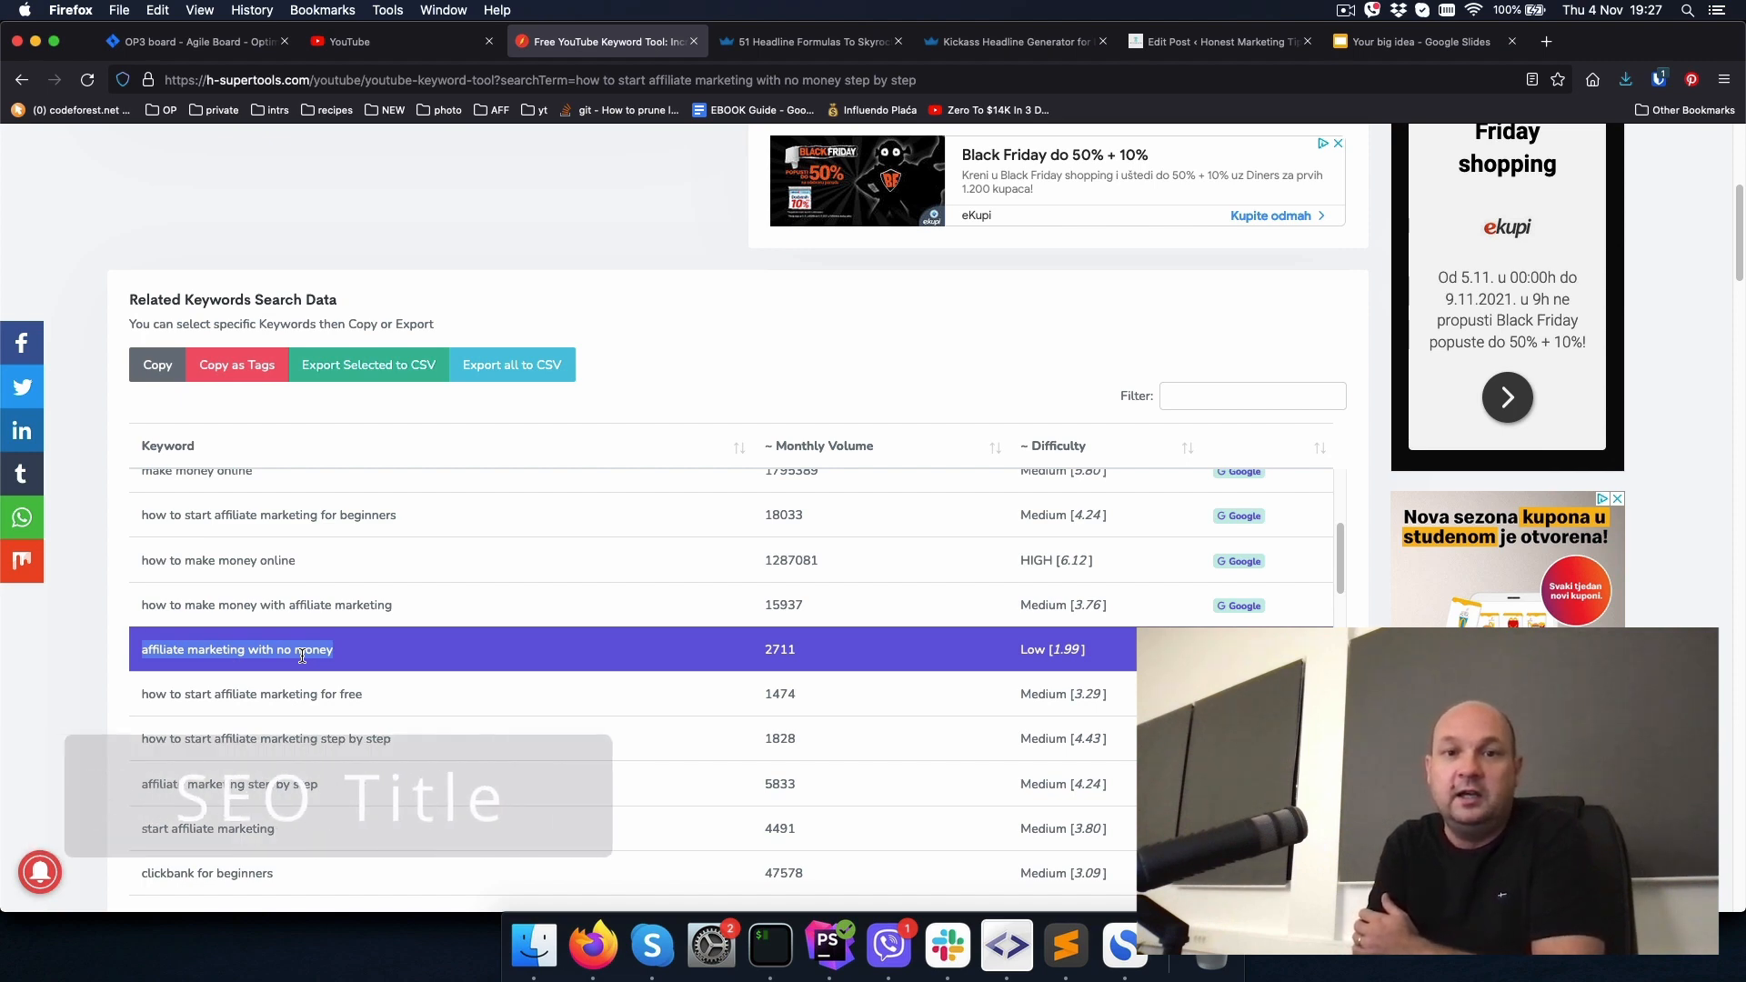
{"action": "mouse_move", "coordinate": [356, 659]}
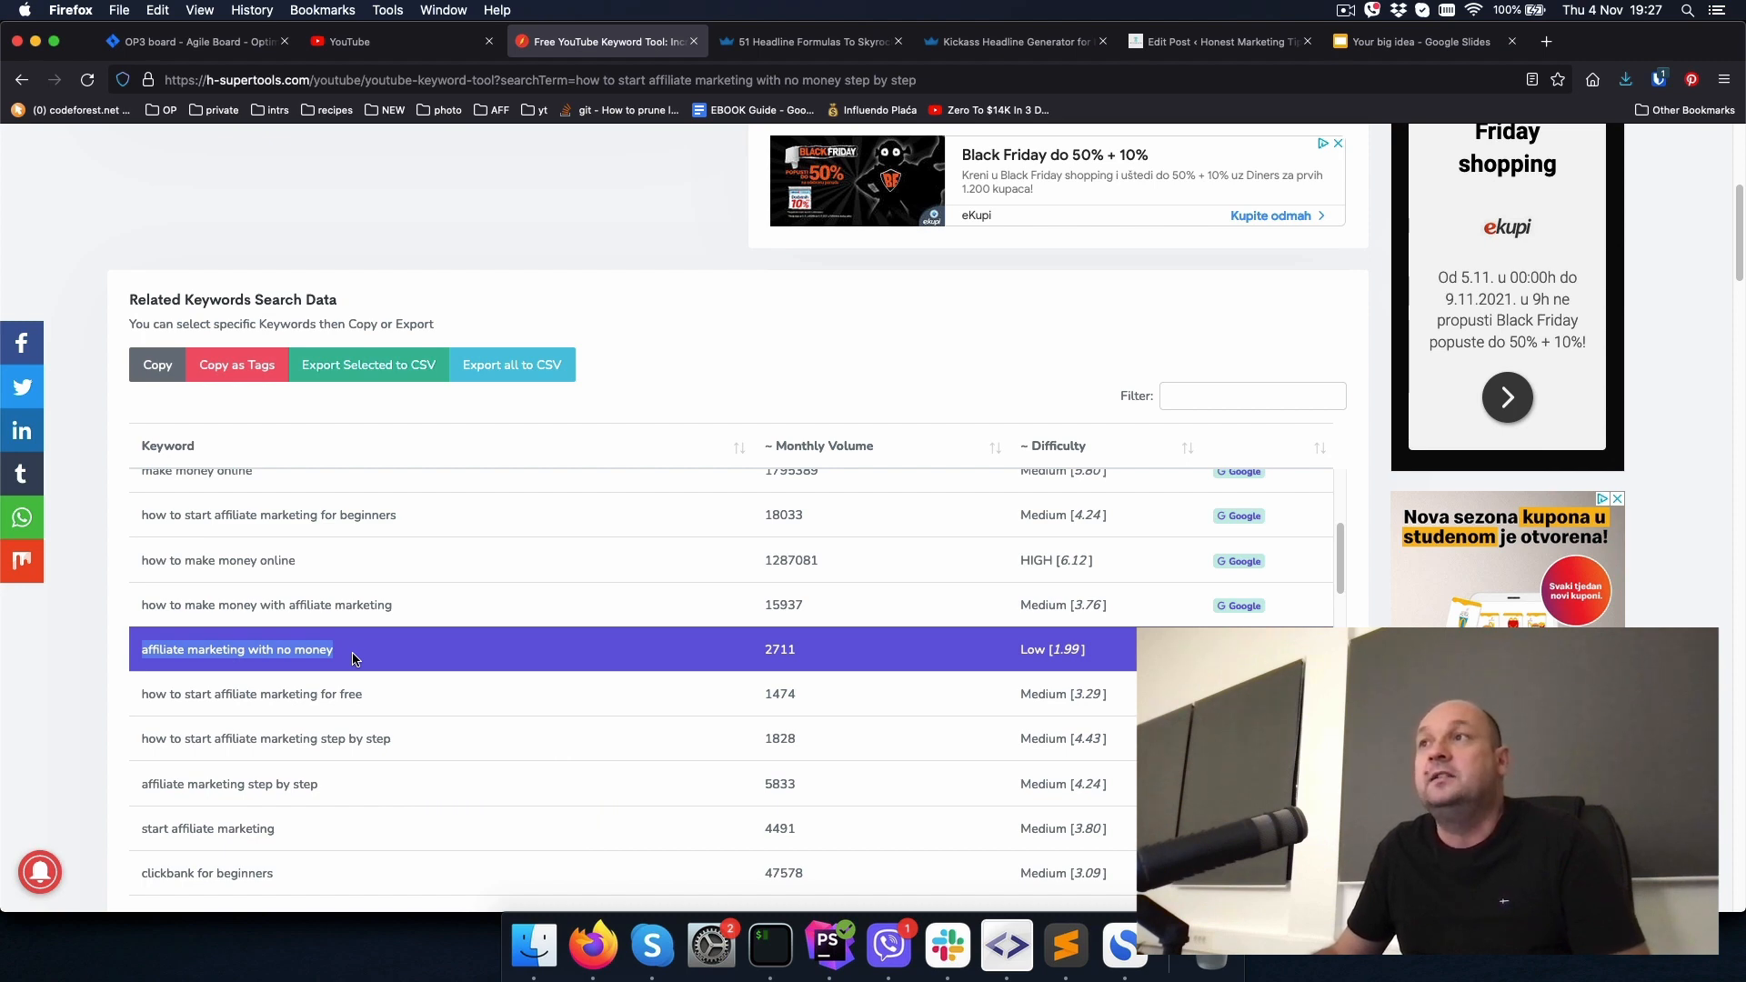
{"action": "mouse_move", "coordinate": [445, 657]}
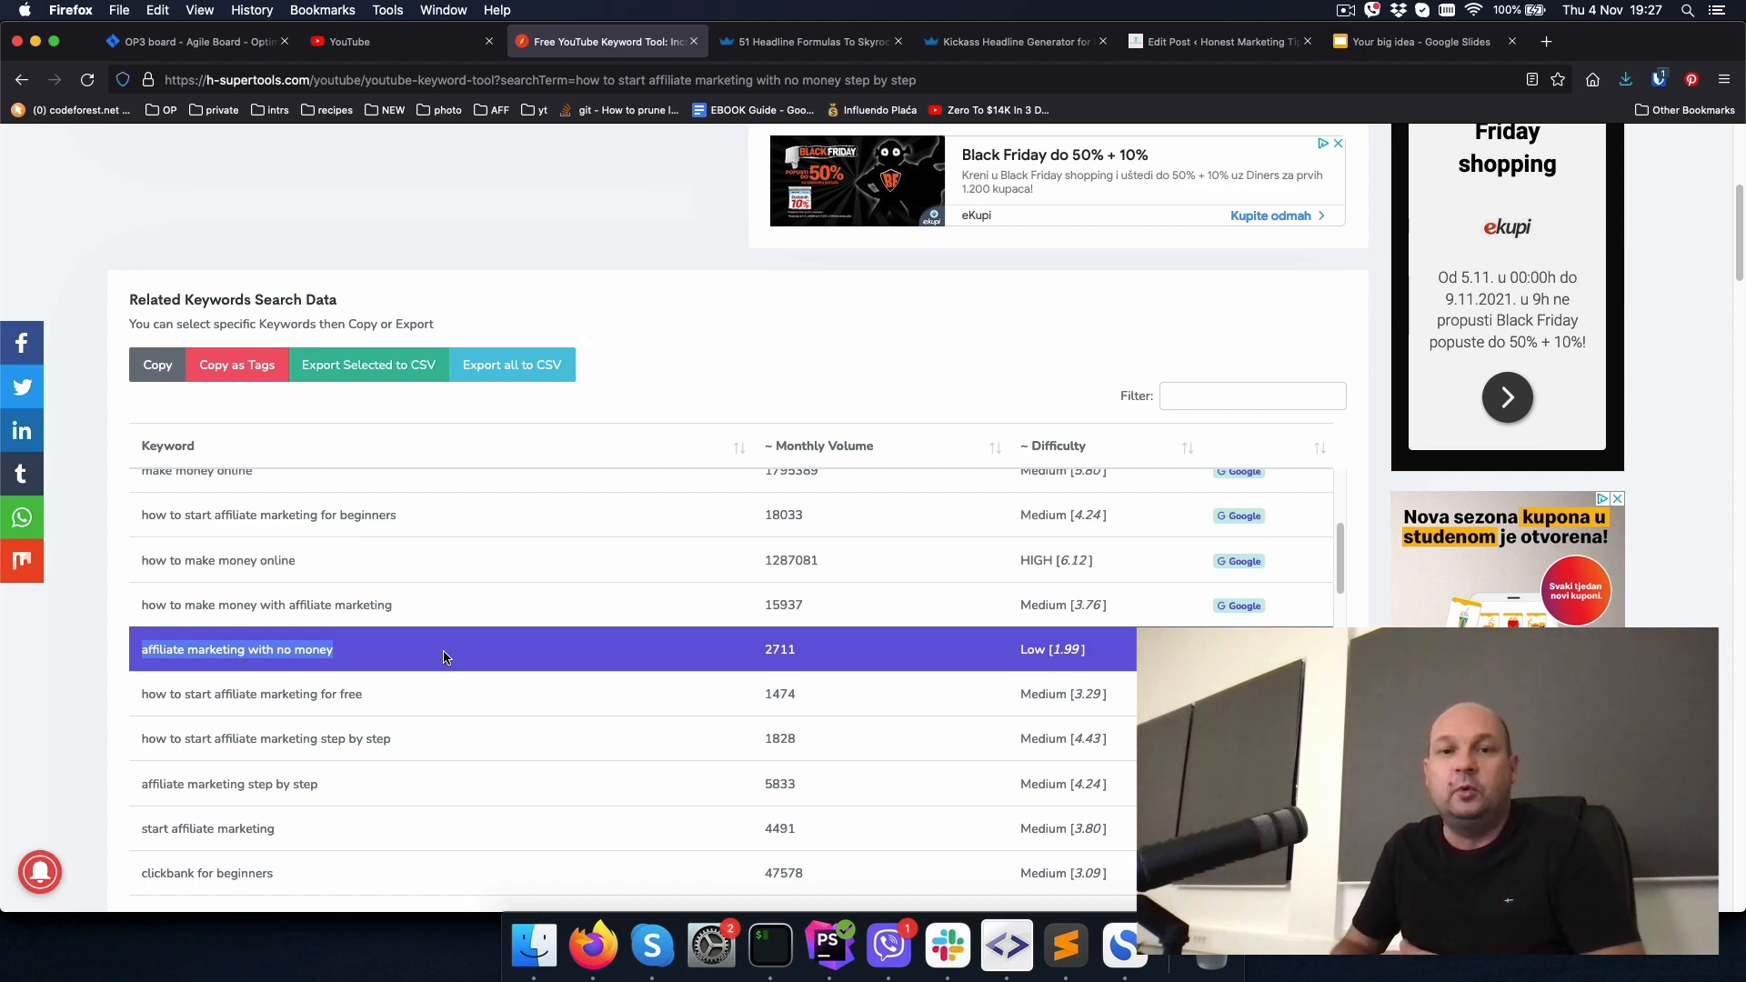
{"action": "mouse_move", "coordinate": [1489, 114]}
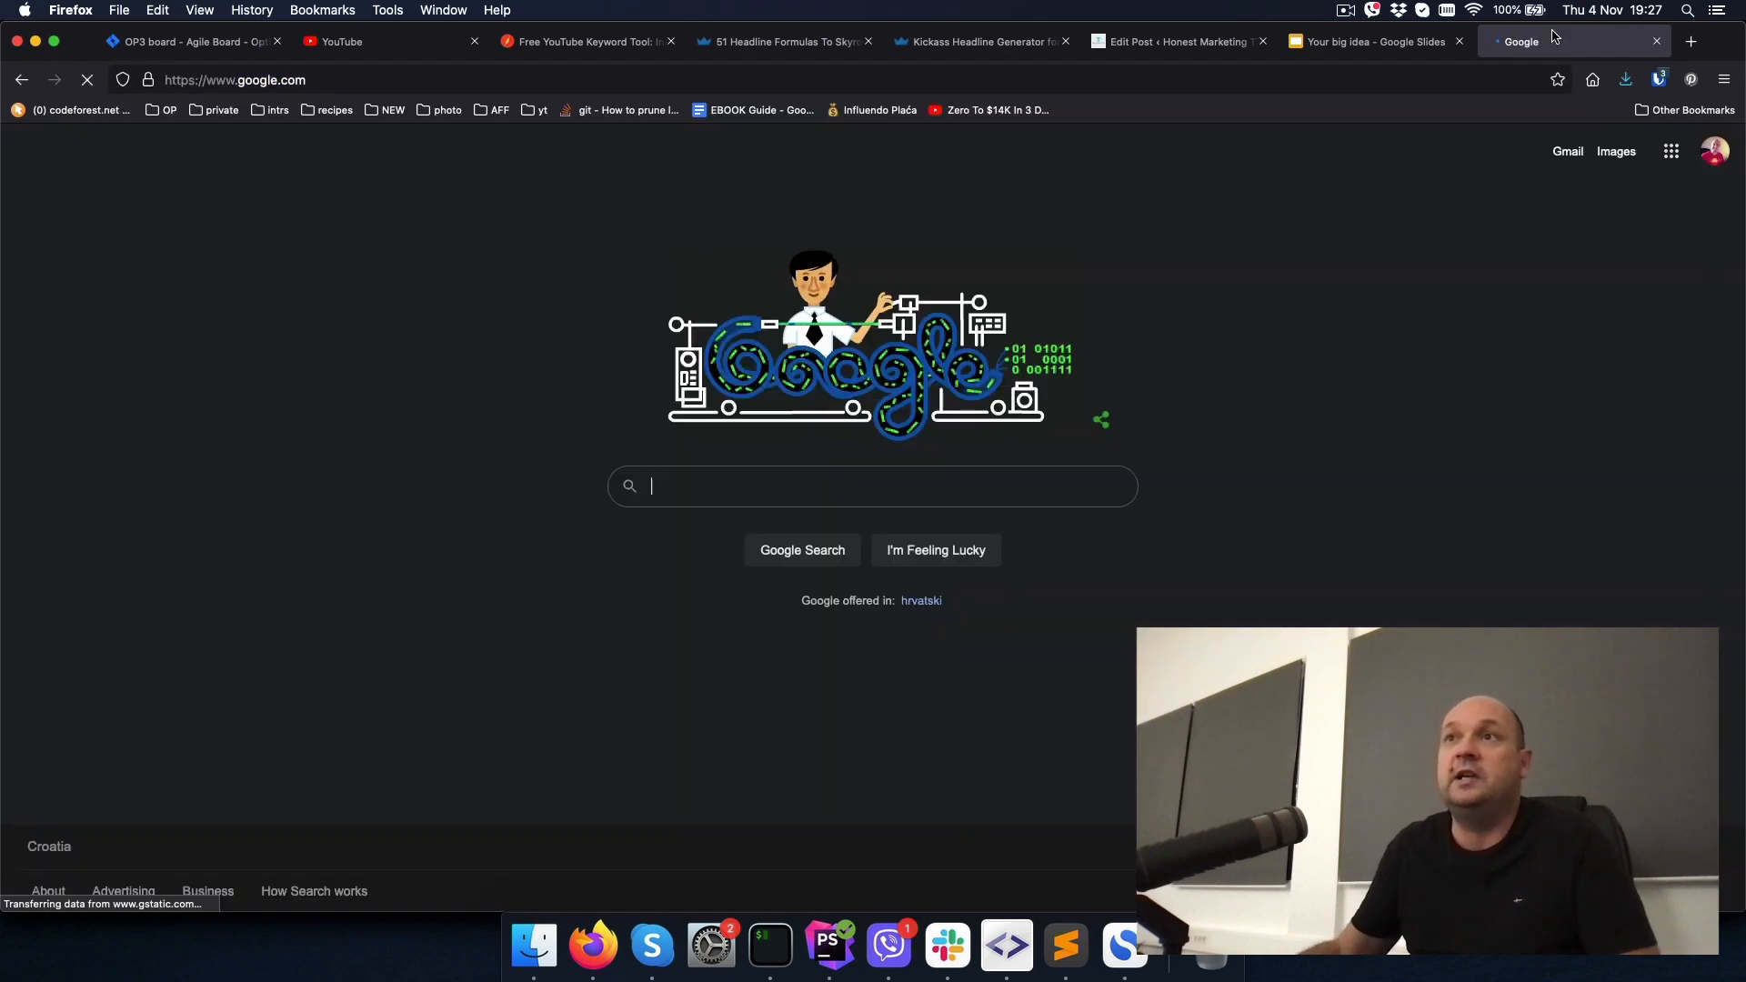
Step: Google 'how to start affiliate marketing with no money step by step' and scroll the competing articles
{"action": "type", "text": "how to start affiliate marketing with no money step by step"}
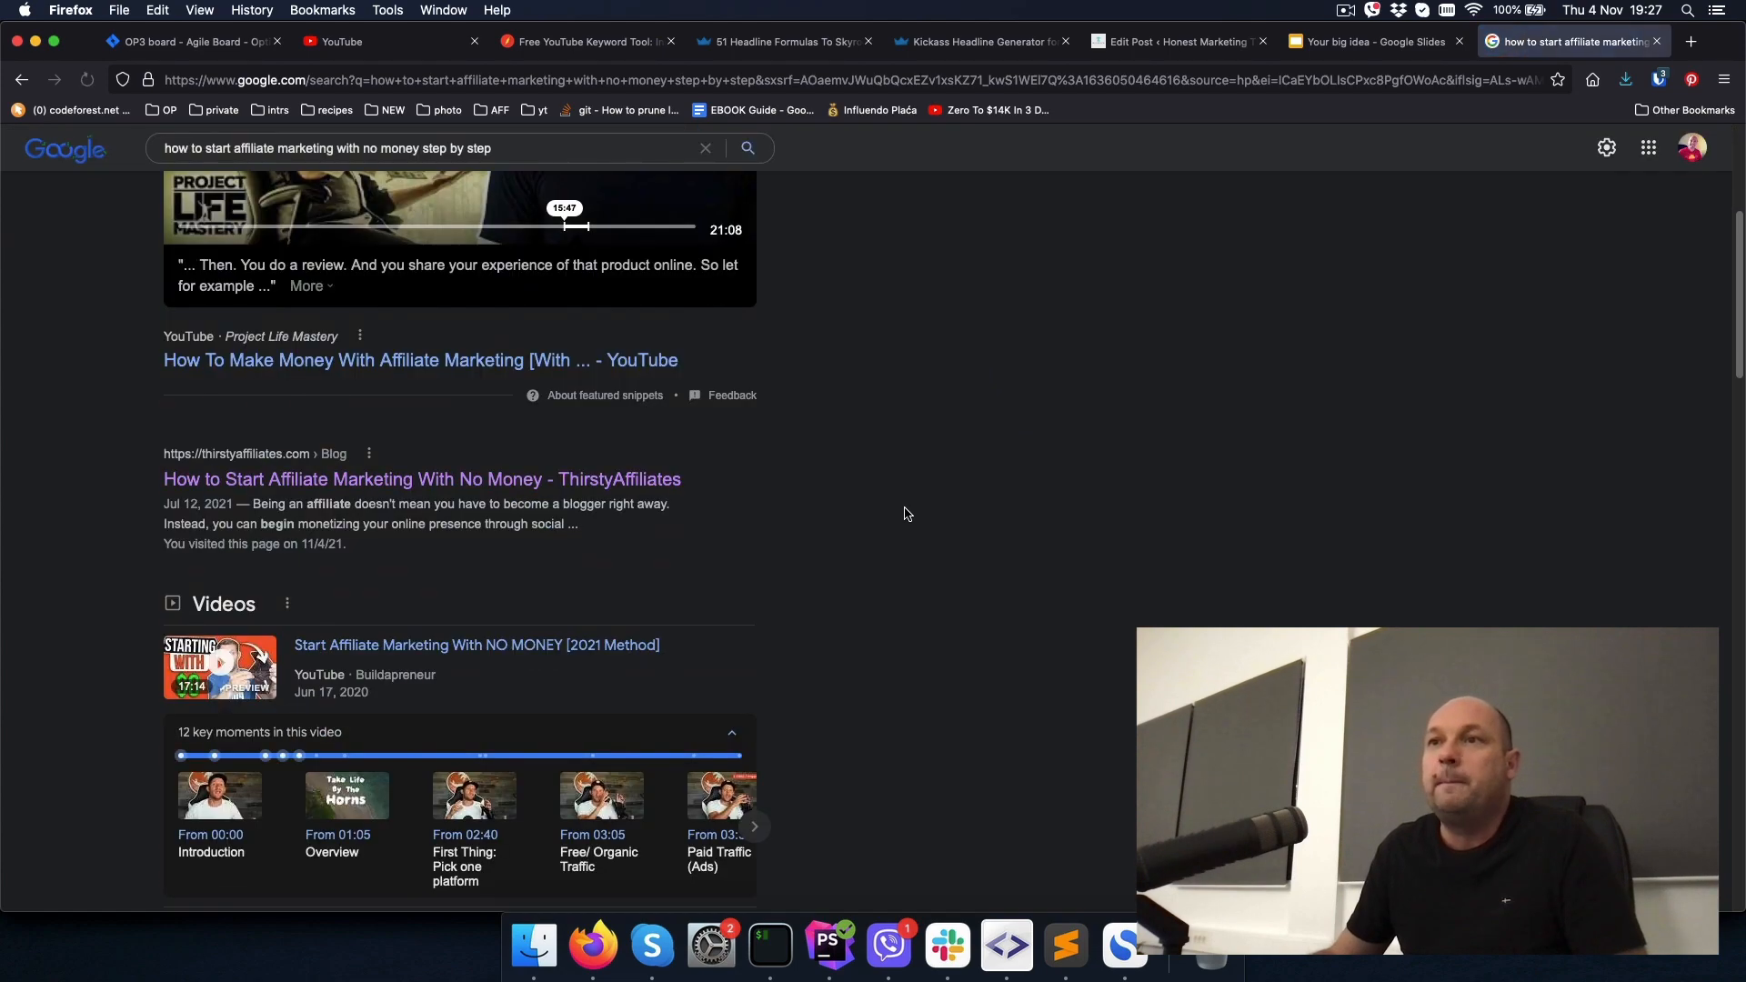
{"action": "scroll", "scroll_direction": "down", "scroll_amount": 3}
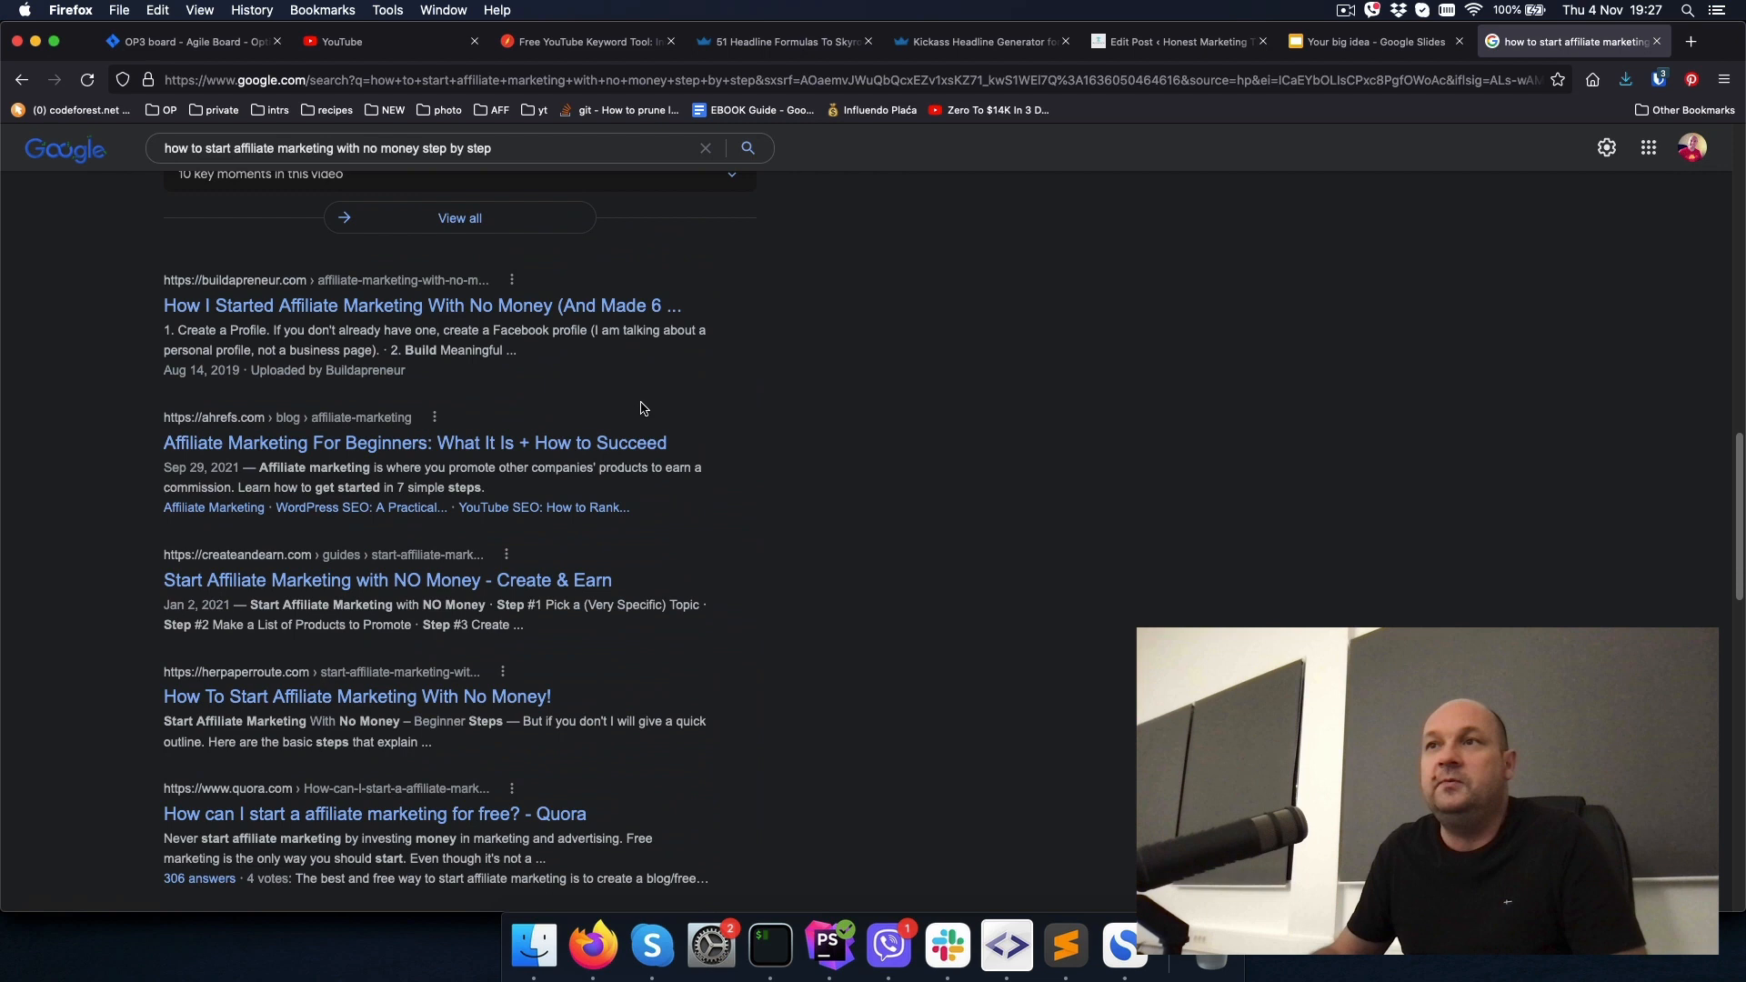
{"action": "mouse_move", "coordinate": [606, 322]}
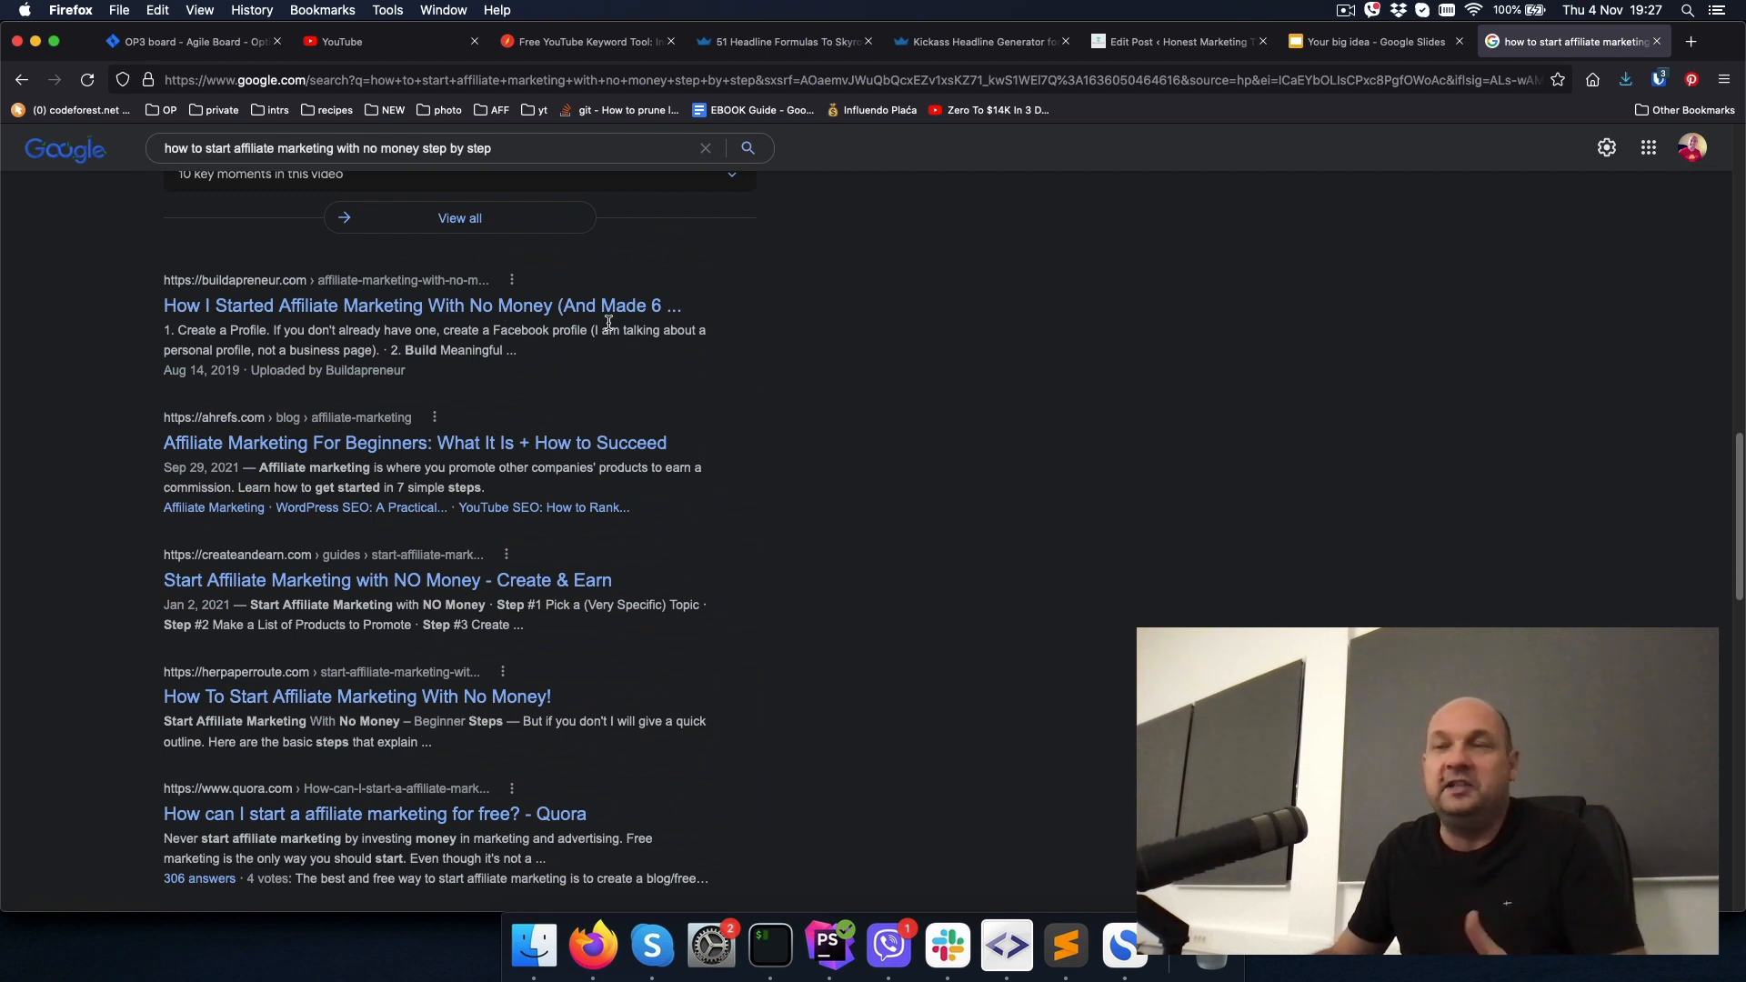
{"action": "scroll", "scroll_direction": "down", "scroll_amount": 3}
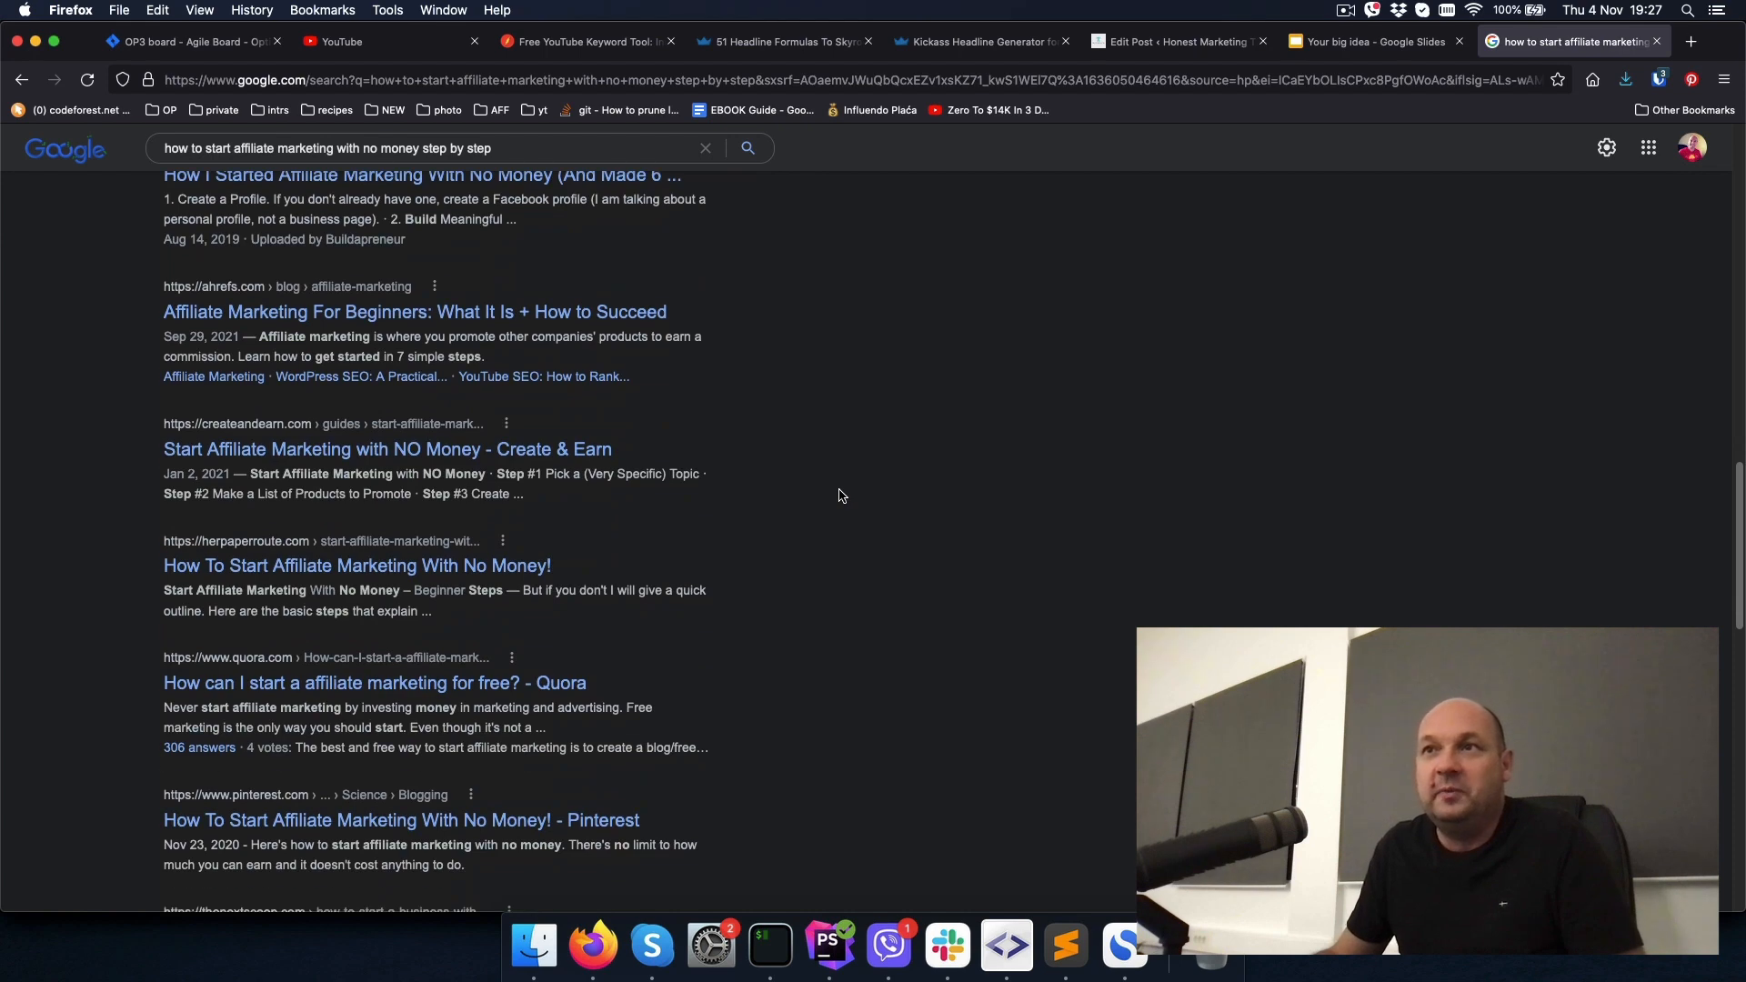
{"action": "scroll", "scroll_direction": "down", "scroll_amount": 3}
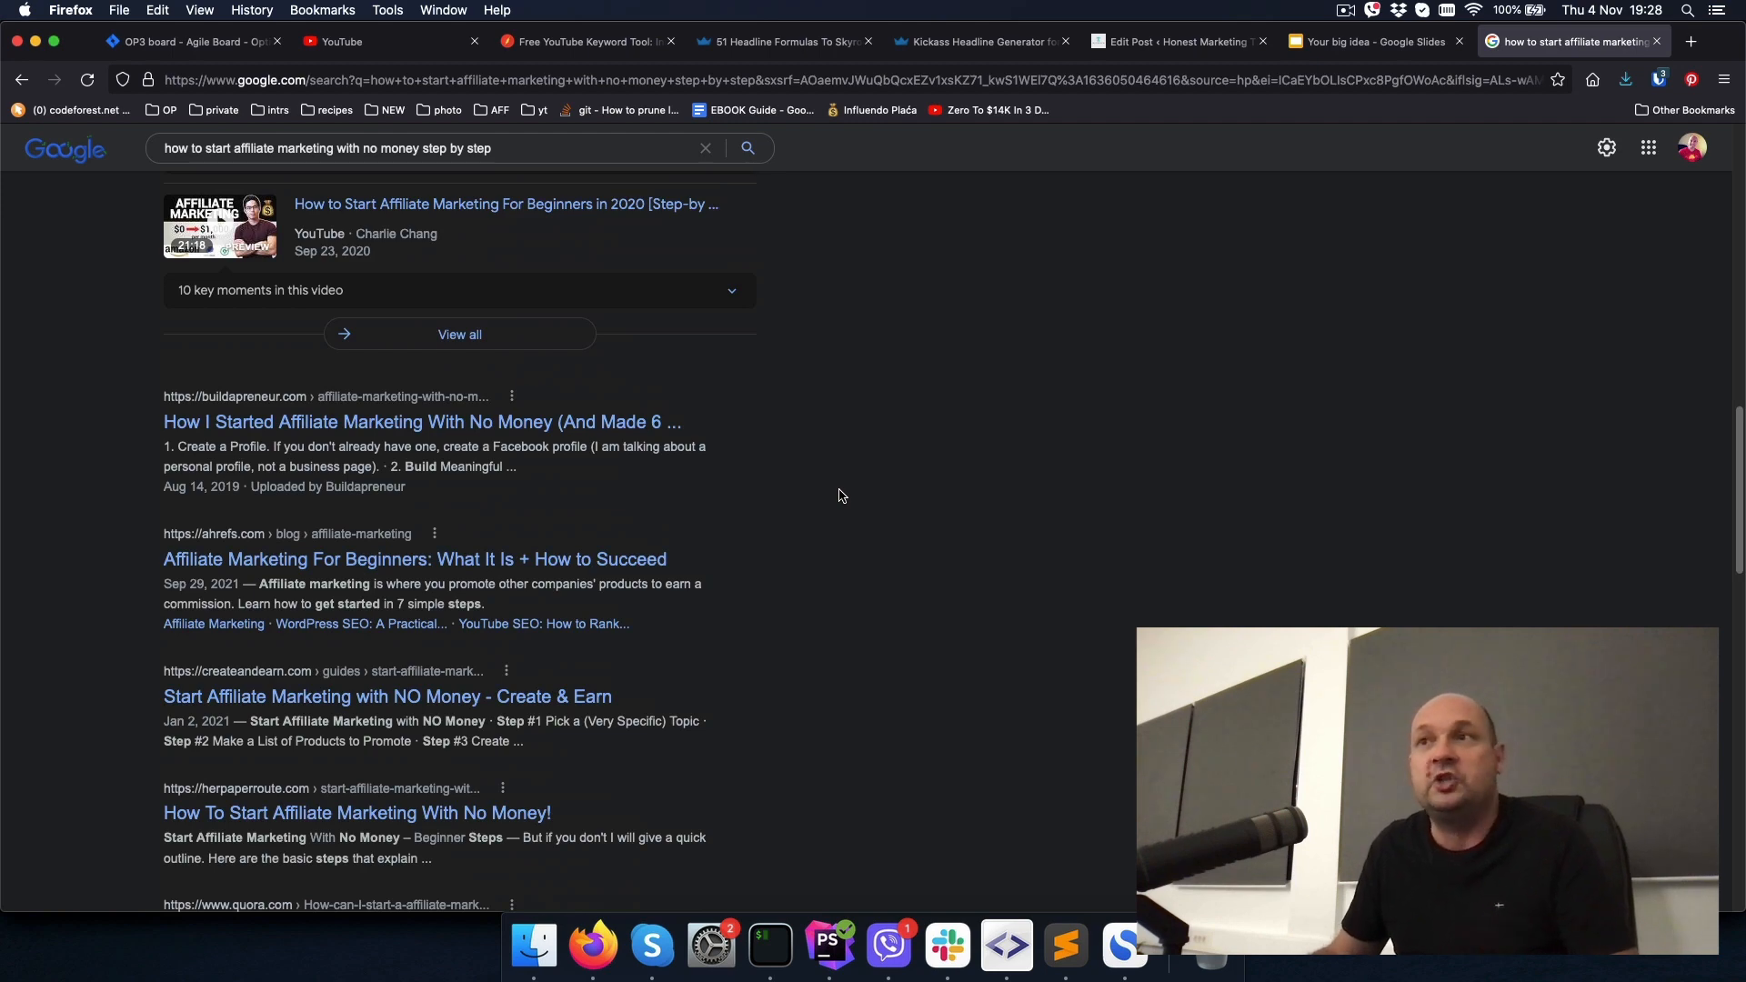
{"action": "scroll", "scroll_direction": "down", "scroll_amount": 3}
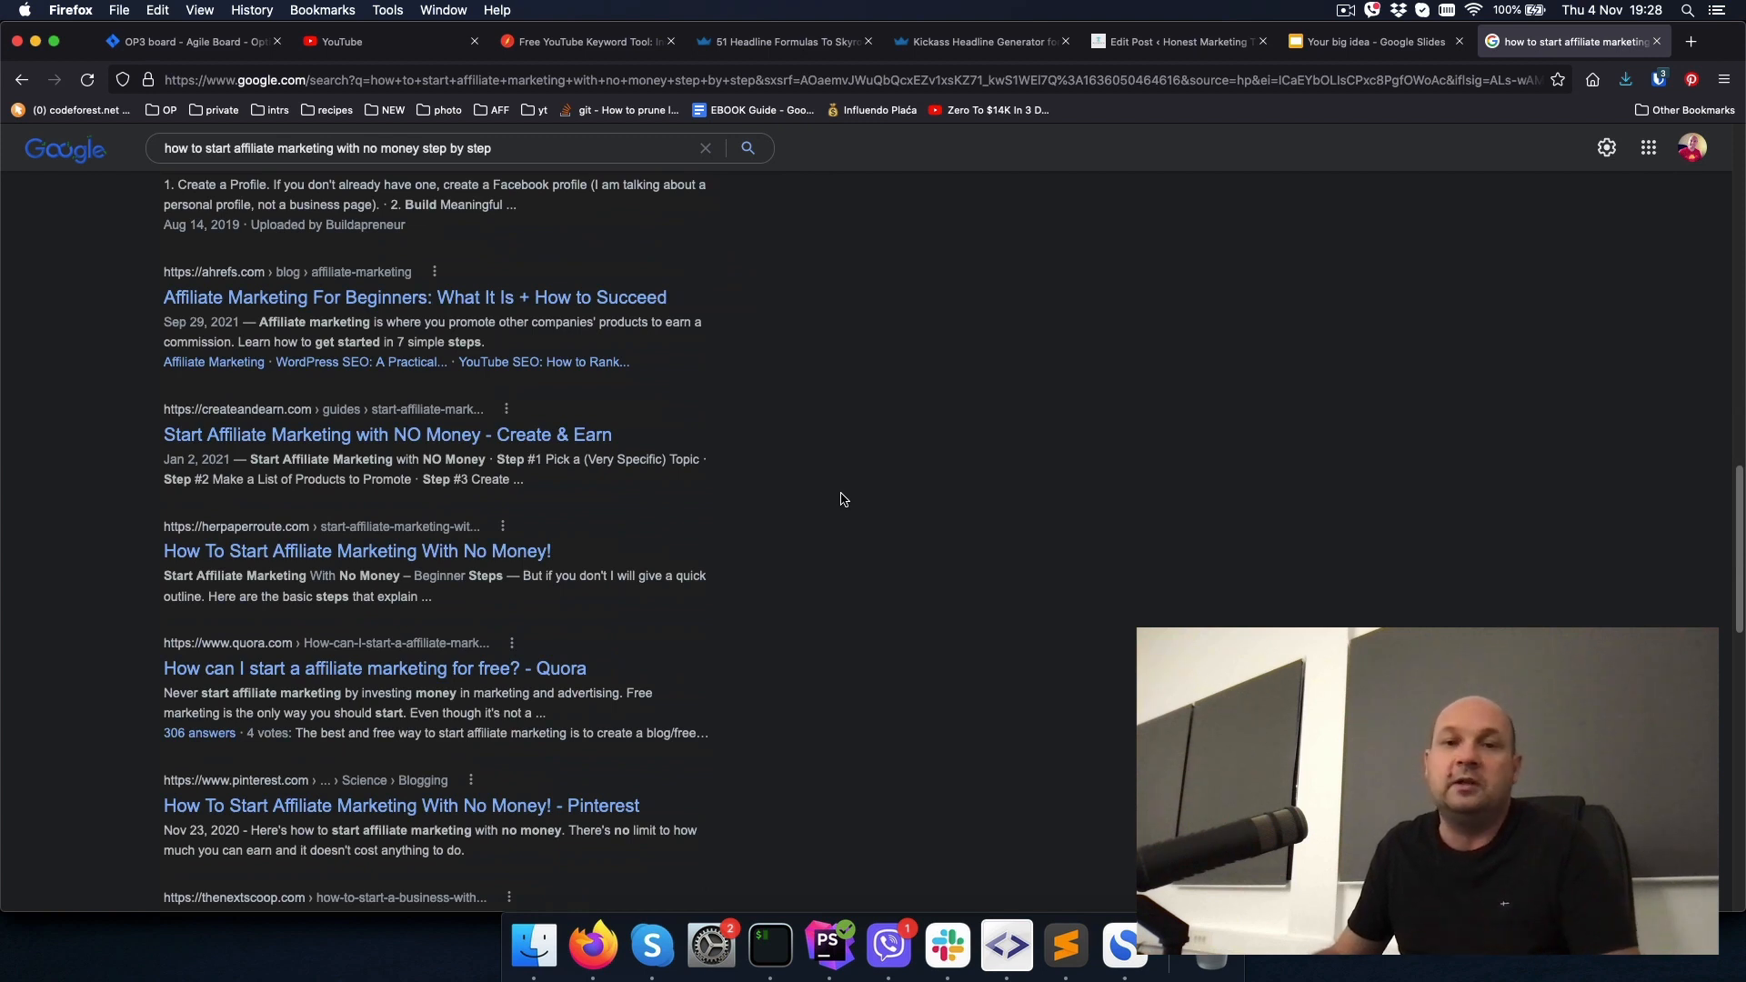
{"action": "mouse_move", "coordinate": [844, 498]}
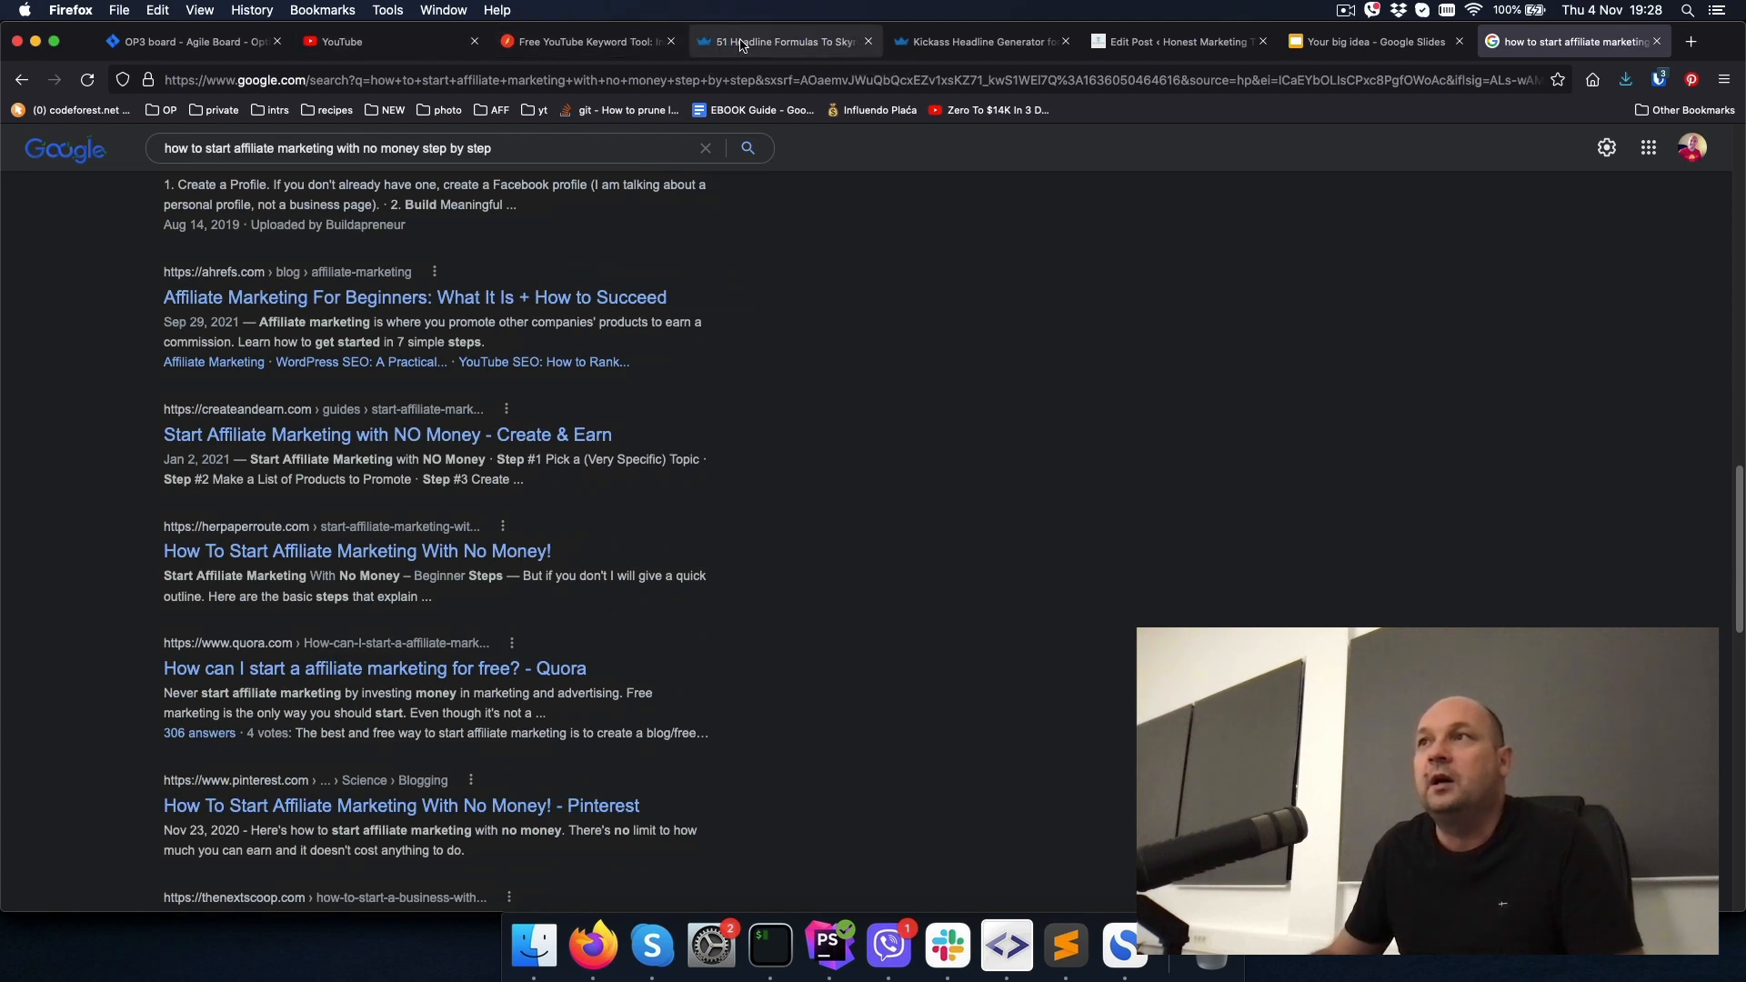
{"action": "left_click", "coordinate": [779, 41]}
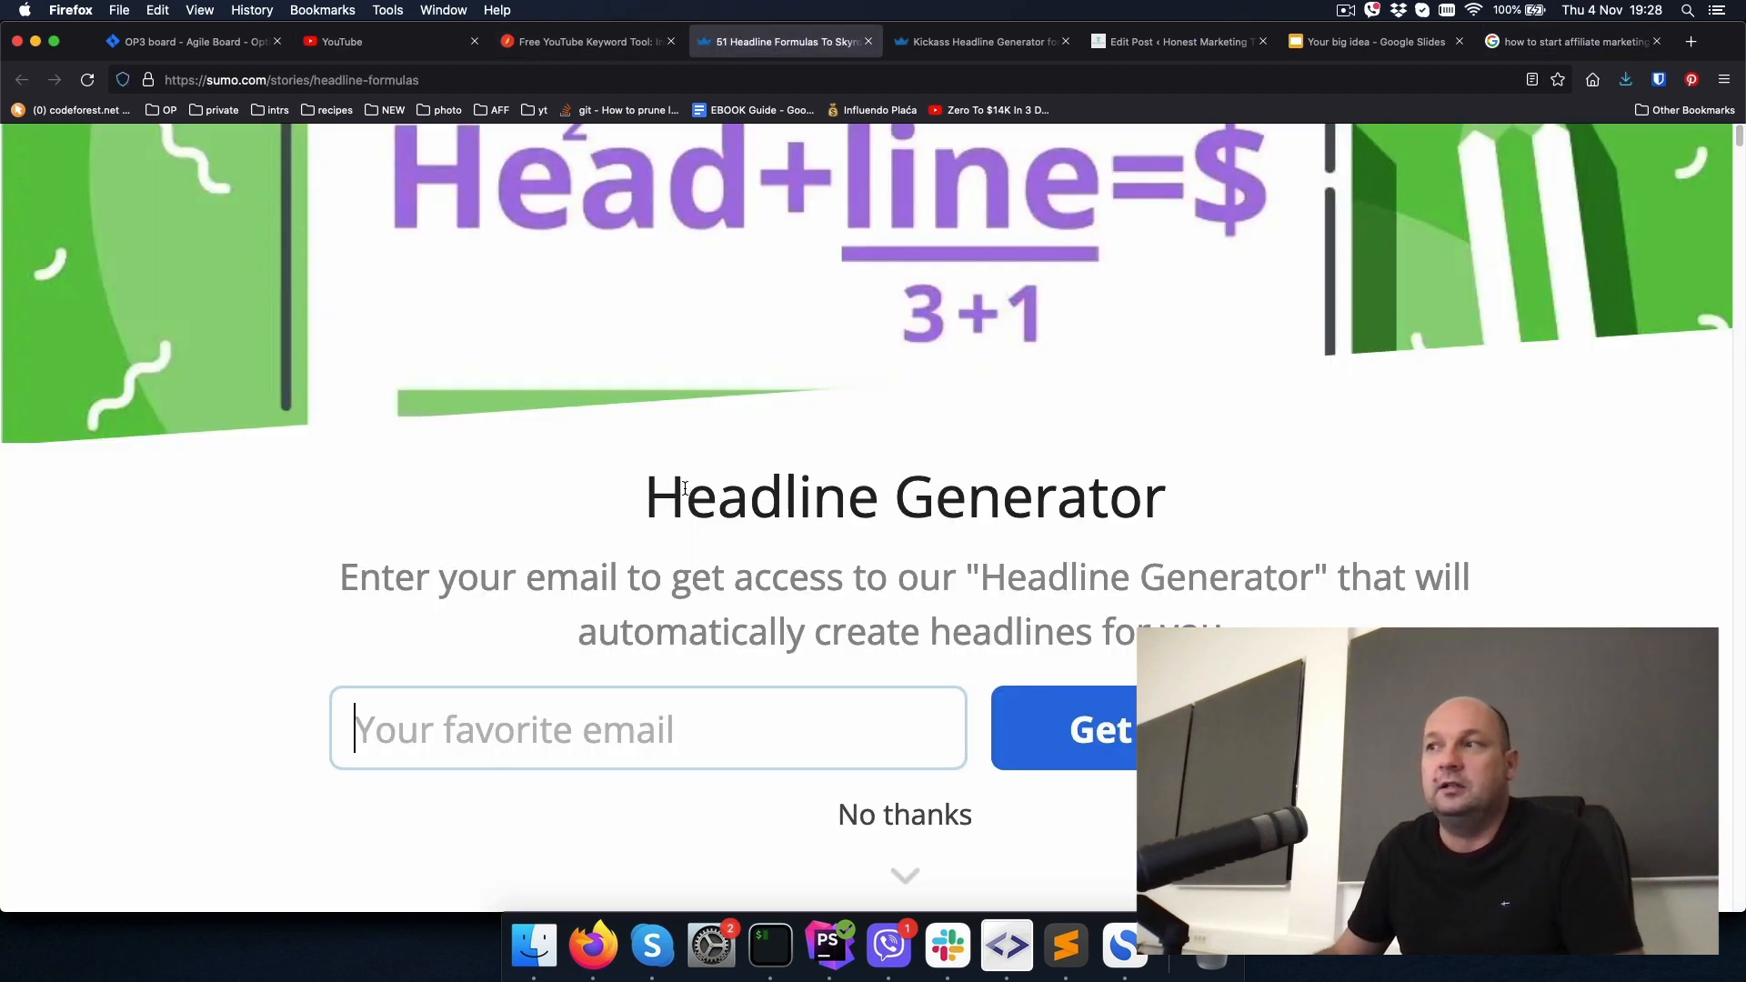
{"action": "left_click", "coordinate": [904, 814]}
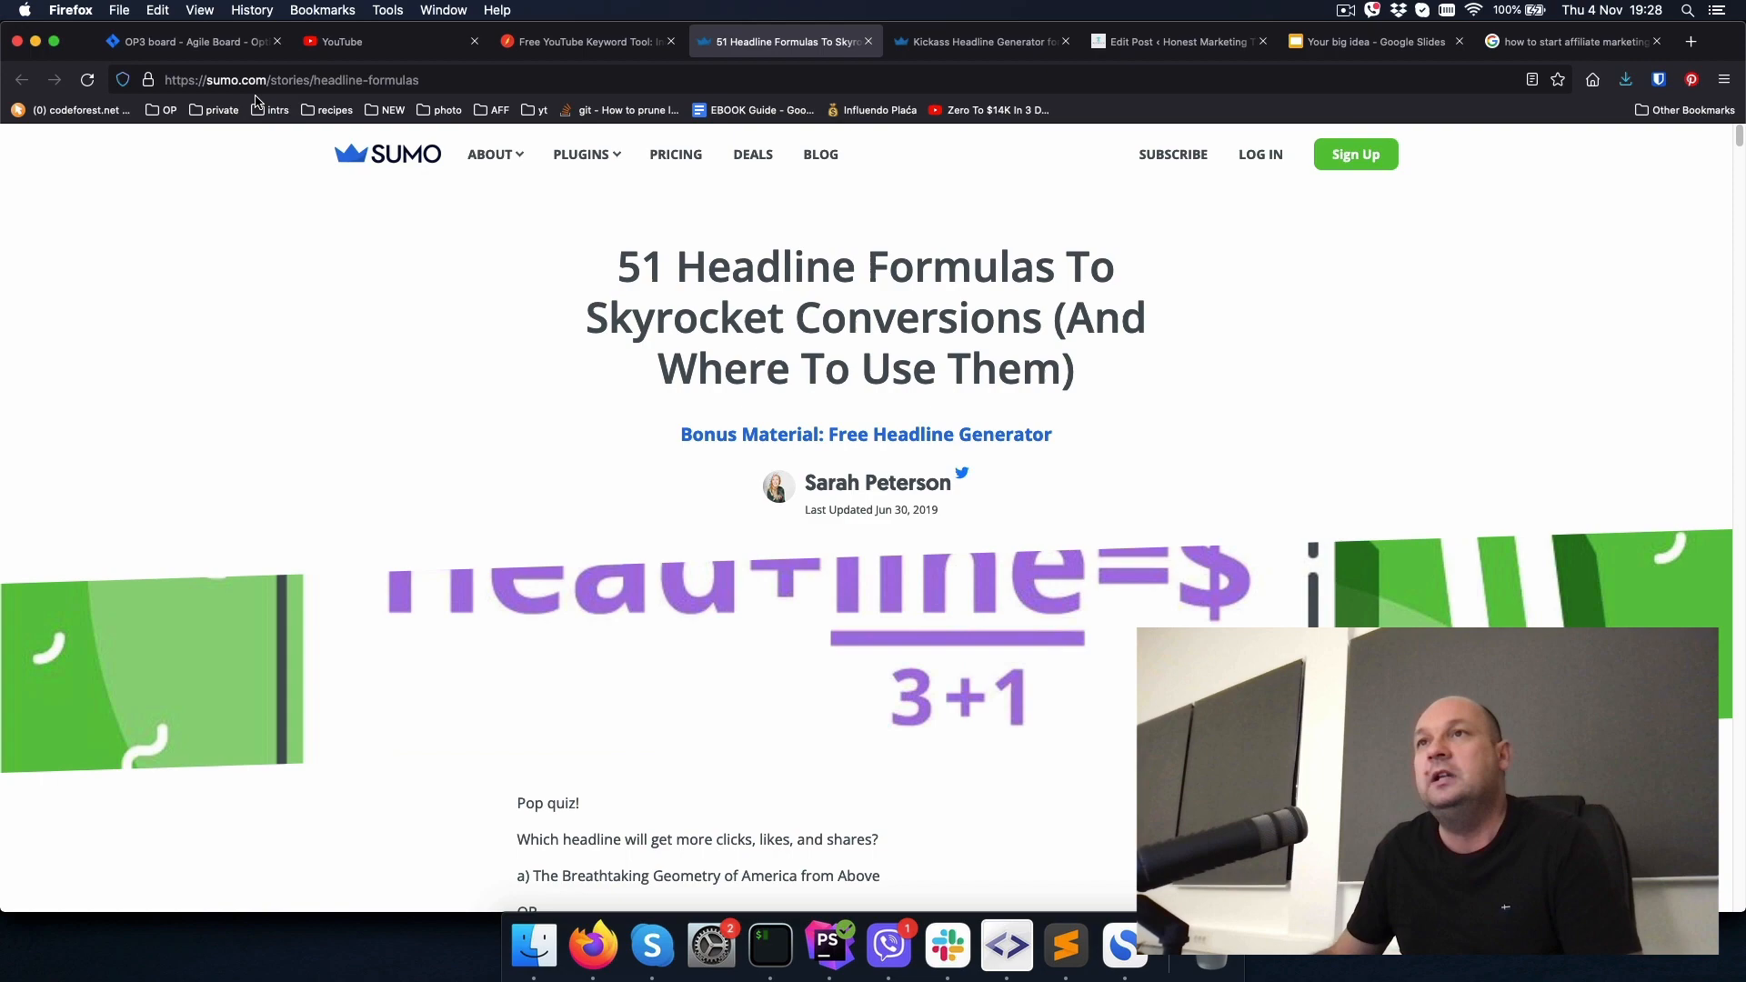
{"action": "scroll", "scroll_direction": "down", "scroll_amount": 3}
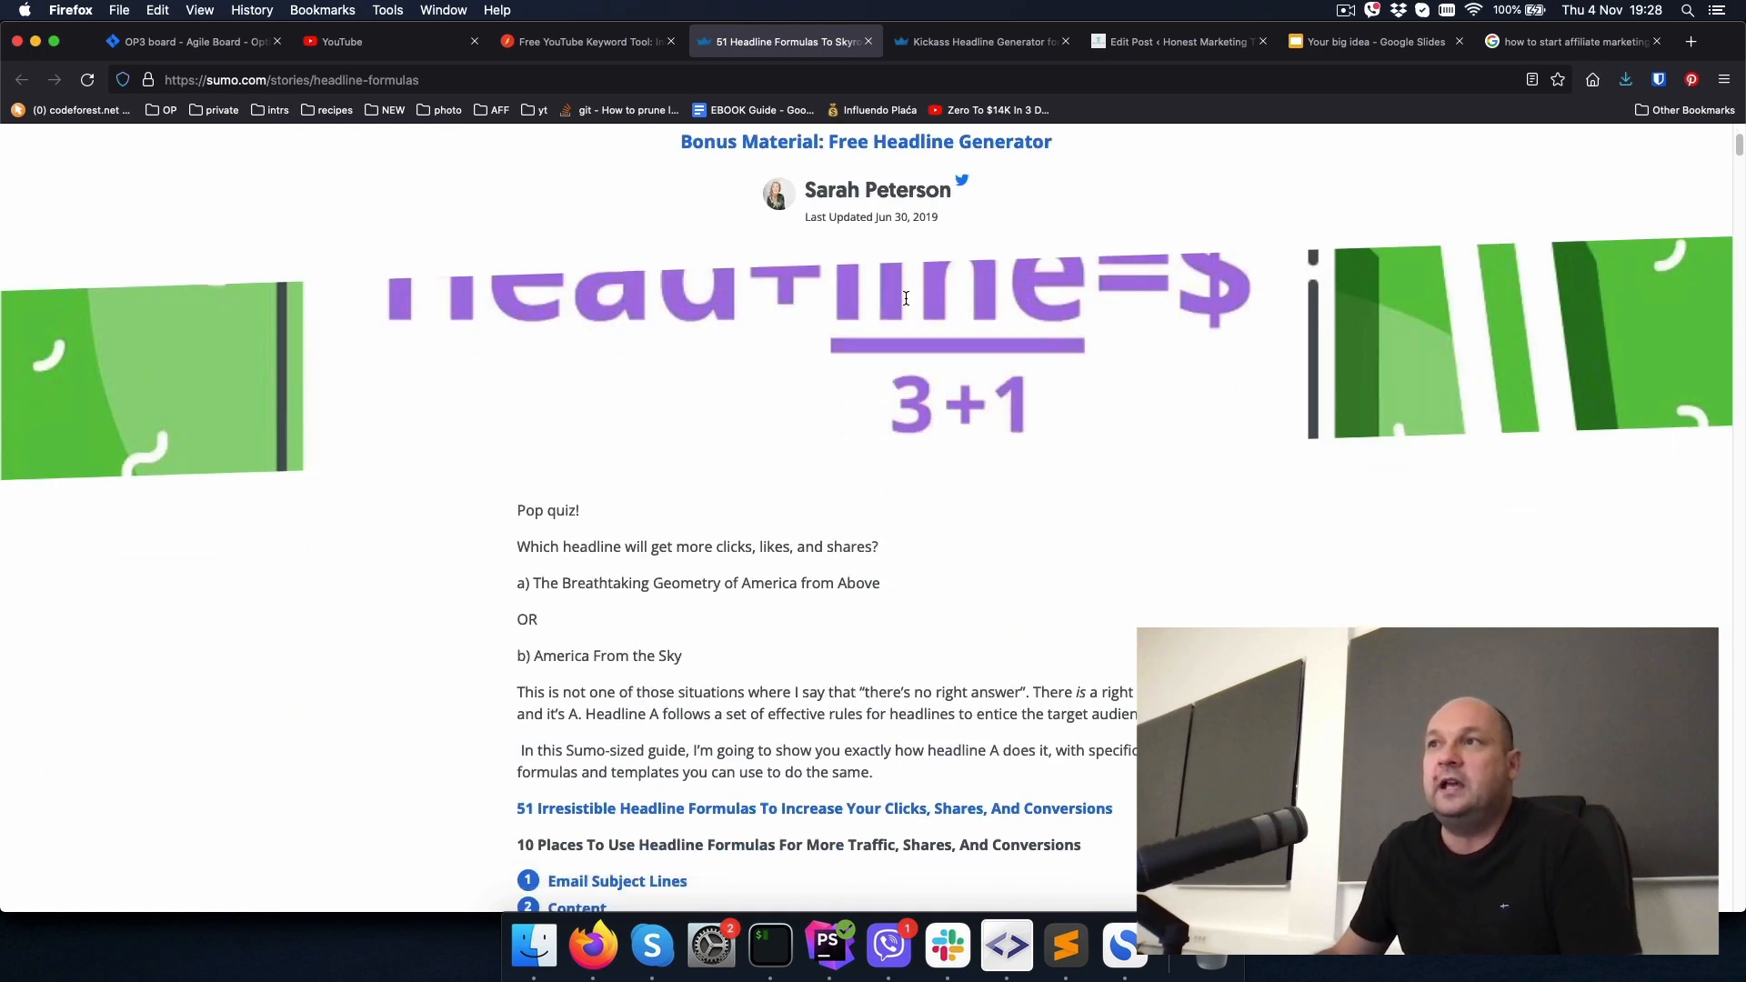
{"action": "scroll", "scroll_direction": "down", "scroll_amount": 3}
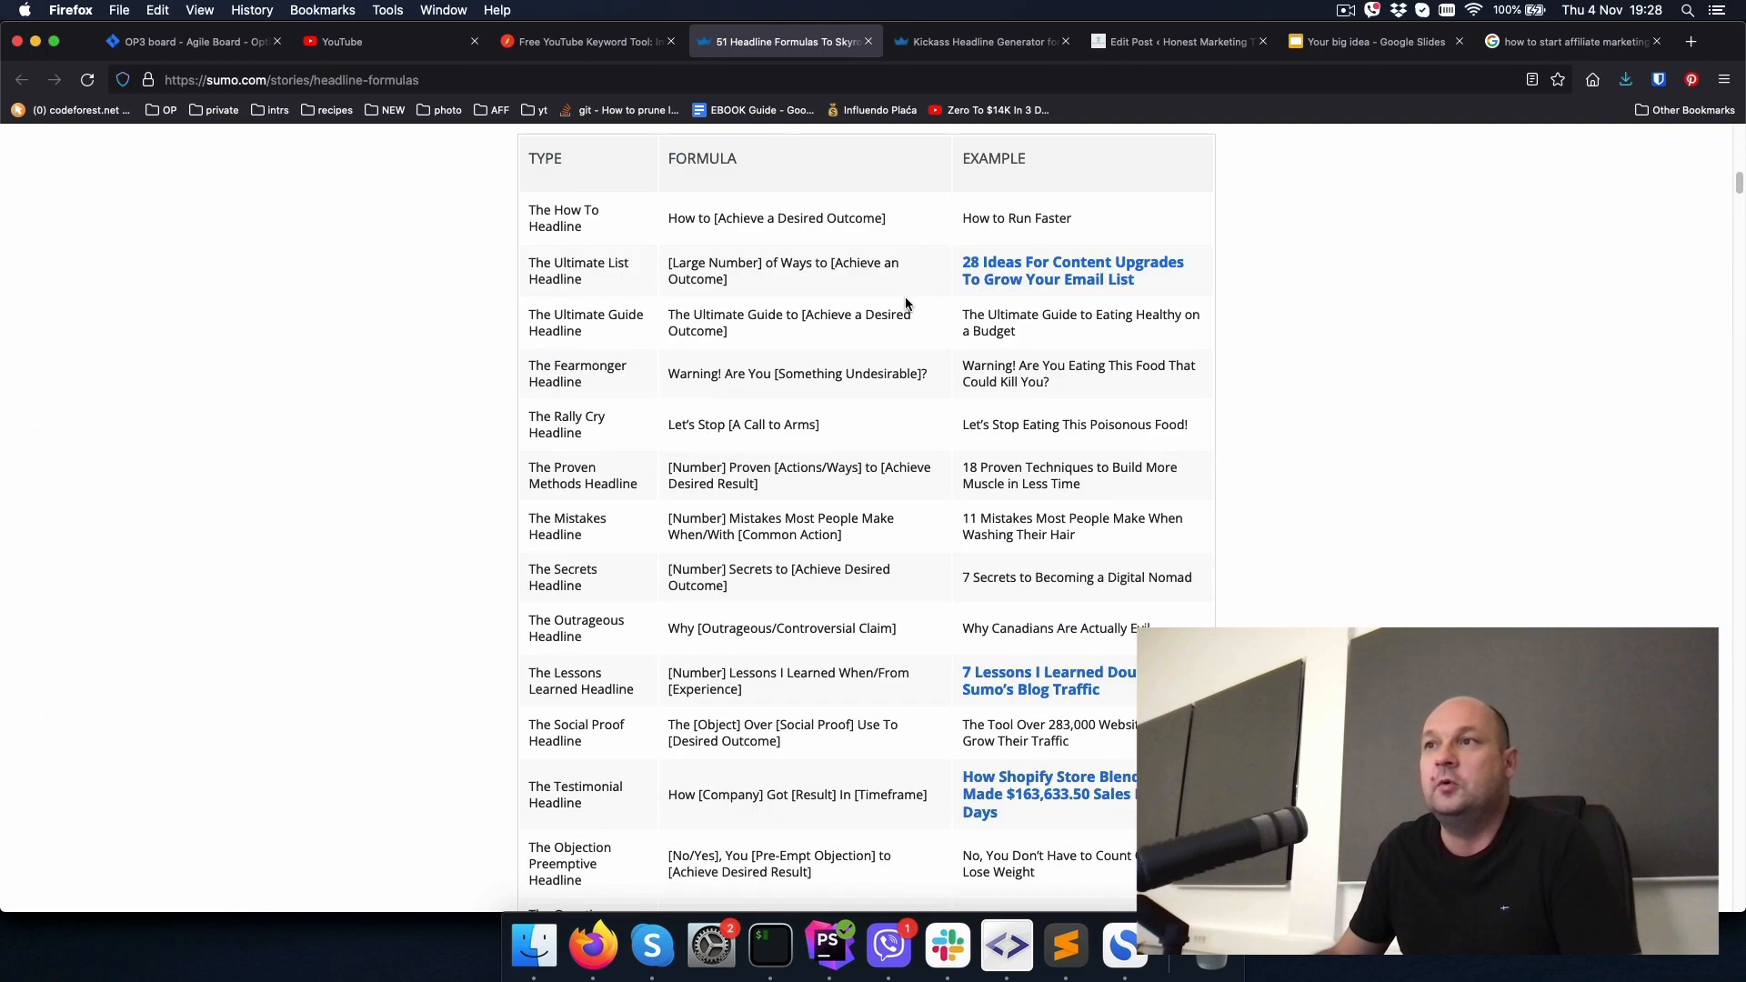
{"action": "scroll", "scroll_direction": "down", "scroll_amount": 3}
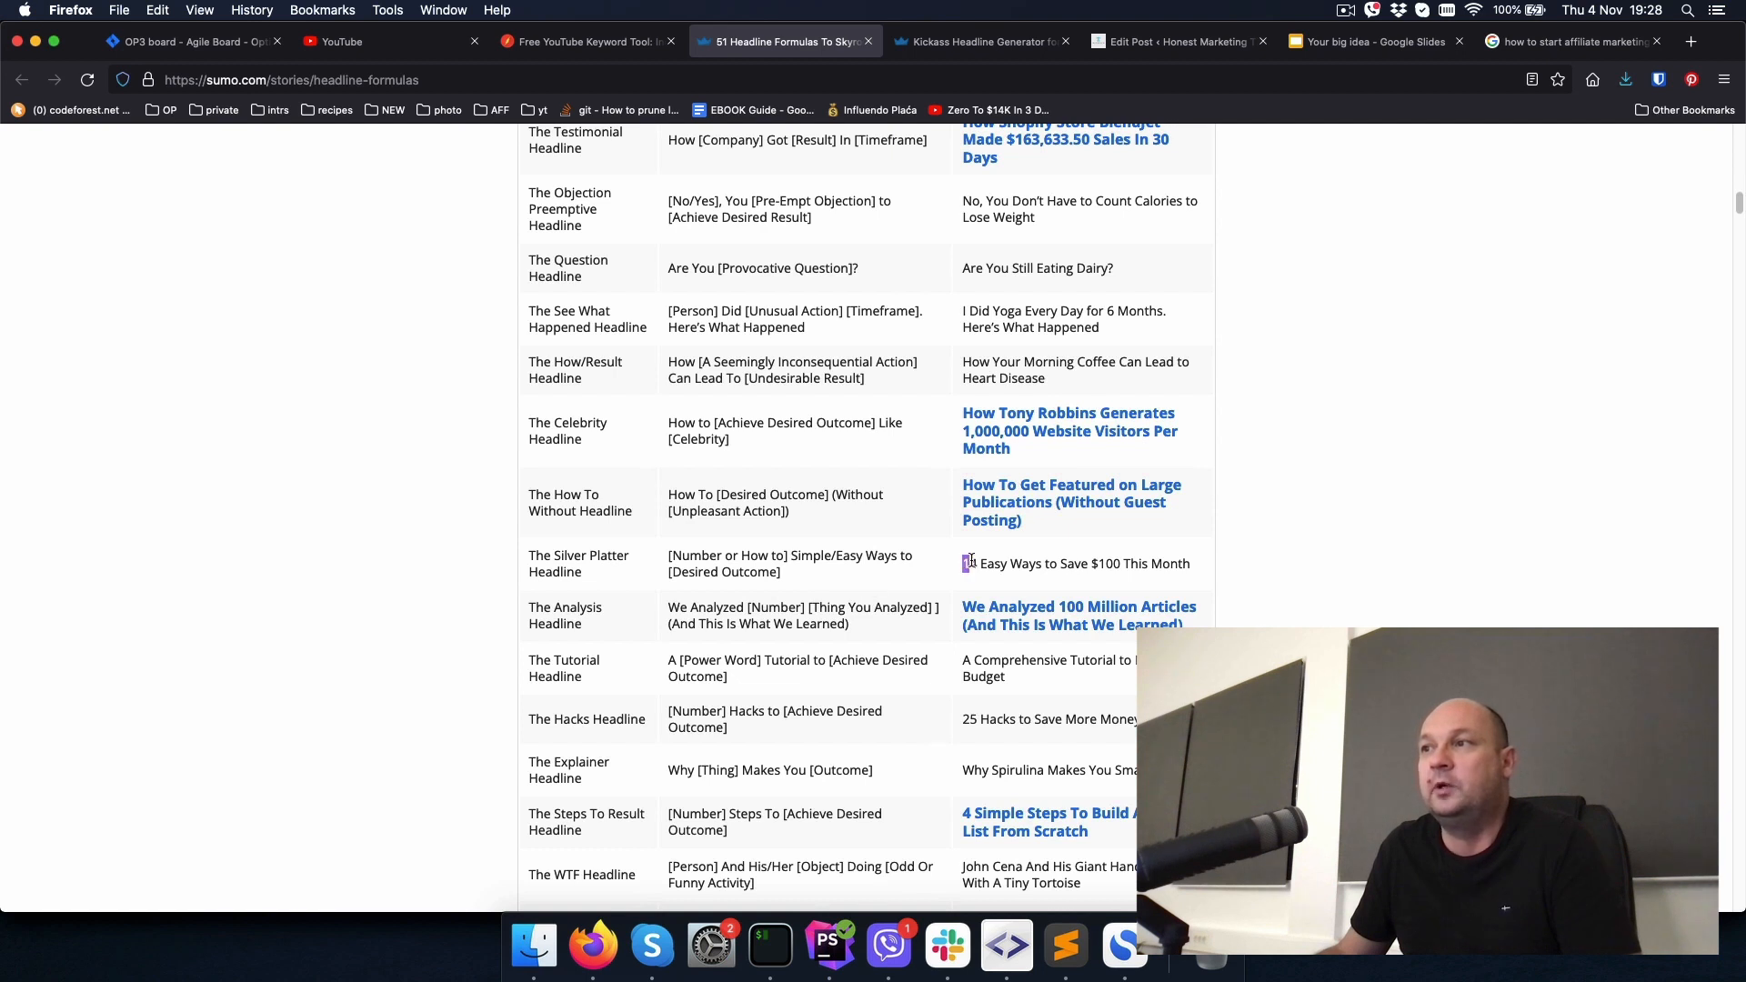
{"action": "left_click_drag", "start_coordinate": [964, 564], "coordinate": [1190, 564]}
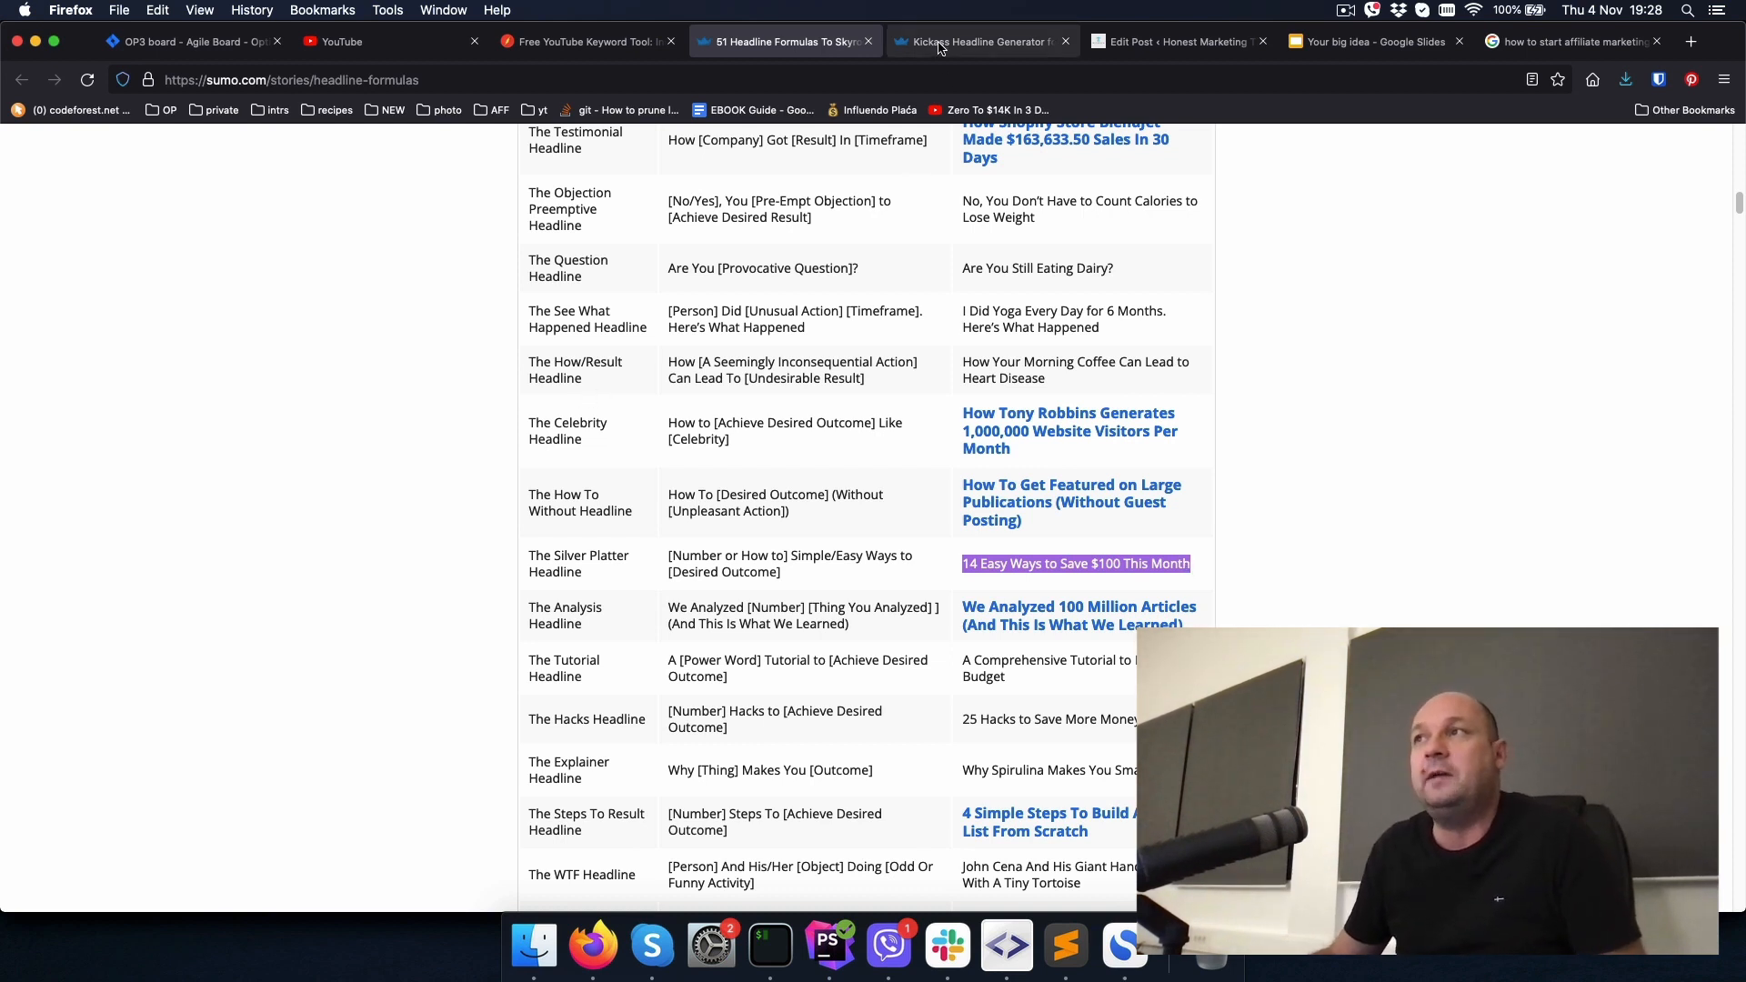
Step: Show How To headlines for 'Making Money Online', then go back to the H-Supertools results
{"action": "left_click", "coordinate": [978, 41]}
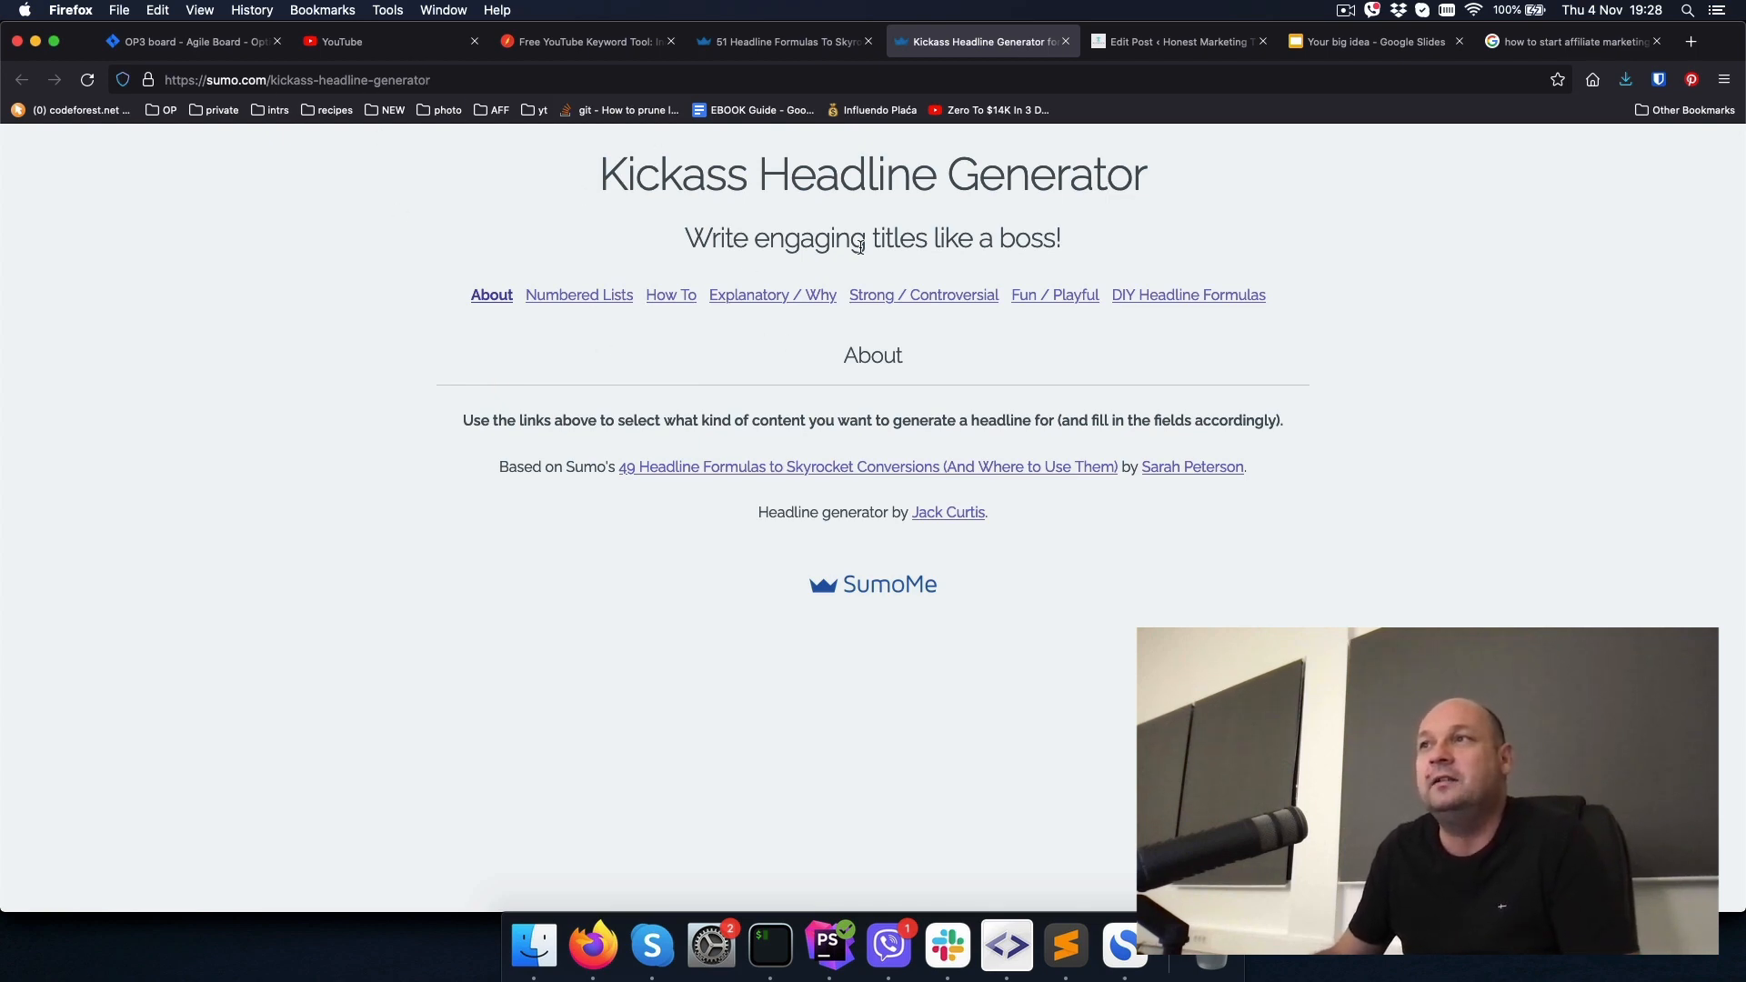
{"action": "mouse_move", "coordinate": [671, 323]}
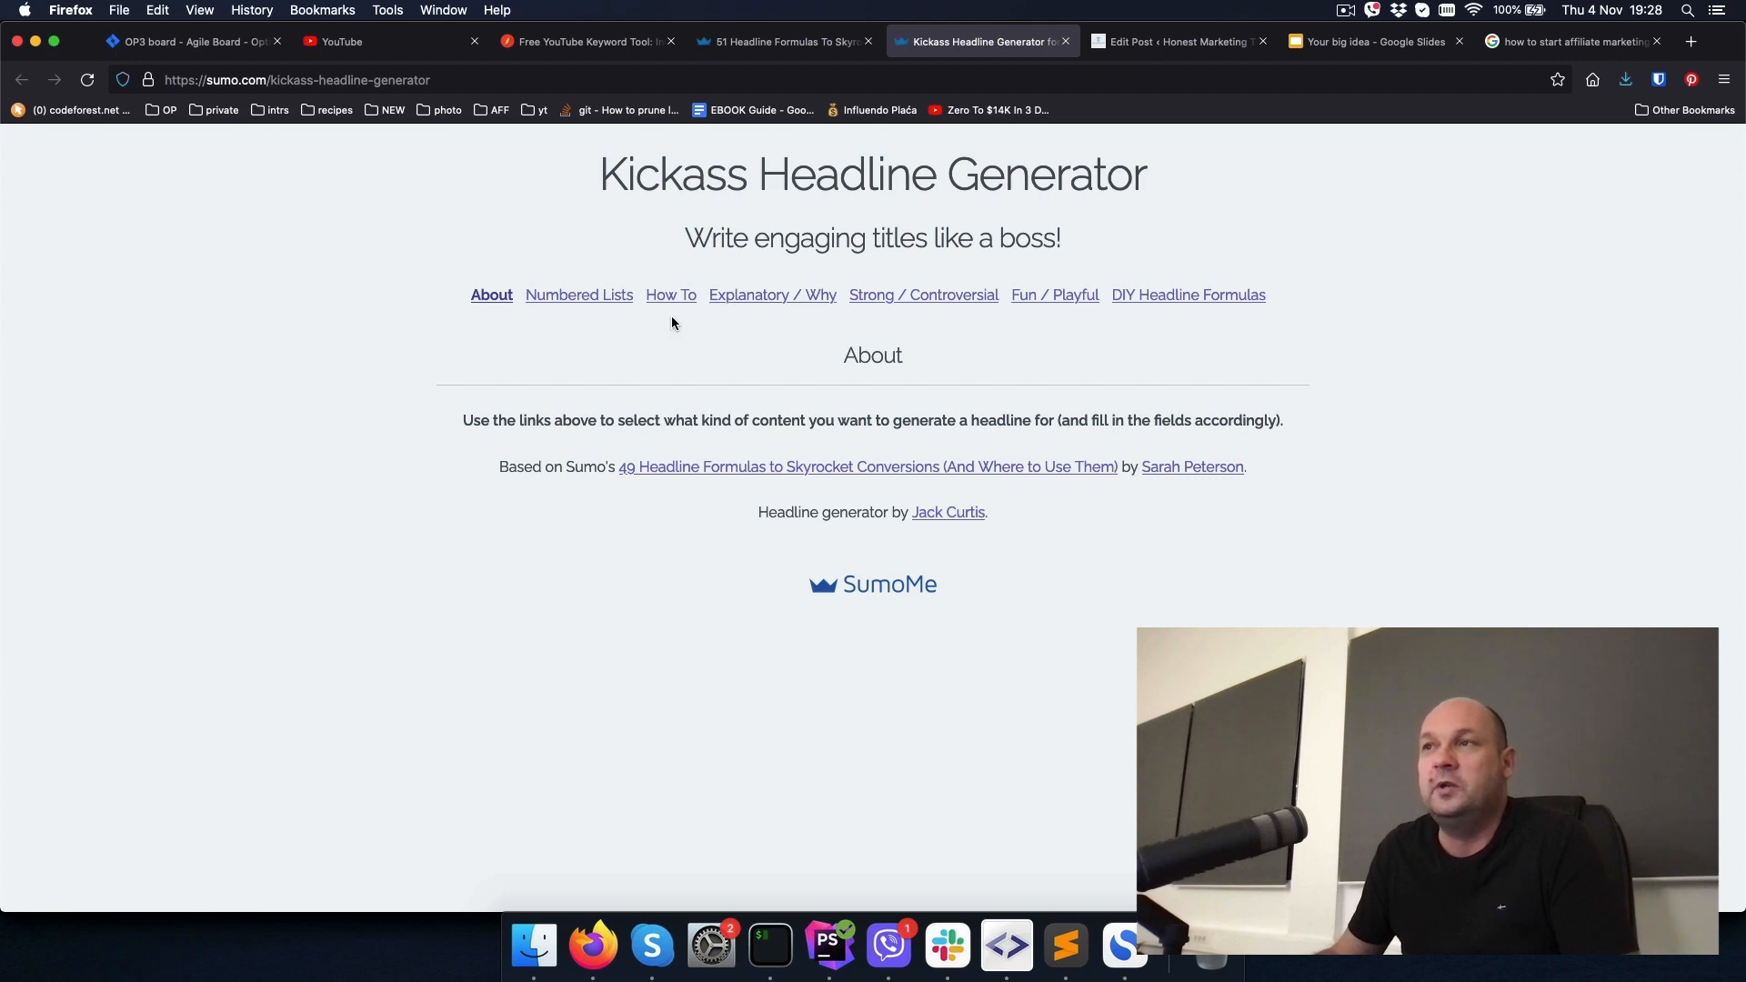
{"action": "left_click", "coordinate": [664, 295]}
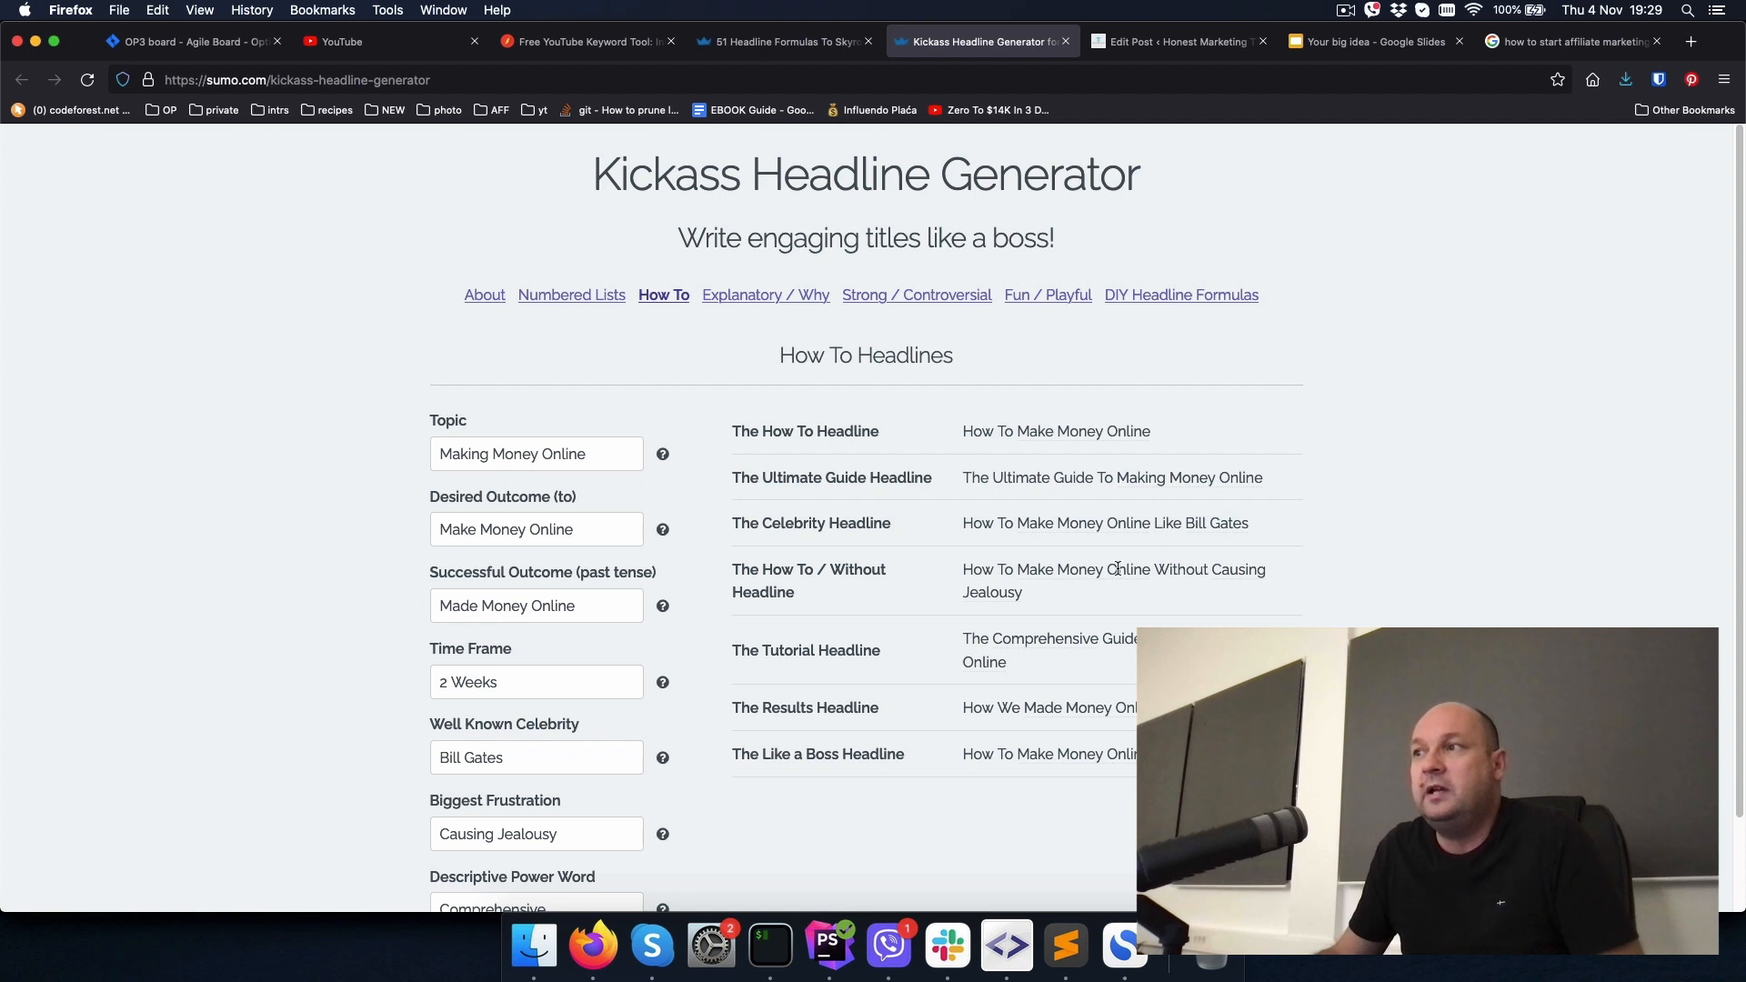
{"action": "mouse_move", "coordinate": [1037, 612]}
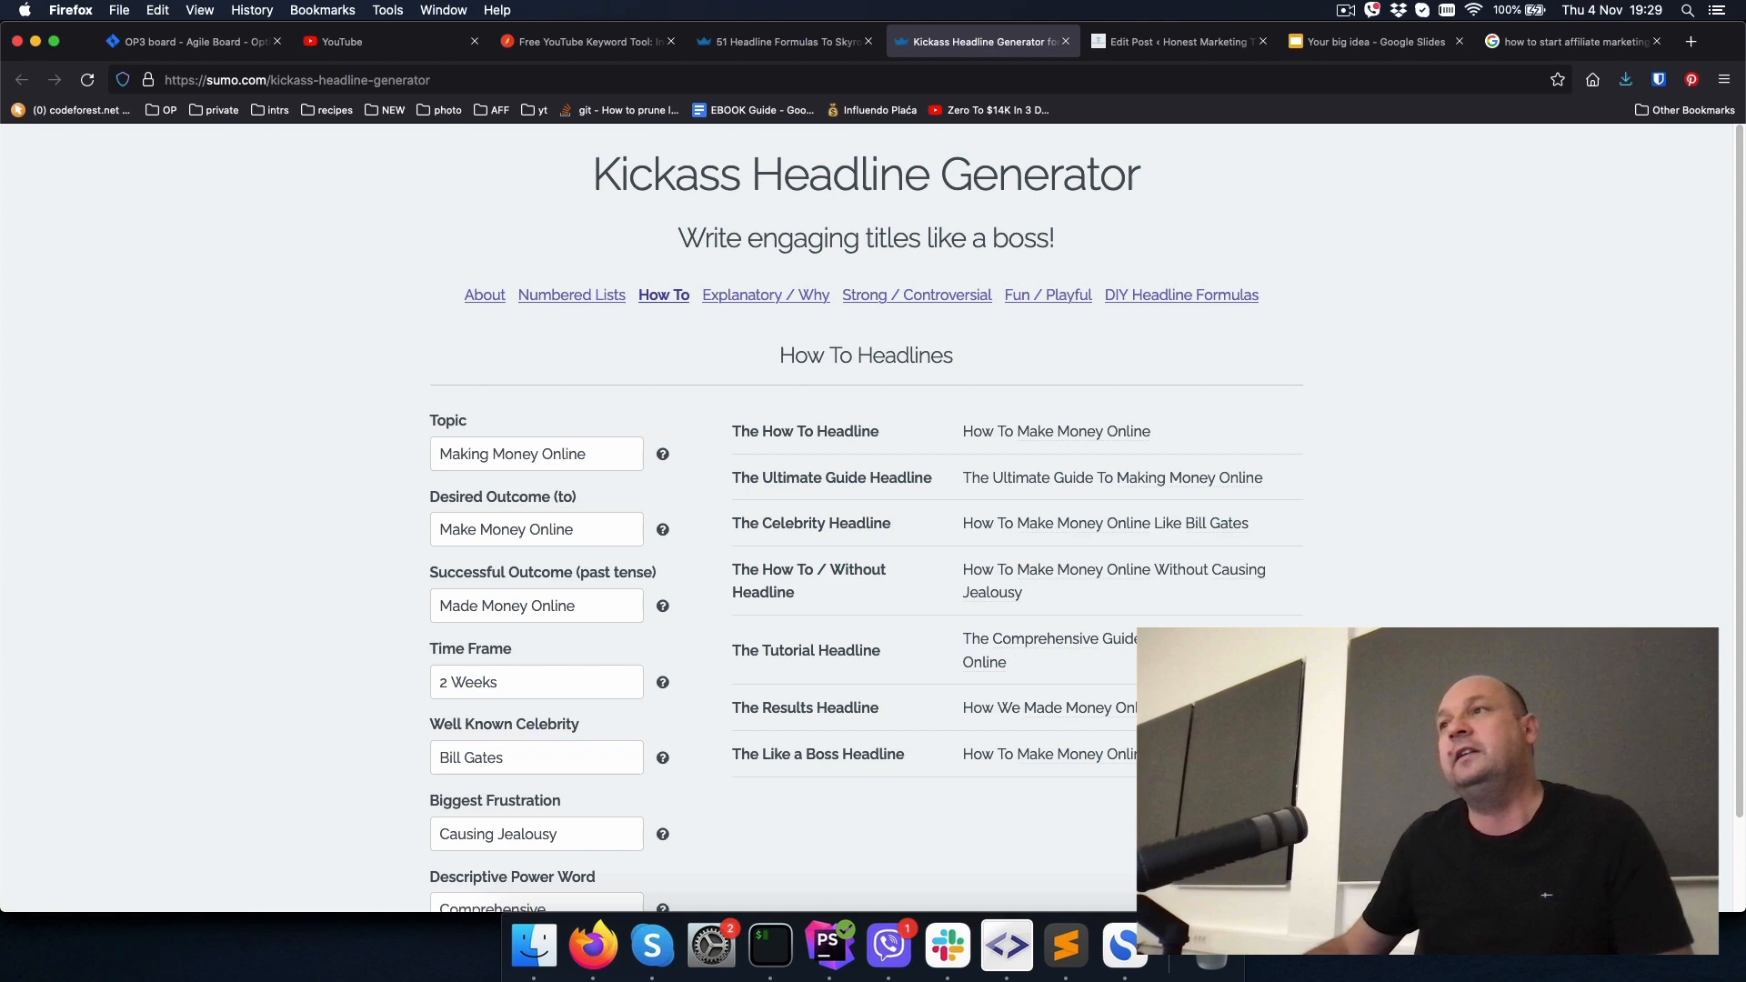
{"action": "left_click", "coordinate": [579, 41]}
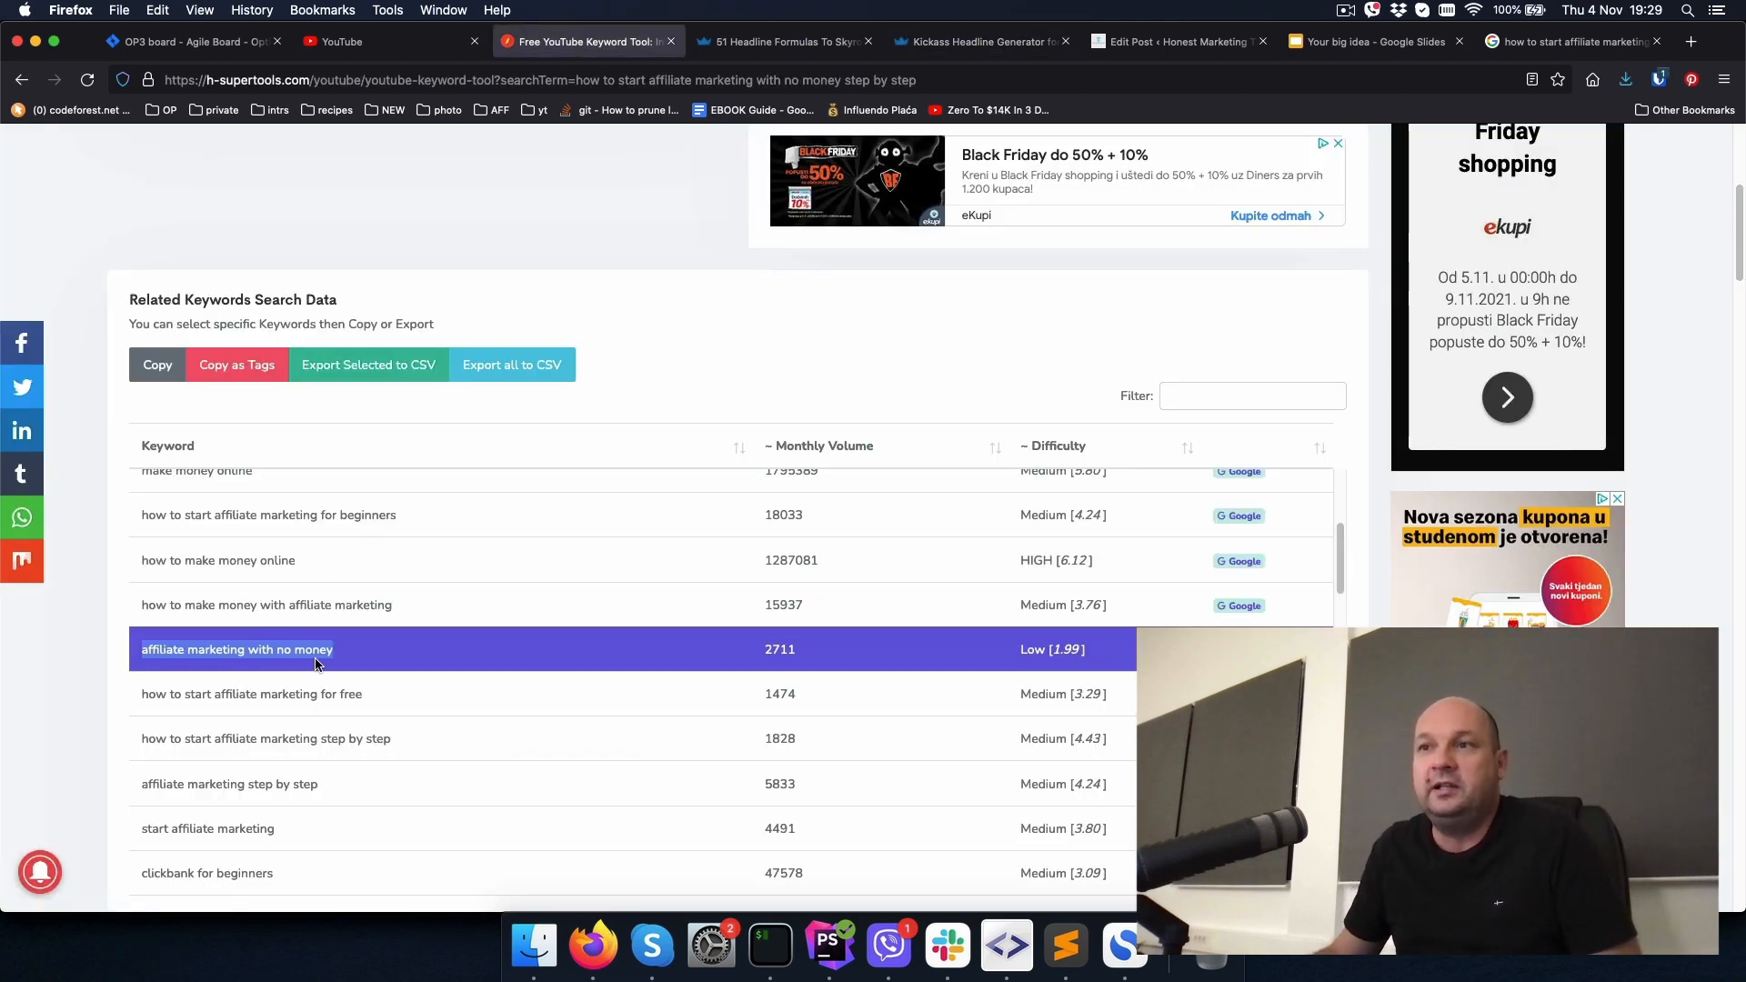
Step: Highlight the keyword phrase in the title 'Start Affiliate Marketing With No Money - How To Guide And 2 Tools'
{"action": "left_click", "coordinate": [1177, 41]}
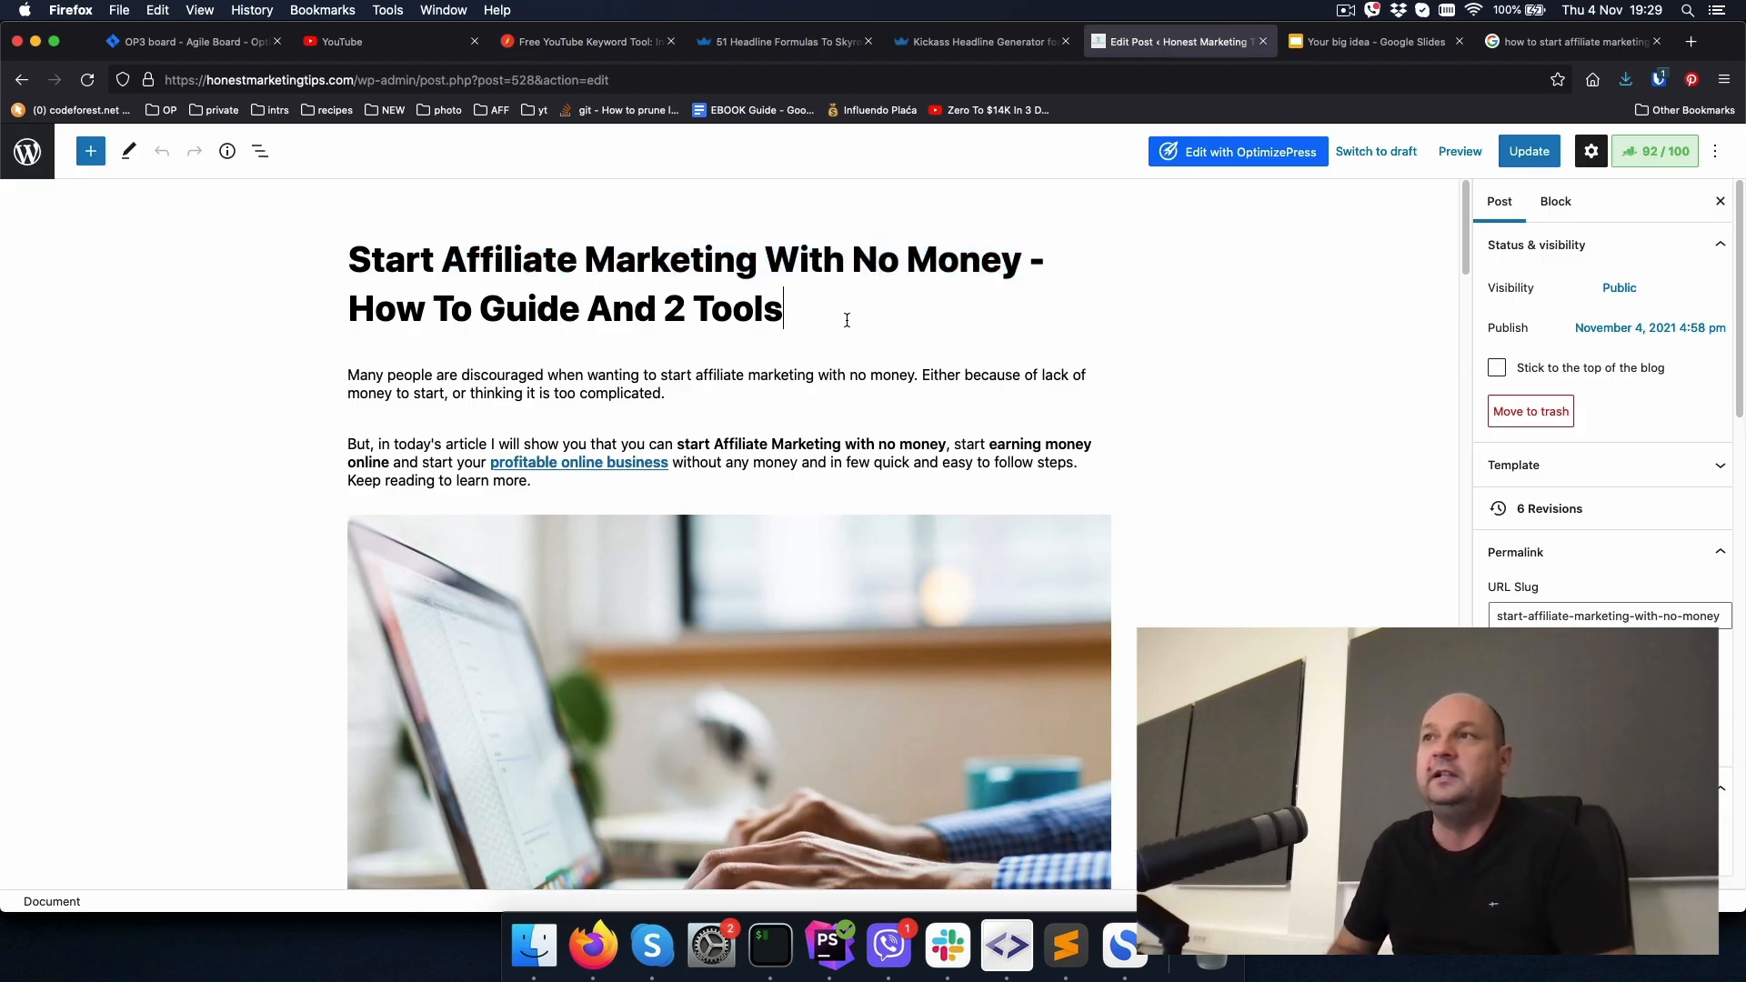
{"action": "mouse_move", "coordinate": [555, 298]}
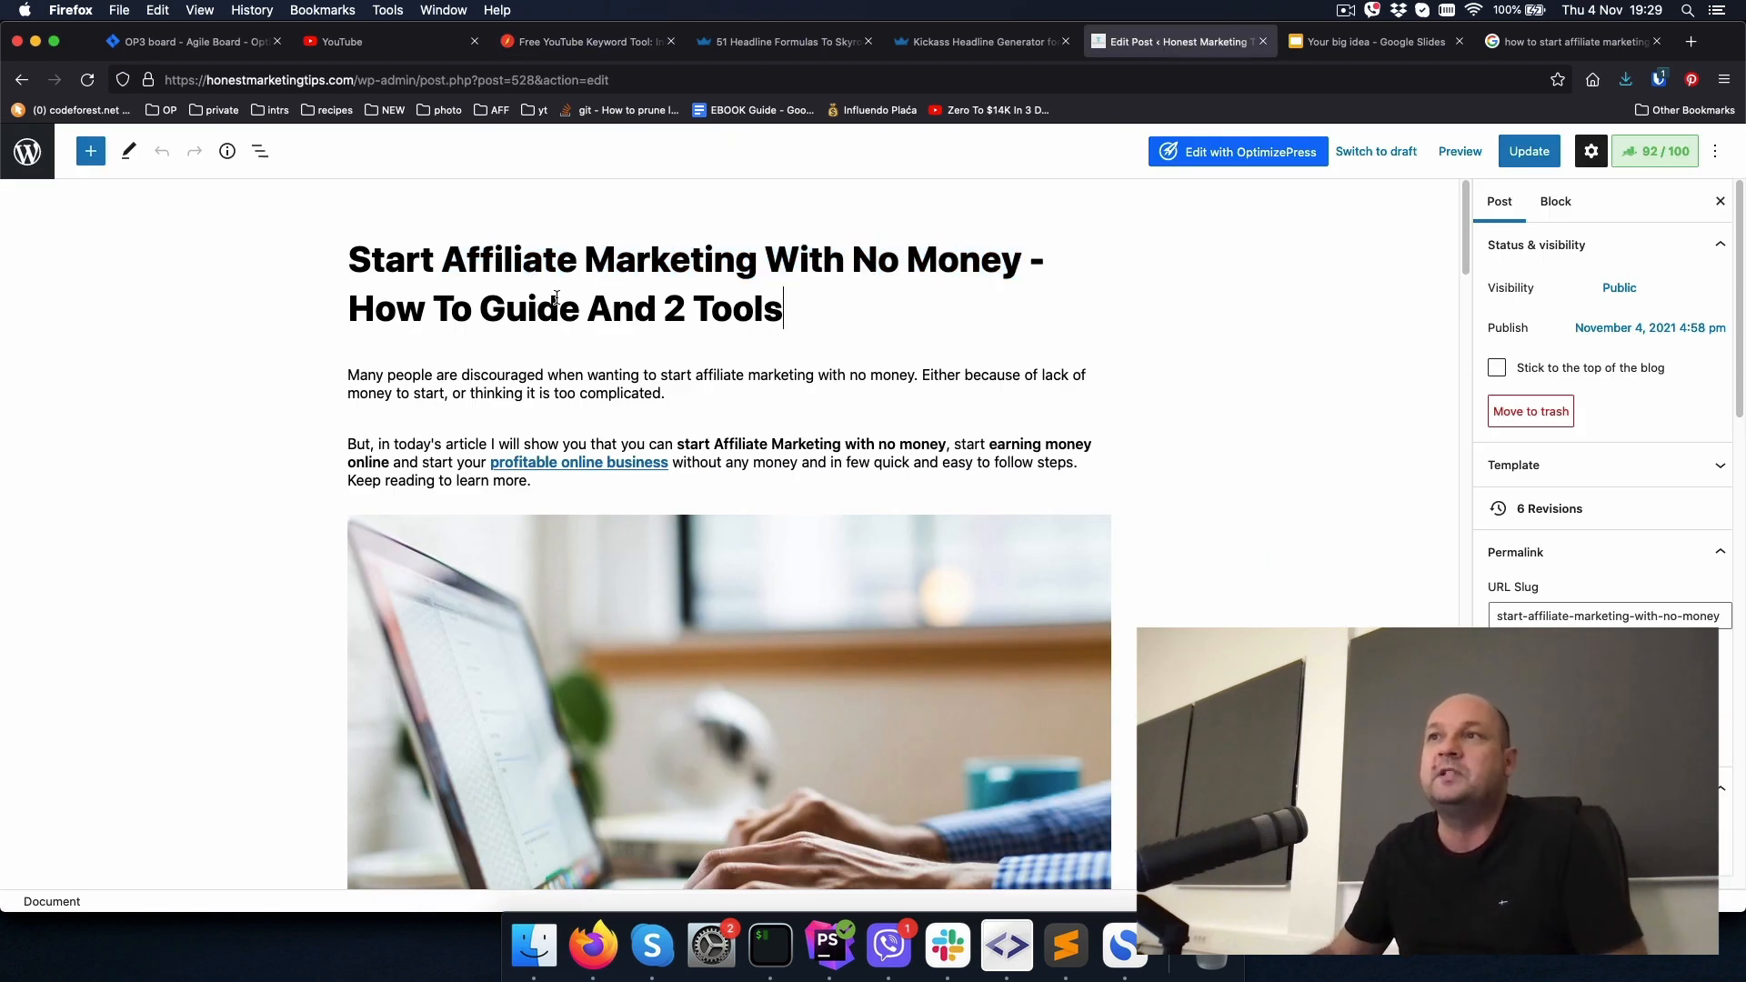
{"action": "left_click_drag", "start_coordinate": [442, 258], "coordinate": [1020, 258]}
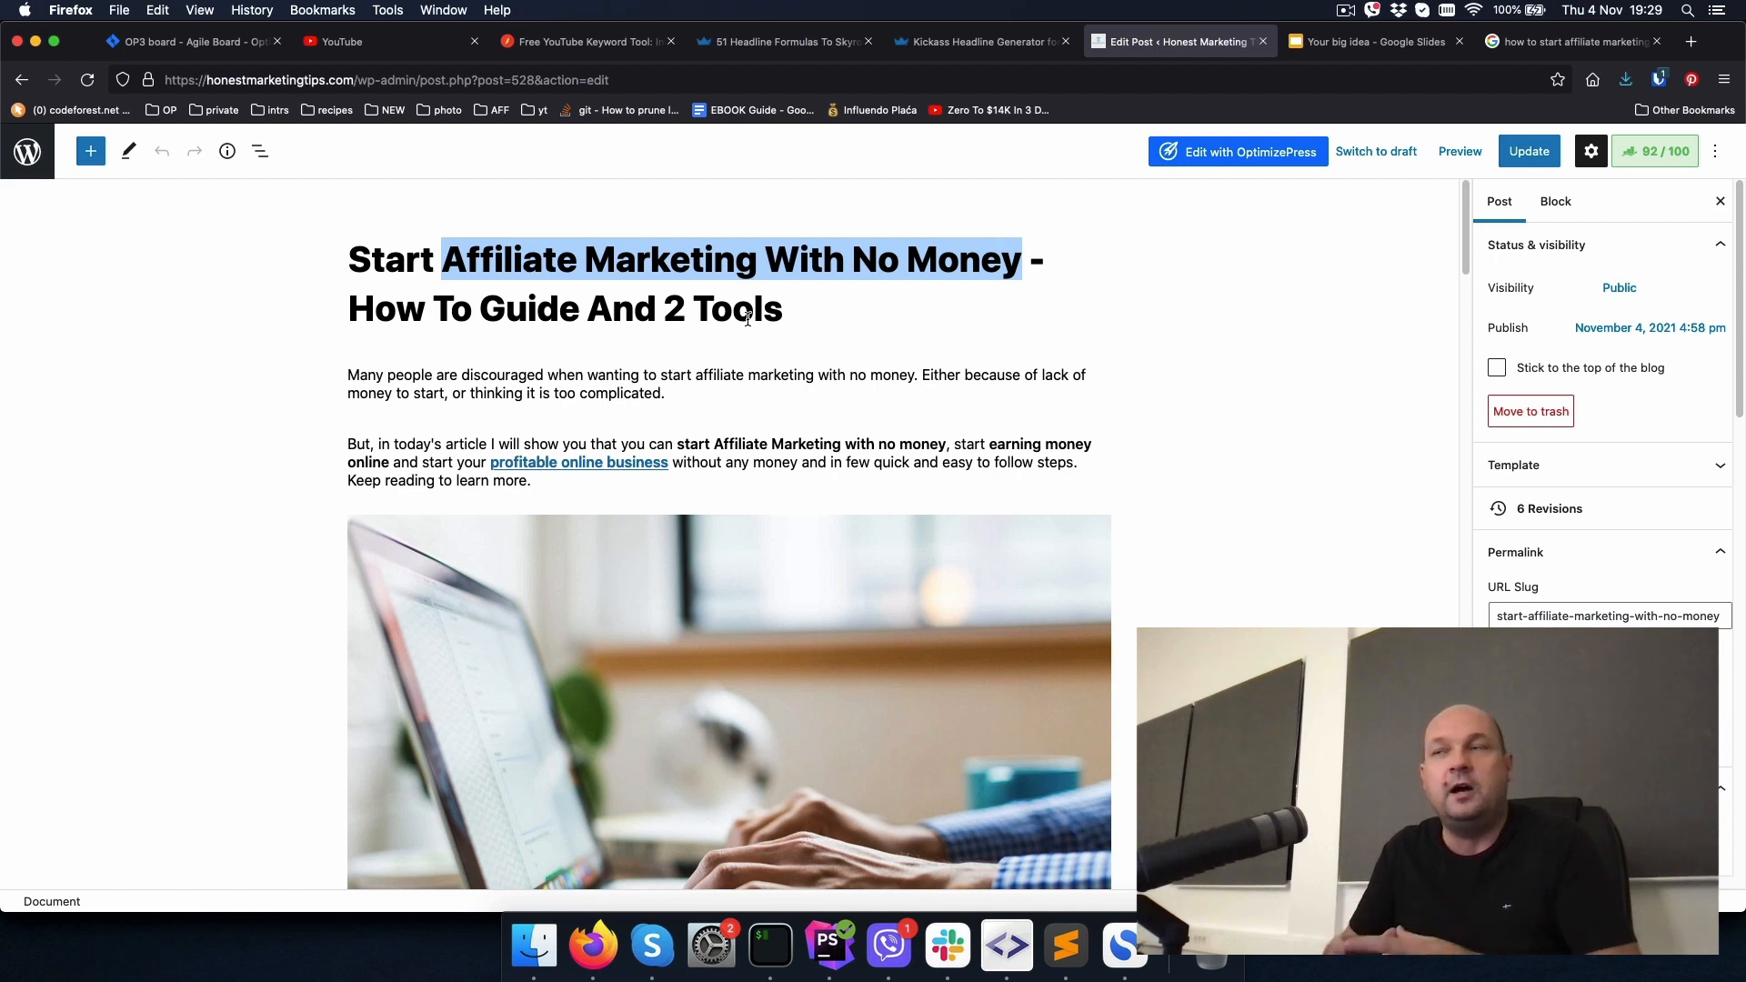
{"action": "mouse_move", "coordinate": [822, 355]}
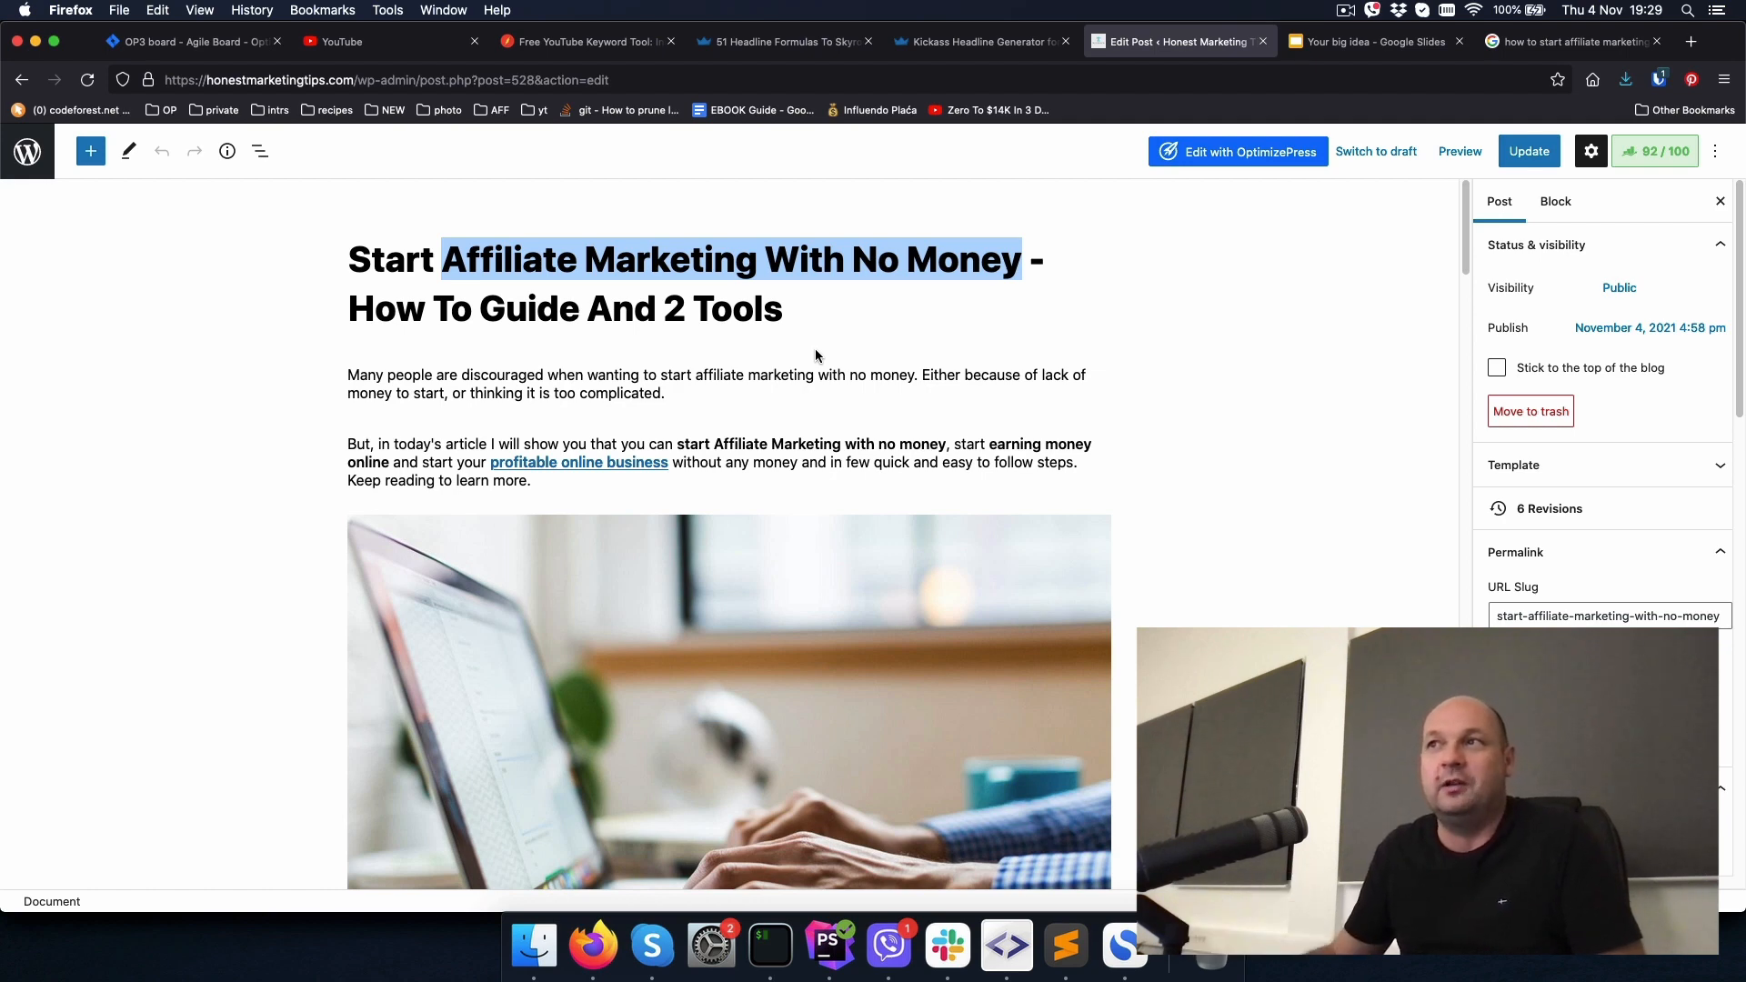
{"action": "left_click", "coordinate": [384, 259]}
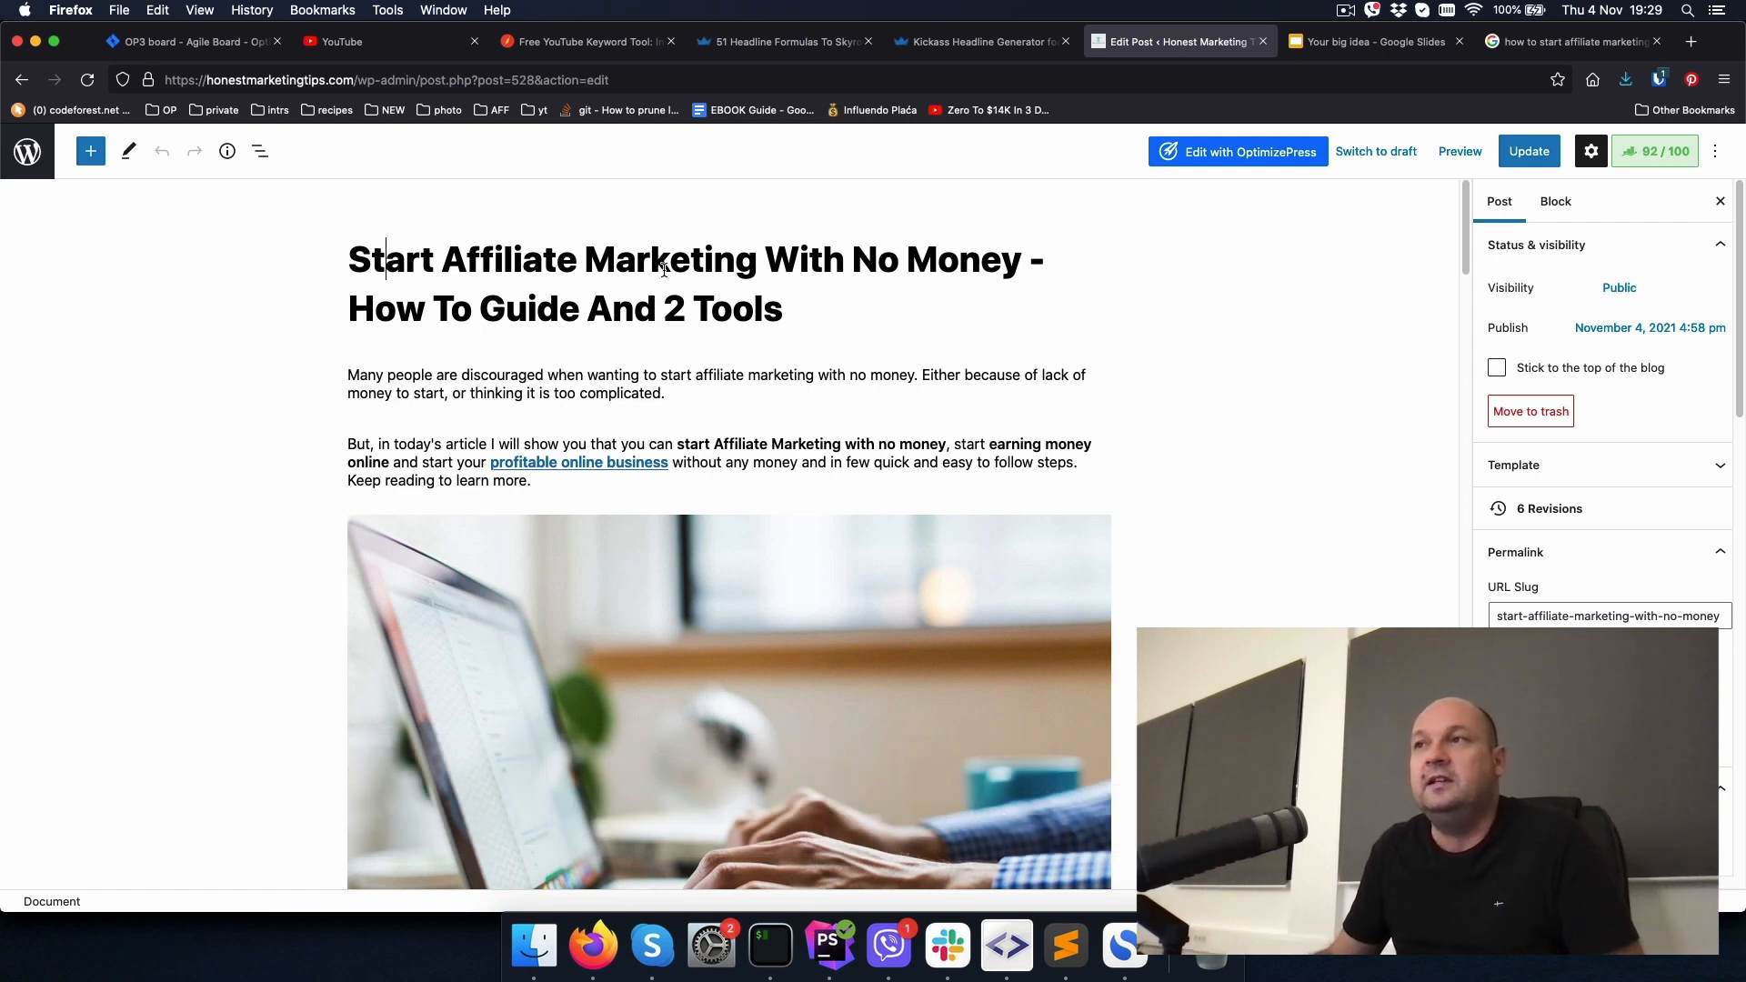
{"action": "mouse_move", "coordinate": [373, 362]}
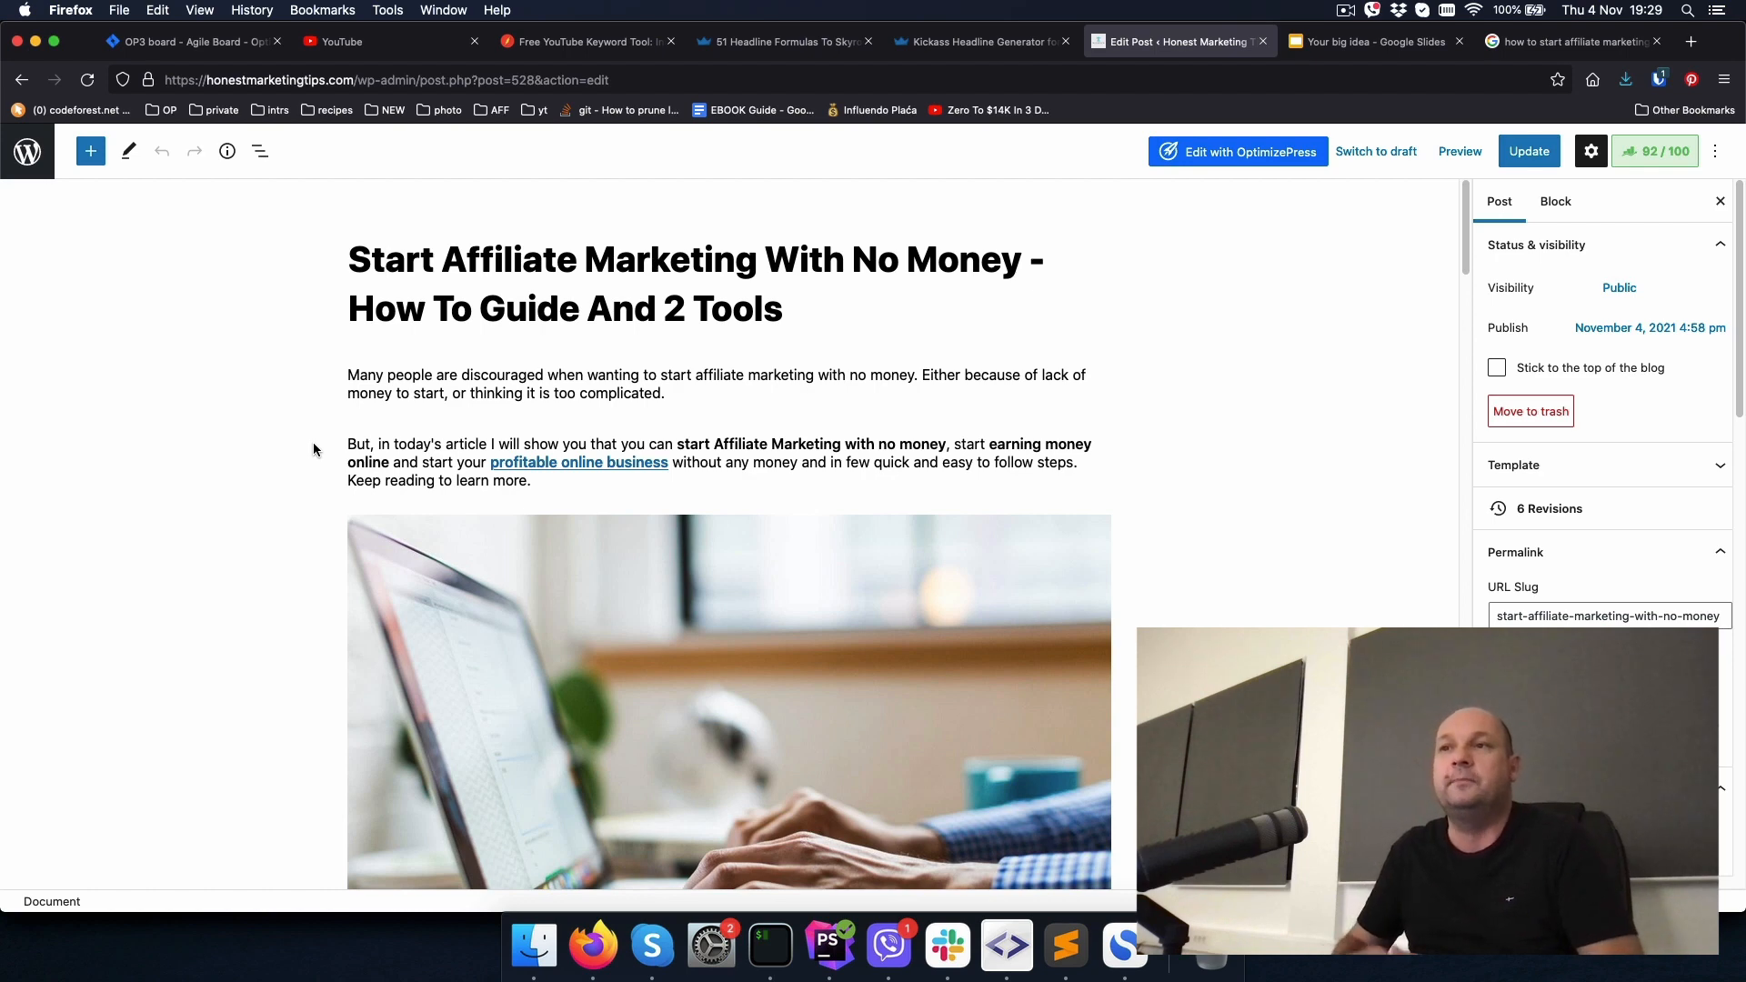
Step: Open post settings and review the intro, highlighting the bold 'start Affiliate Marketing with no money'
{"action": "left_click", "coordinate": [383, 258]}
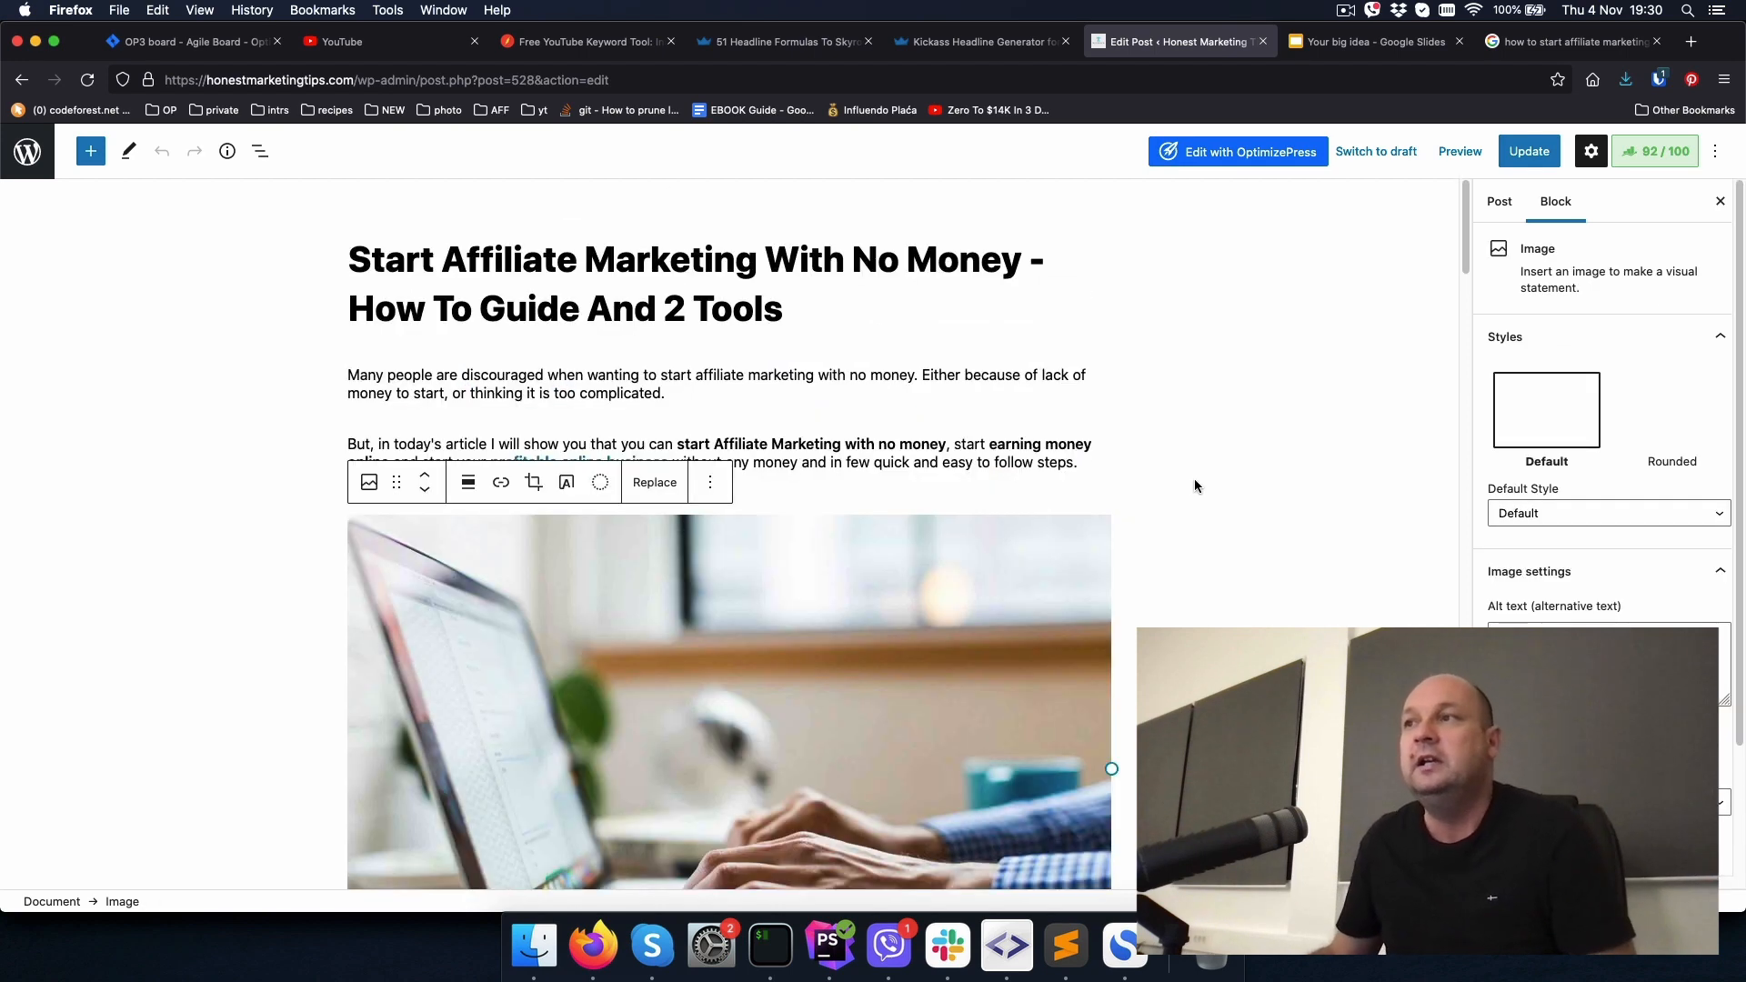
{"action": "left_click", "coordinate": [1498, 202]}
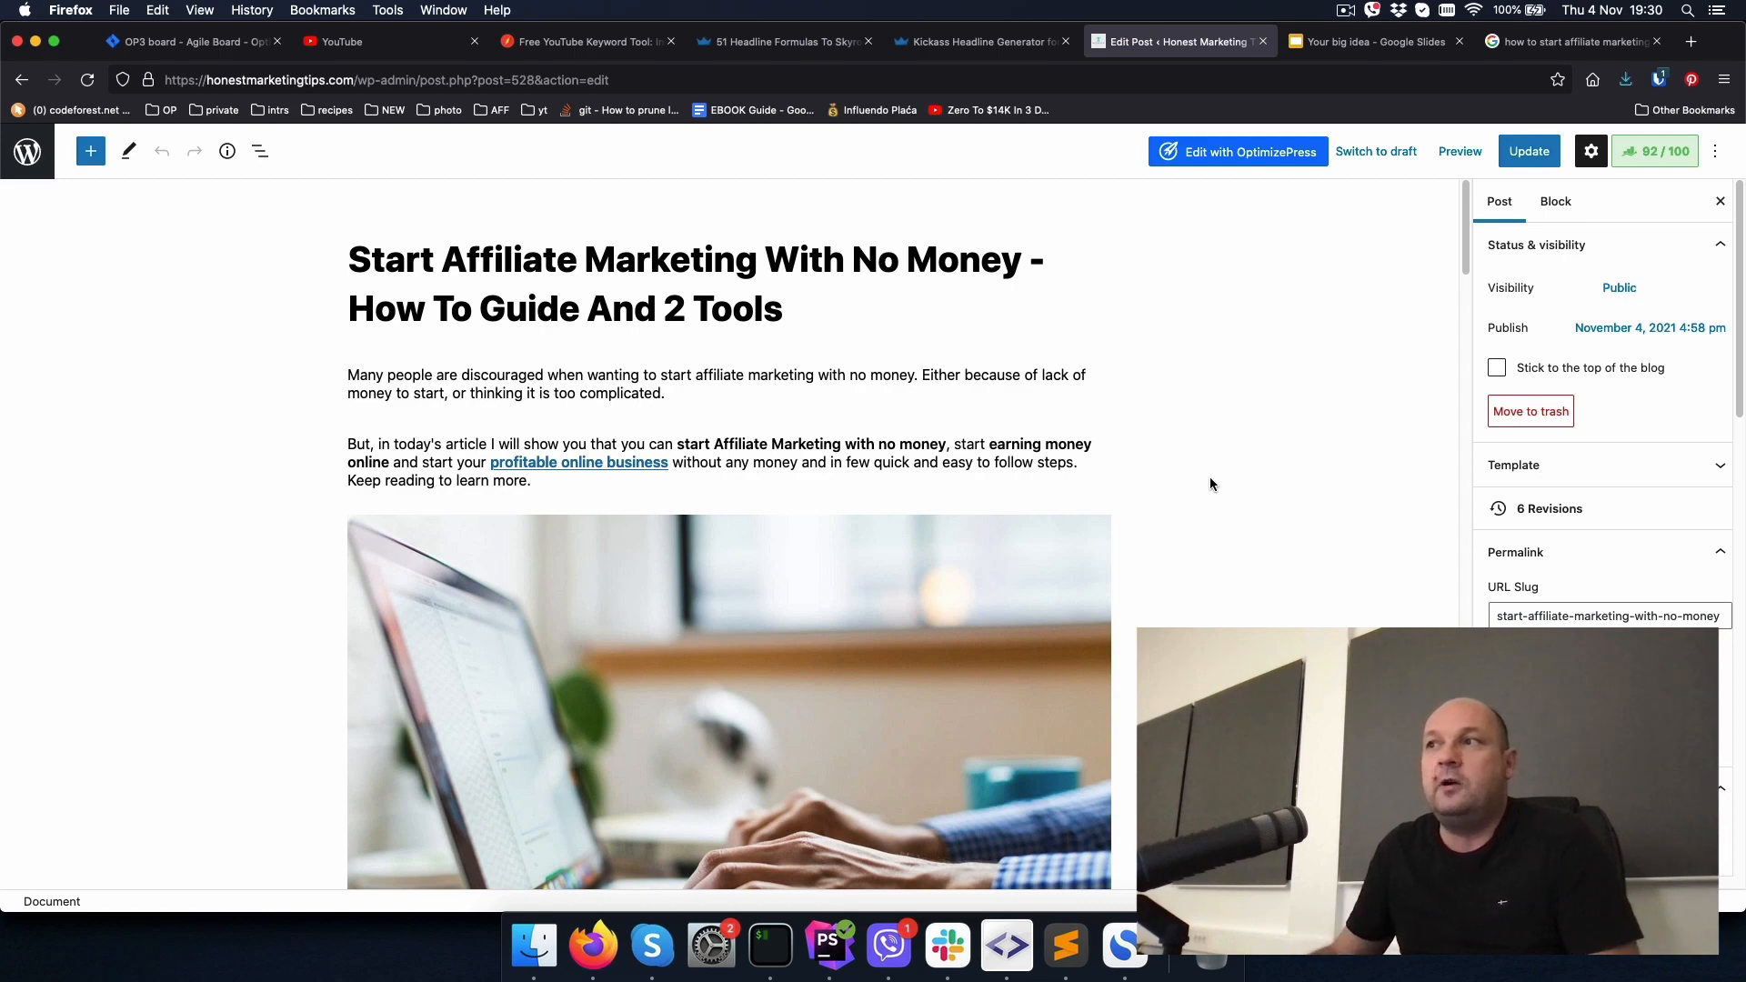
{"action": "mouse_move", "coordinate": [735, 679]}
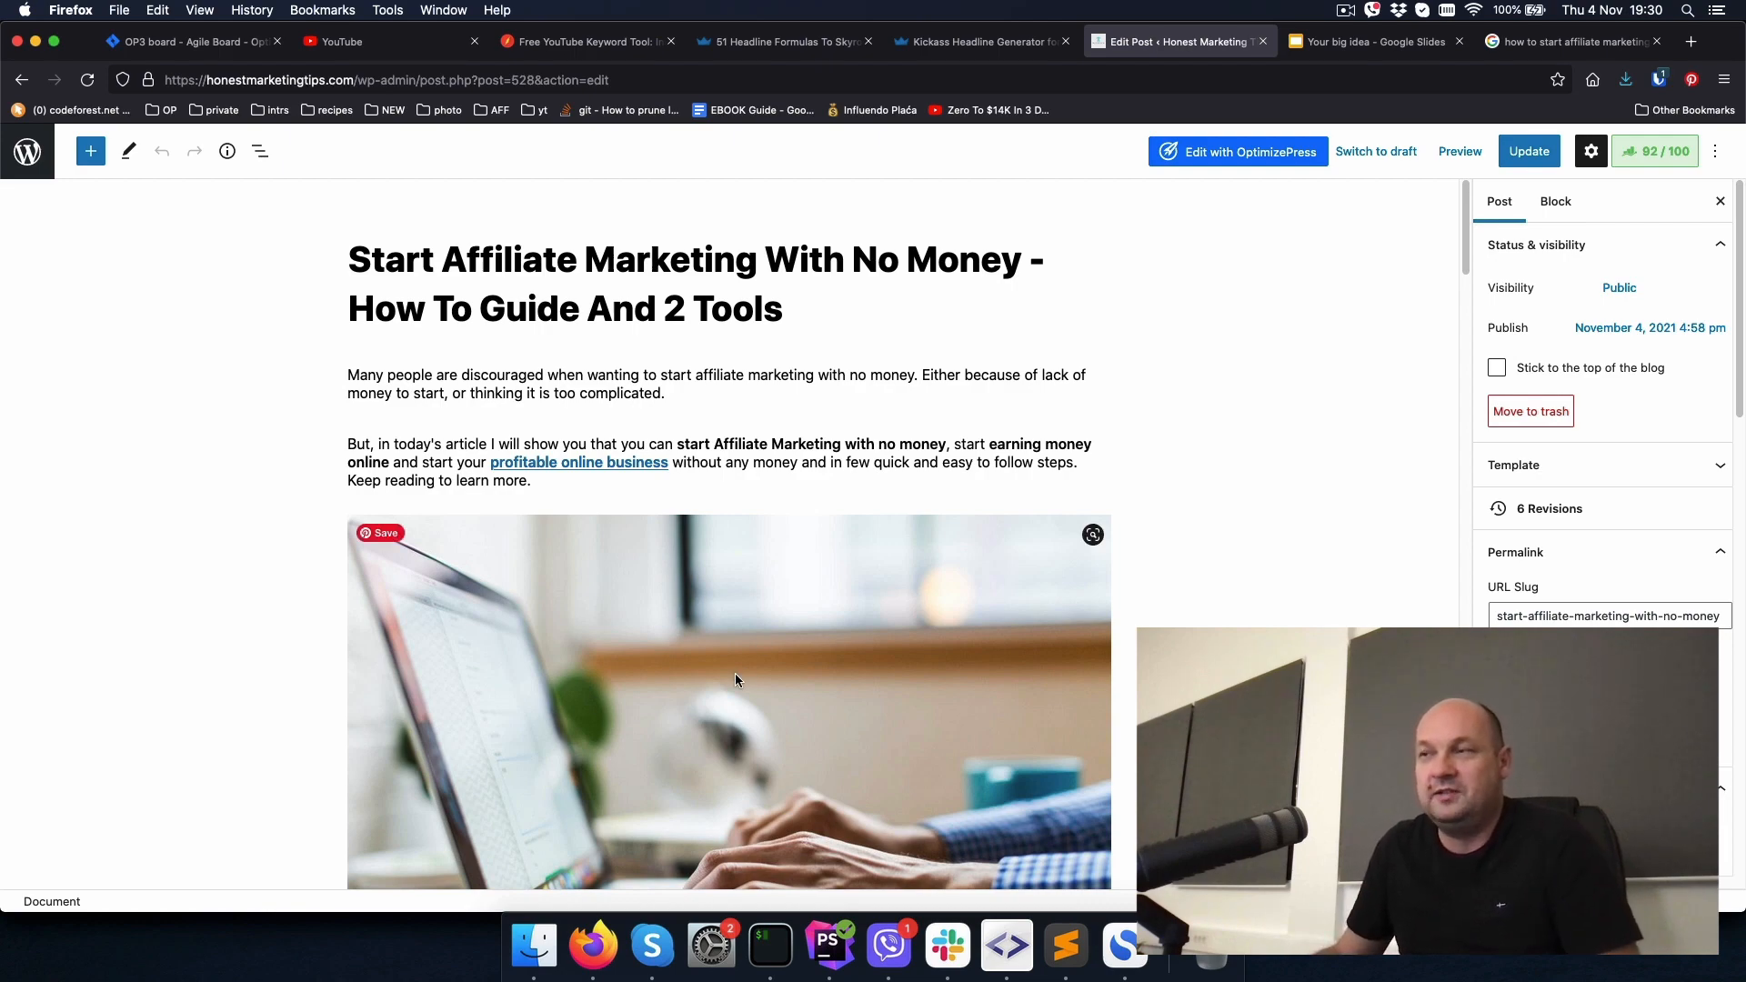
{"action": "scroll", "scroll_direction": "down", "scroll_amount": 3}
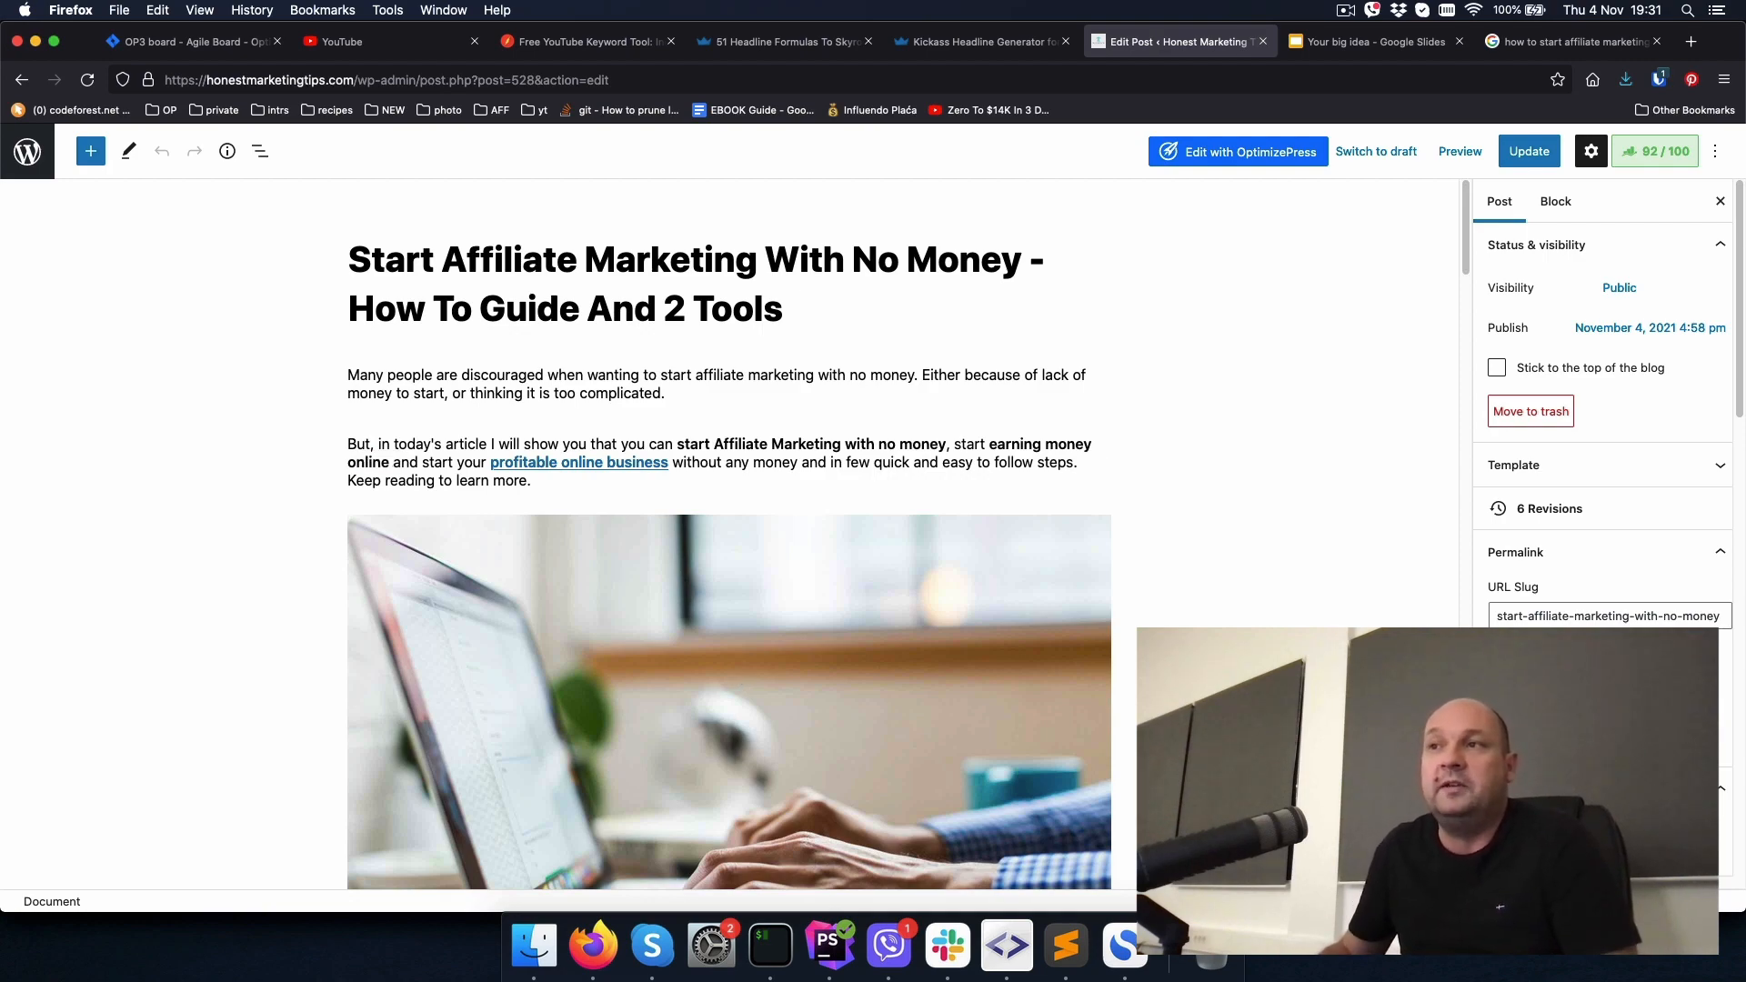
{"action": "scroll", "scroll_direction": "down", "scroll_amount": 3}
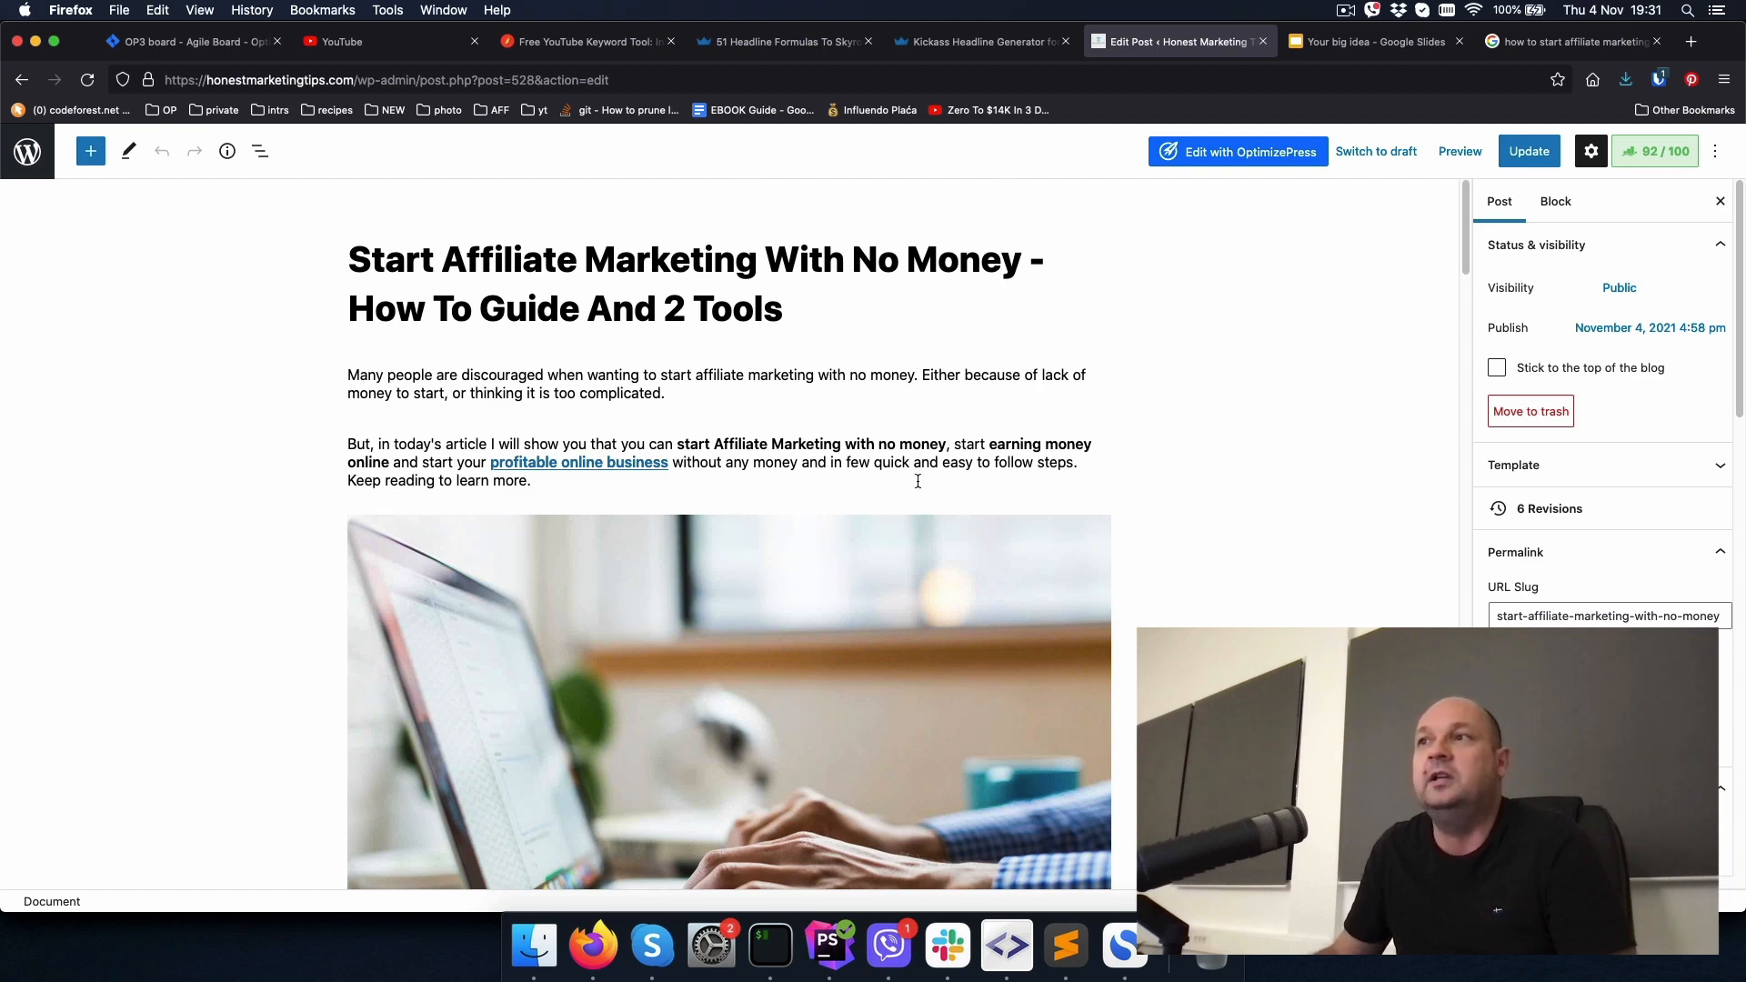
{"action": "left_click_drag", "start_coordinate": [676, 443], "coordinate": [947, 443]}
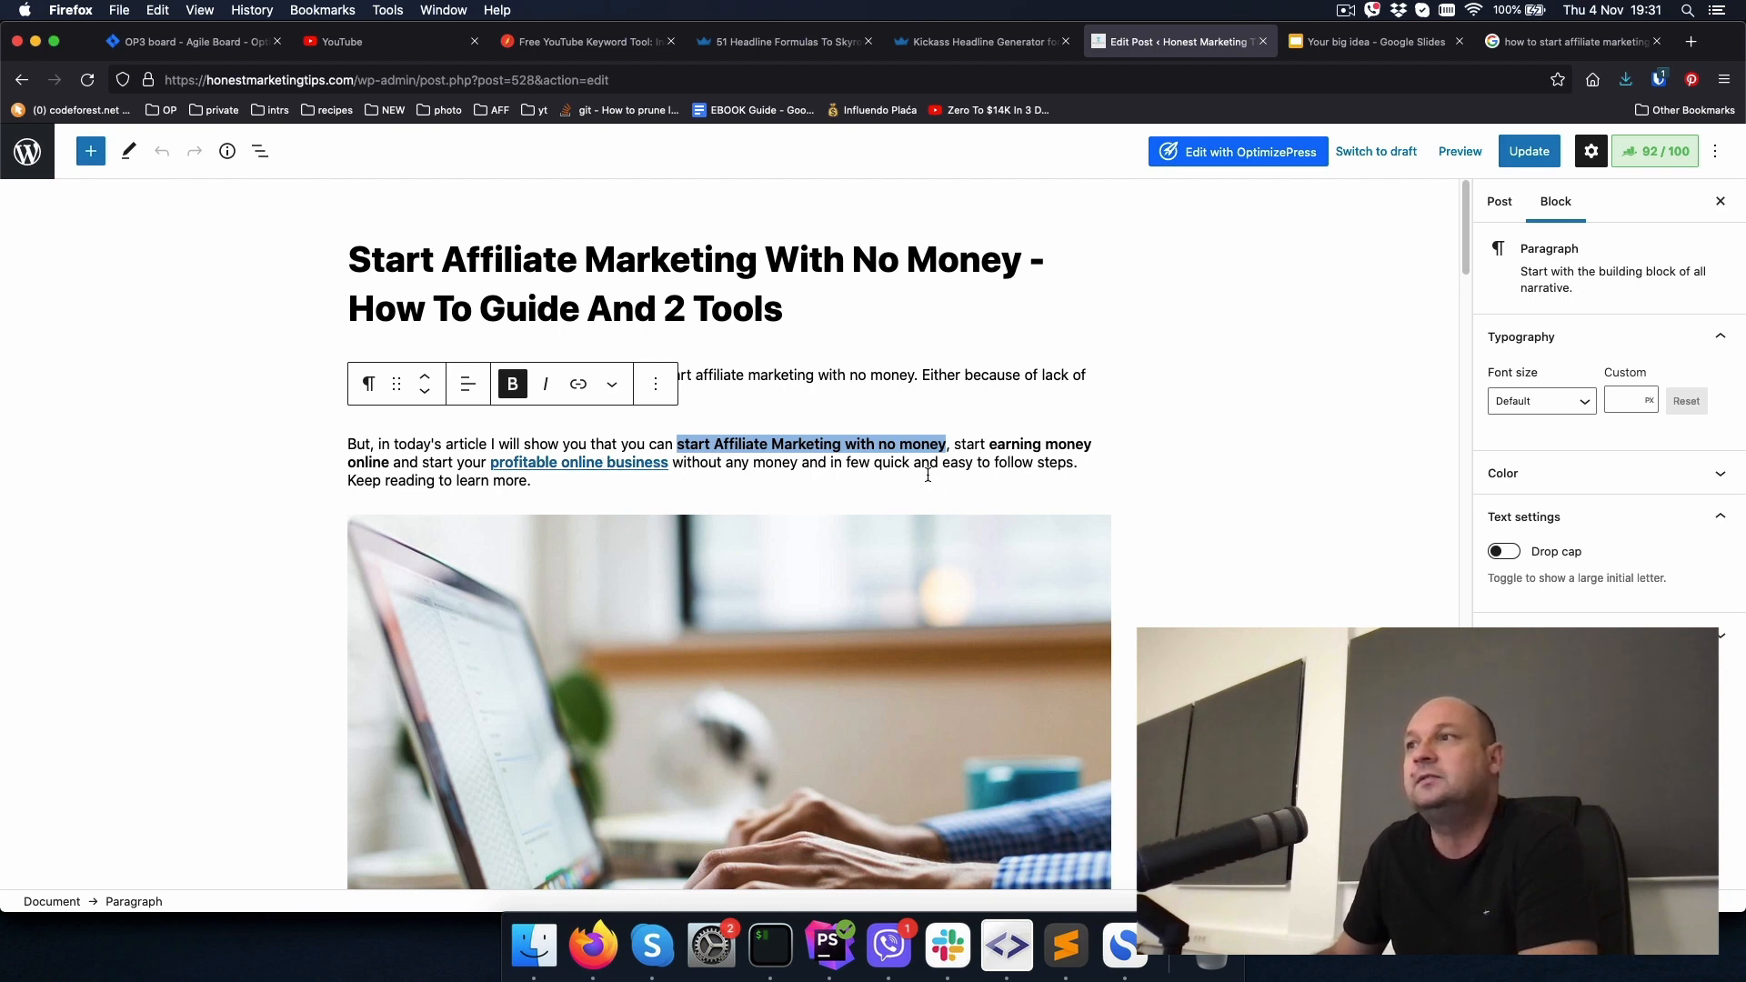
{"action": "left_click", "coordinate": [1498, 202]}
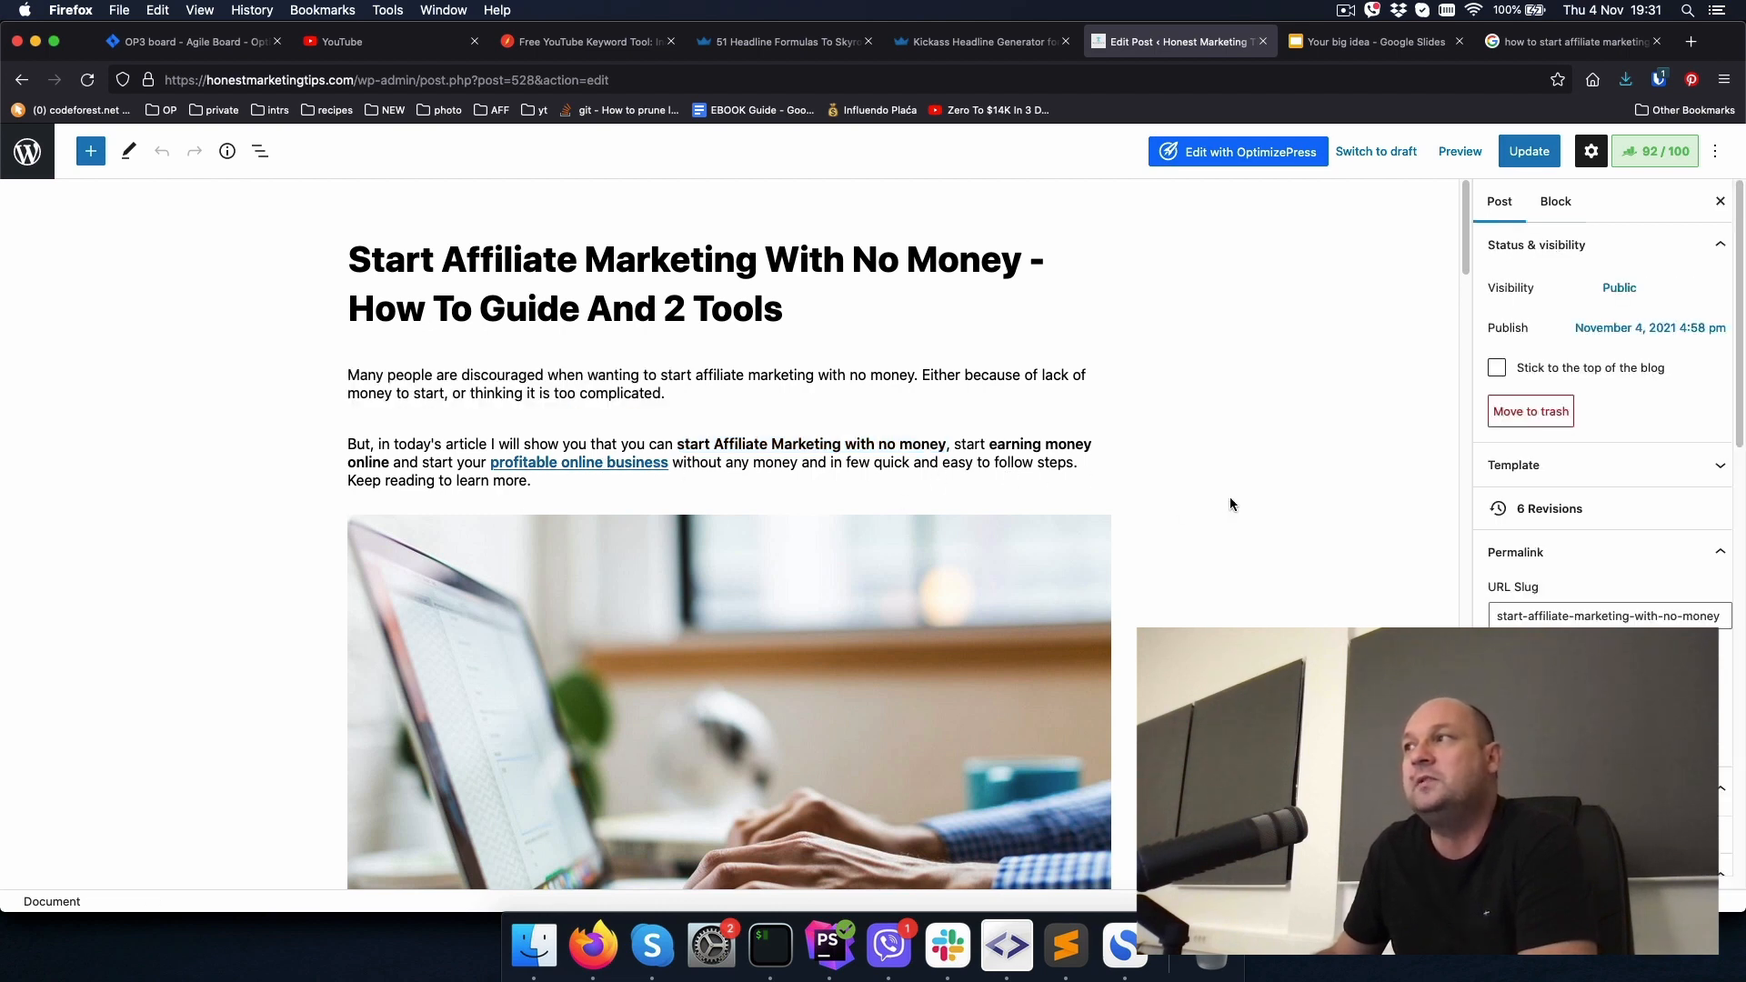
{"action": "mouse_move", "coordinate": [1223, 482]}
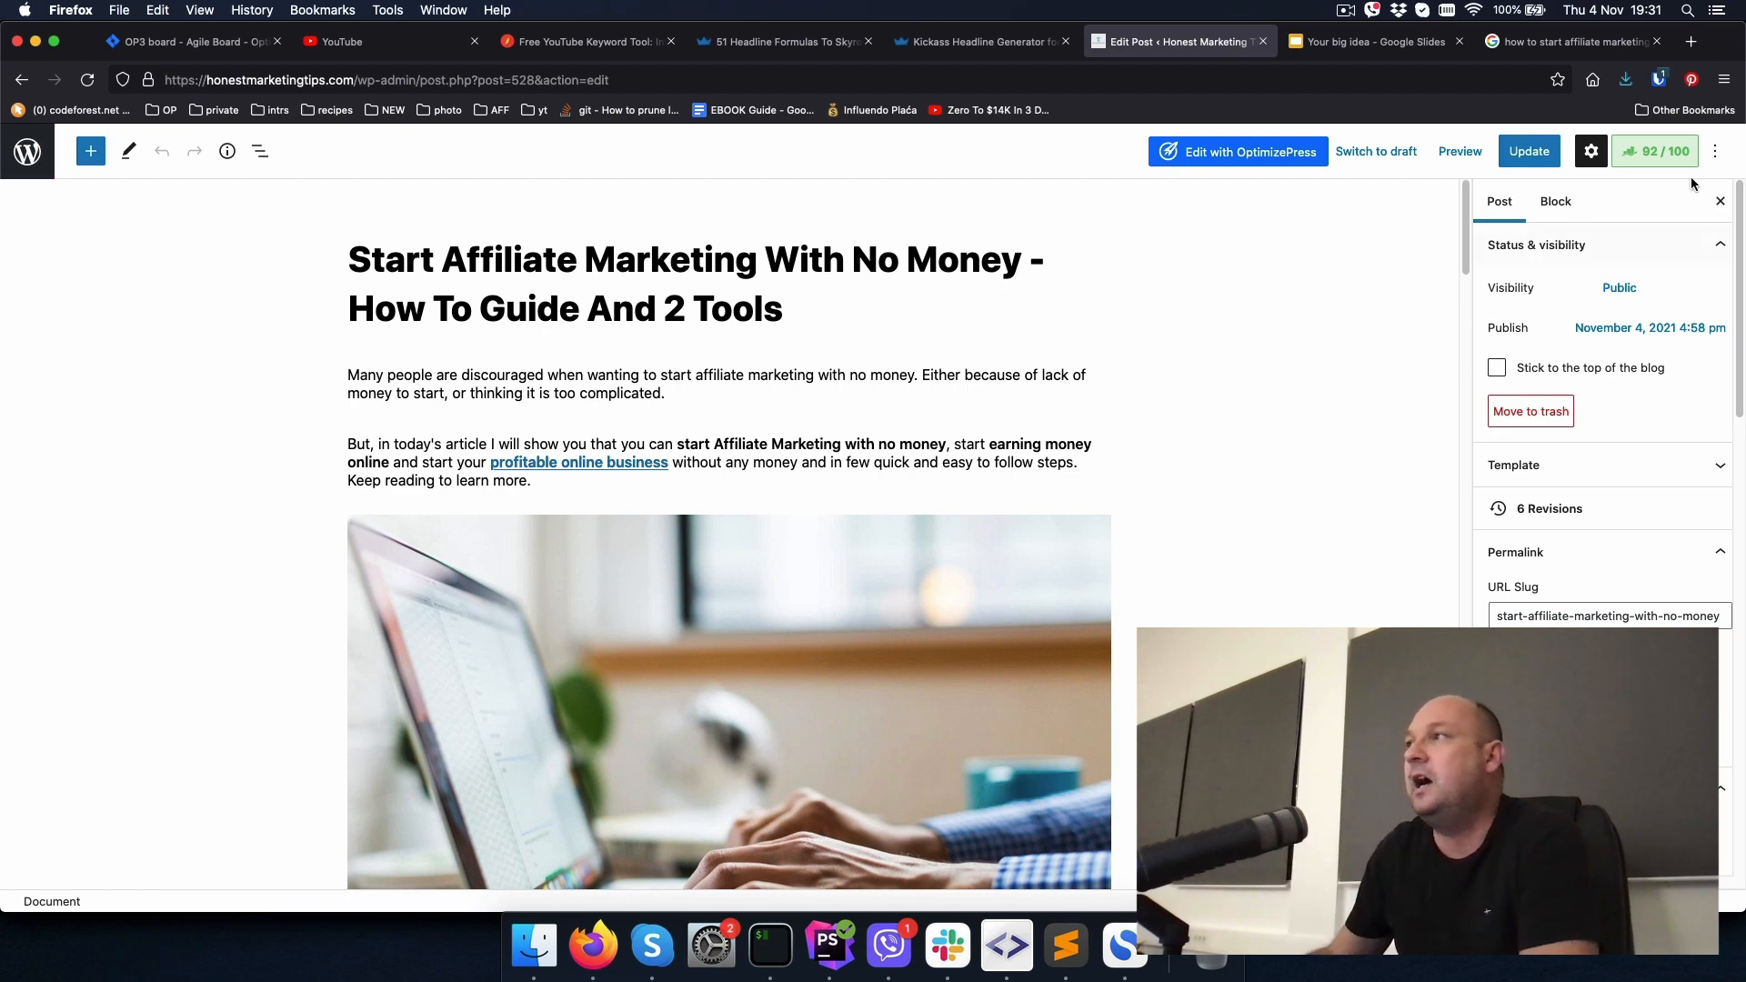
Step: Preview the Rank Math snippet on mobile and desktop, confirming the focus keyword at 92/100
{"action": "left_click", "coordinate": [1654, 150]}
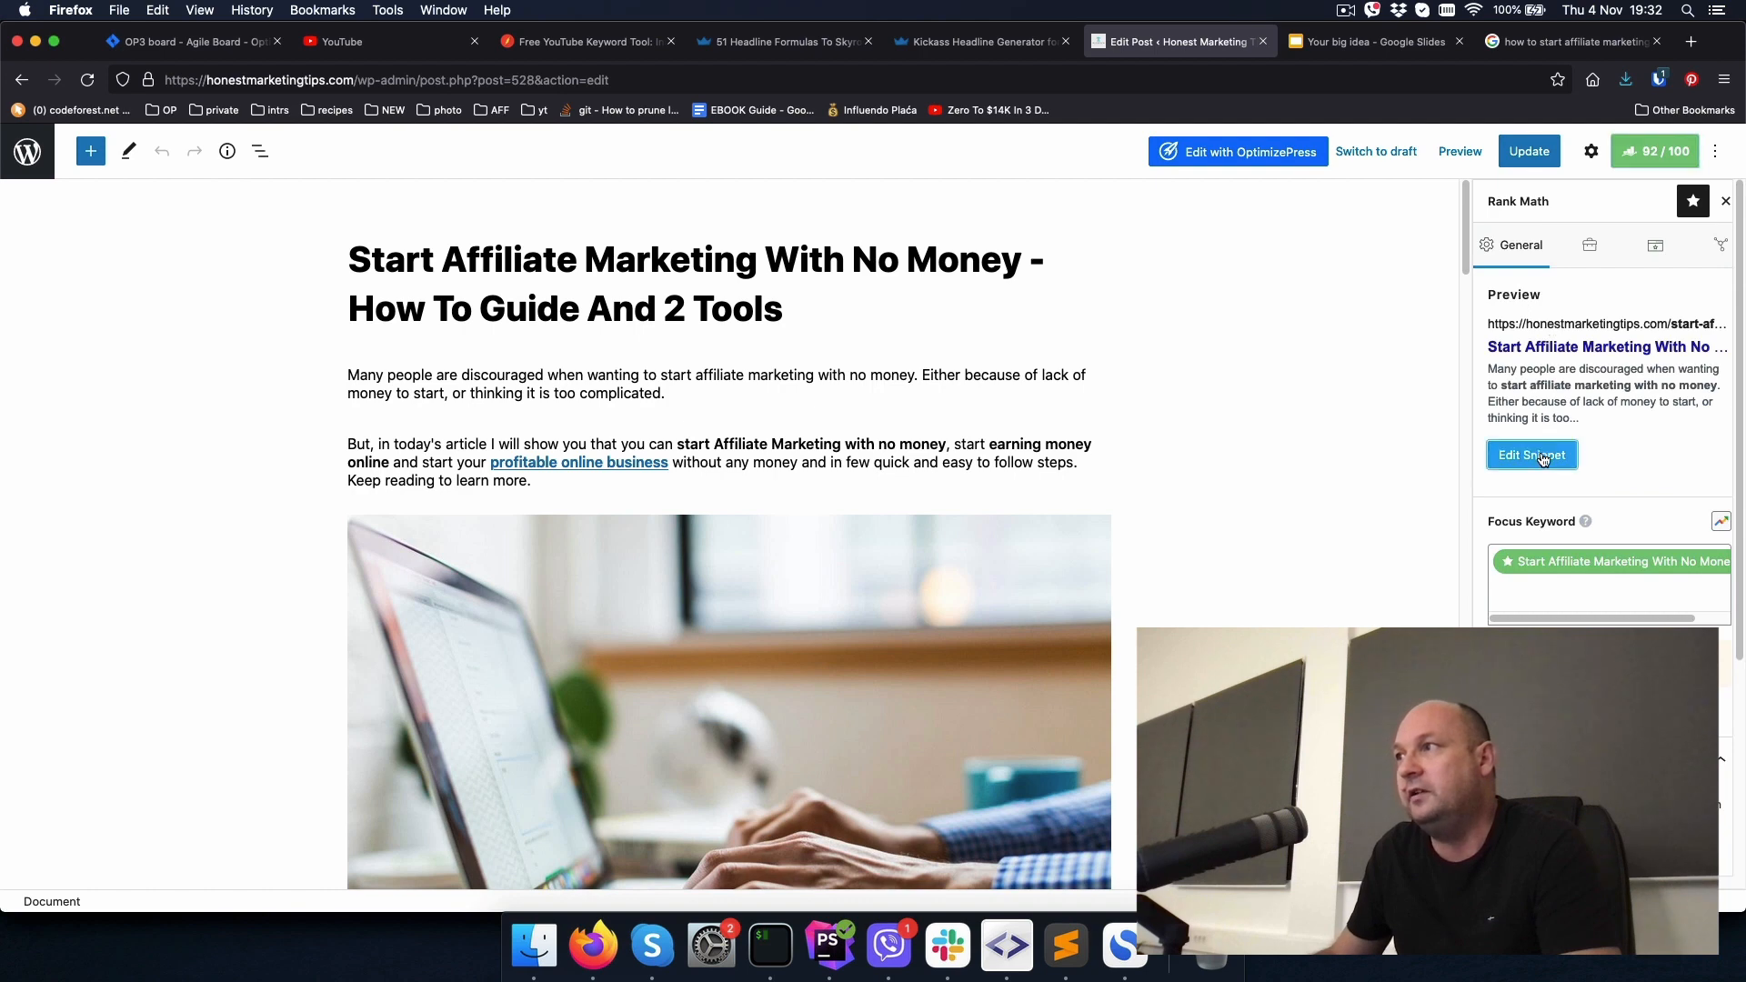
{"action": "left_click", "coordinate": [1532, 455]}
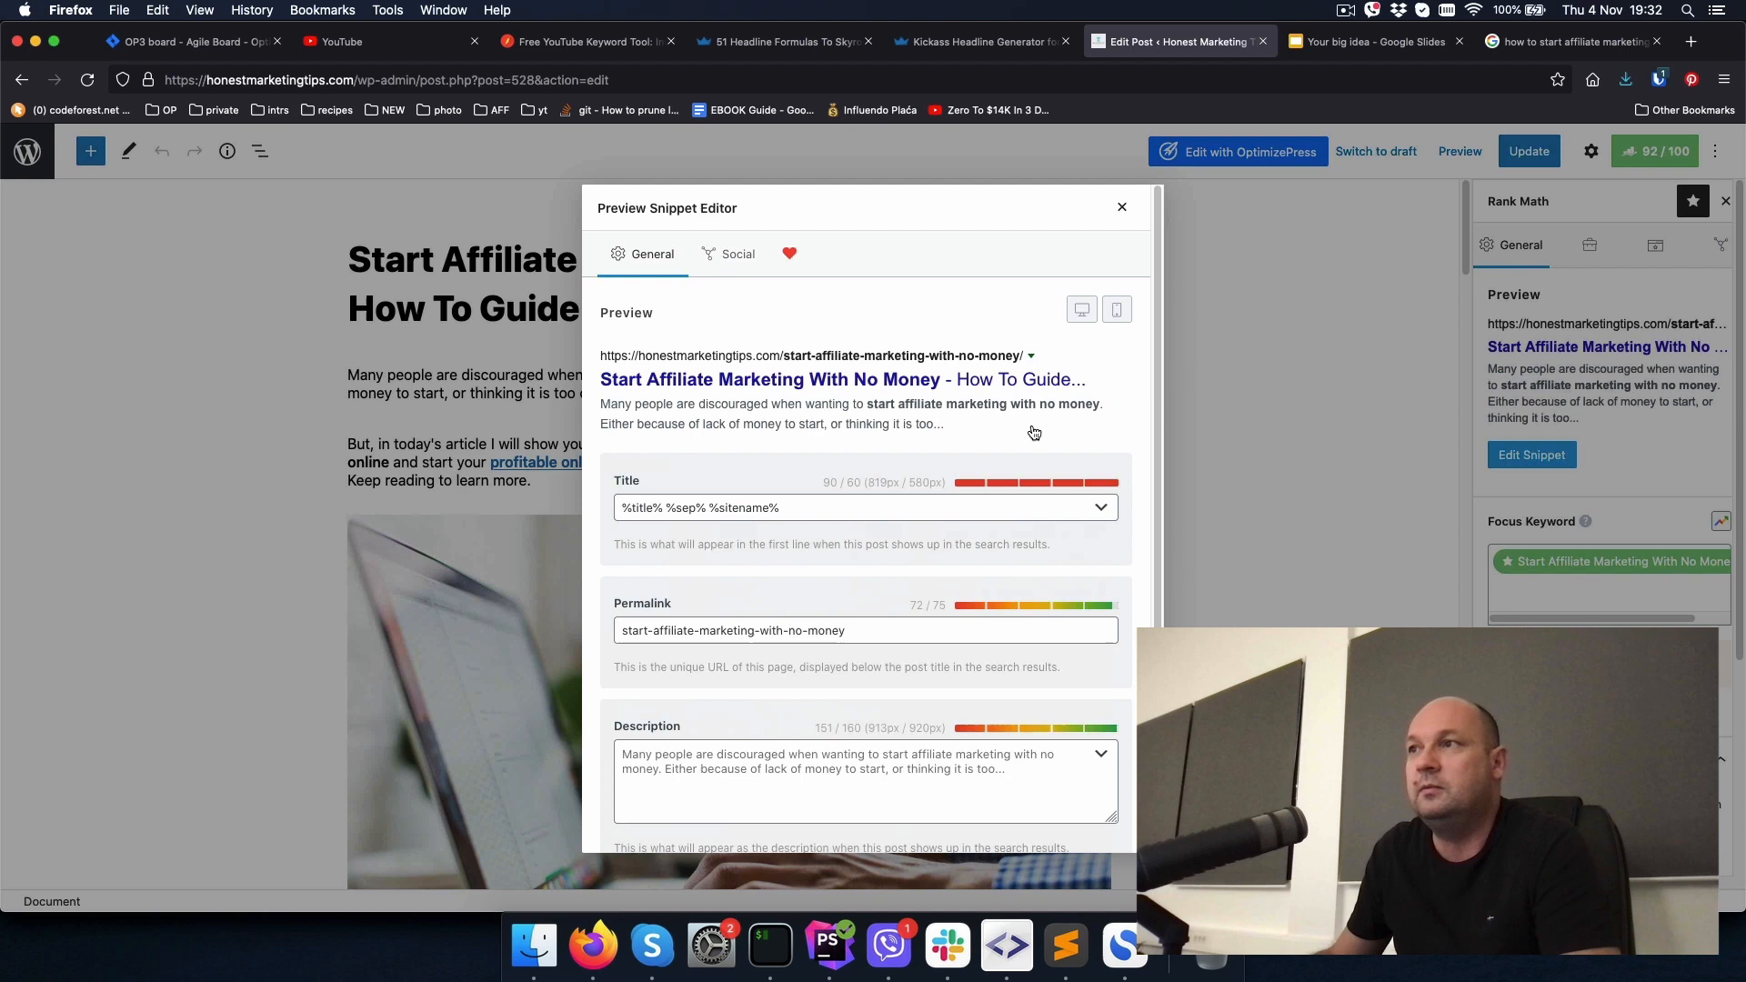
{"action": "left_click", "coordinate": [1116, 309]}
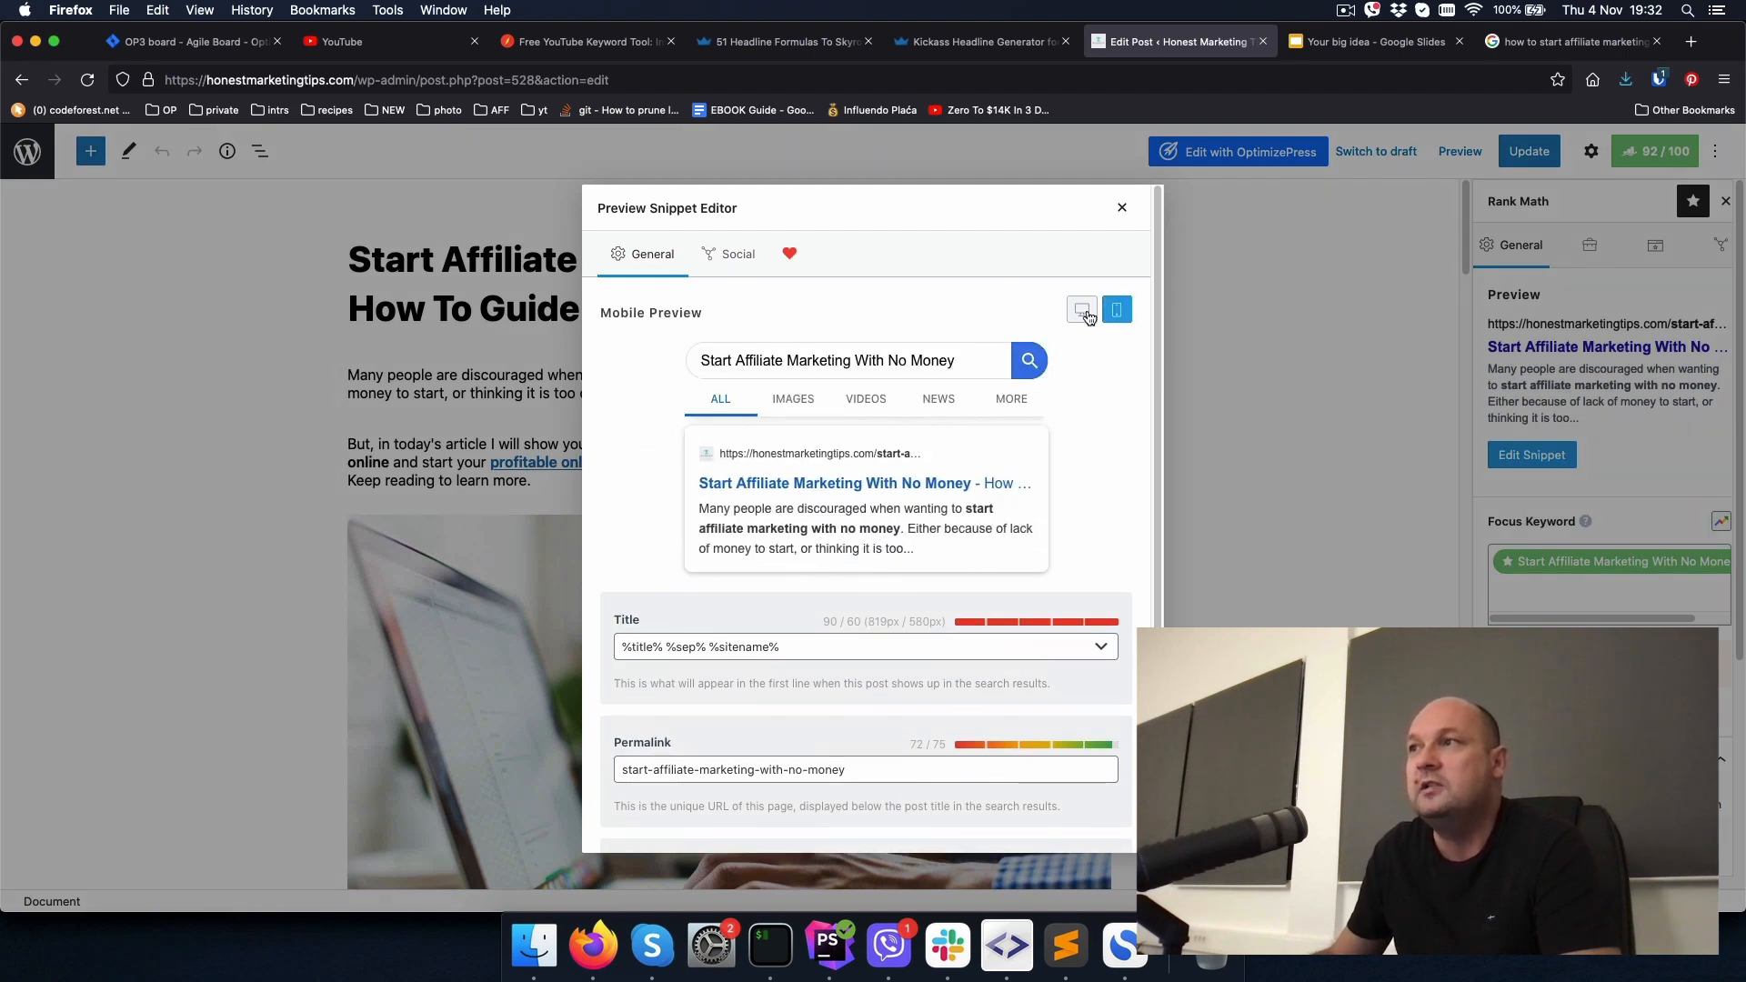
{"action": "left_click", "coordinate": [1081, 309]}
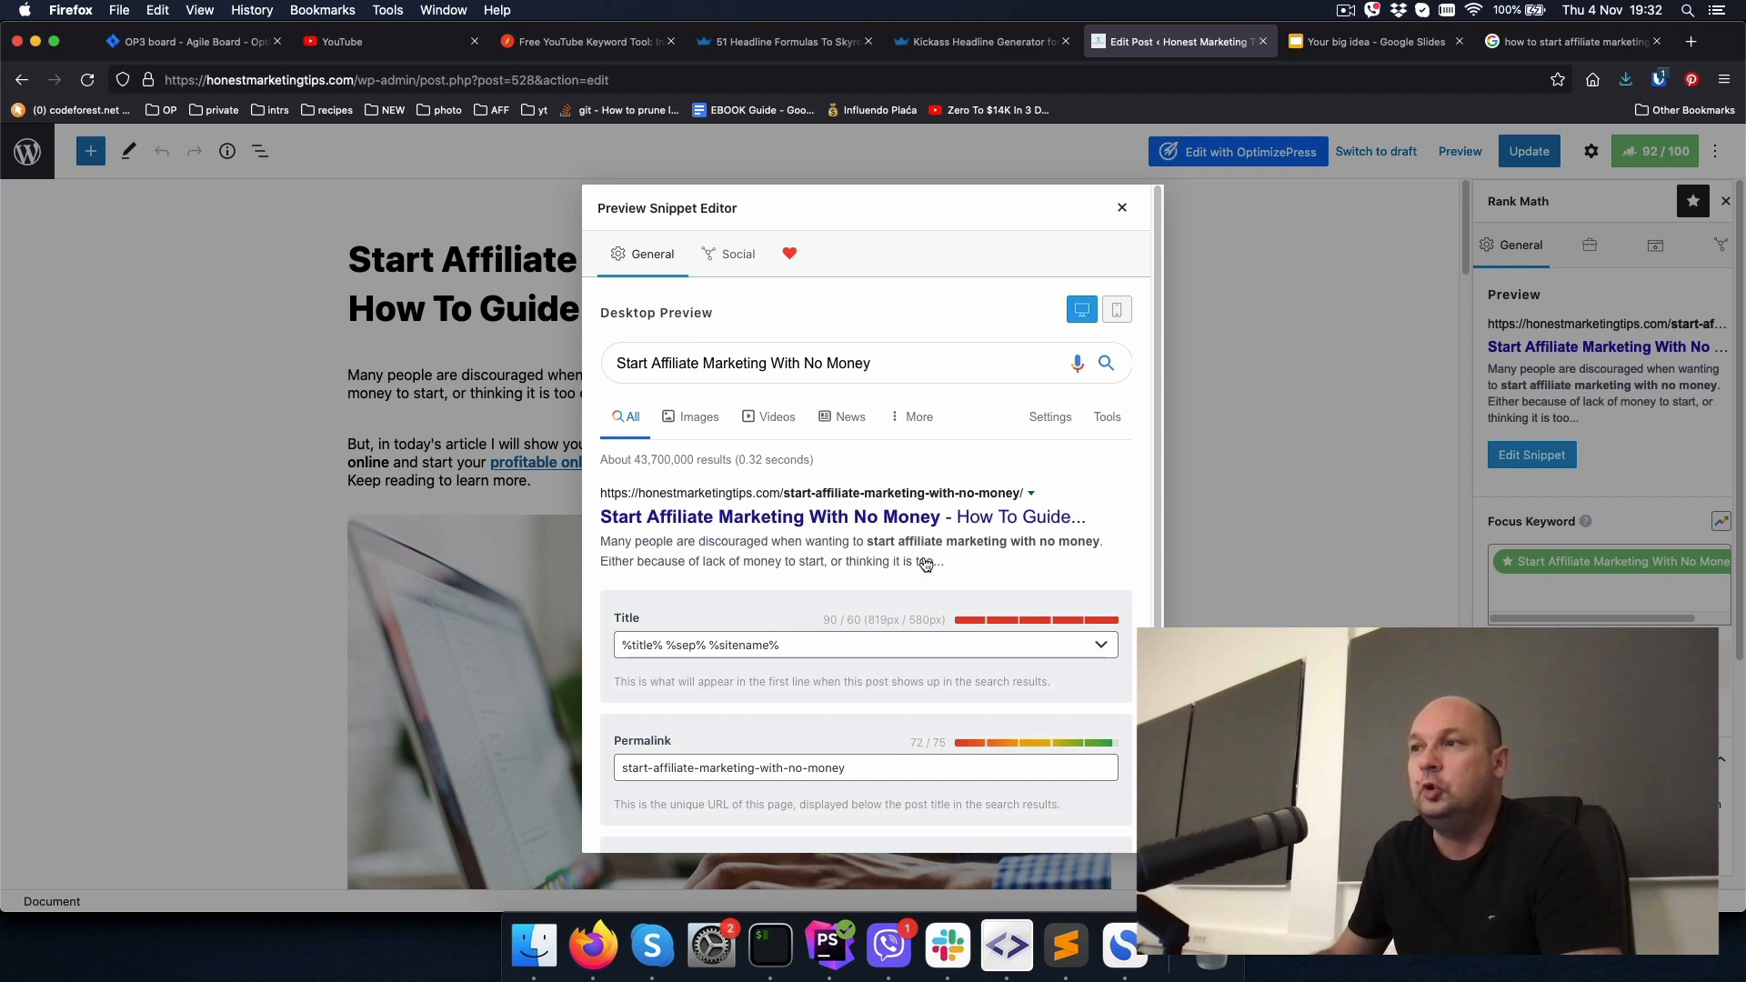
{"action": "mouse_move", "coordinate": [897, 572]}
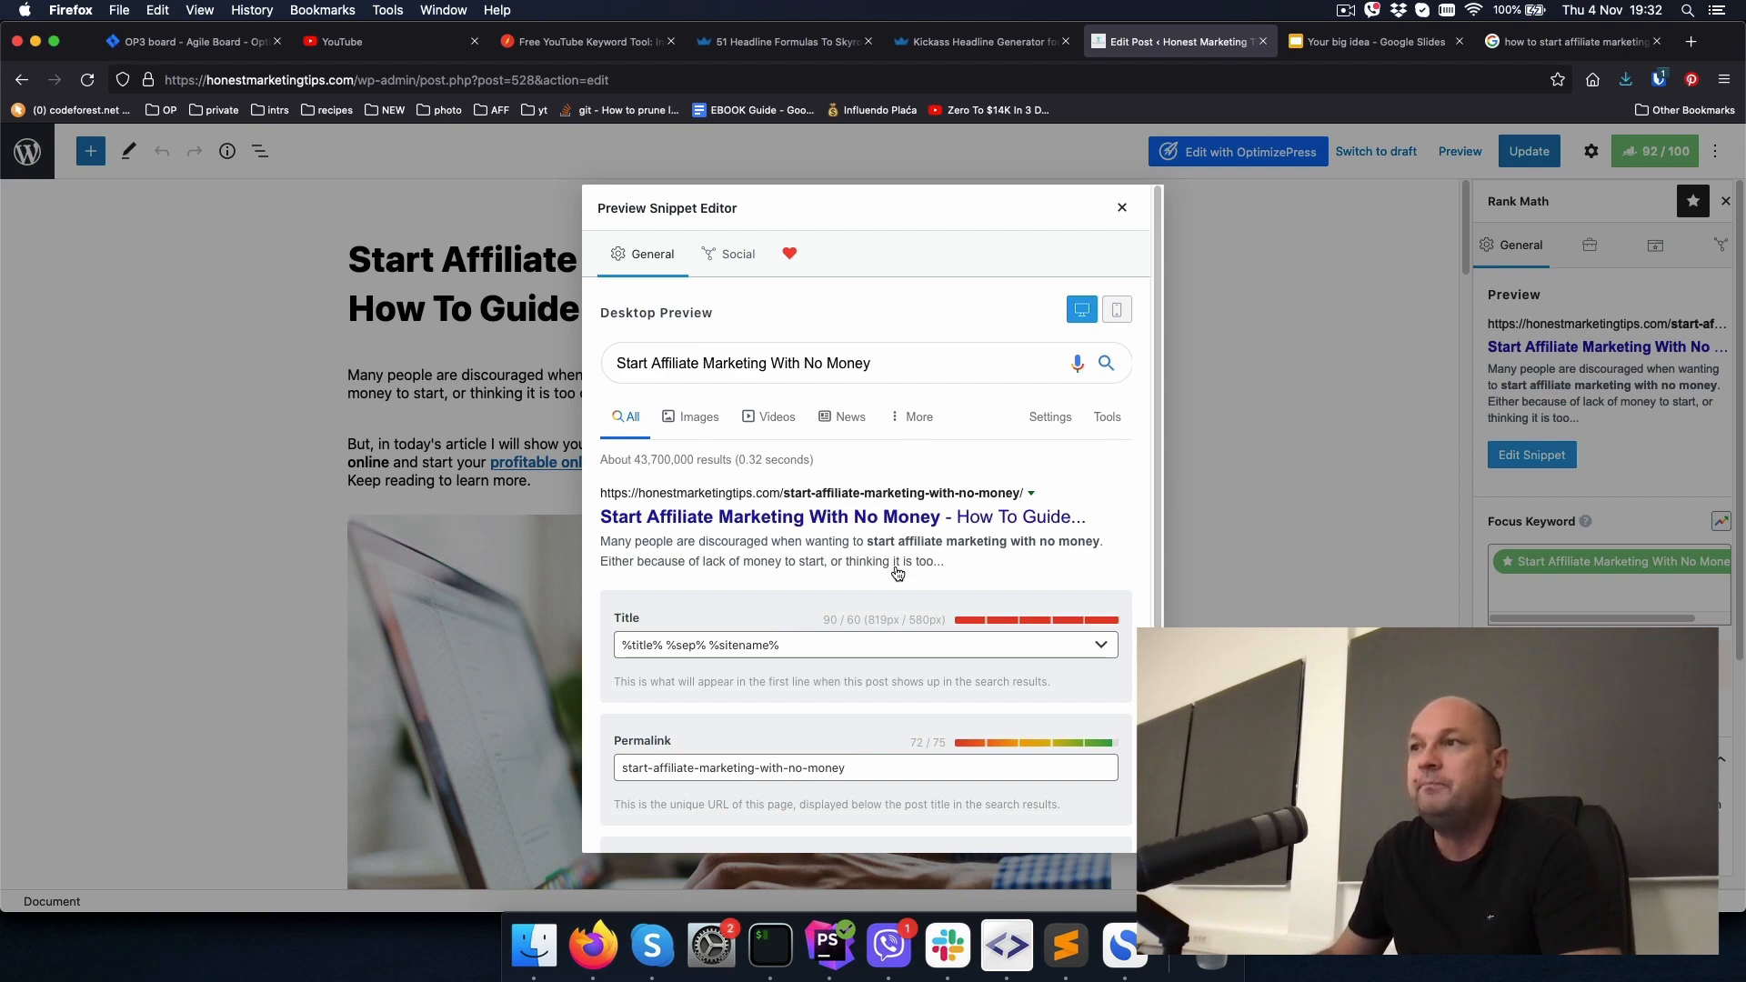
{"action": "mouse_move", "coordinate": [902, 526]}
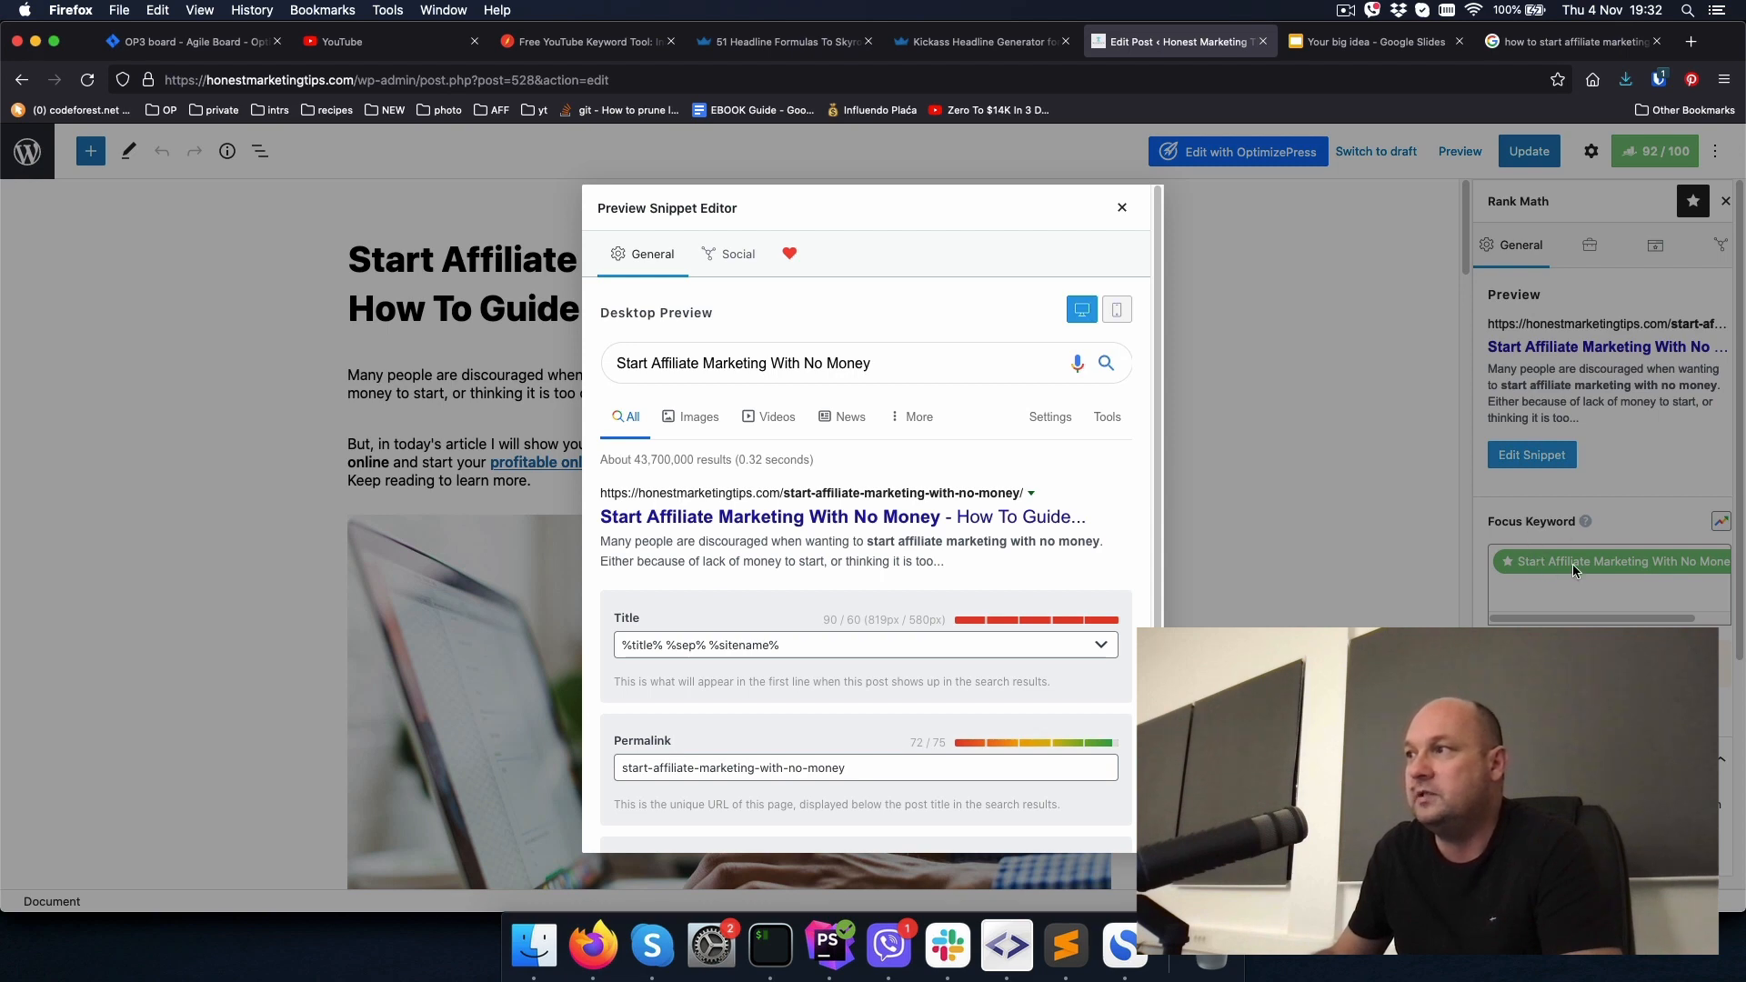
{"action": "mouse_move", "coordinate": [769, 574]}
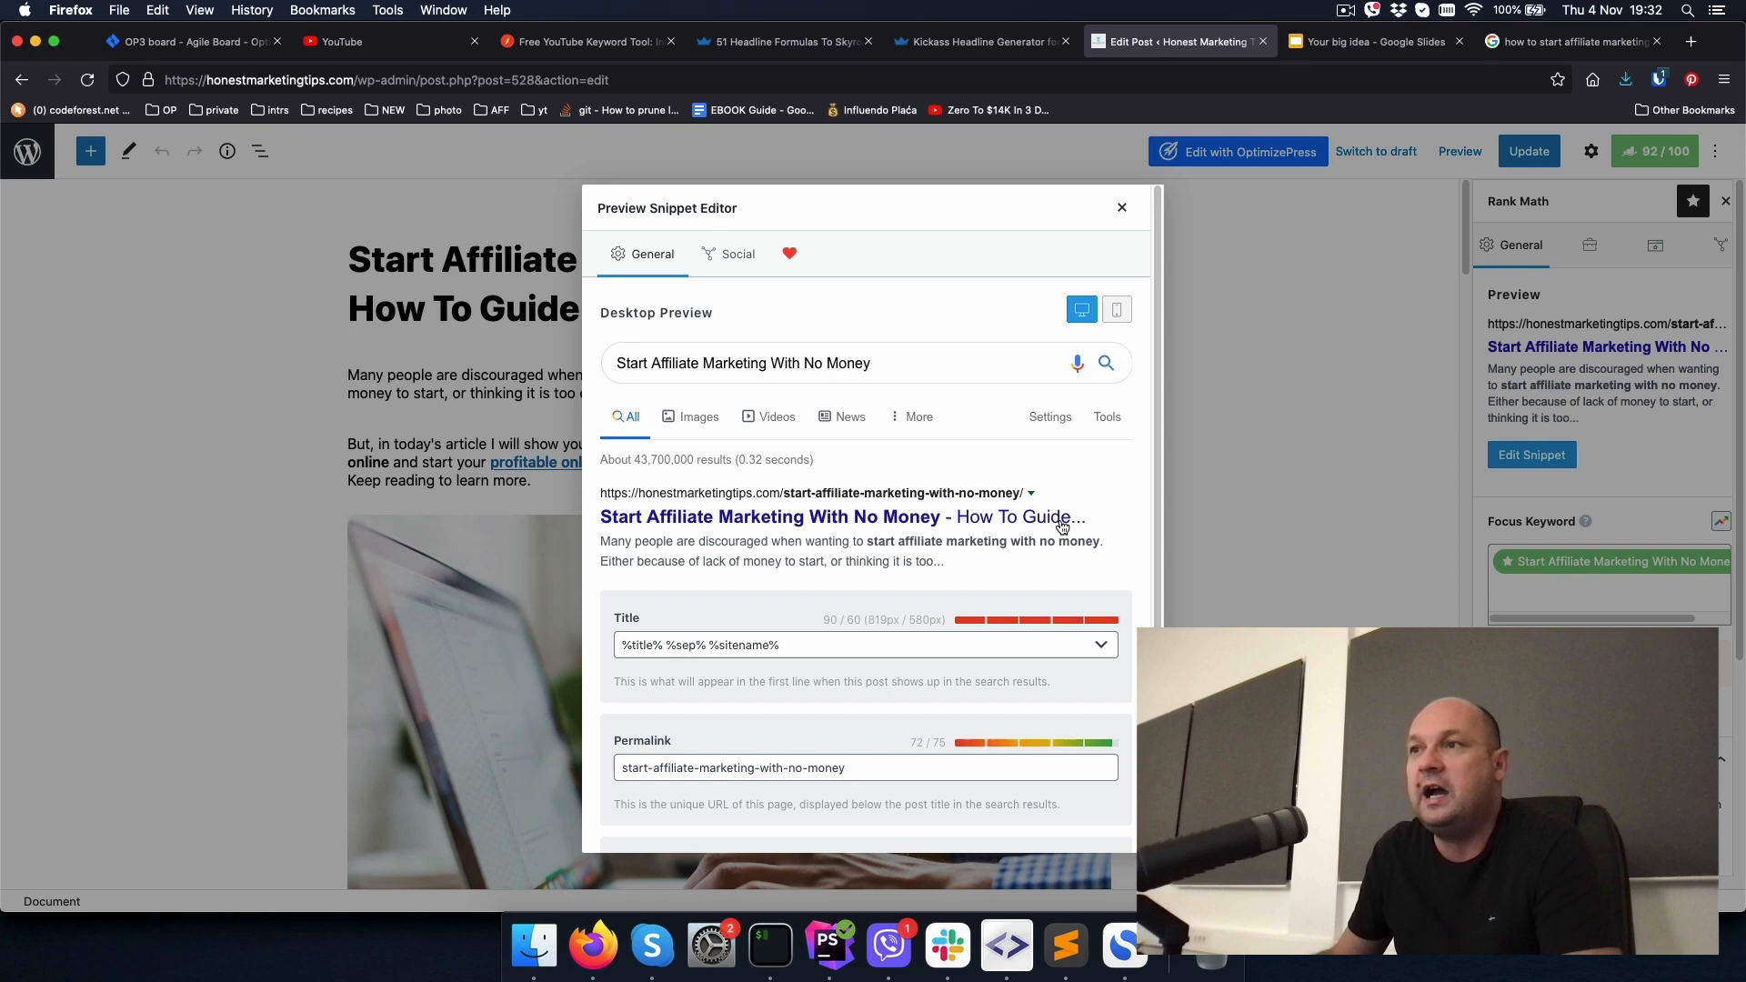
{"action": "mouse_move", "coordinate": [1033, 575]}
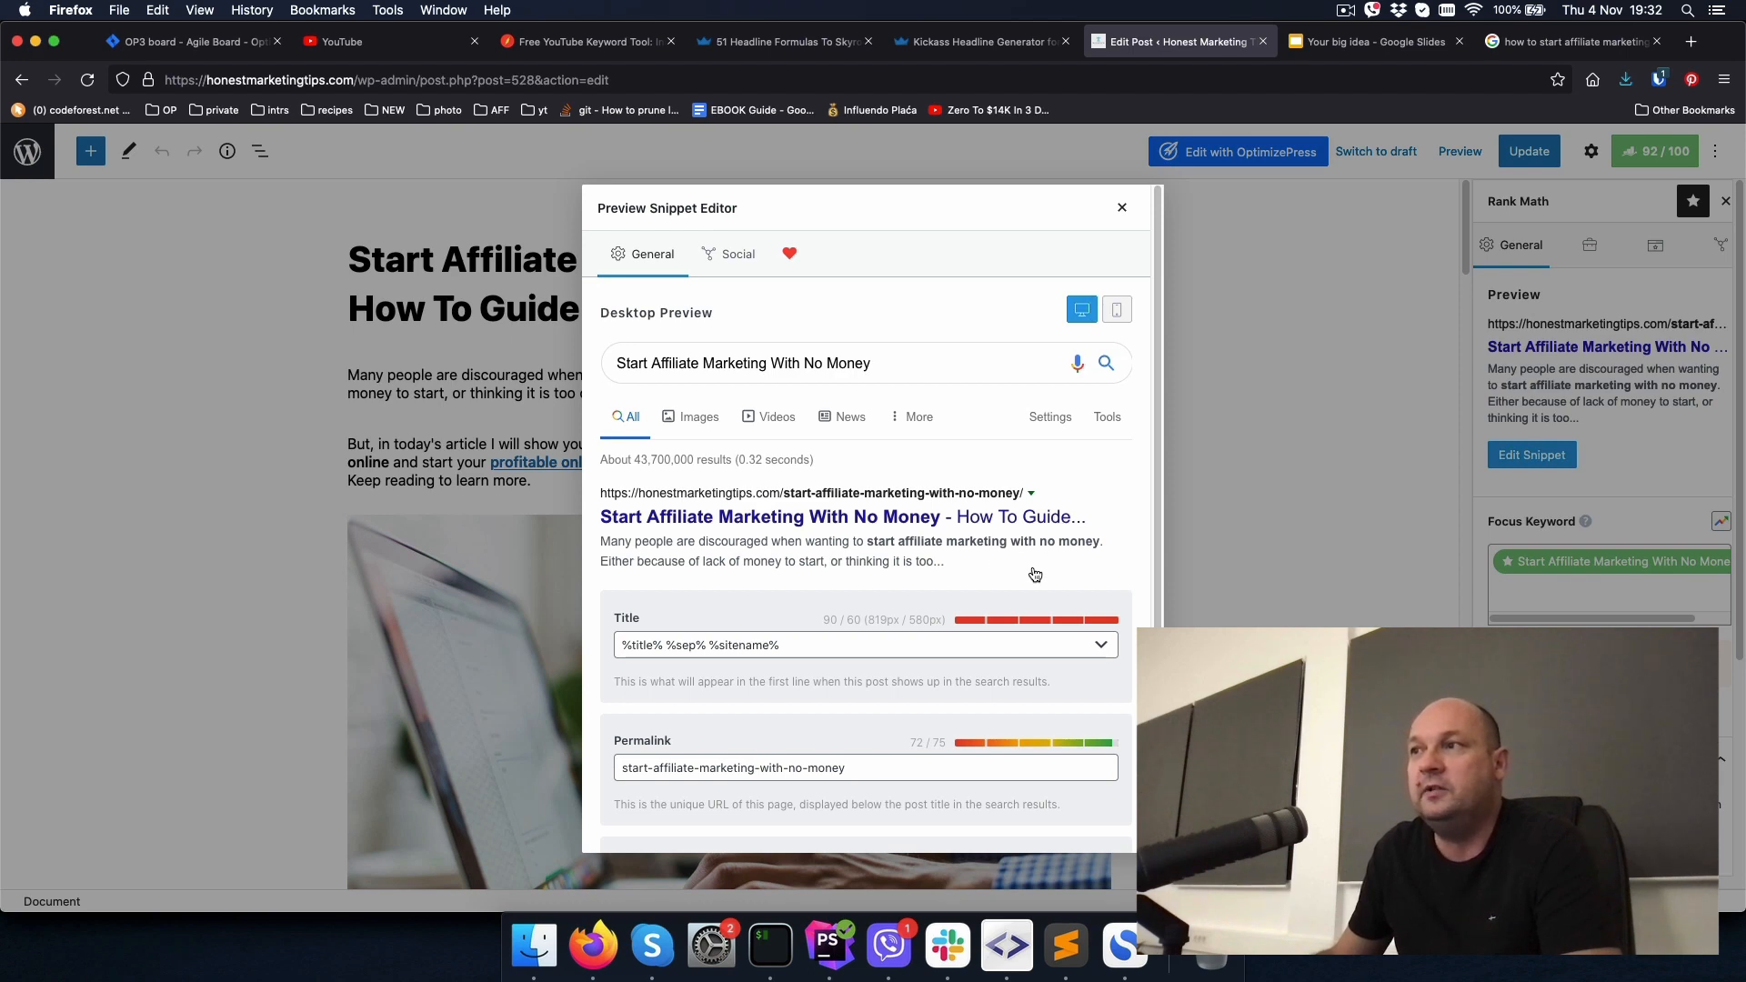
{"action": "mouse_move", "coordinate": [753, 579]}
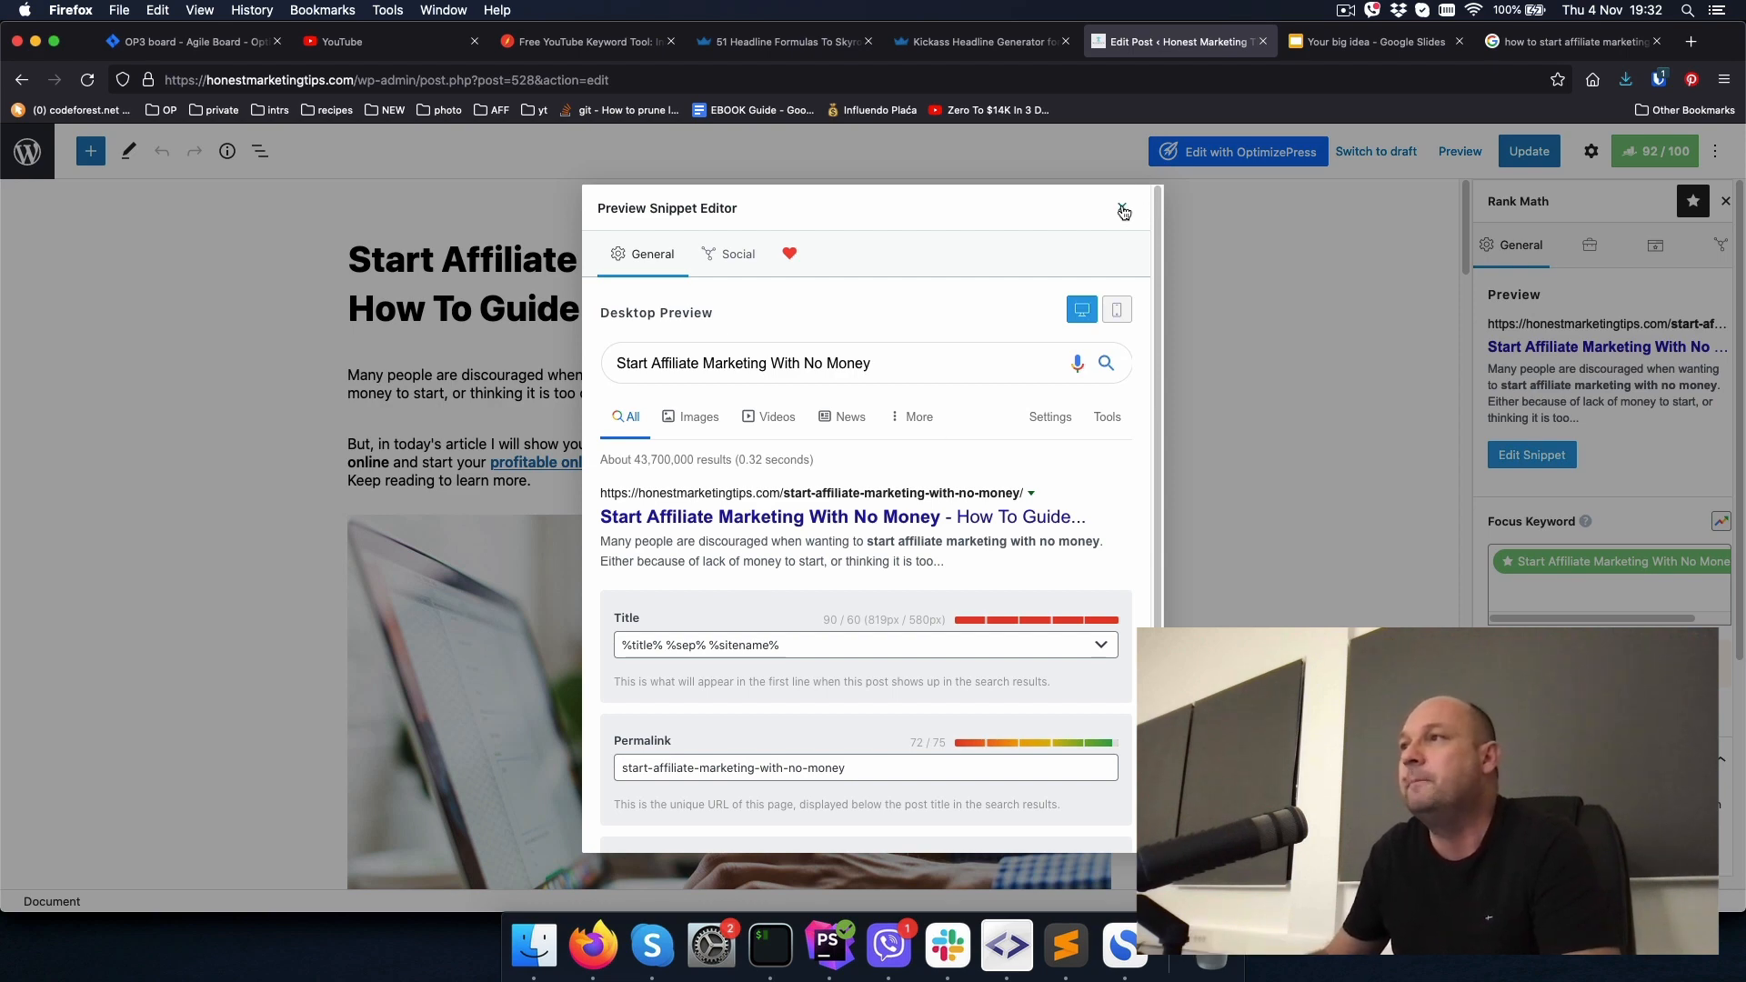
{"action": "left_click", "coordinate": [1124, 212]}
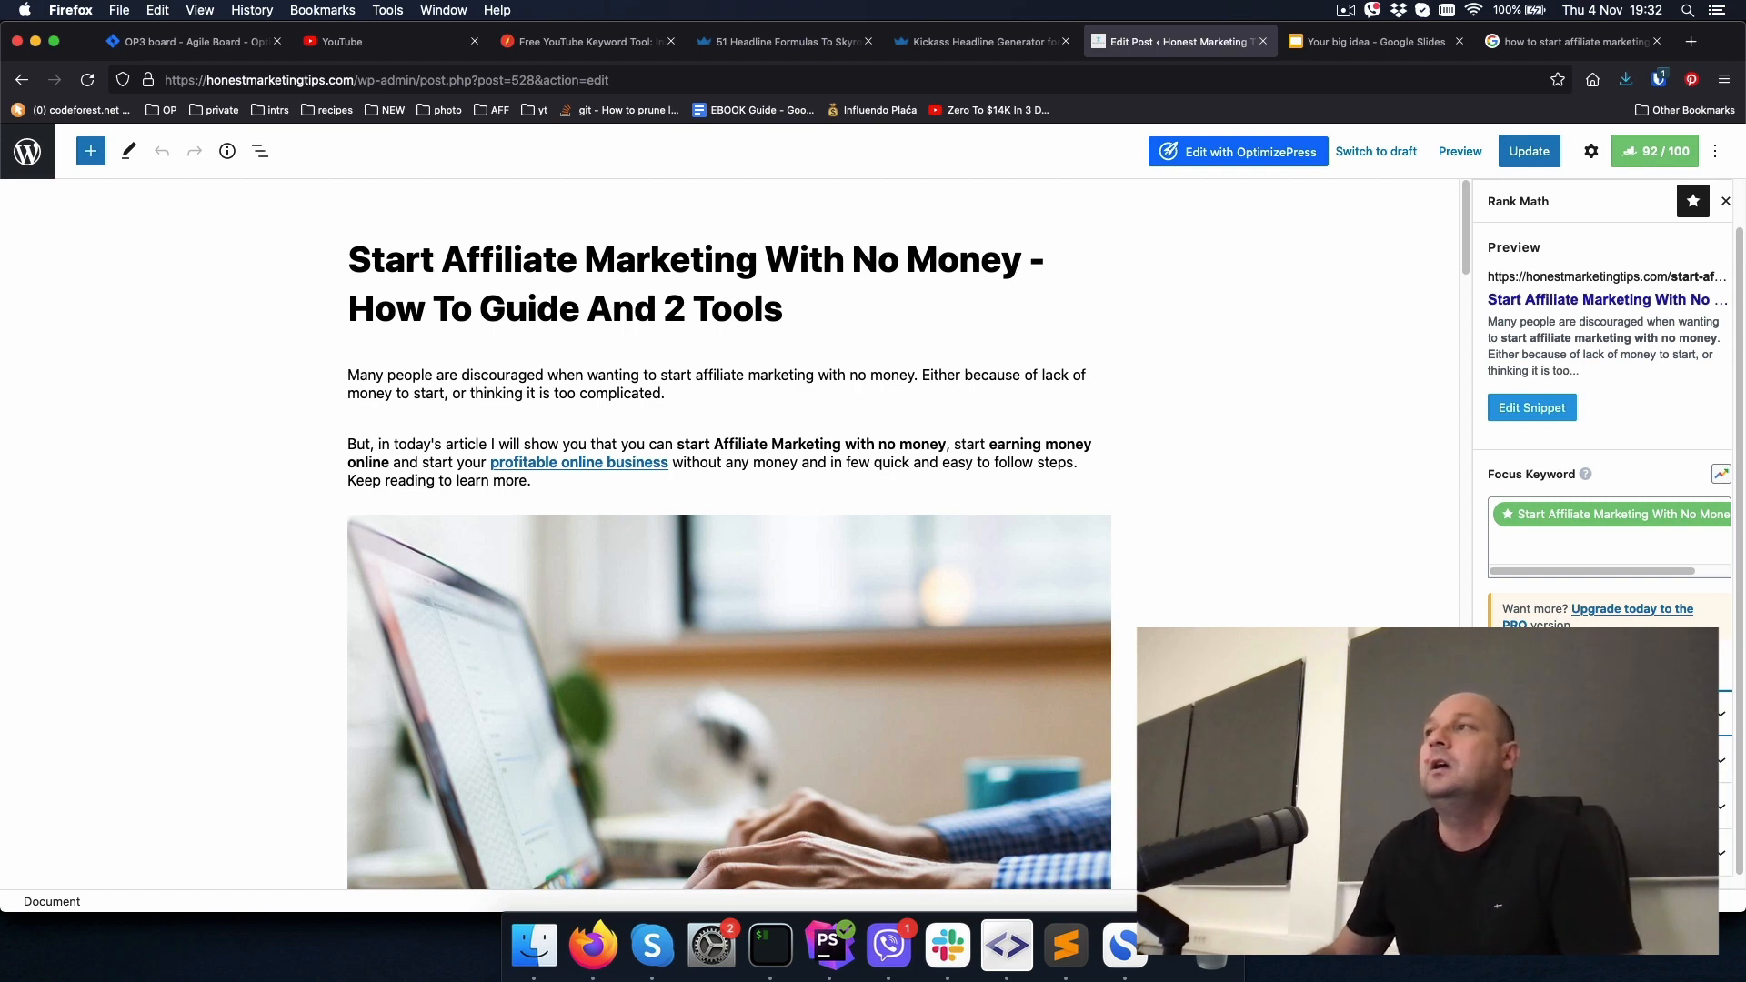
{"action": "scroll", "scroll_direction": "down", "scroll_amount": 3}
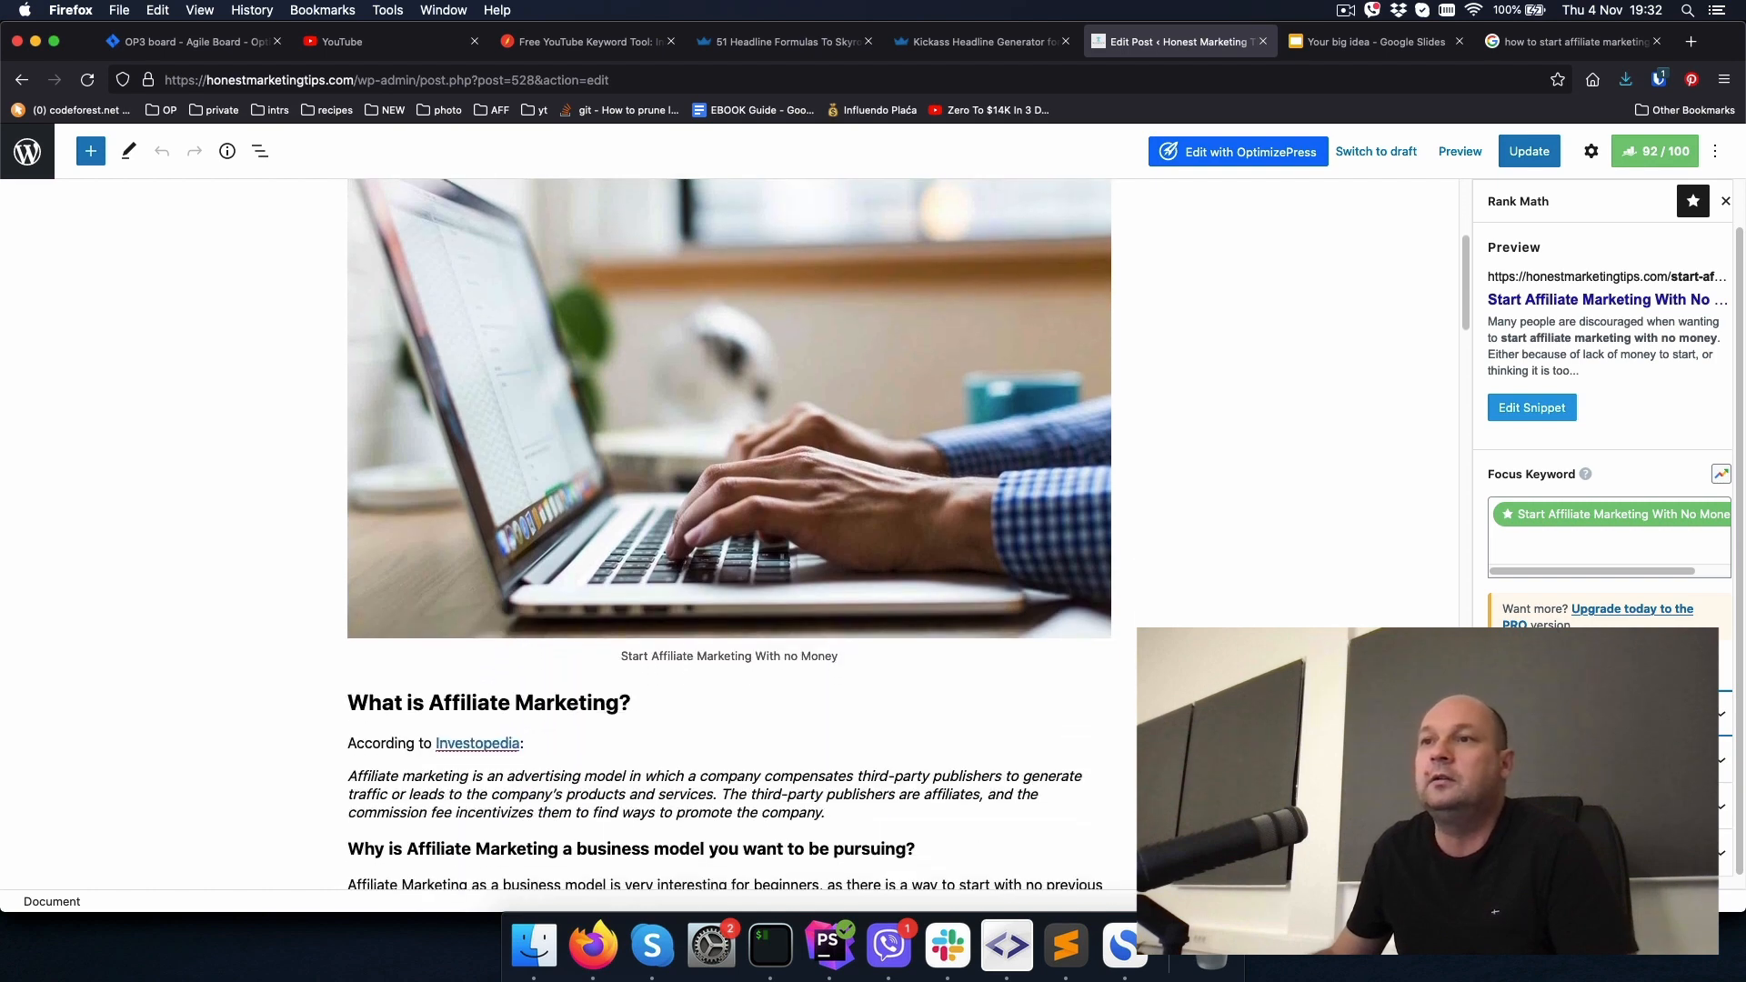
Step: View the post's document outline: 14 headings across 1535 words
{"action": "scroll", "scroll_direction": "down", "scroll_amount": 3}
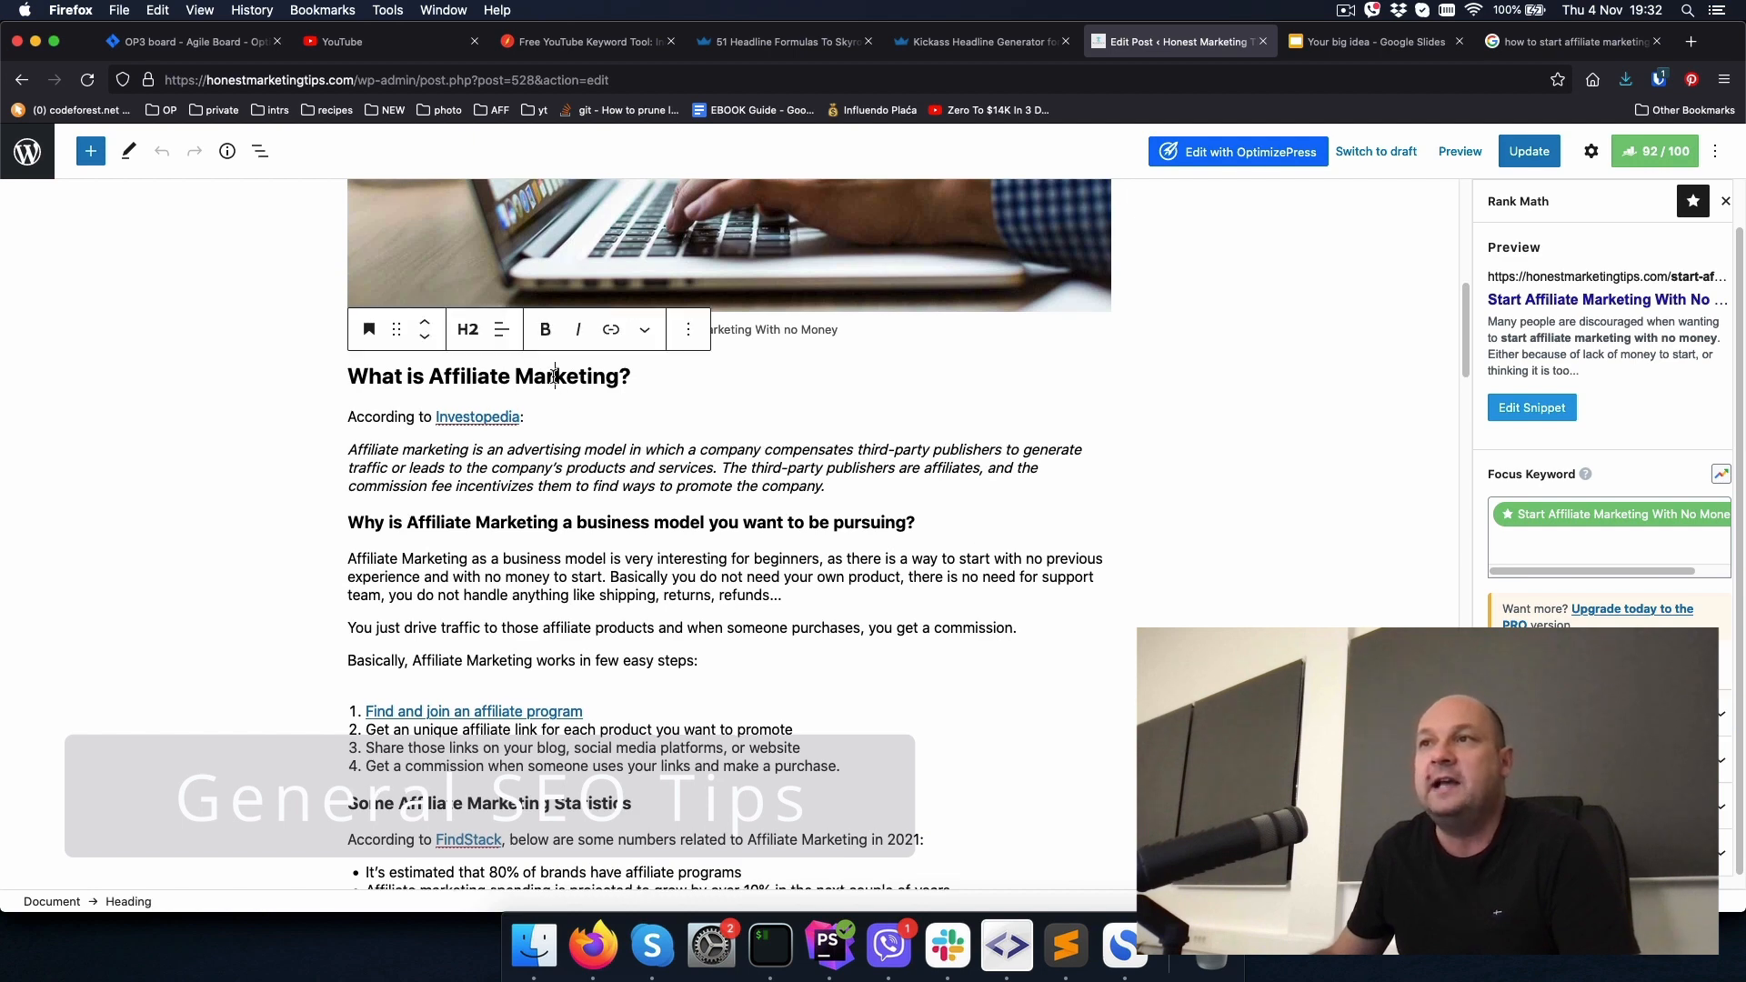
{"action": "mouse_move", "coordinate": [467, 328]}
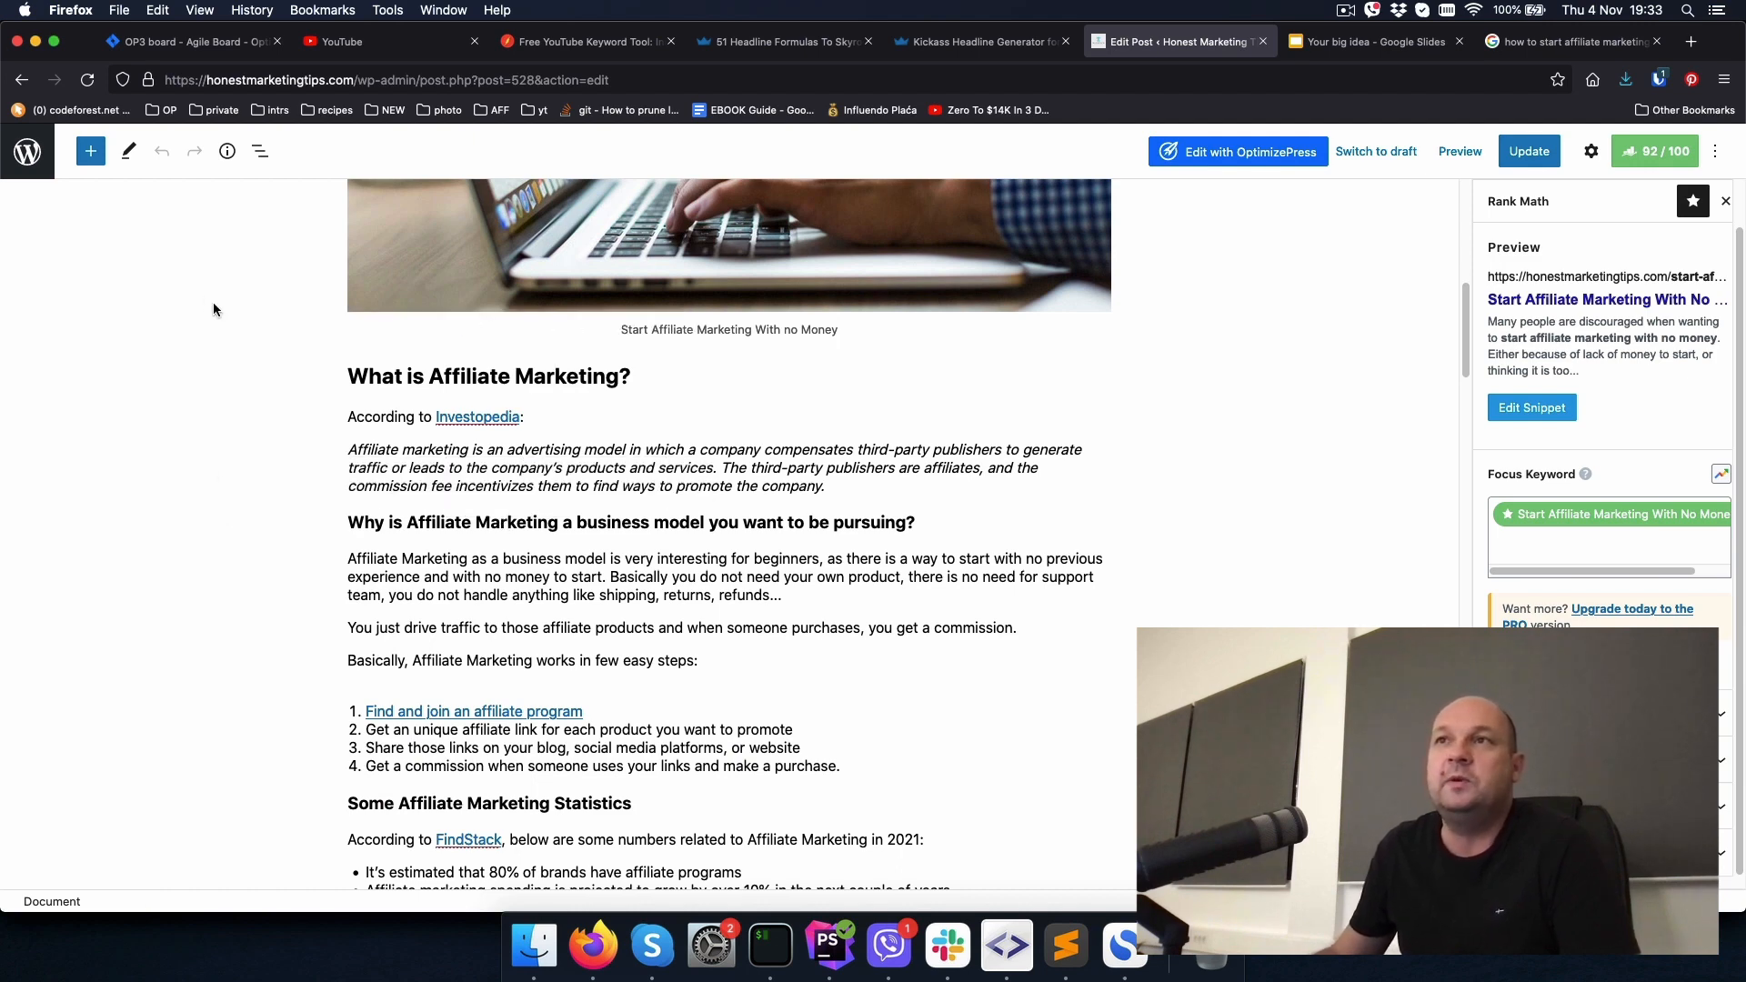
{"action": "left_click", "coordinate": [227, 152]}
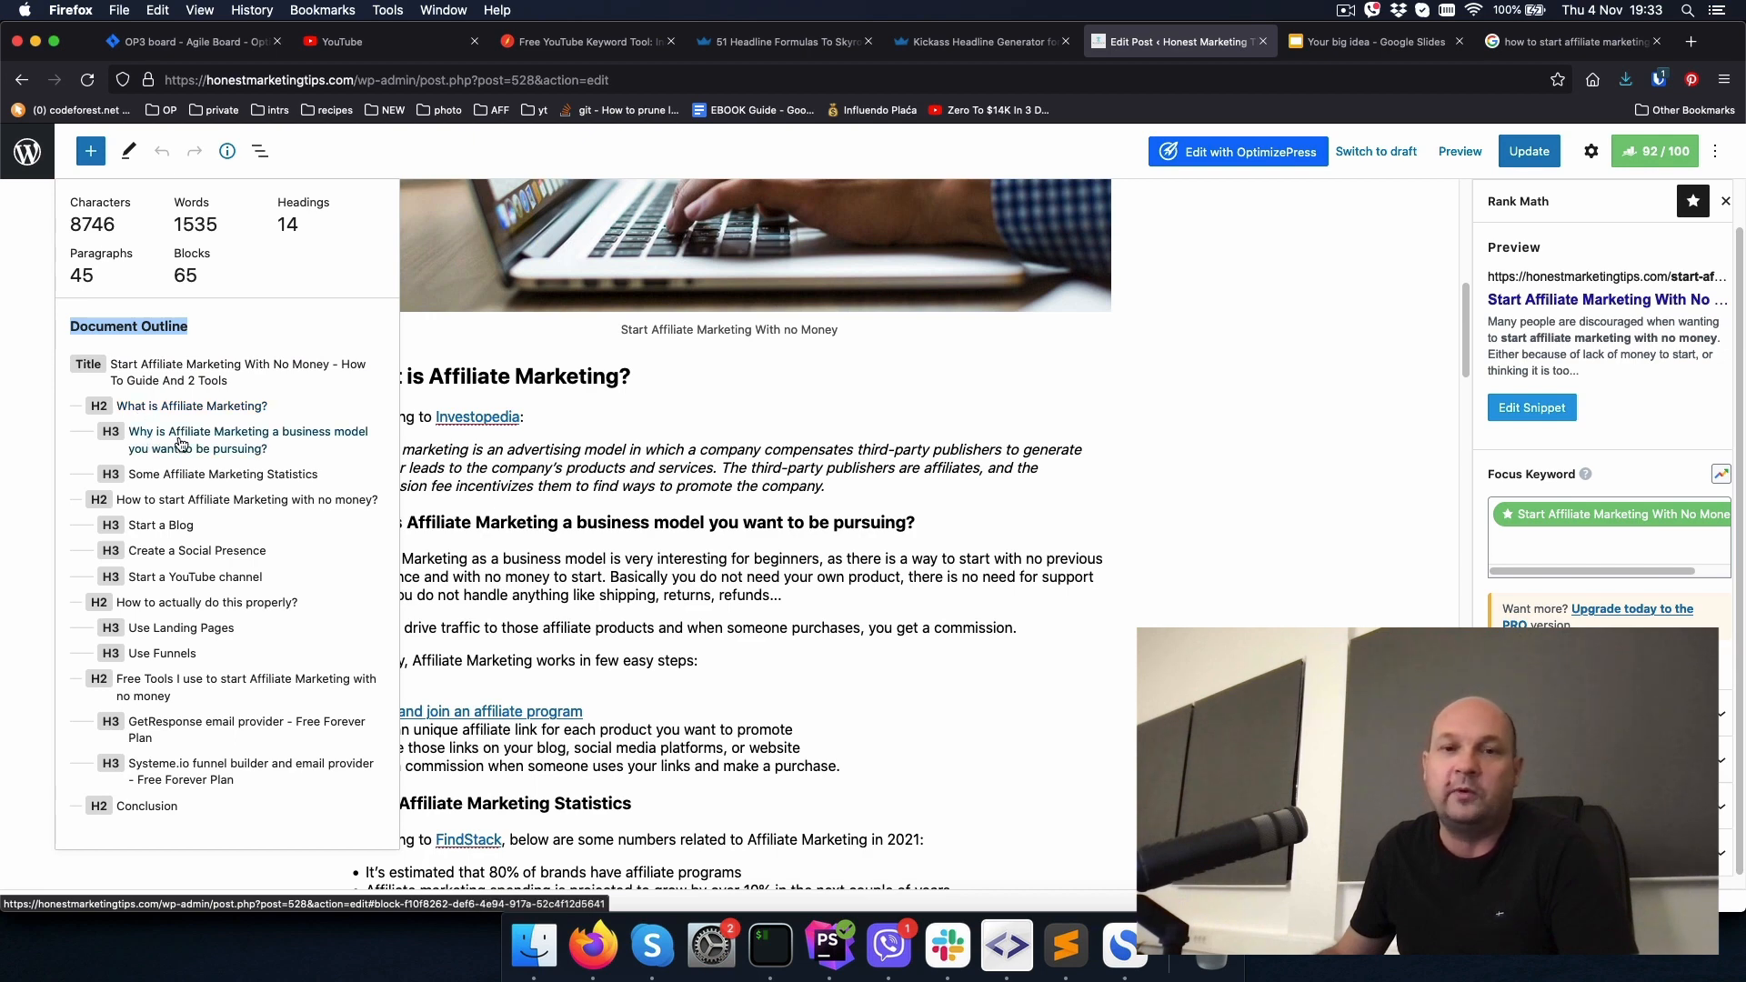
{"action": "mouse_move", "coordinate": [146, 807]}
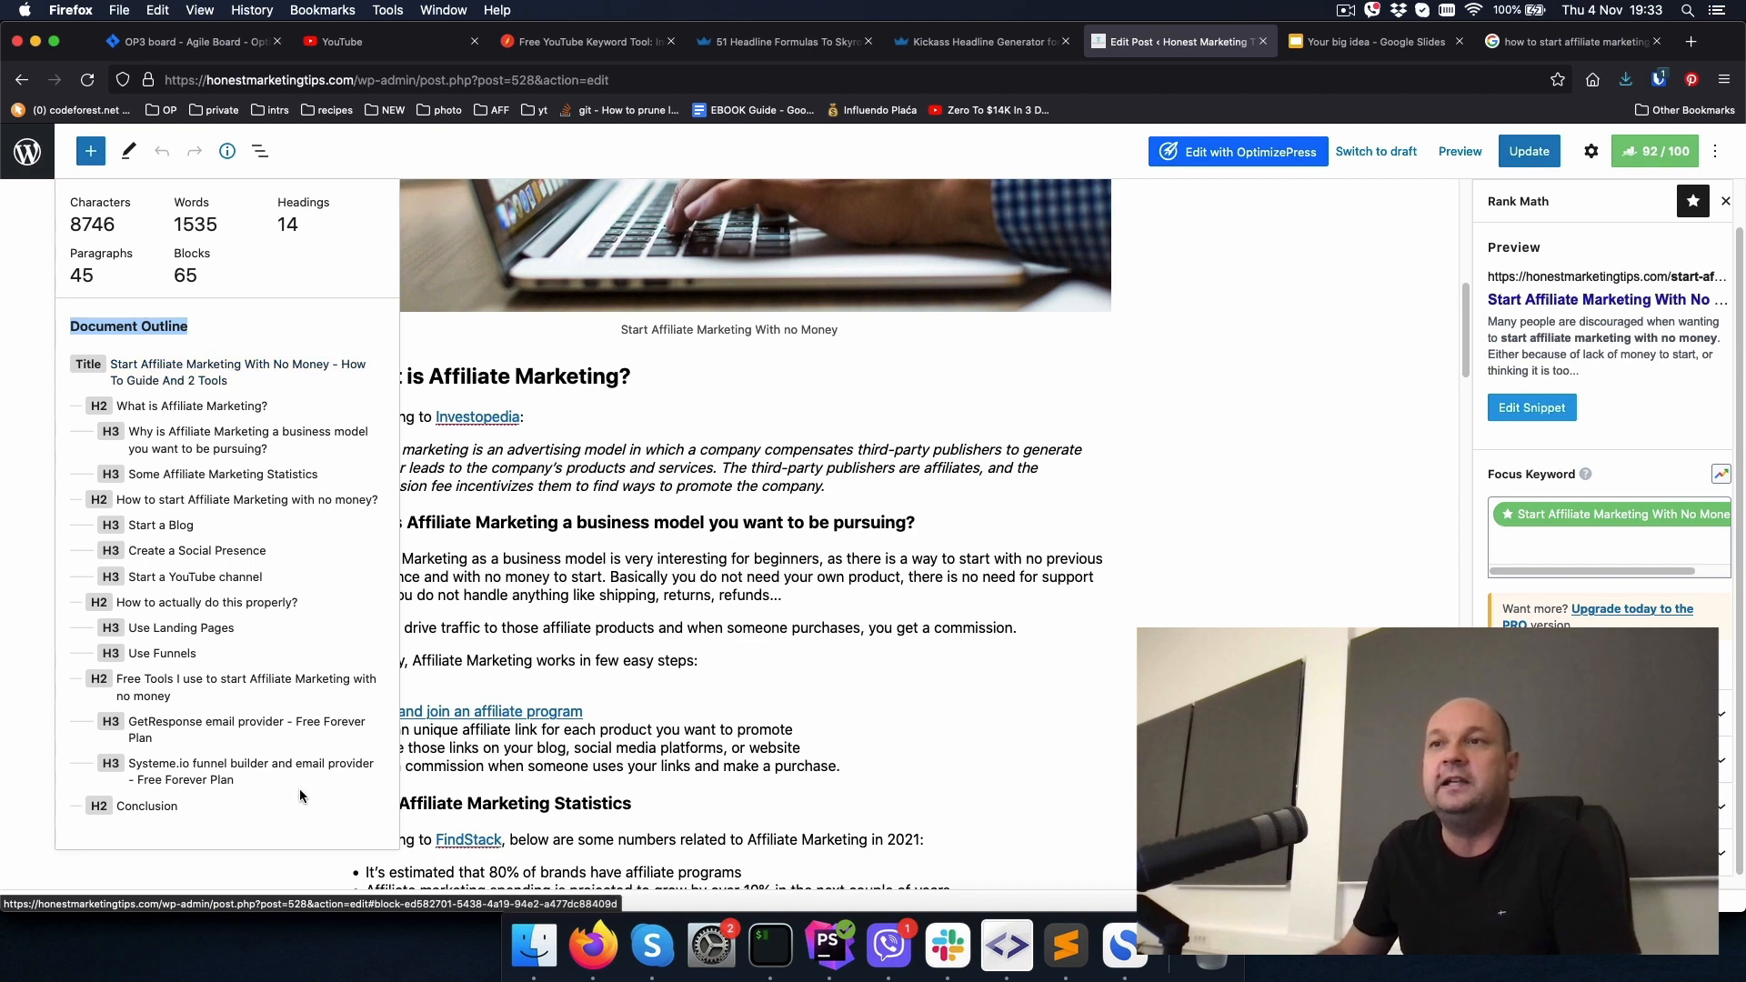
{"action": "left_click", "coordinate": [227, 150]}
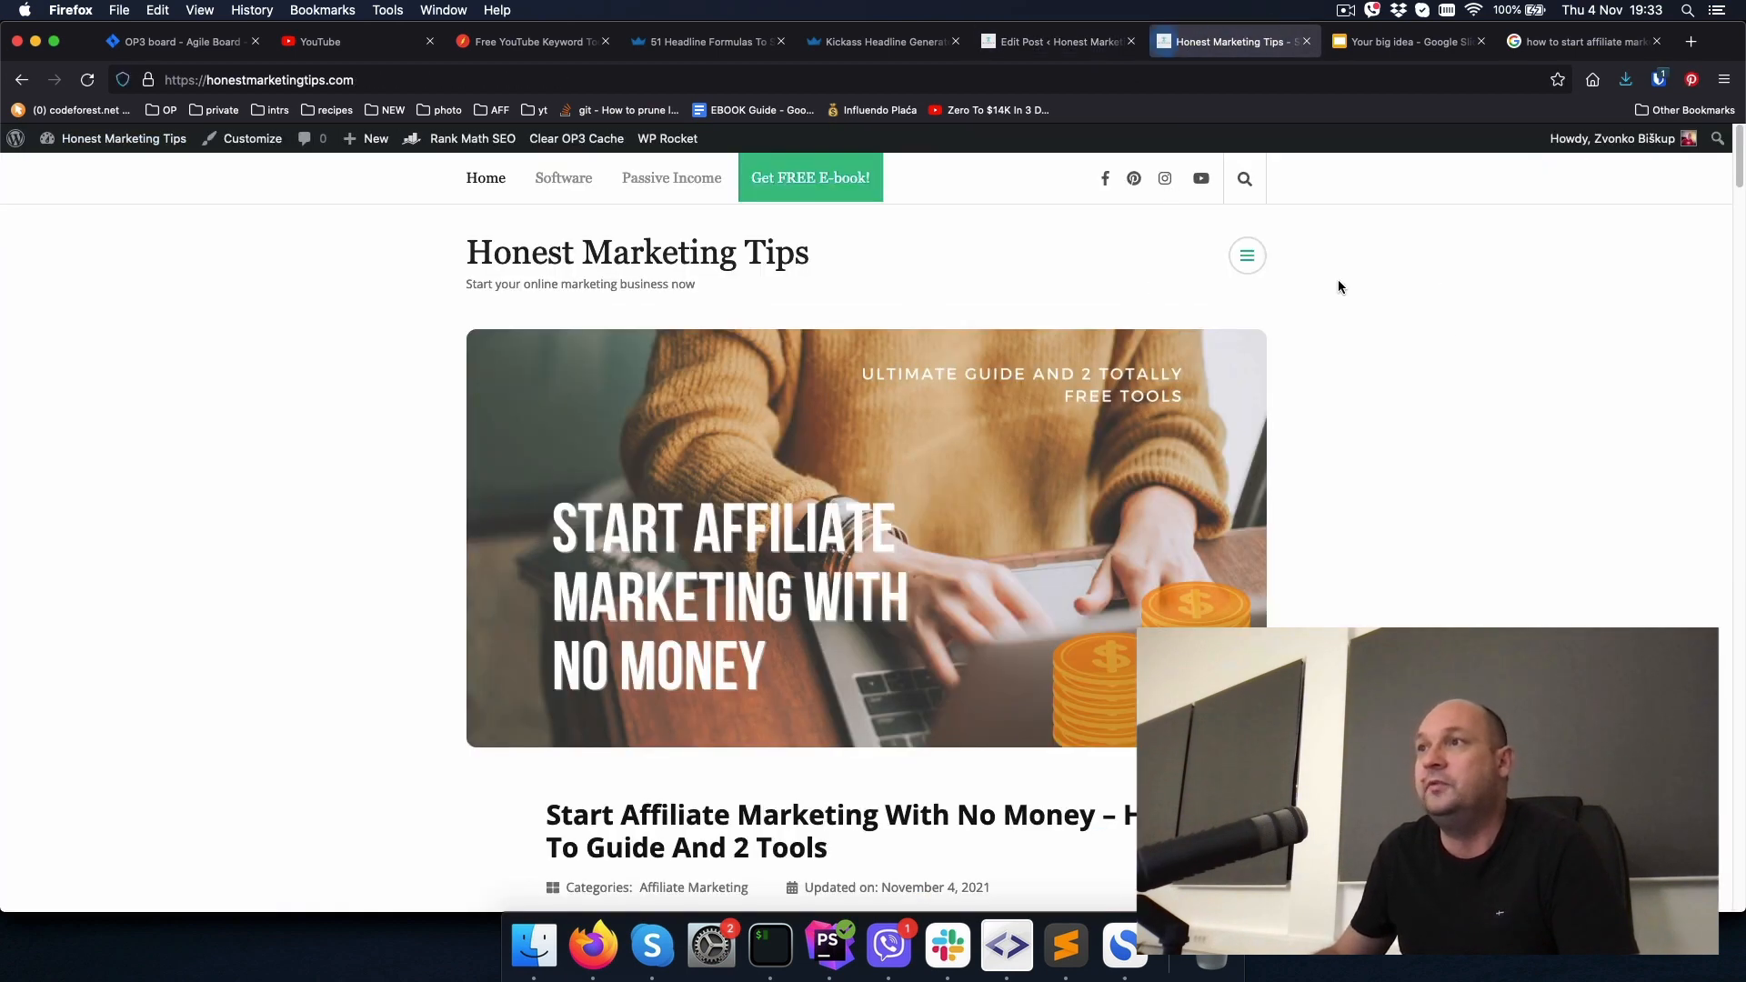
Step: Open the full affiliate marketing post on the live site via Read More
{"action": "scroll", "scroll_direction": "down", "scroll_amount": 3}
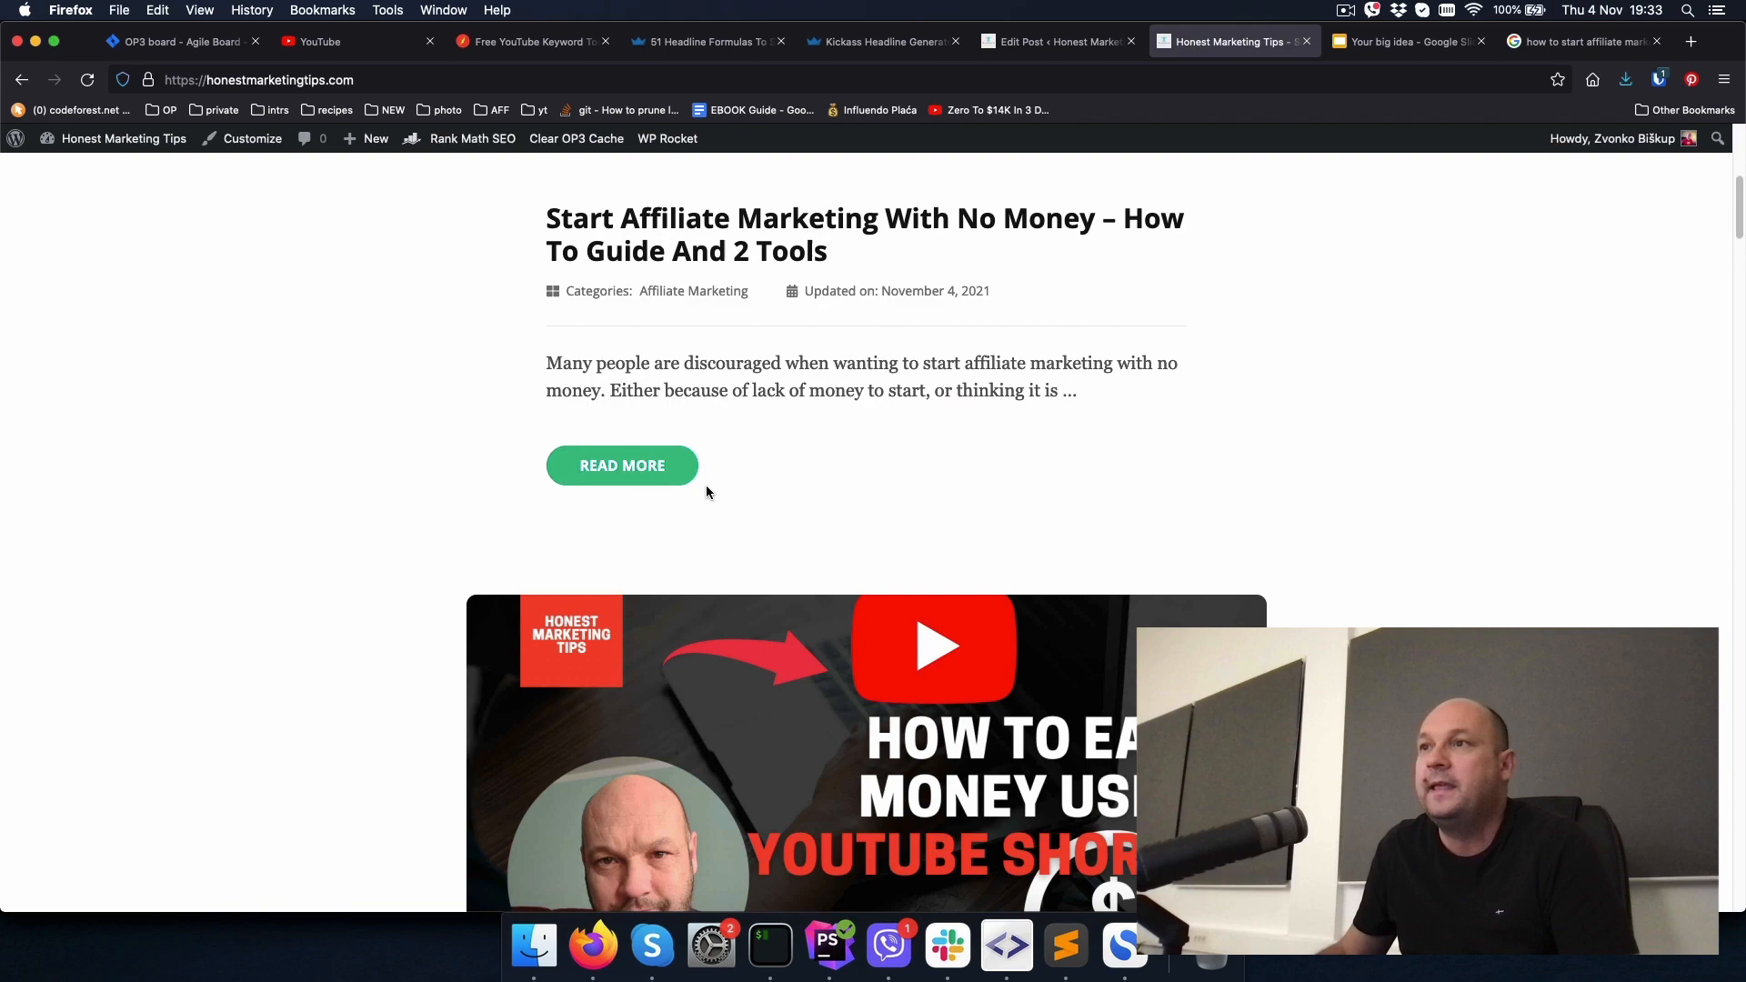
{"action": "left_click", "coordinate": [622, 465]}
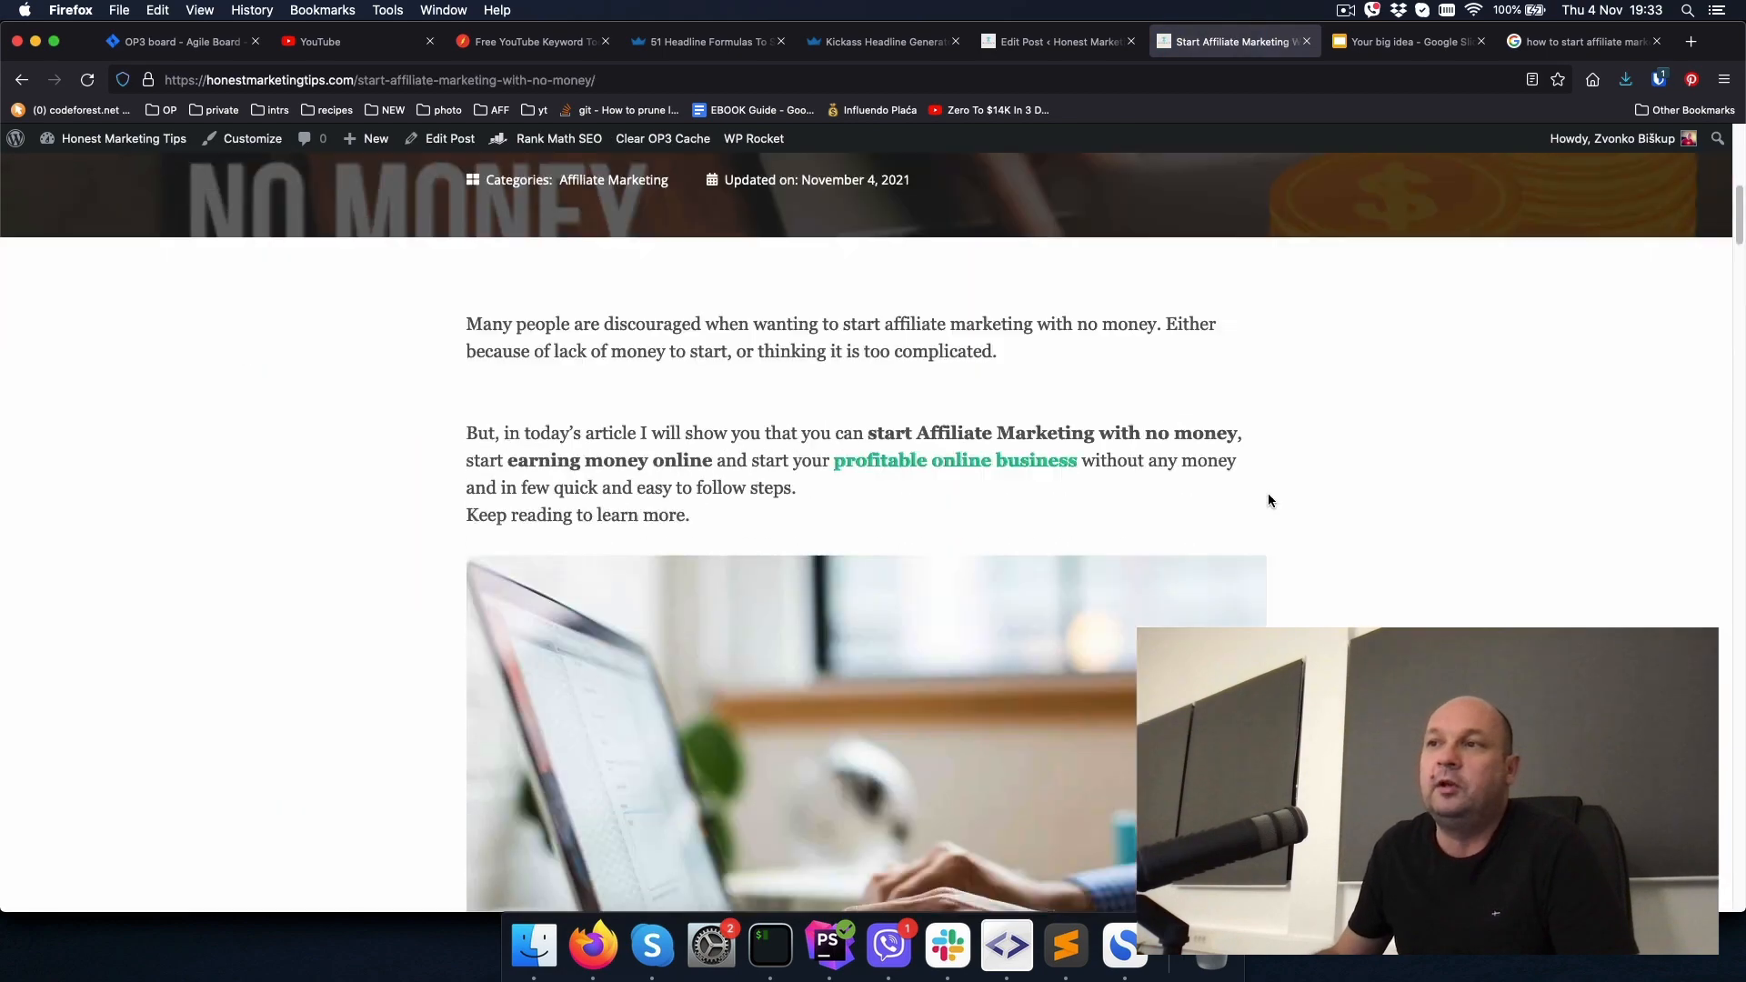
{"action": "scroll", "scroll_direction": "down", "scroll_amount": 3}
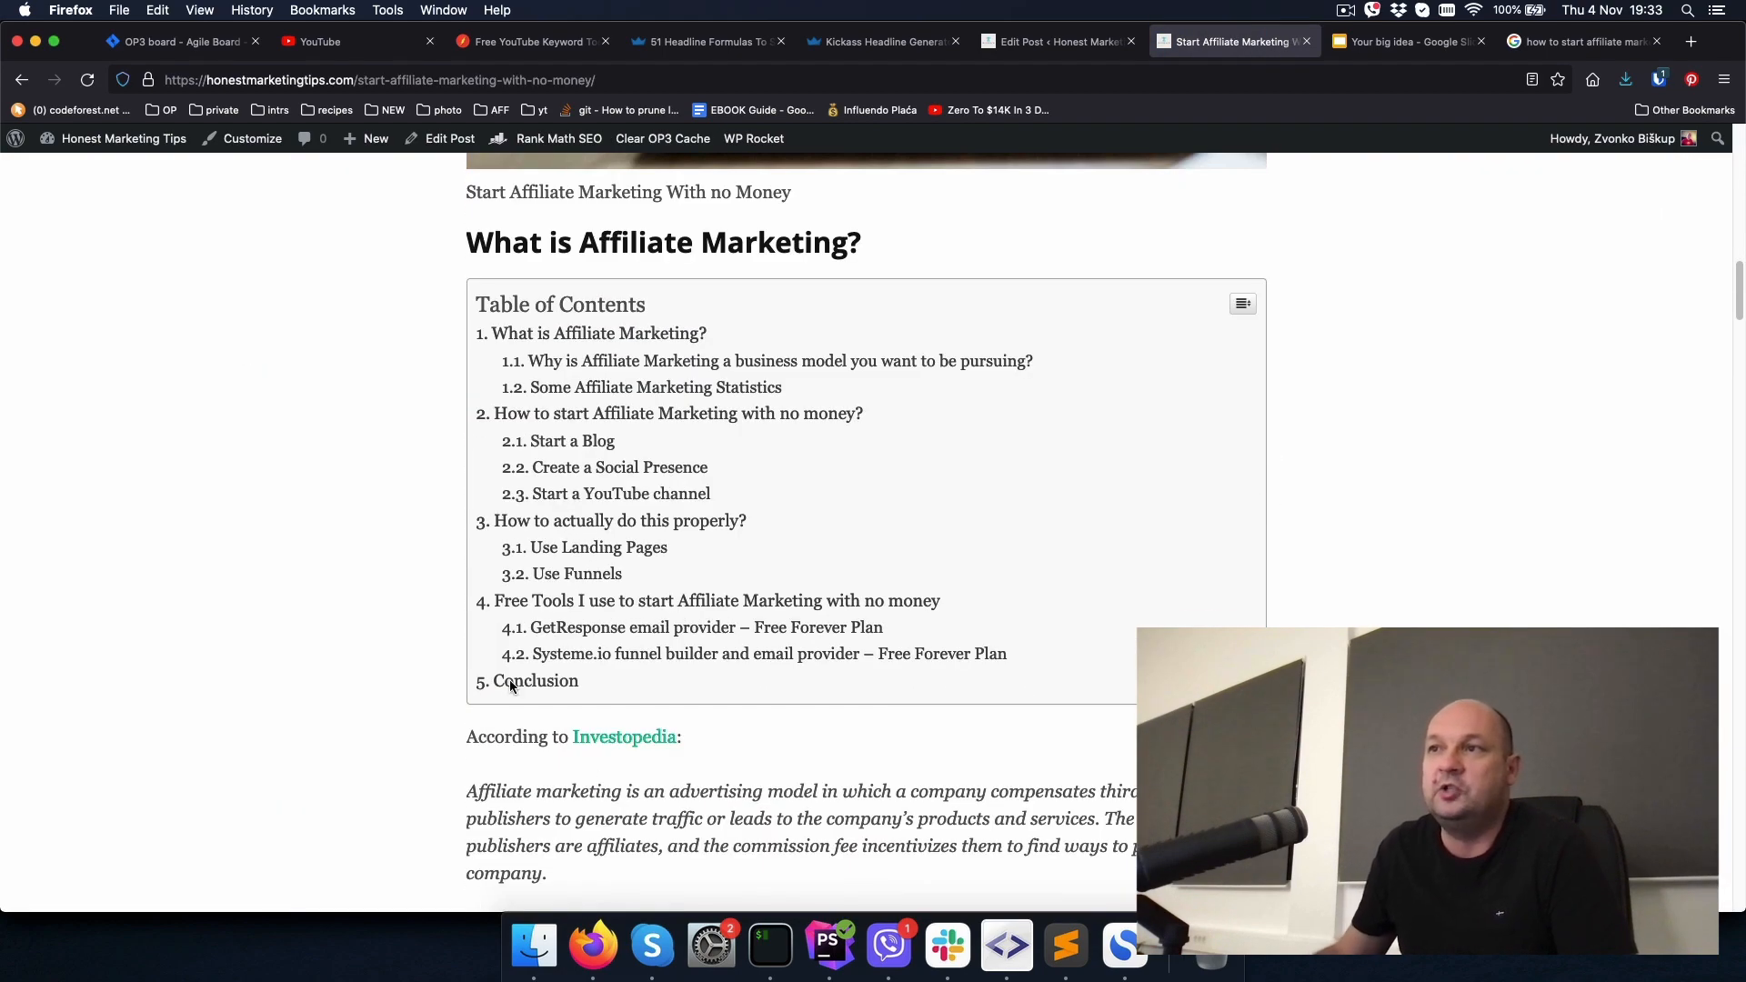
{"action": "mouse_move", "coordinate": [994, 536]}
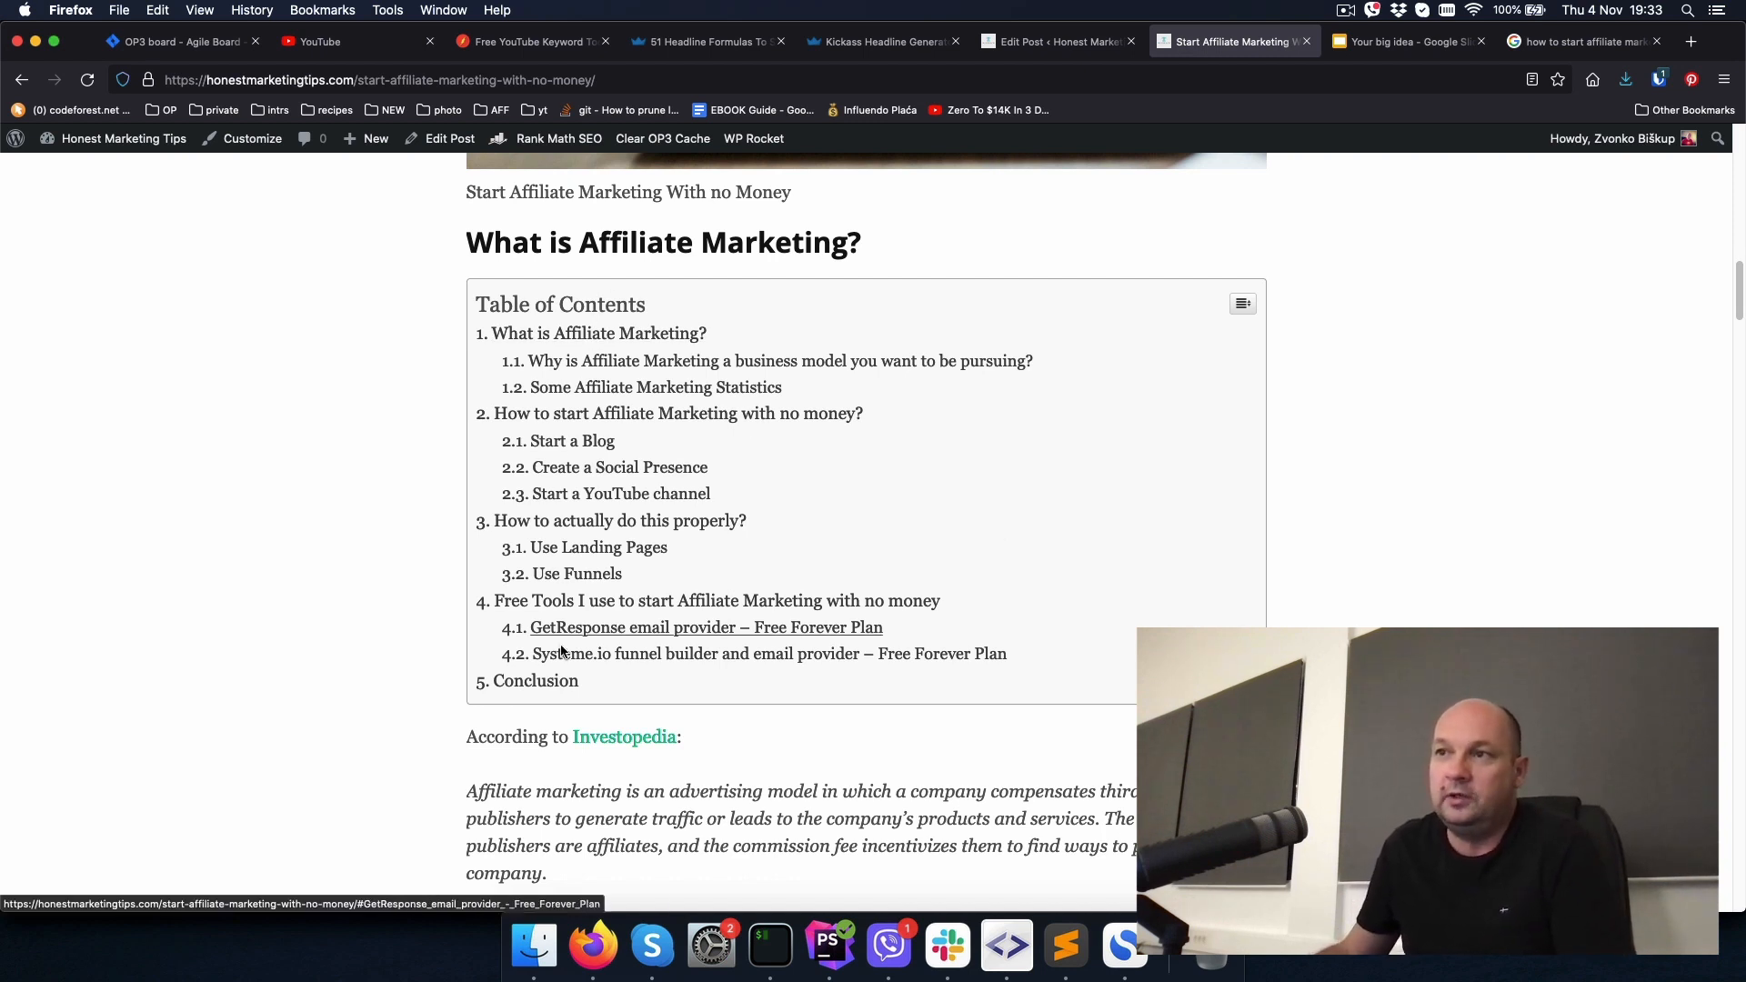
{"action": "mouse_move", "coordinate": [1076, 638]}
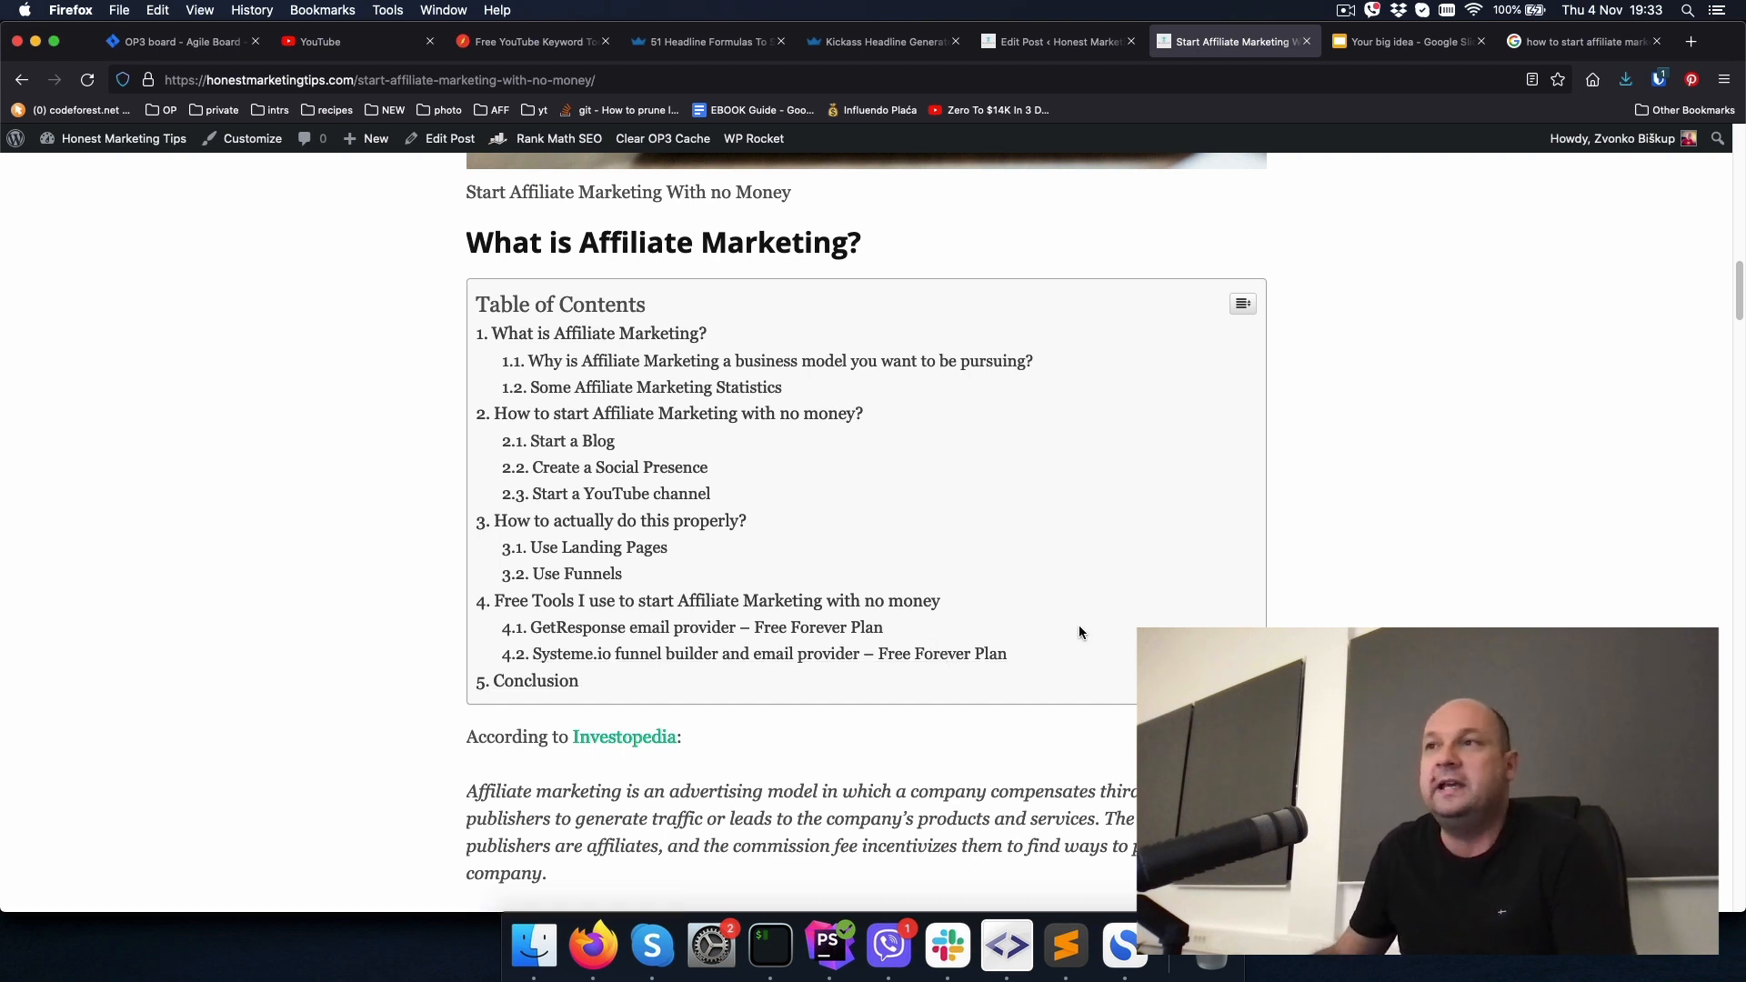
{"action": "mouse_move", "coordinate": [624, 671]}
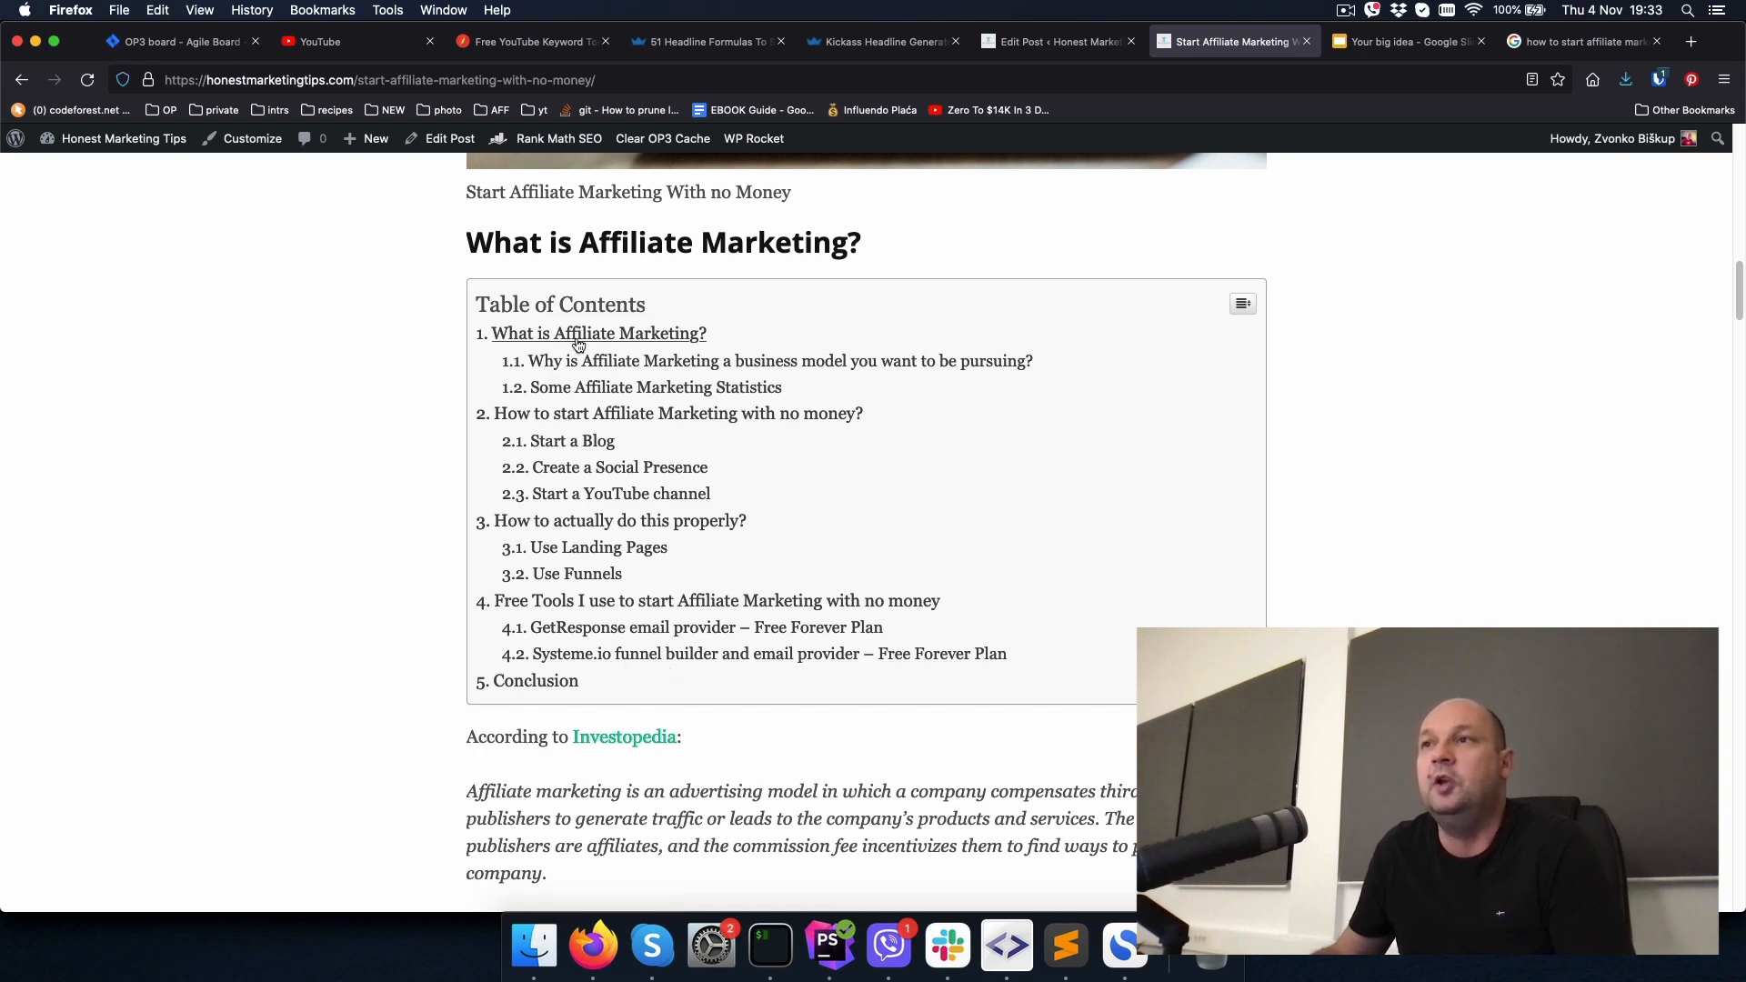
{"action": "mouse_move", "coordinate": [599, 333]}
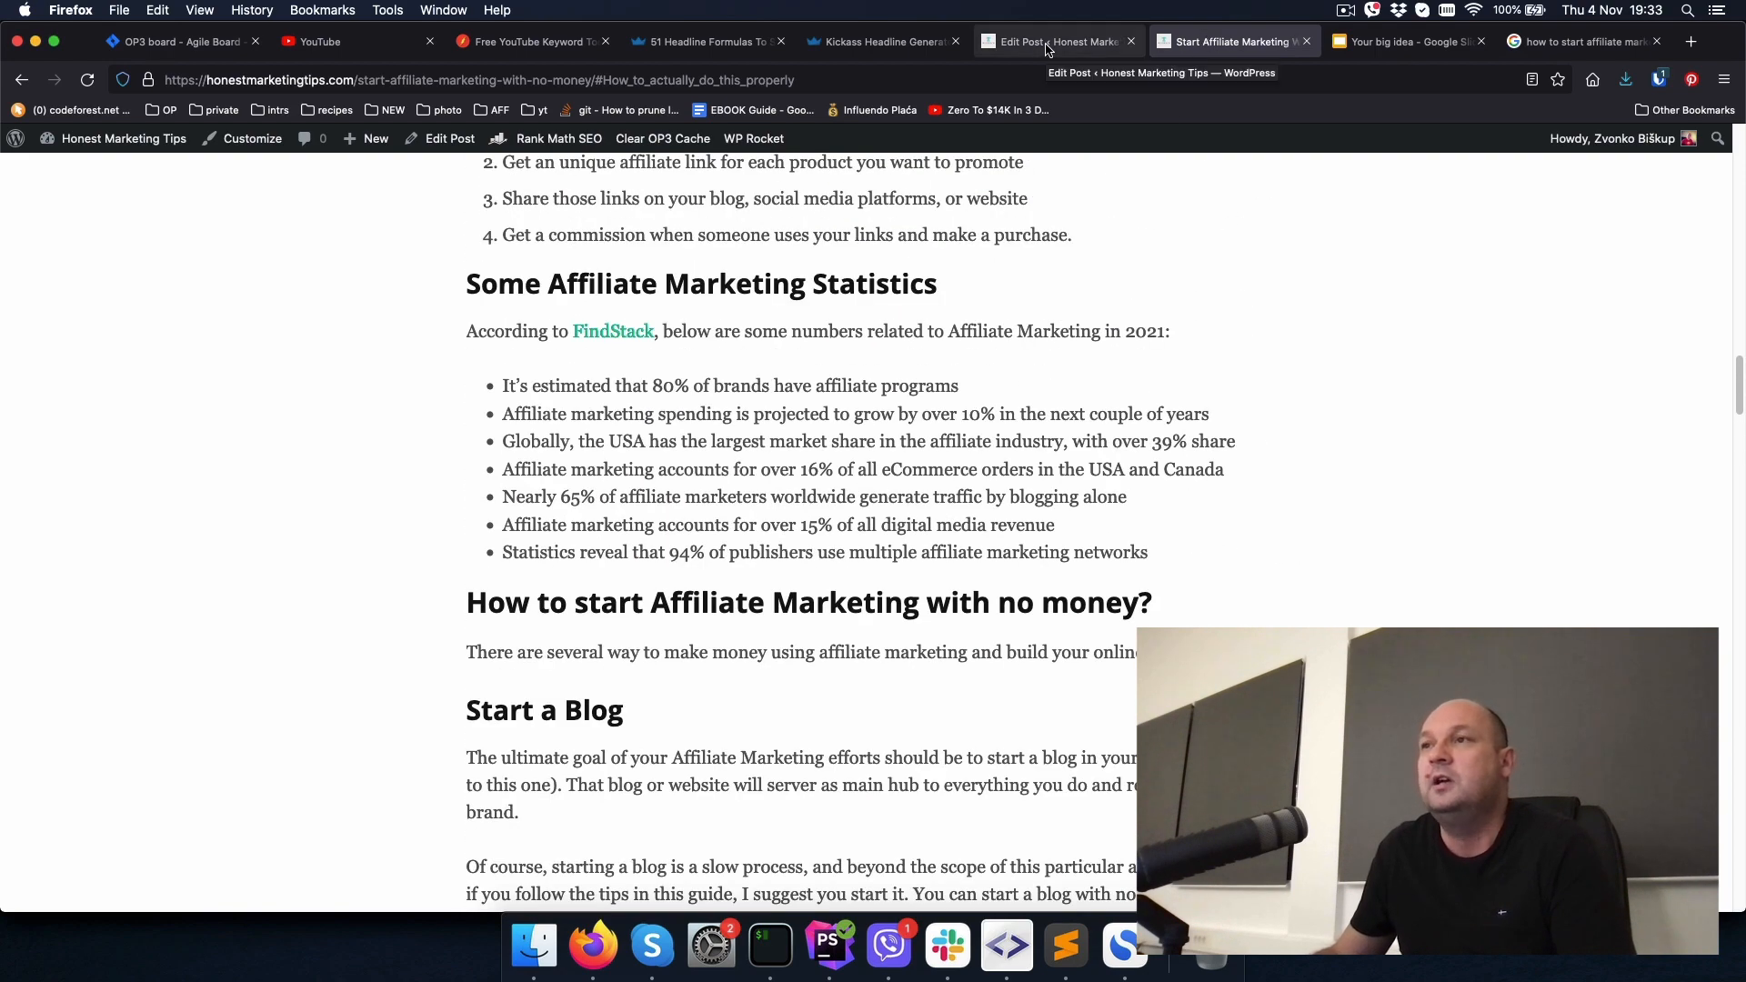
Step: Switch back to the WordPress tab to resume editing the post
{"action": "left_click", "coordinate": [1056, 41]}
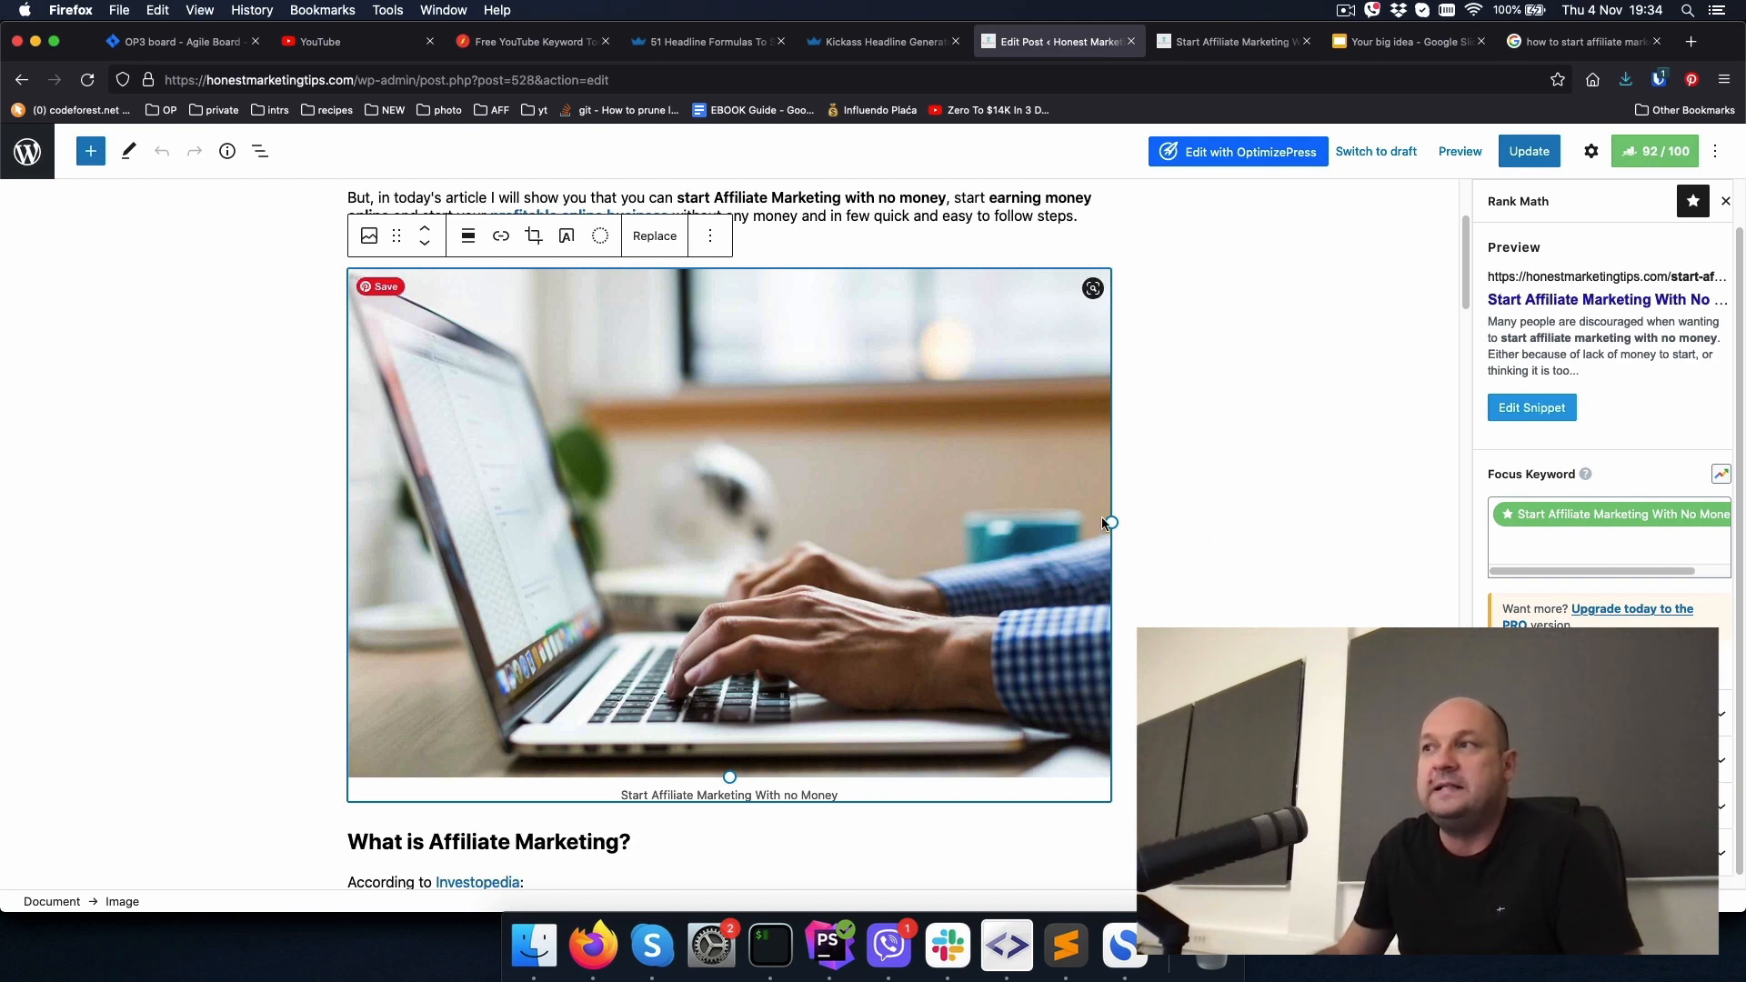
{"action": "mouse_move", "coordinate": [1162, 525]}
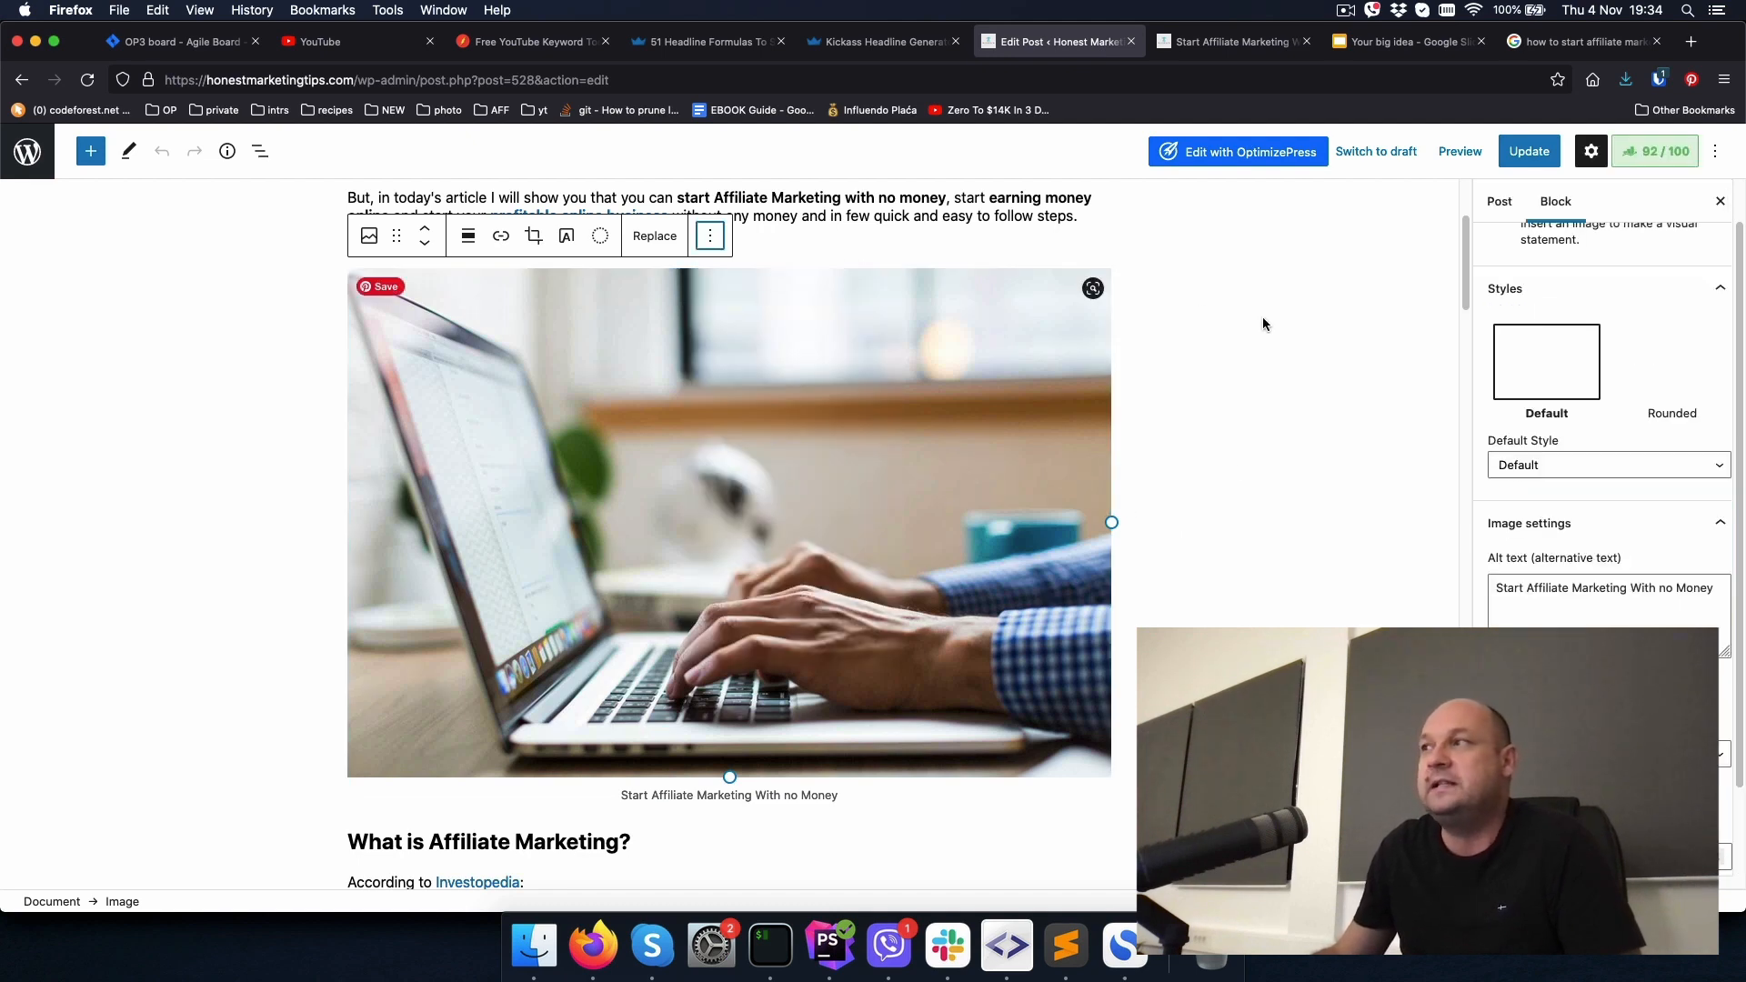
Step: Check the intro photo's alt text, 'Start Affiliate Marketing With no Money'
{"action": "double_click", "coordinate": [1686, 587]}
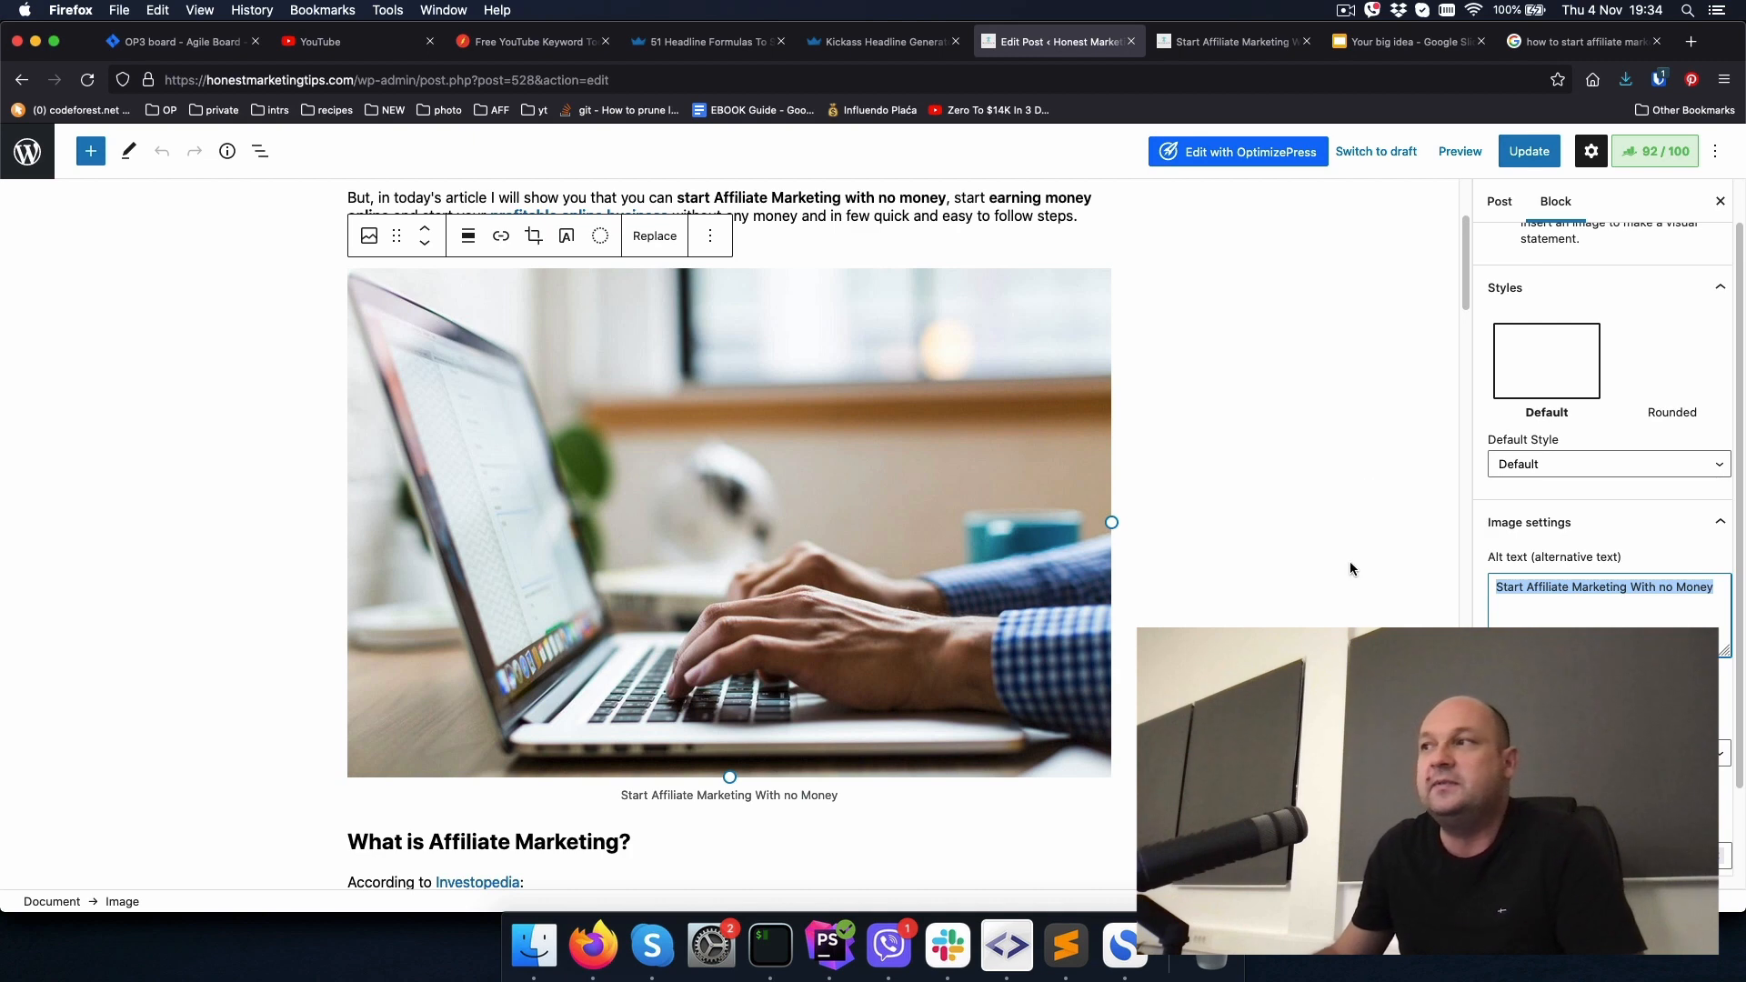
{"action": "left_click", "coordinate": [729, 794]}
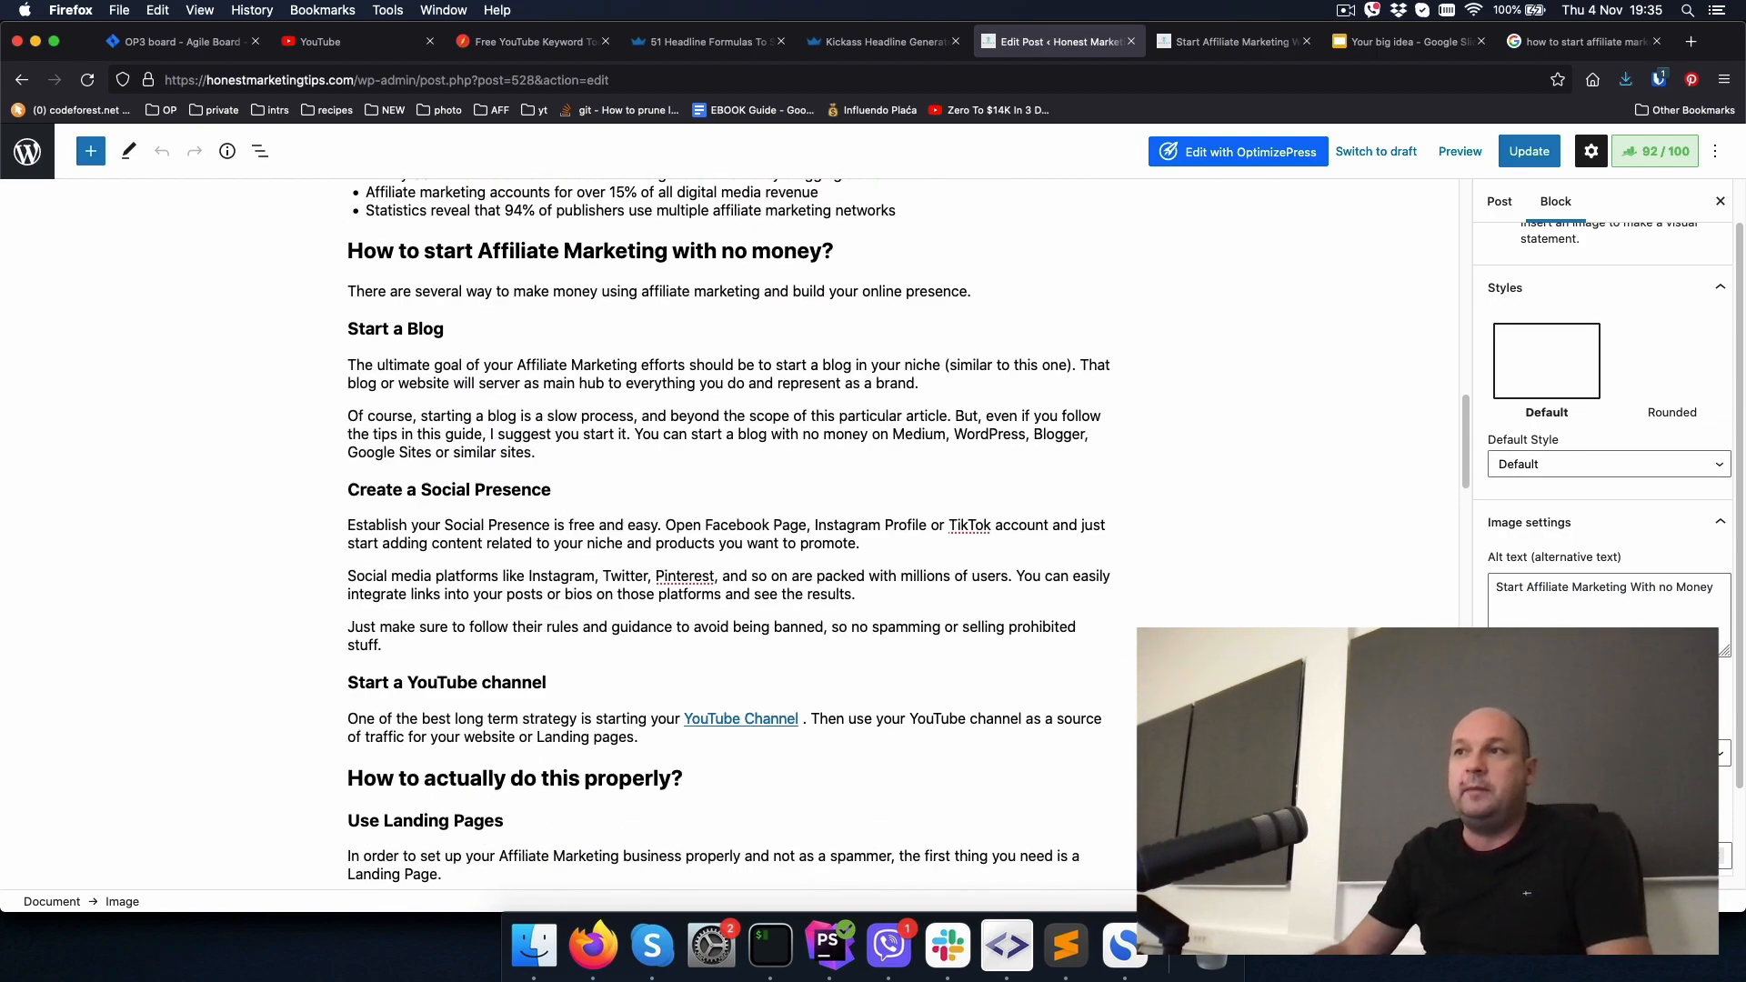
{"action": "scroll", "scroll_direction": "down", "scroll_amount": 3}
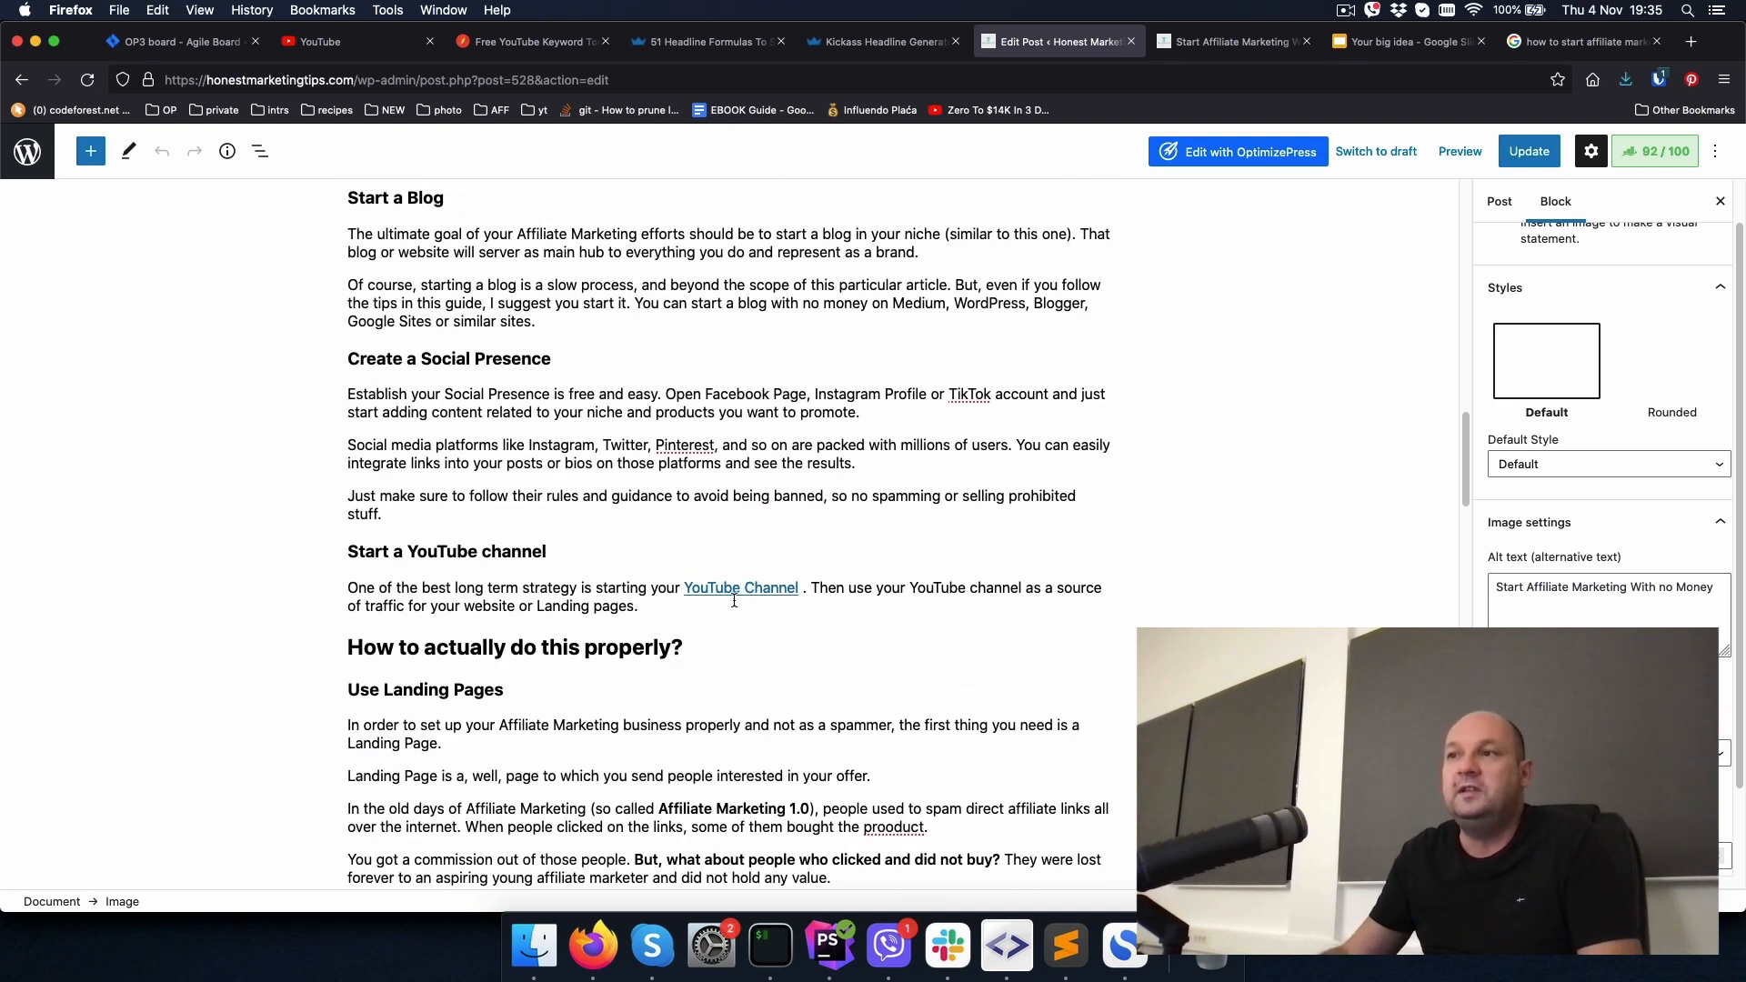
{"action": "left_click", "coordinate": [740, 589]}
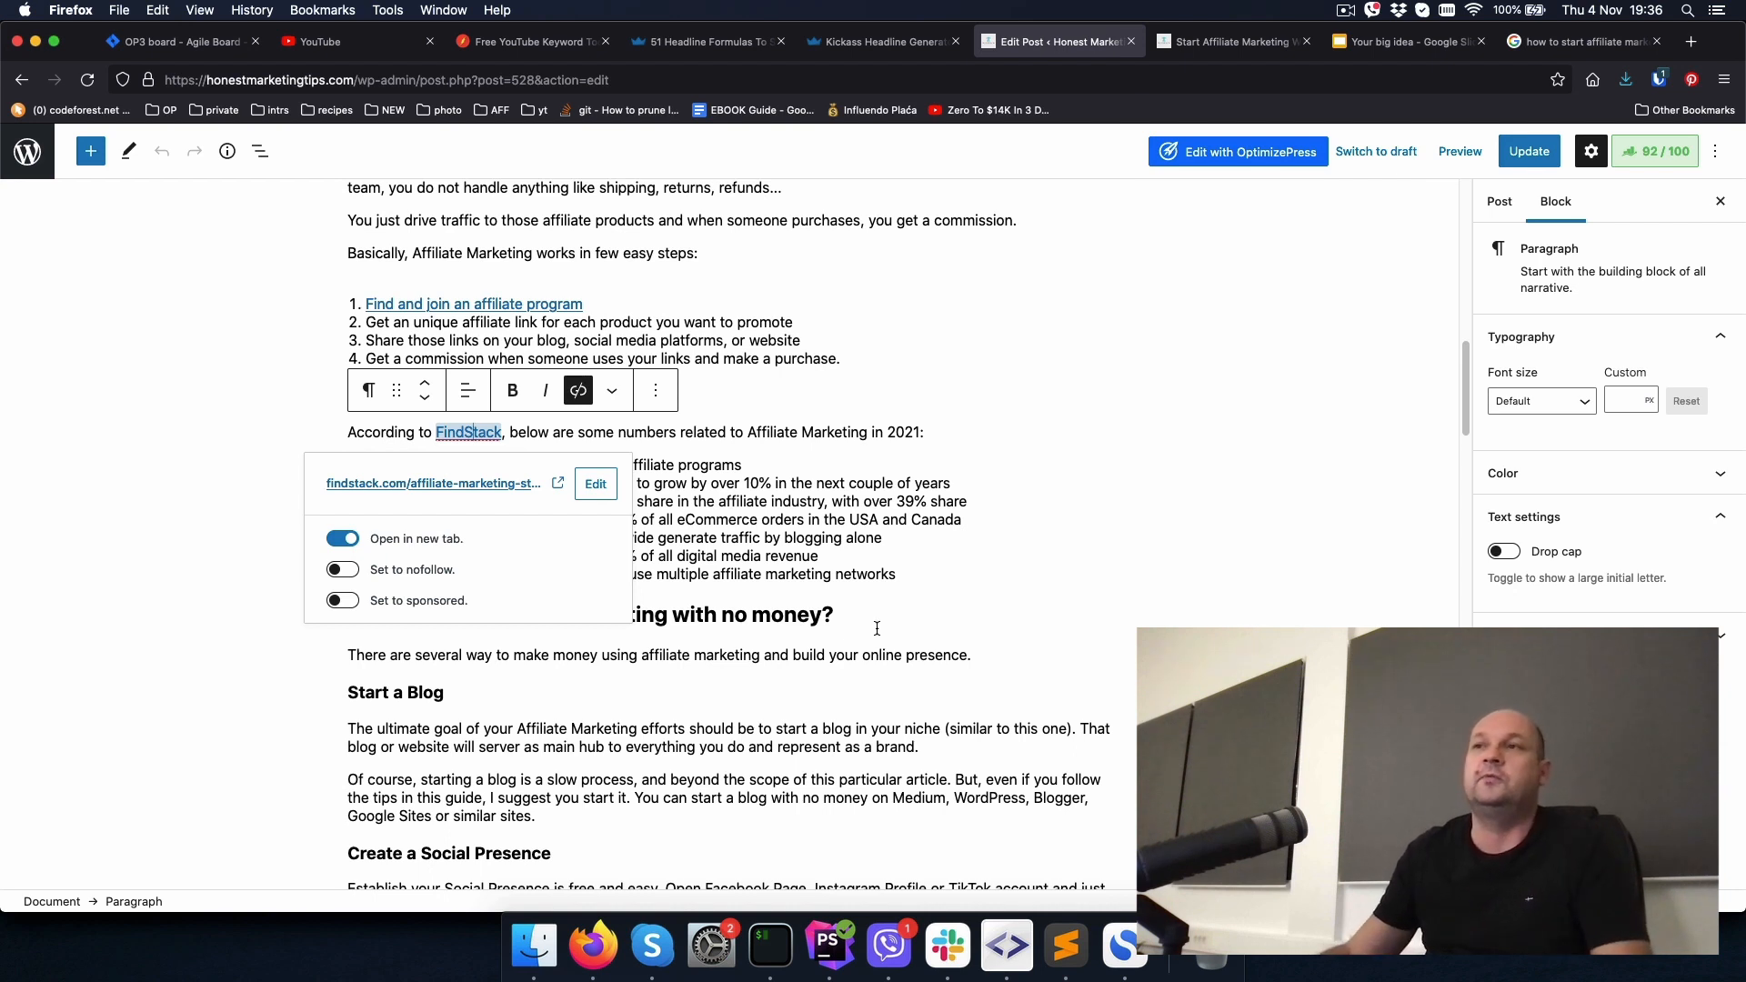
{"action": "mouse_move", "coordinate": [1043, 606]}
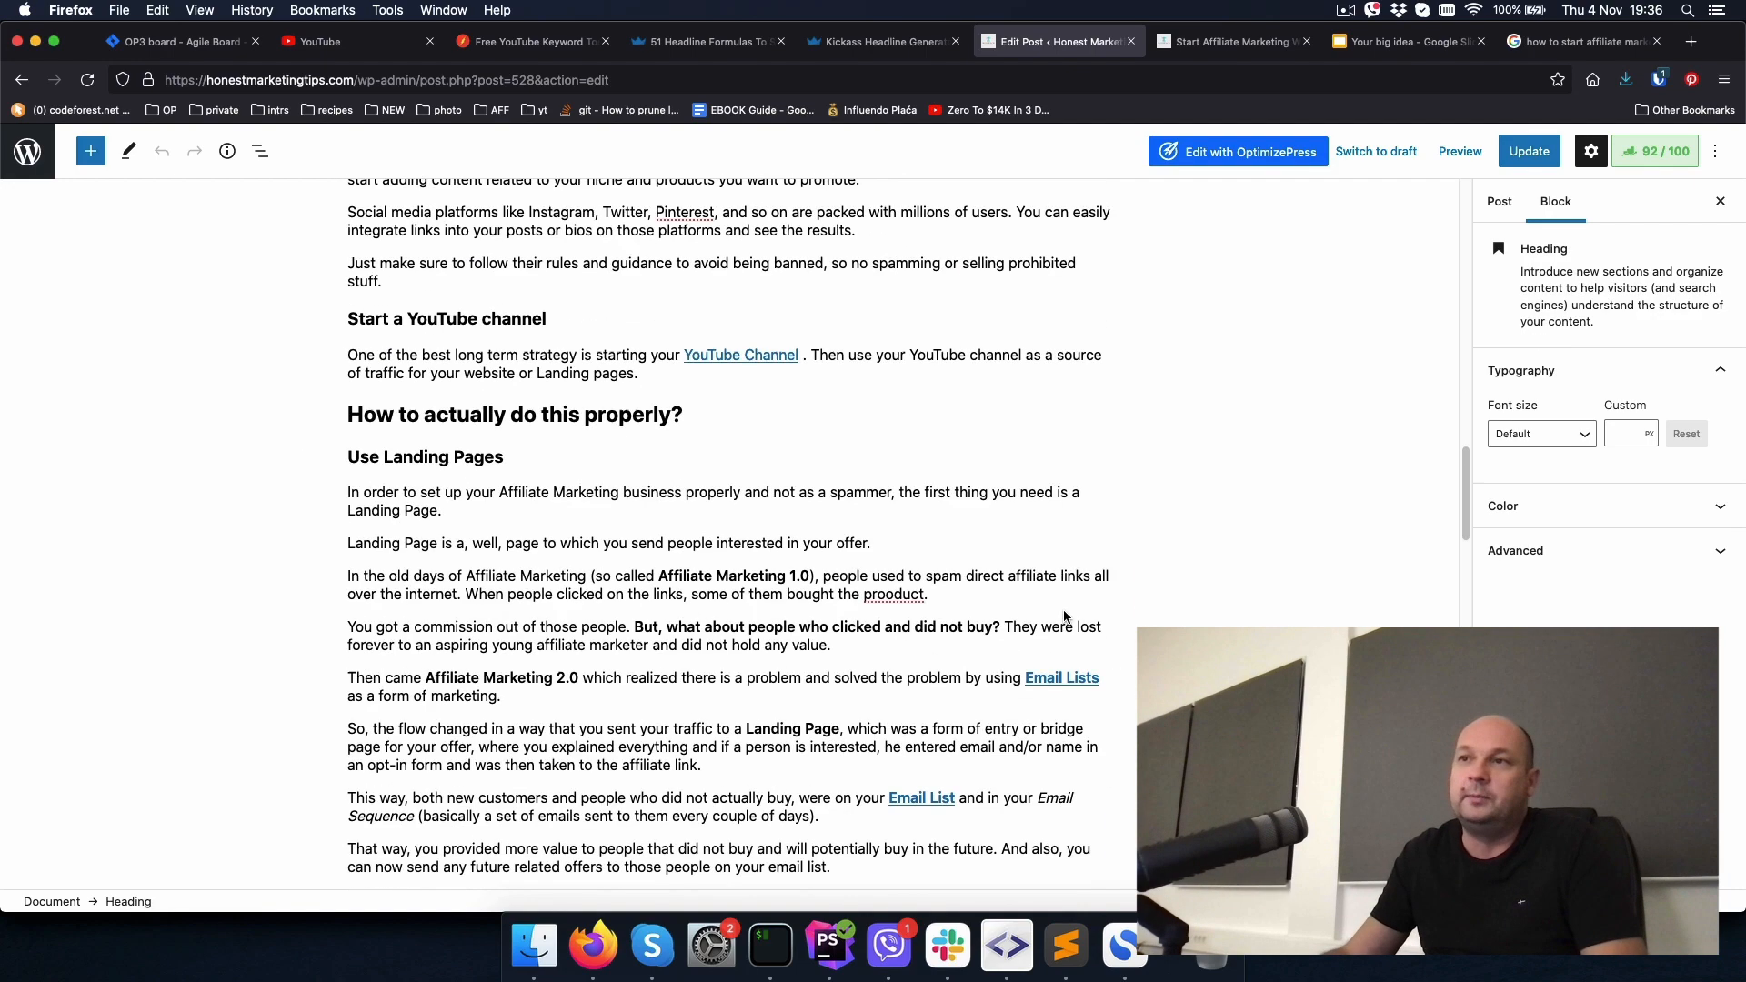
Step: Scroll down the post toward the Free Tools section with the GetResponse link
{"action": "scroll", "scroll_direction": "down", "scroll_amount": 3}
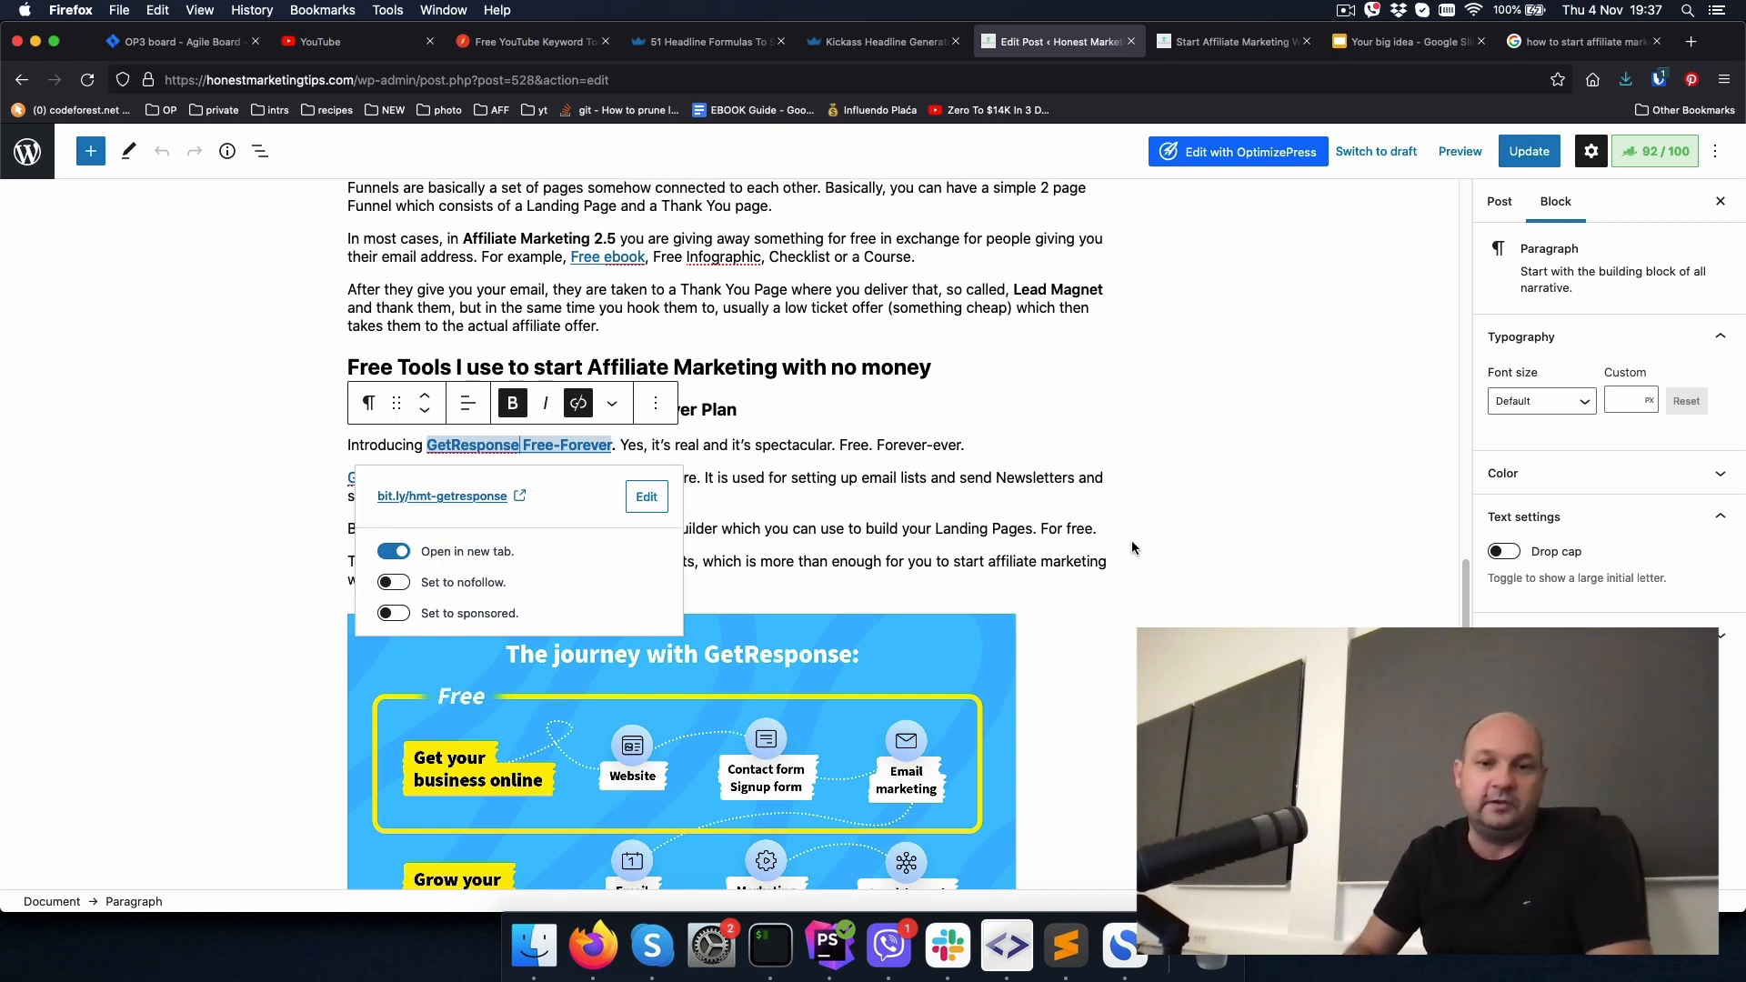
{"action": "mouse_move", "coordinate": [1160, 554]}
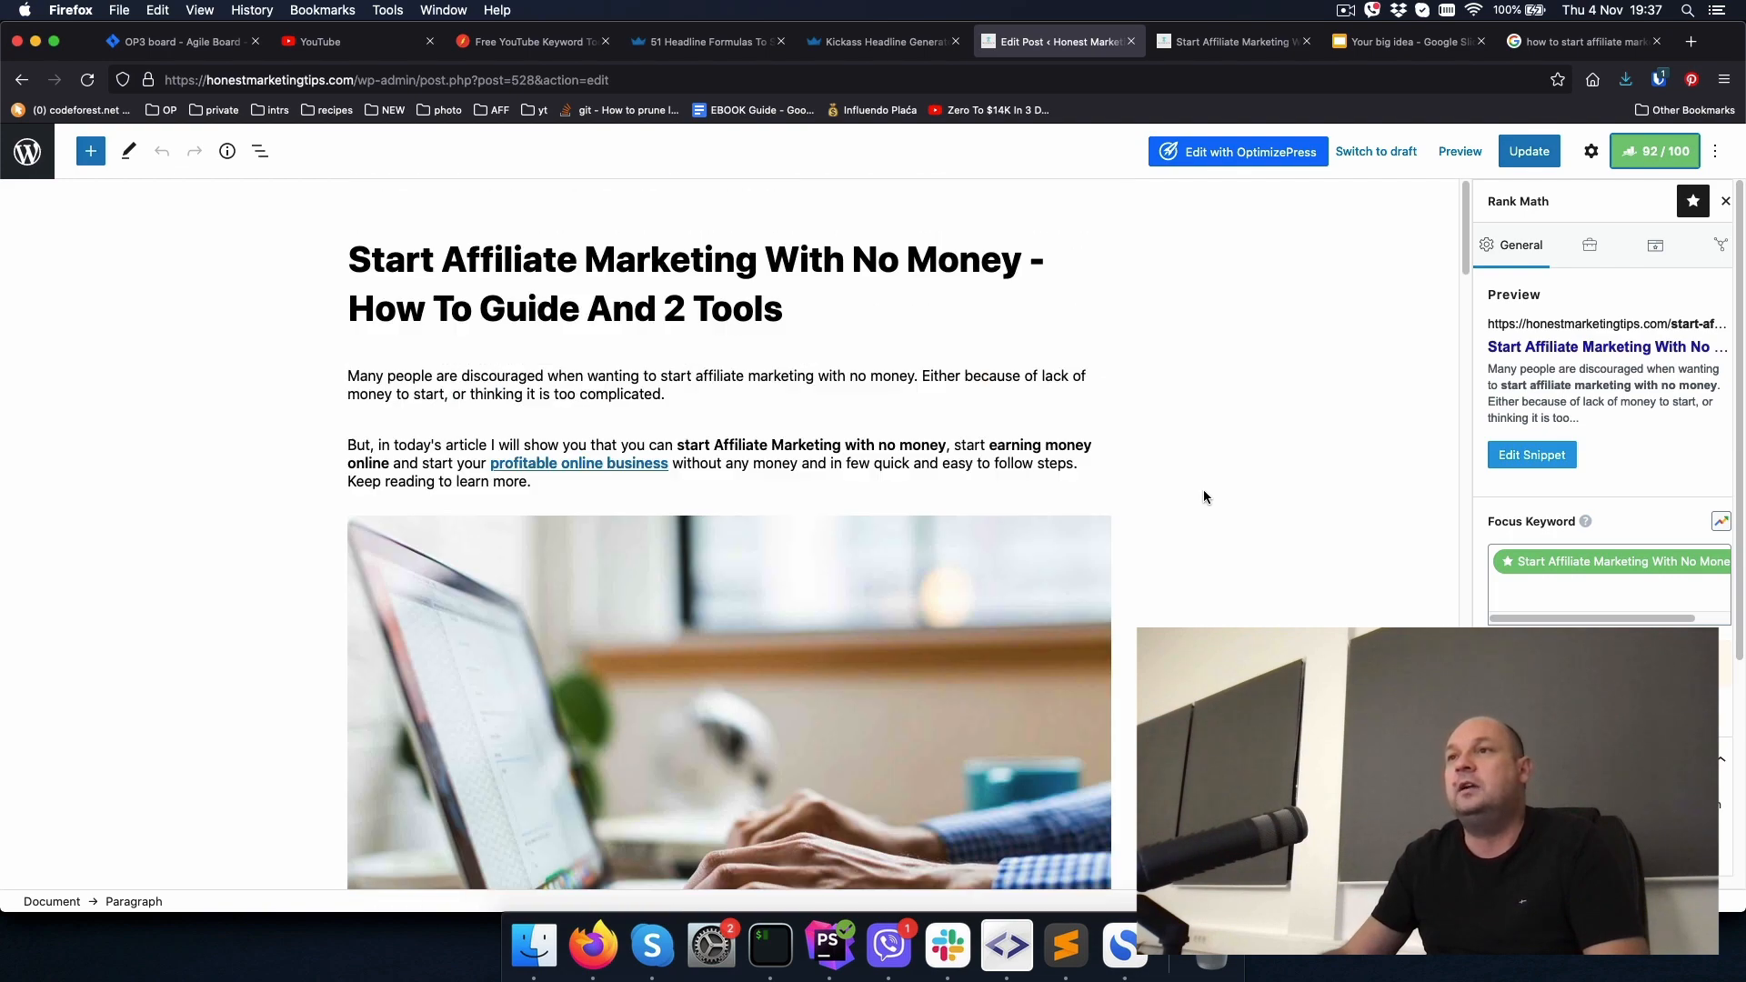
Step: Load canva.com from the address bar in the Google results tab
{"action": "left_click", "coordinate": [1231, 40]}
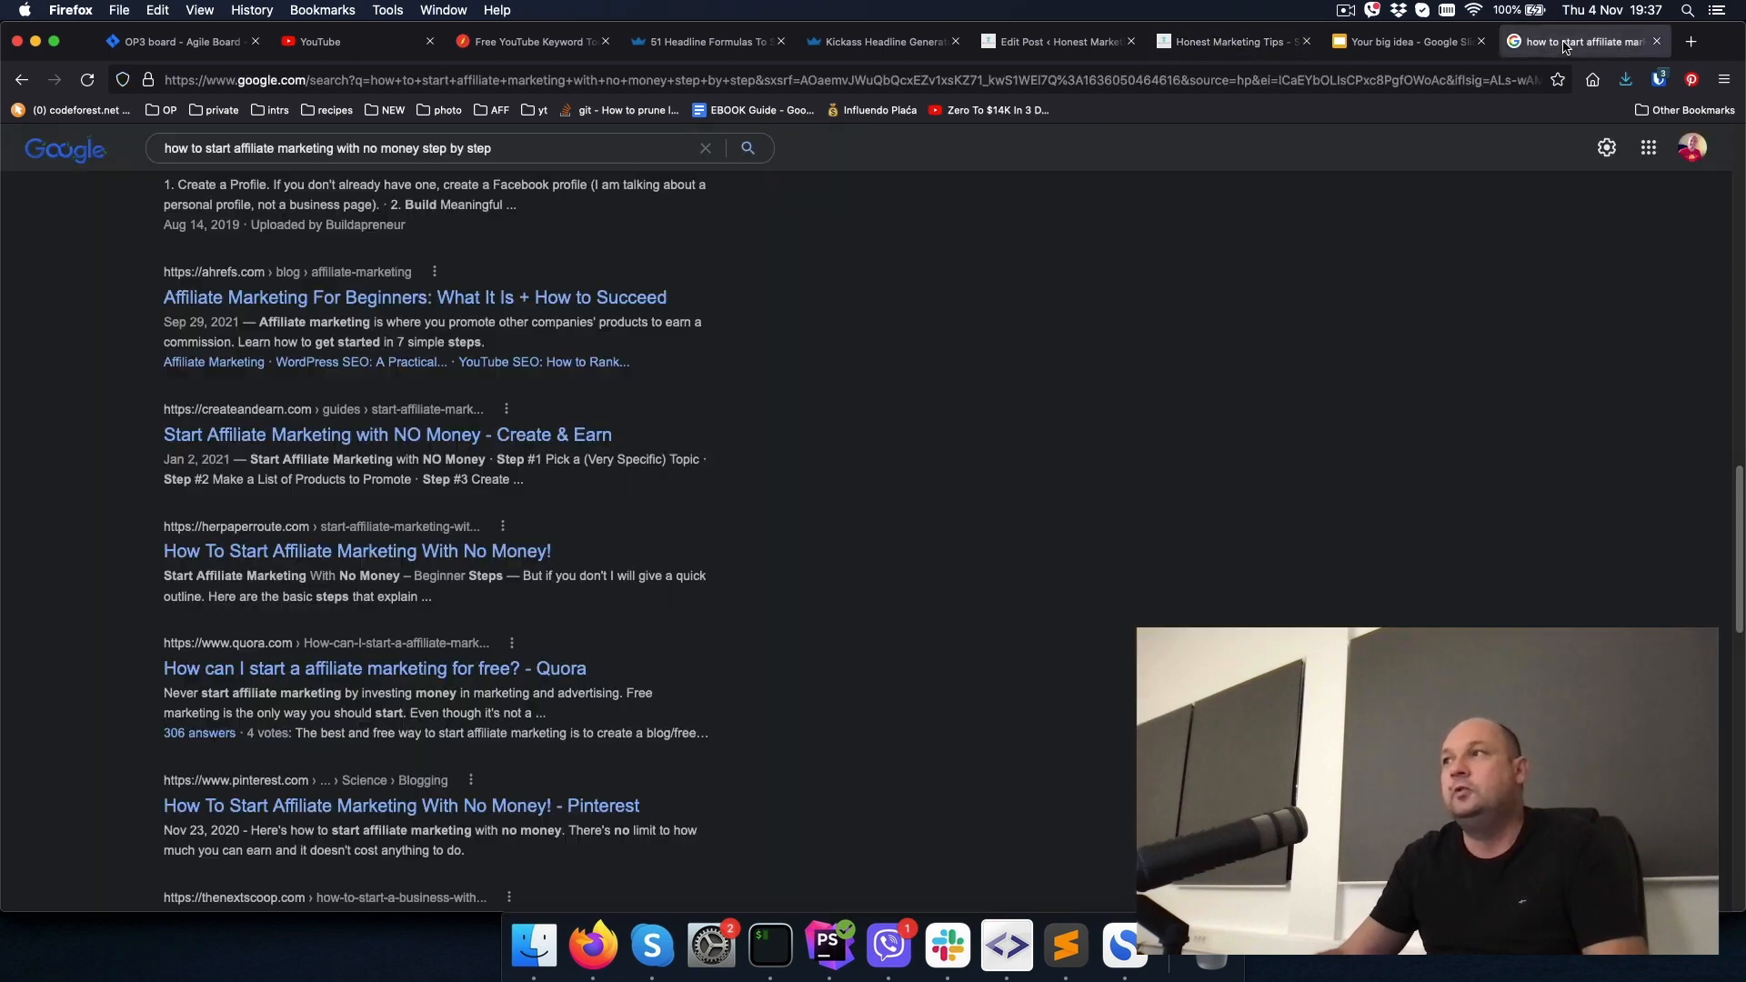
{"action": "type", "text": "clicky.com/"}
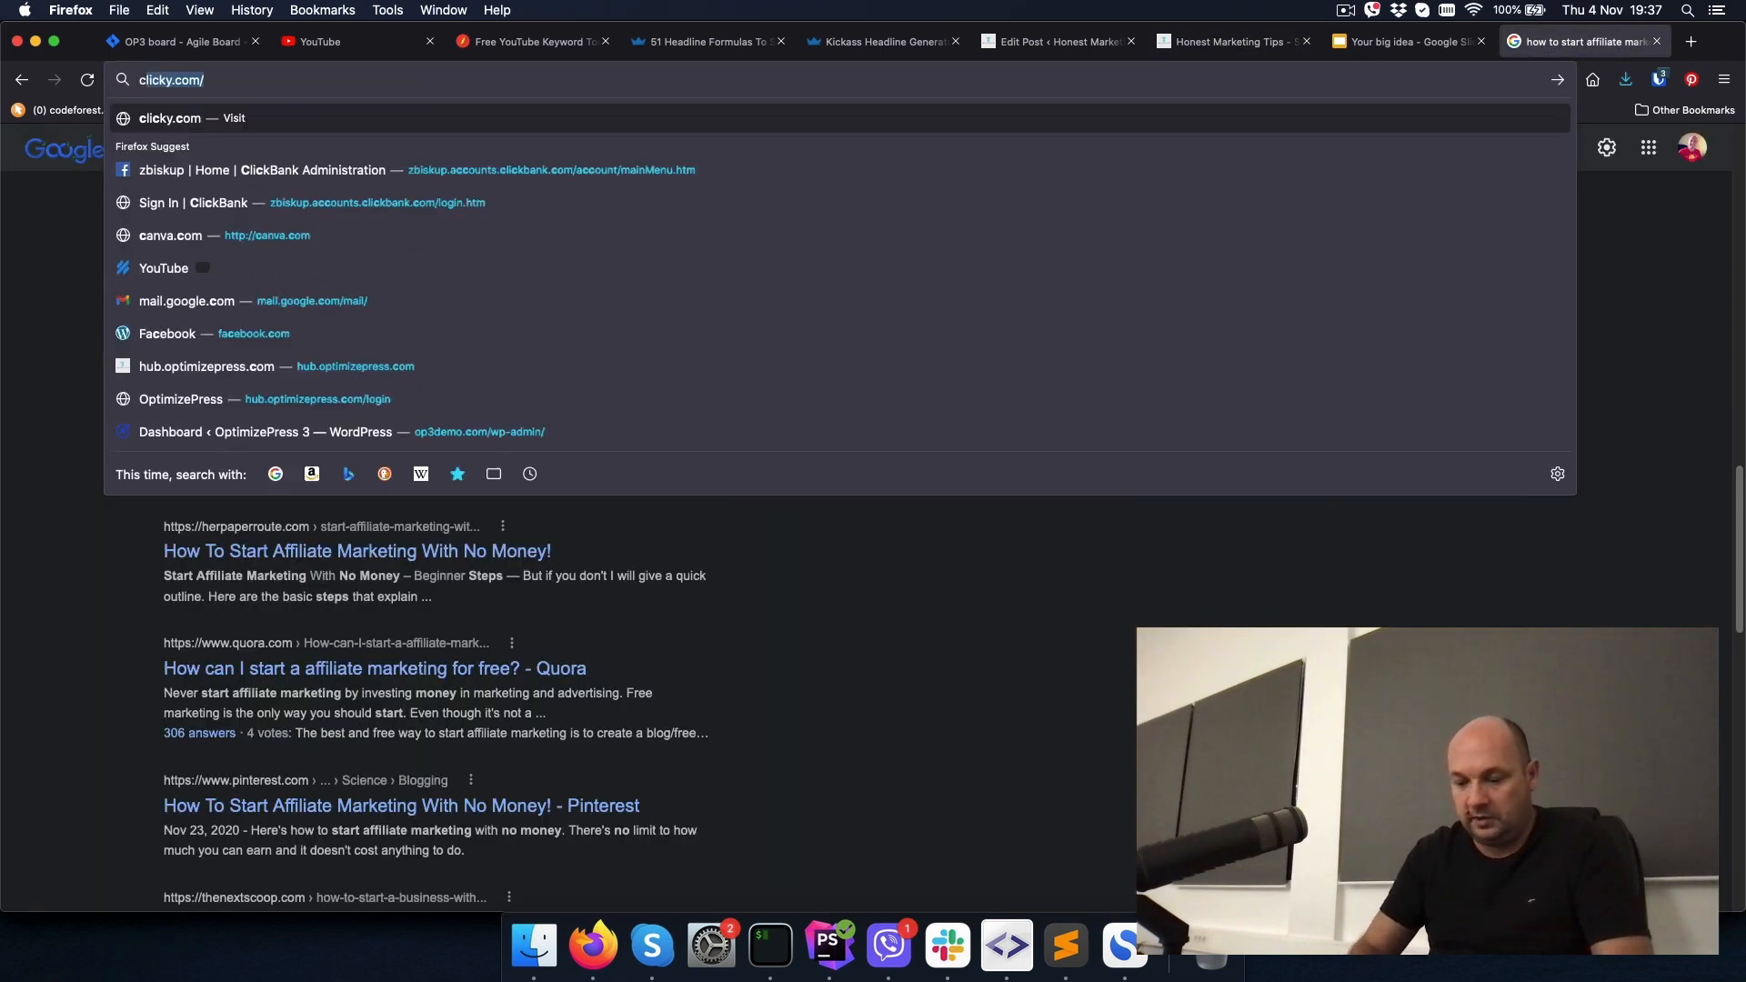
{"action": "type", "text": "canva"}
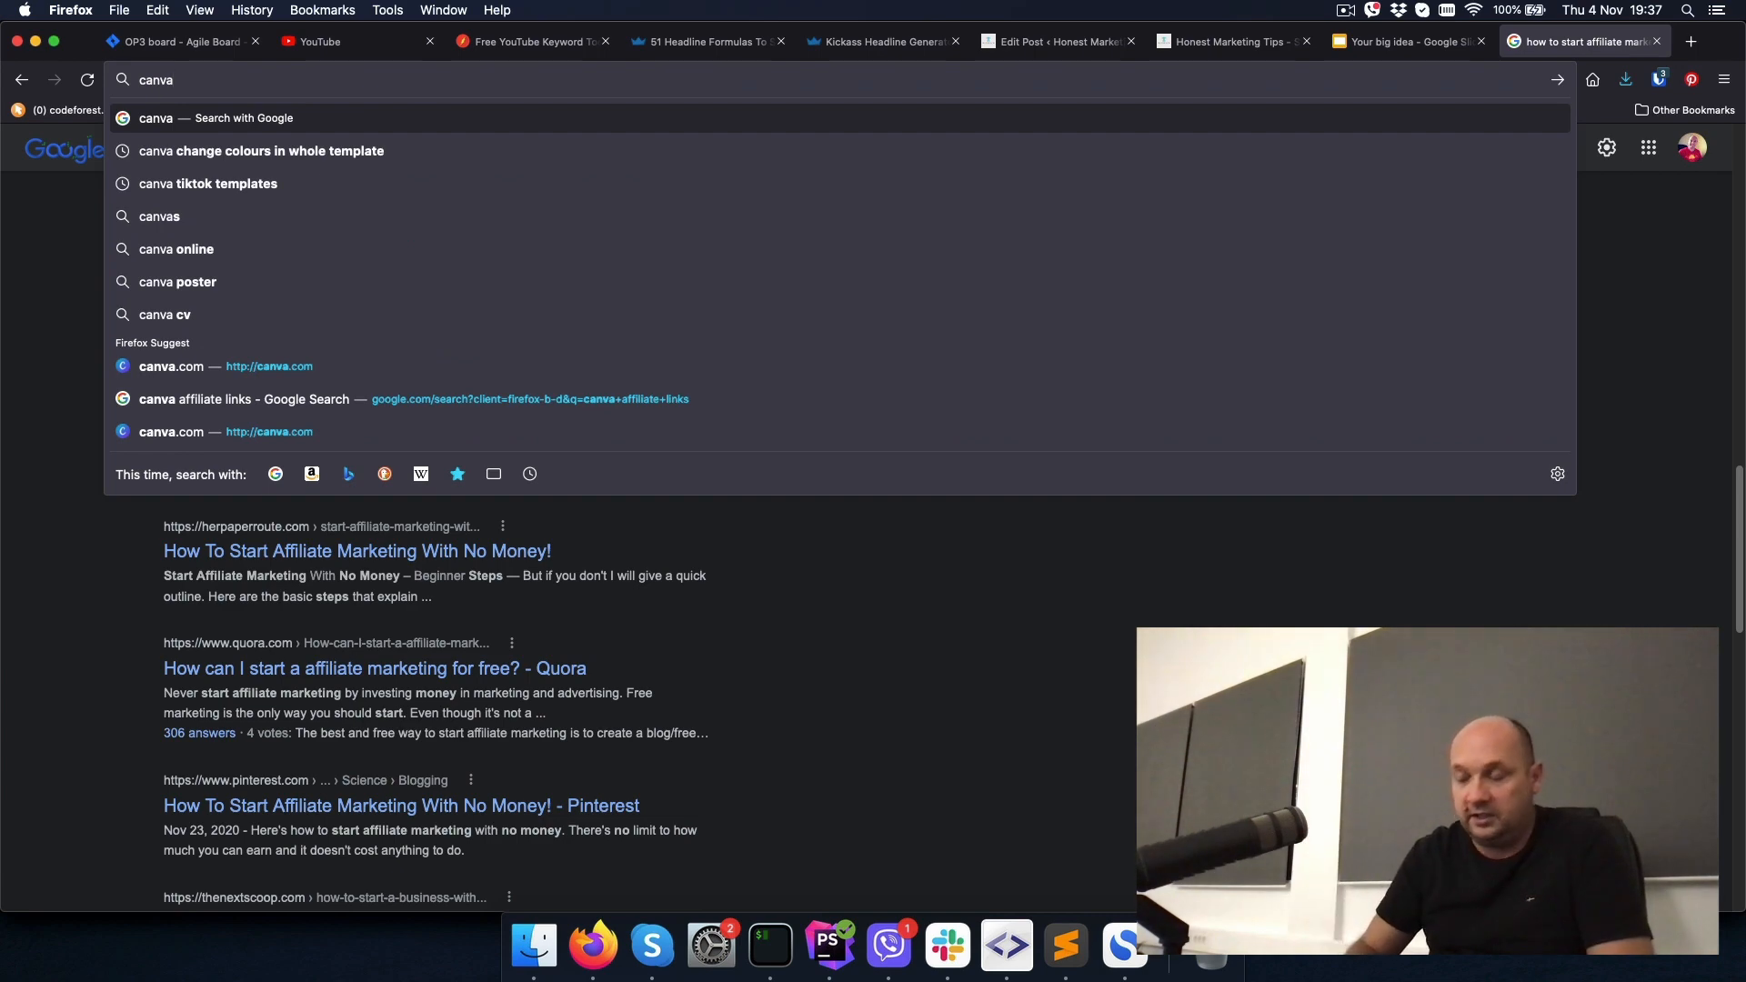
{"action": "left_click", "coordinate": [170, 365]}
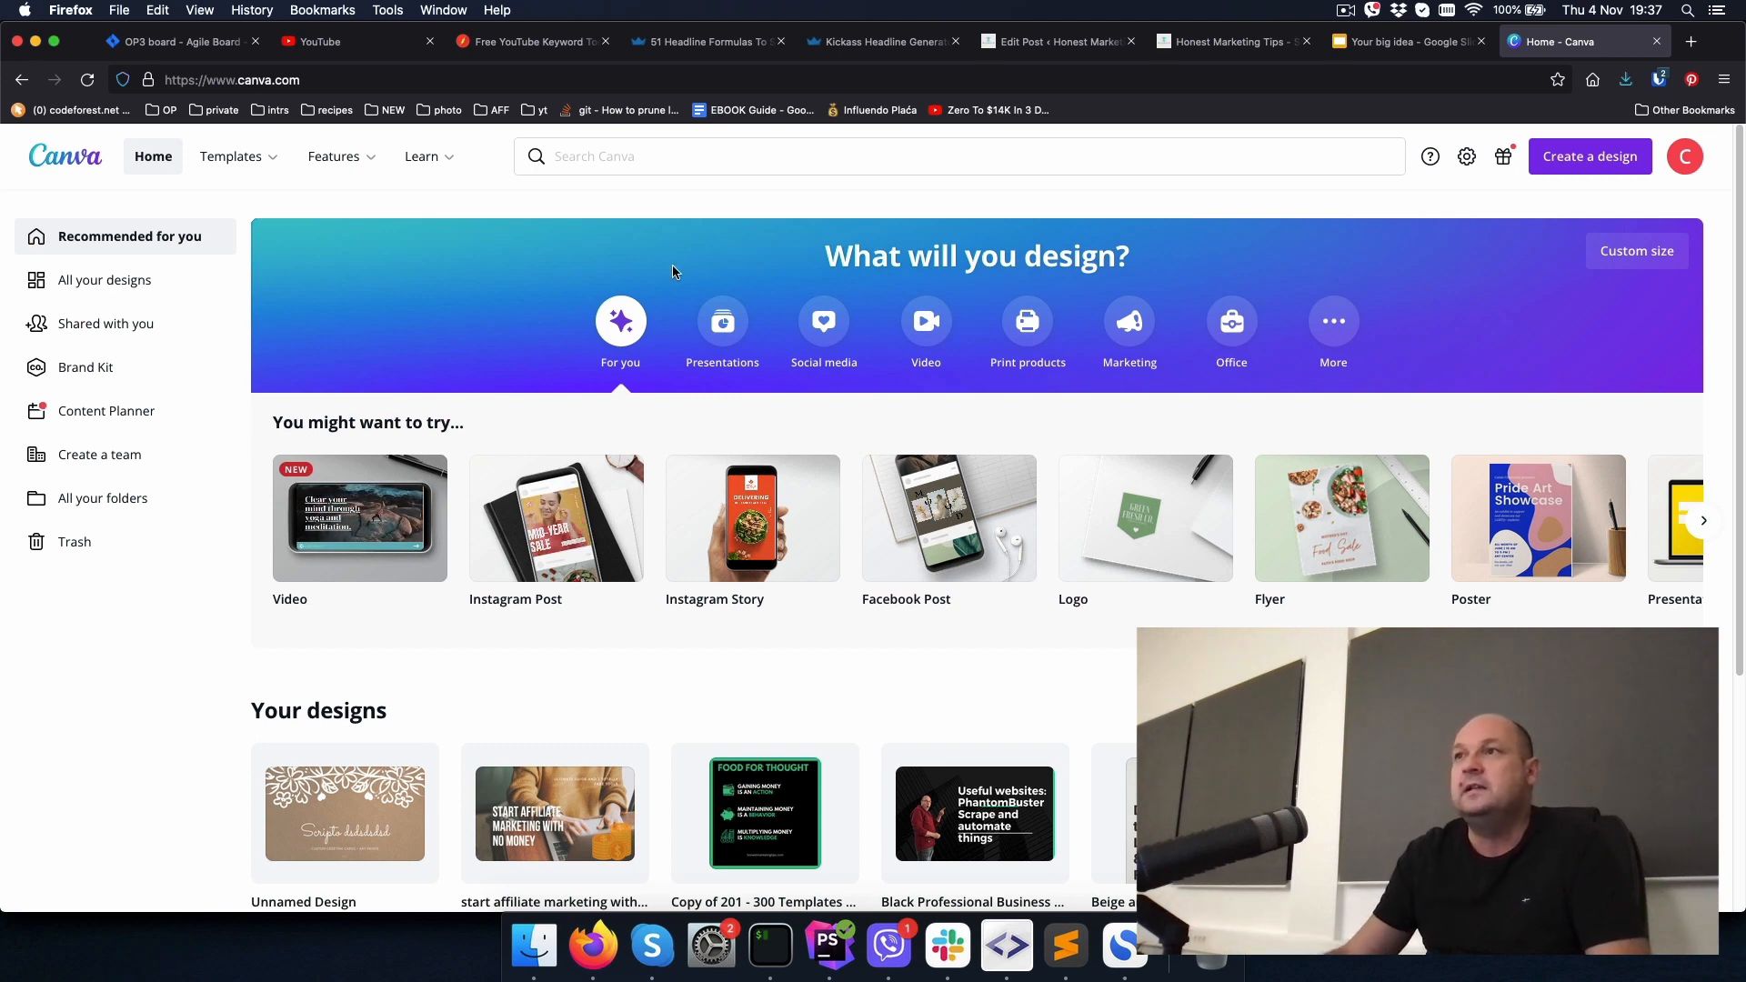
Step: Create a blog banner design using the Humble Honey template
{"action": "left_click", "coordinate": [958, 155]}
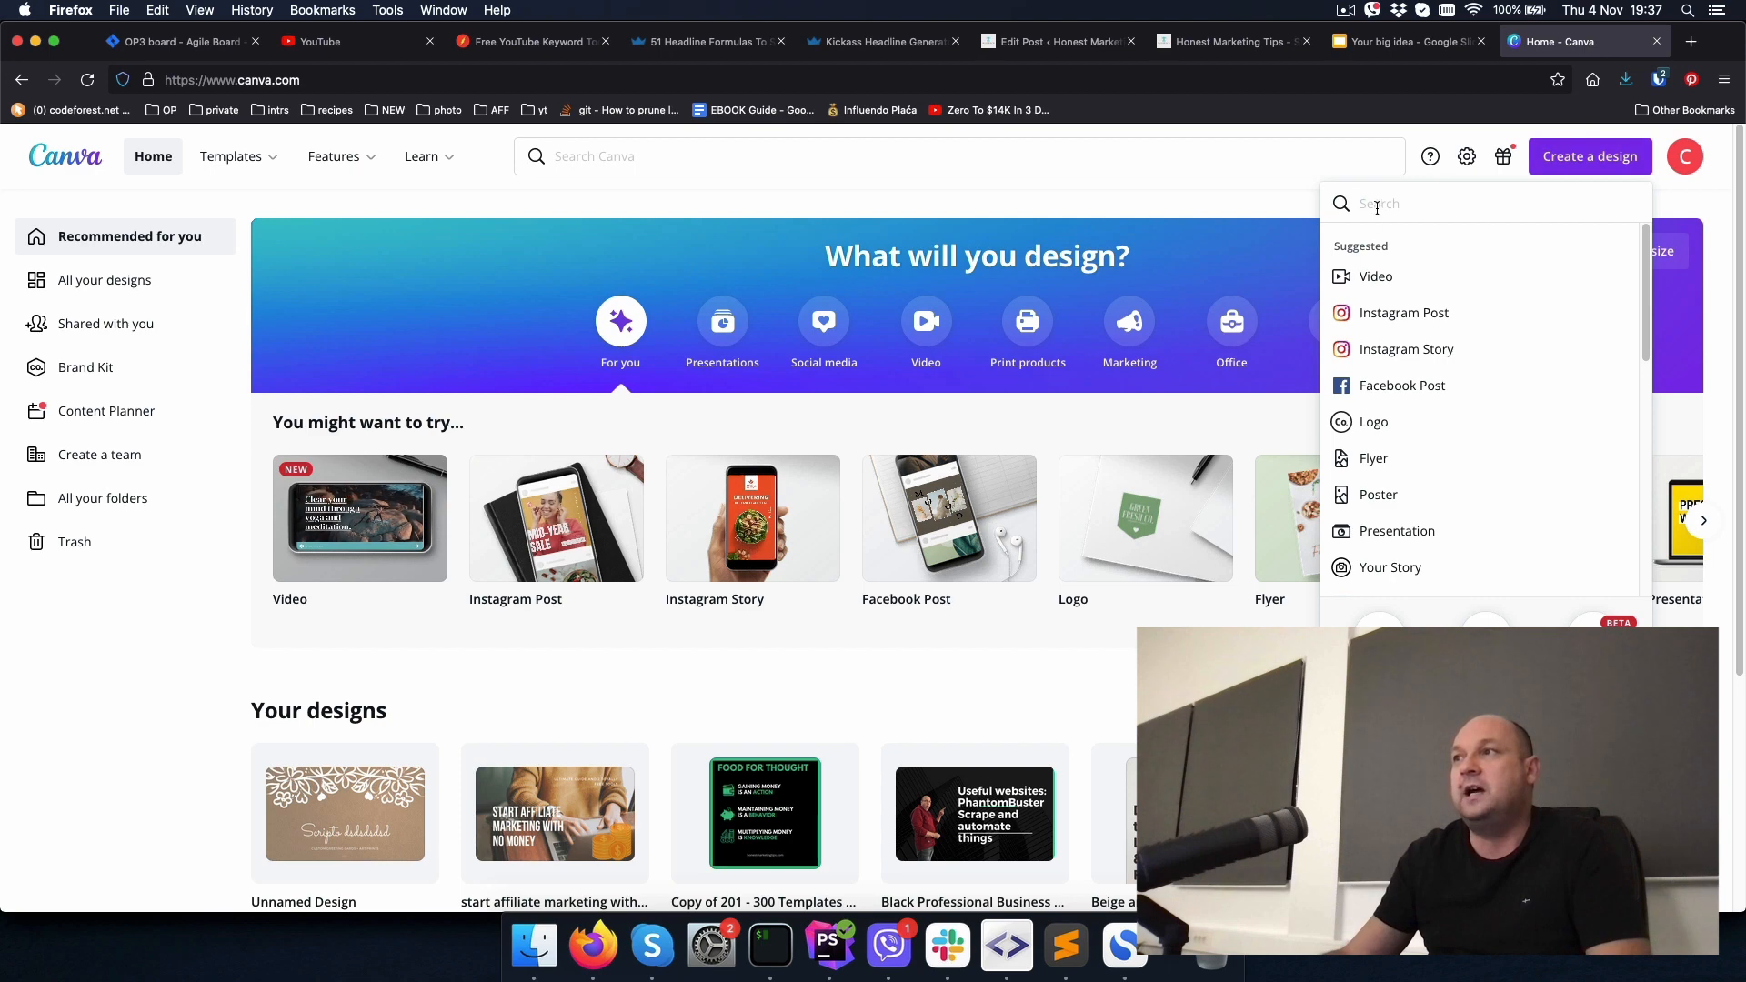
{"action": "type", "text": "blog"}
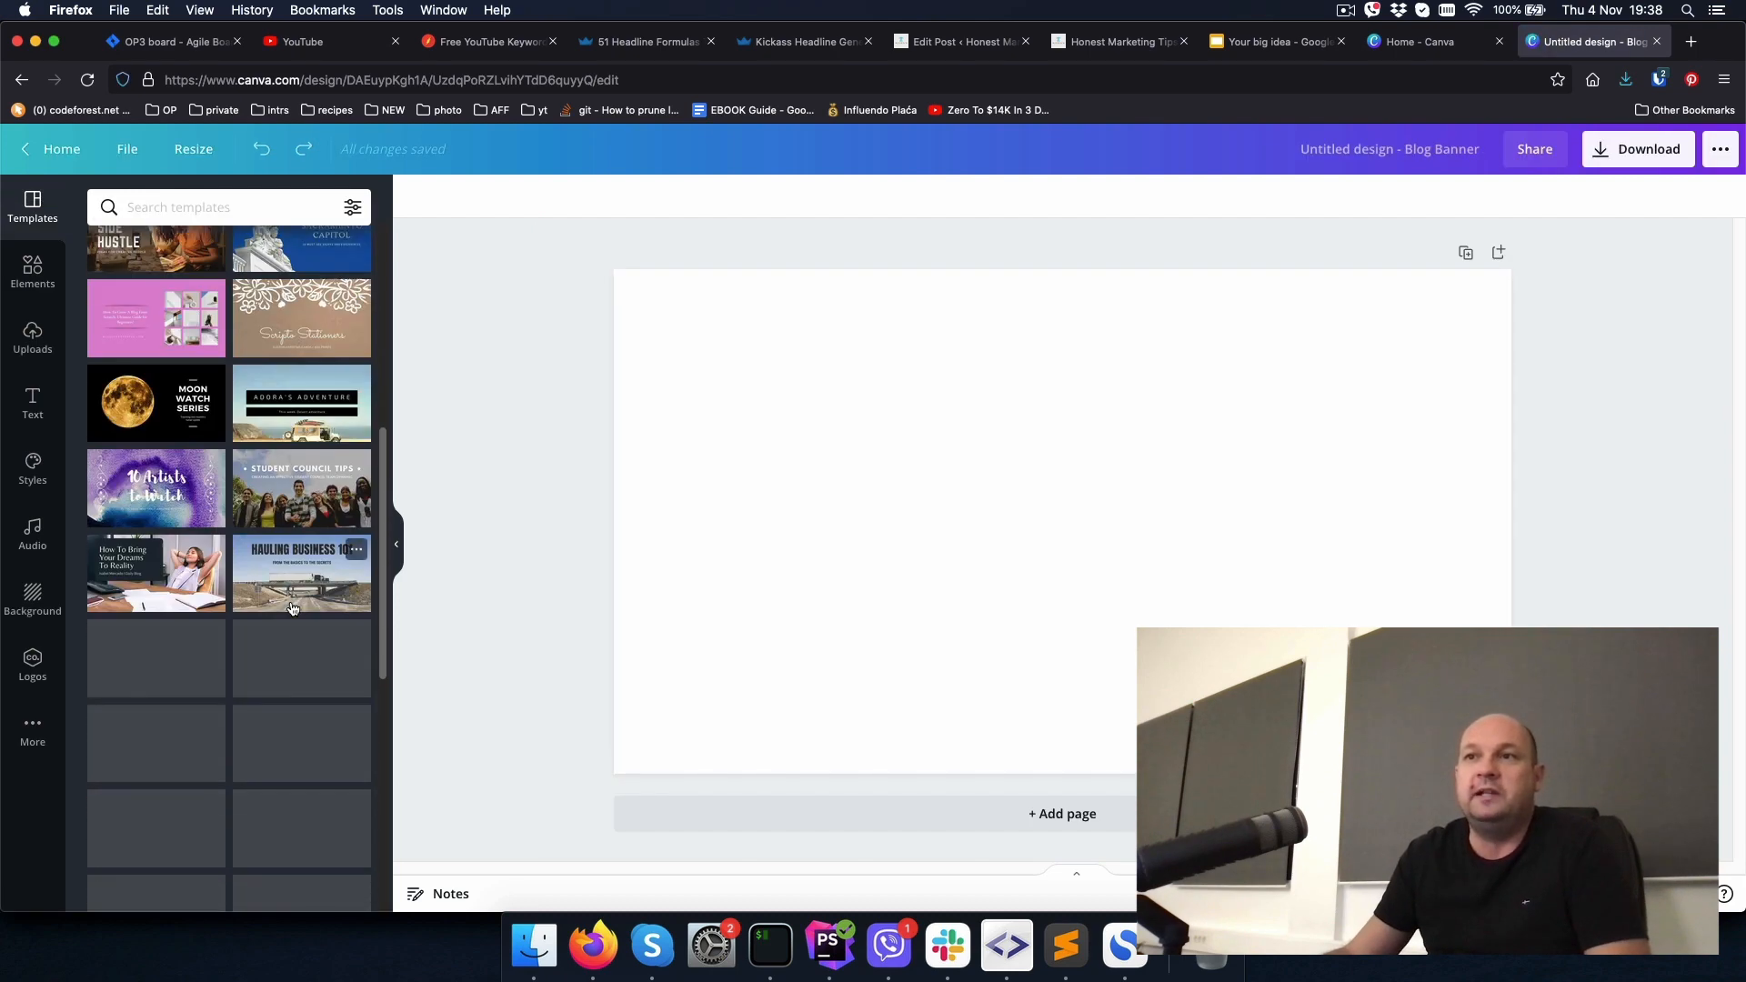
{"action": "scroll", "scroll_direction": "down", "scroll_amount": 3}
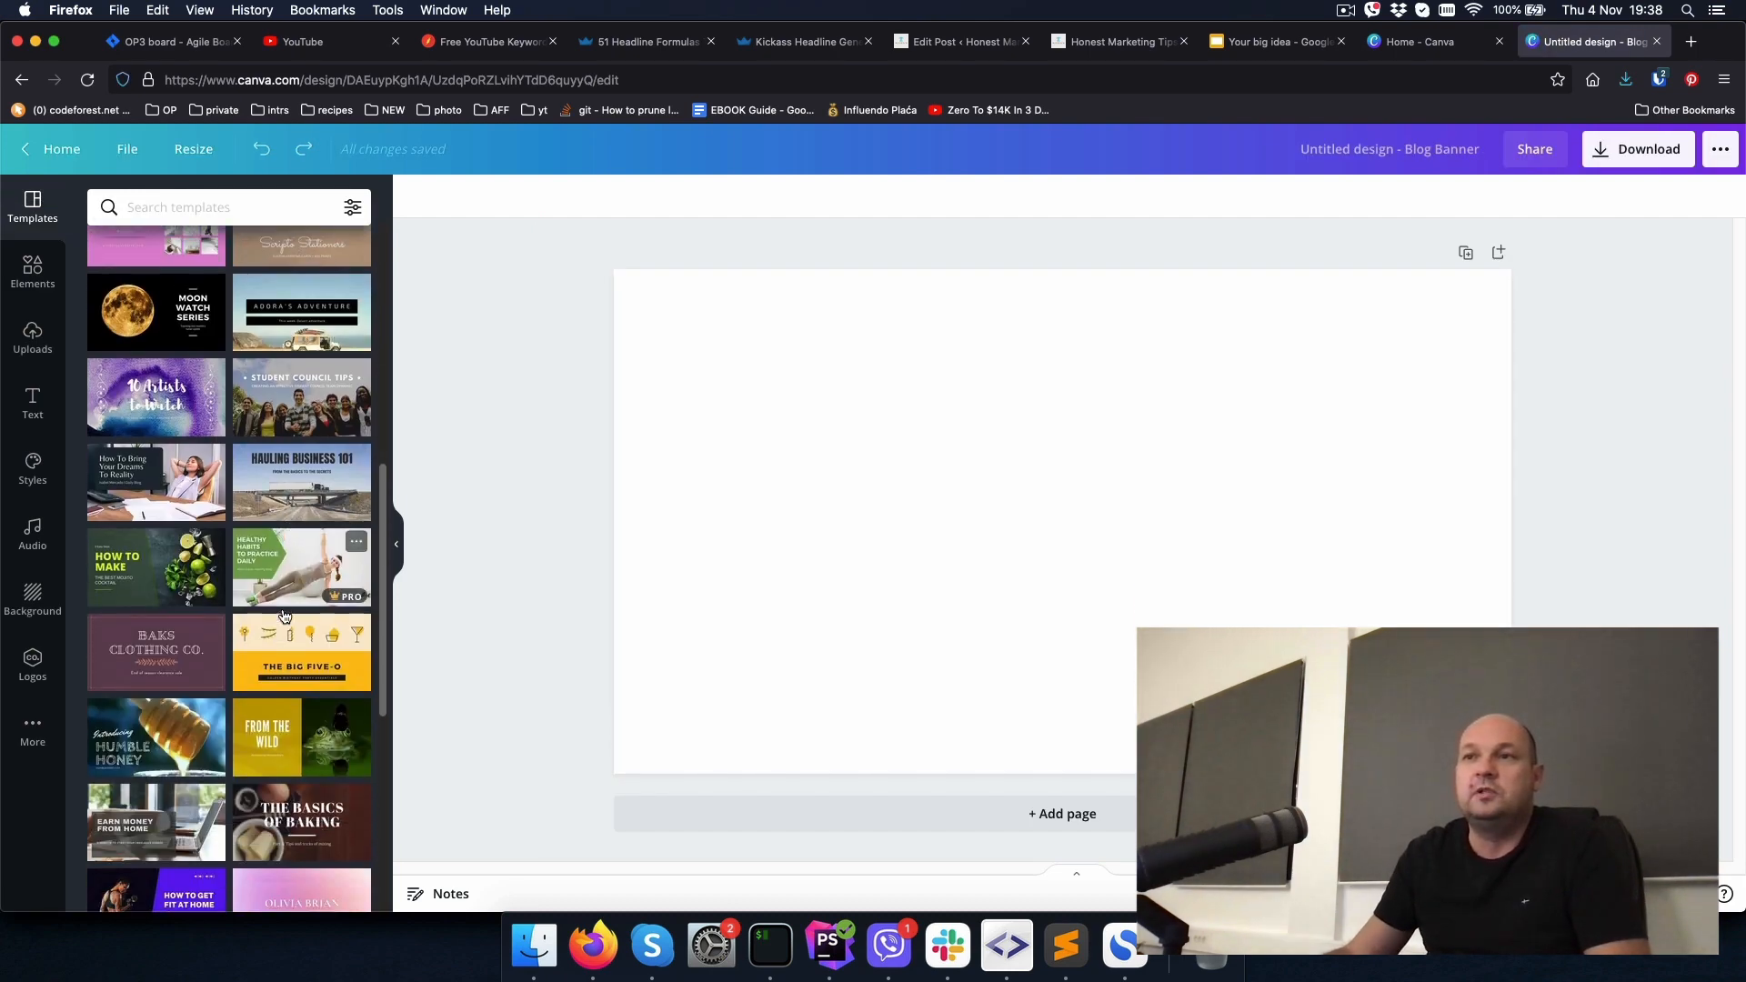
{"action": "scroll", "scroll_direction": "down", "scroll_amount": 3}
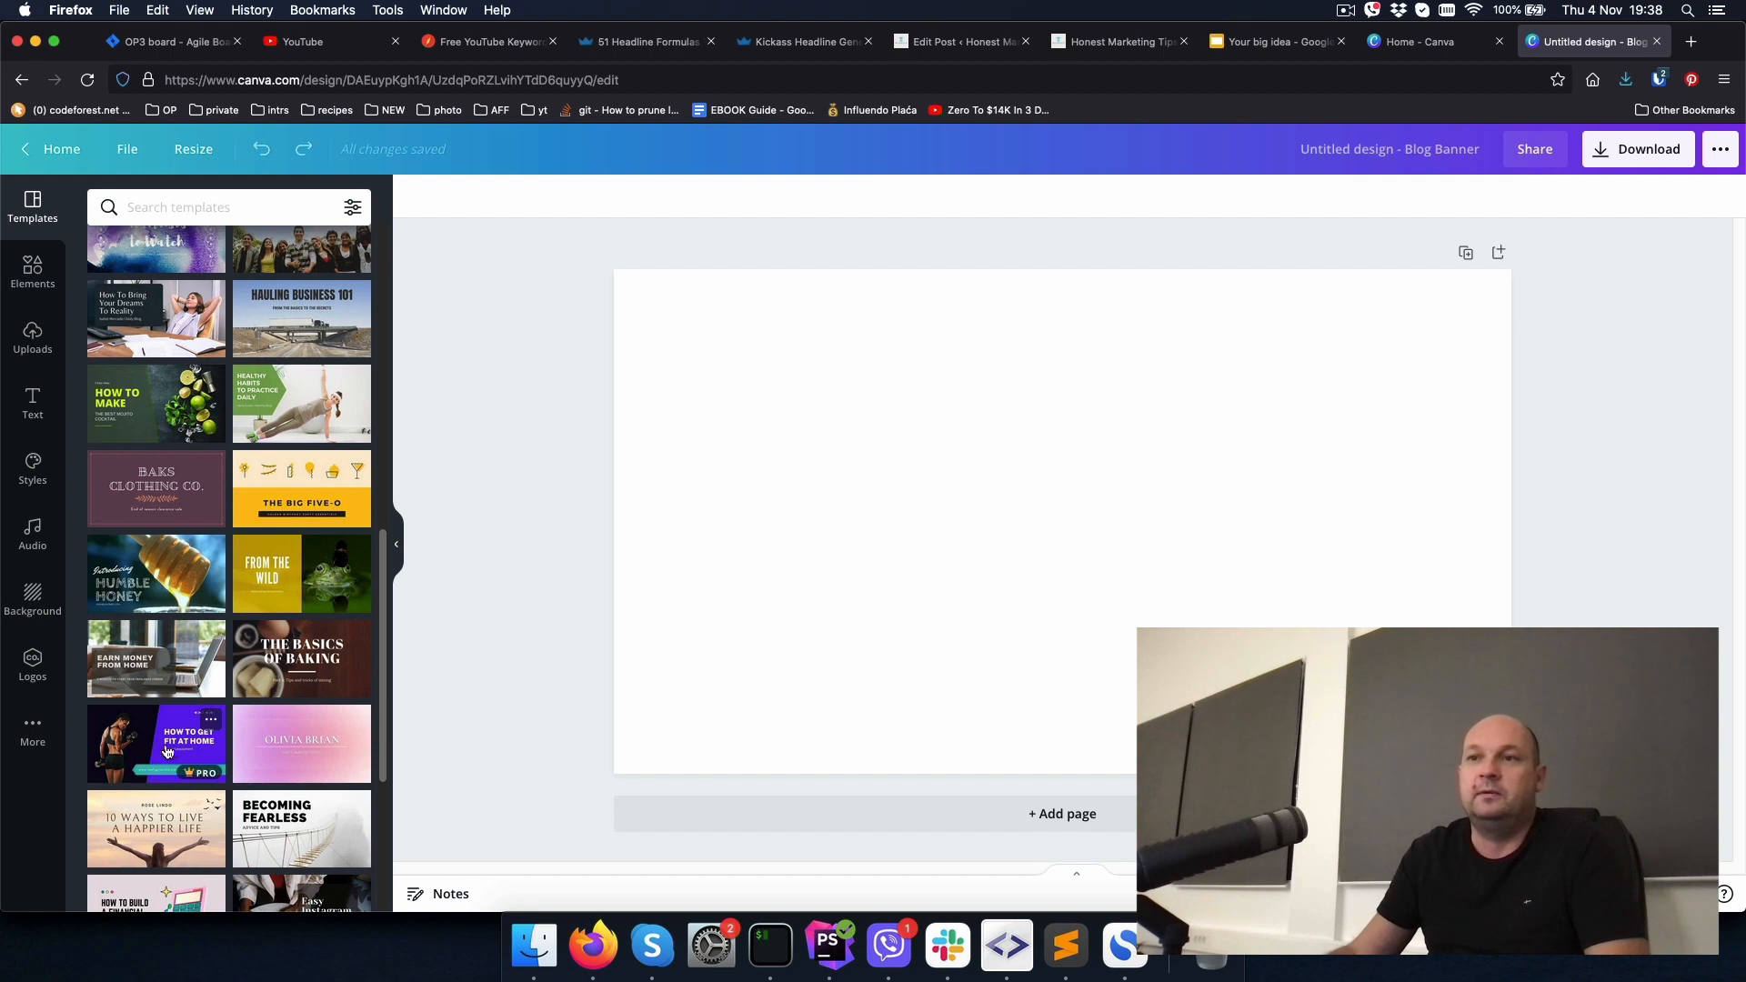
{"action": "mouse_move", "coordinate": [167, 587]}
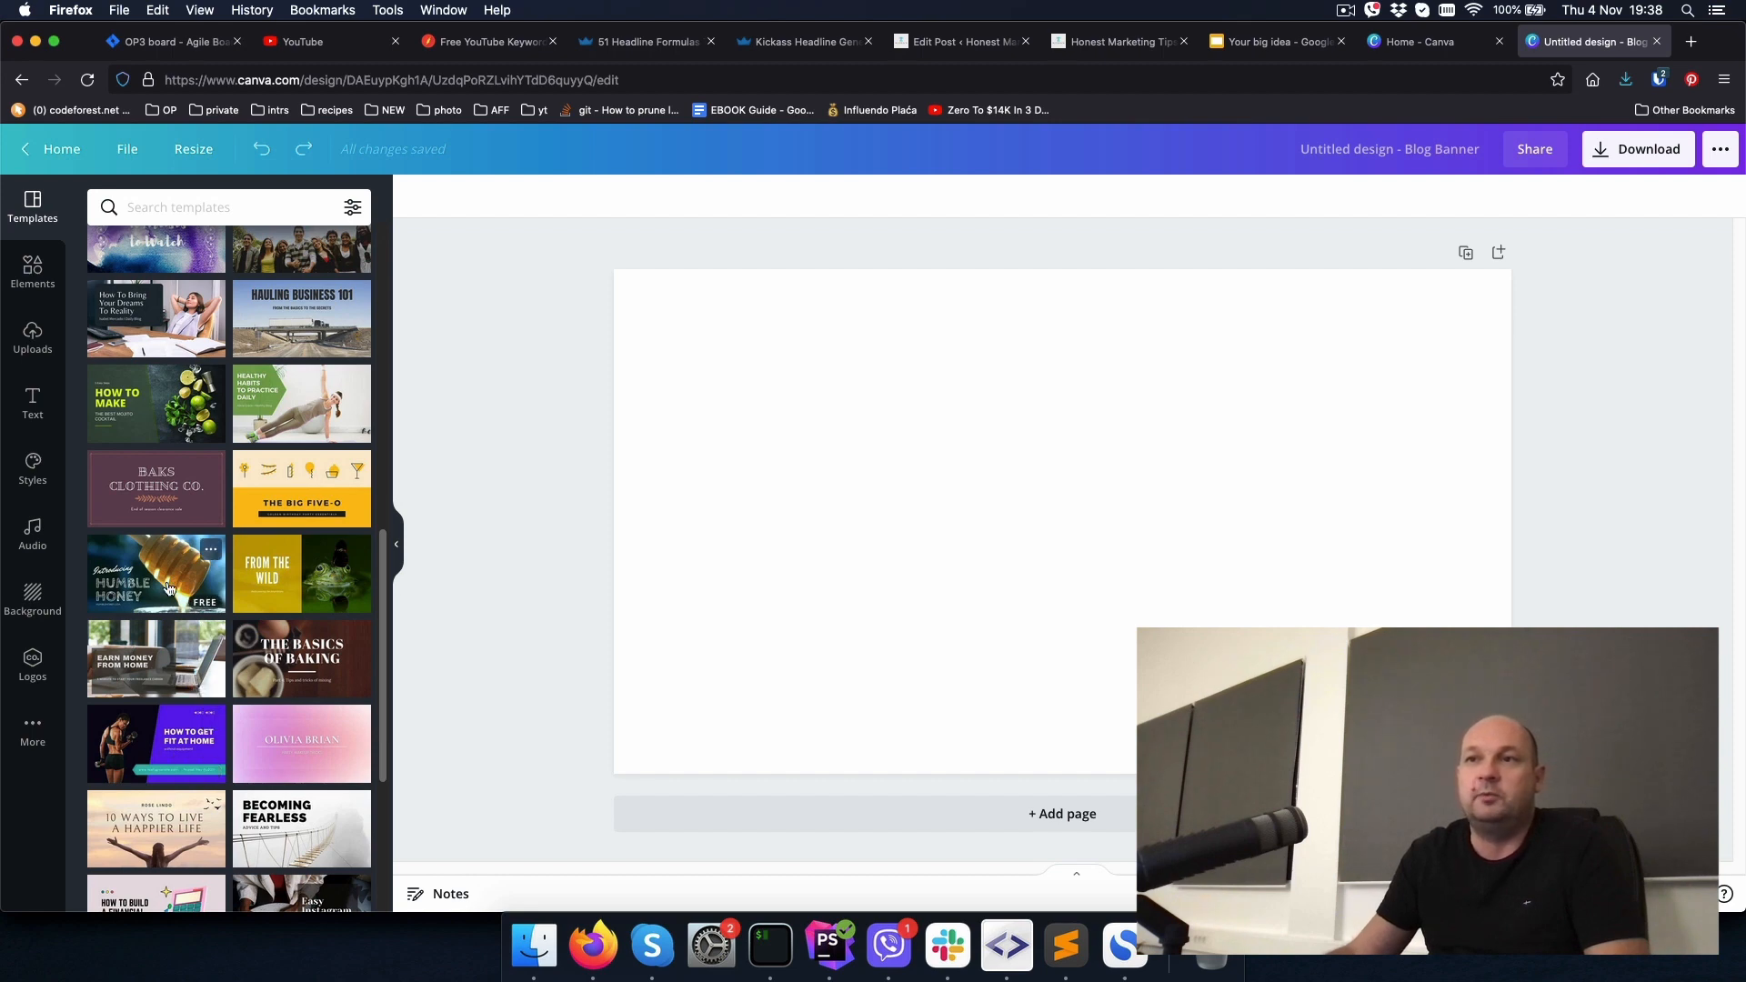
{"action": "left_click", "coordinate": [155, 574]}
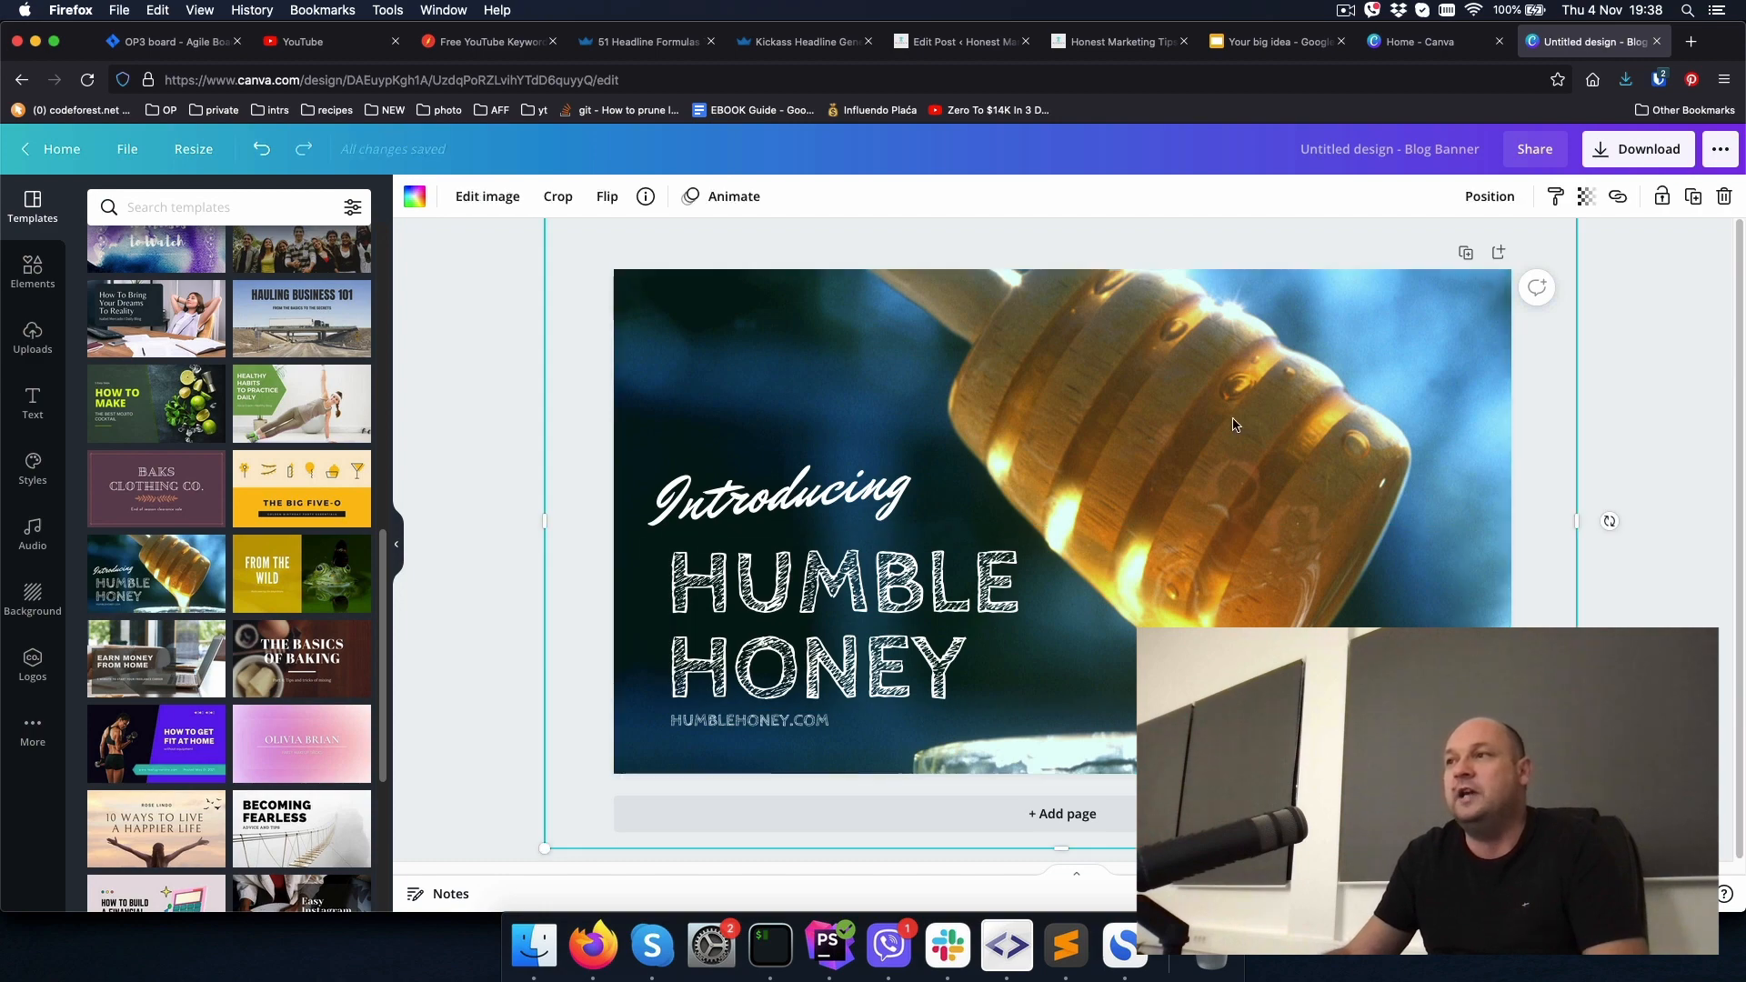
Step: Search Elements for 'earn money' and add the gold coins graphic
{"action": "left_click", "coordinate": [33, 269]}
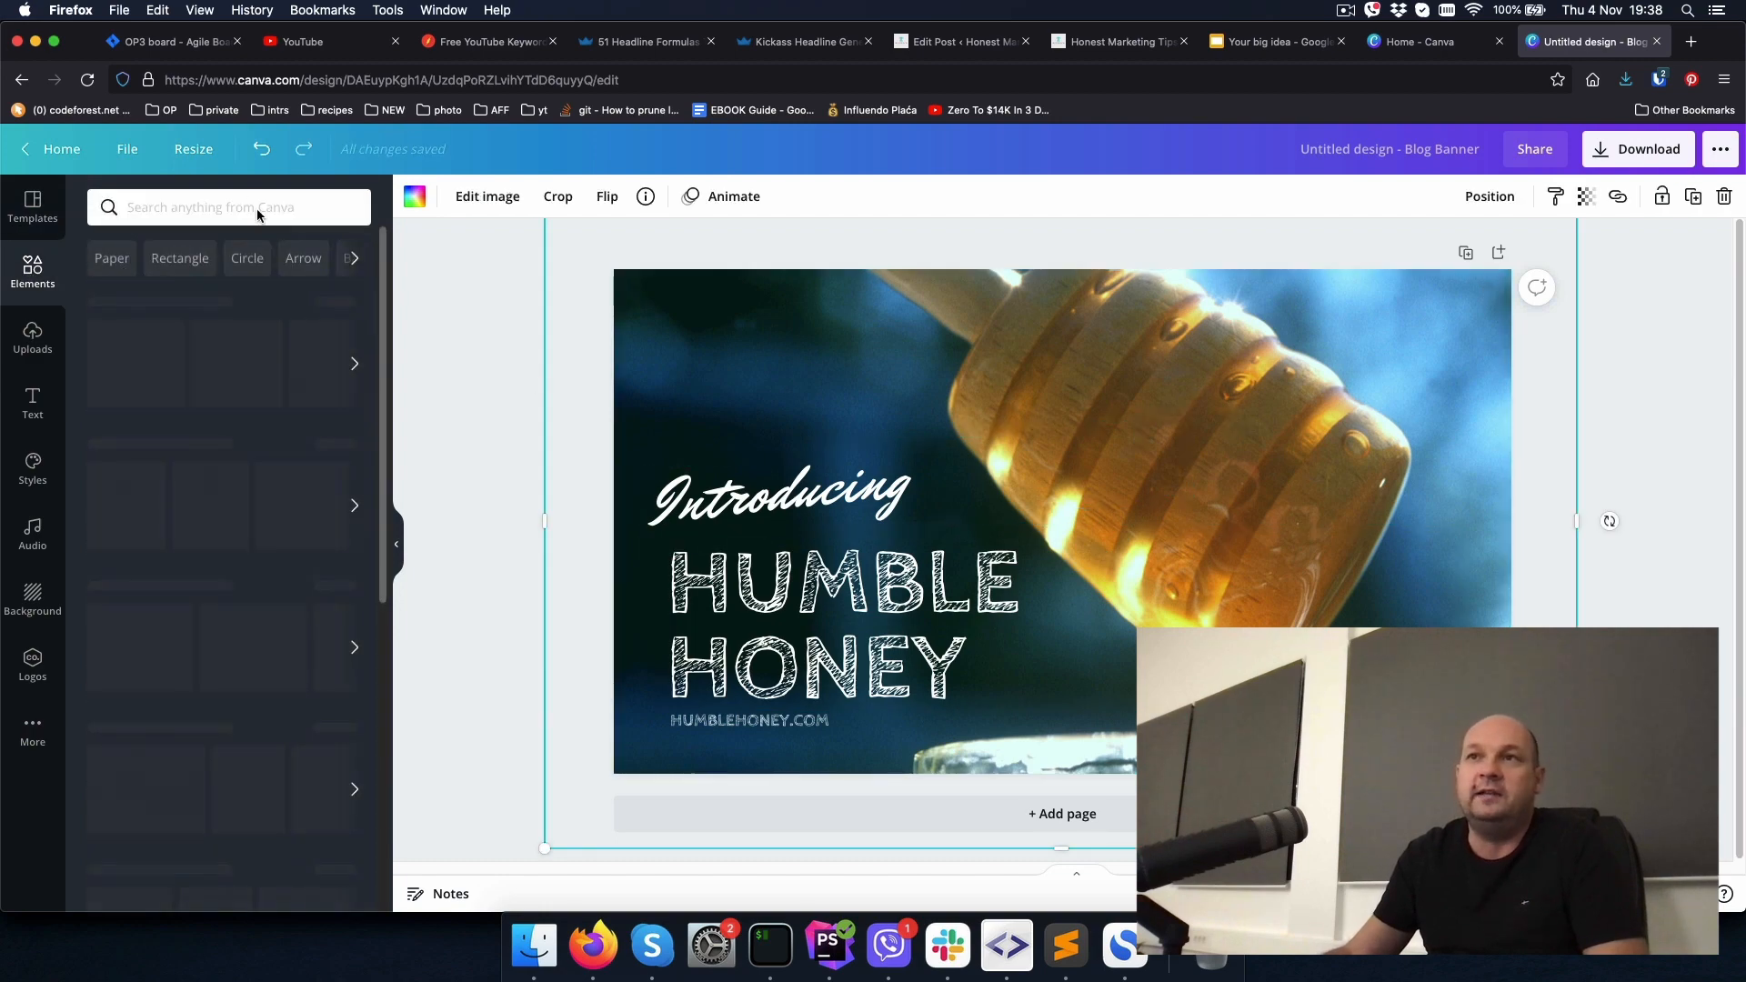
{"action": "type", "text": "earn money"}
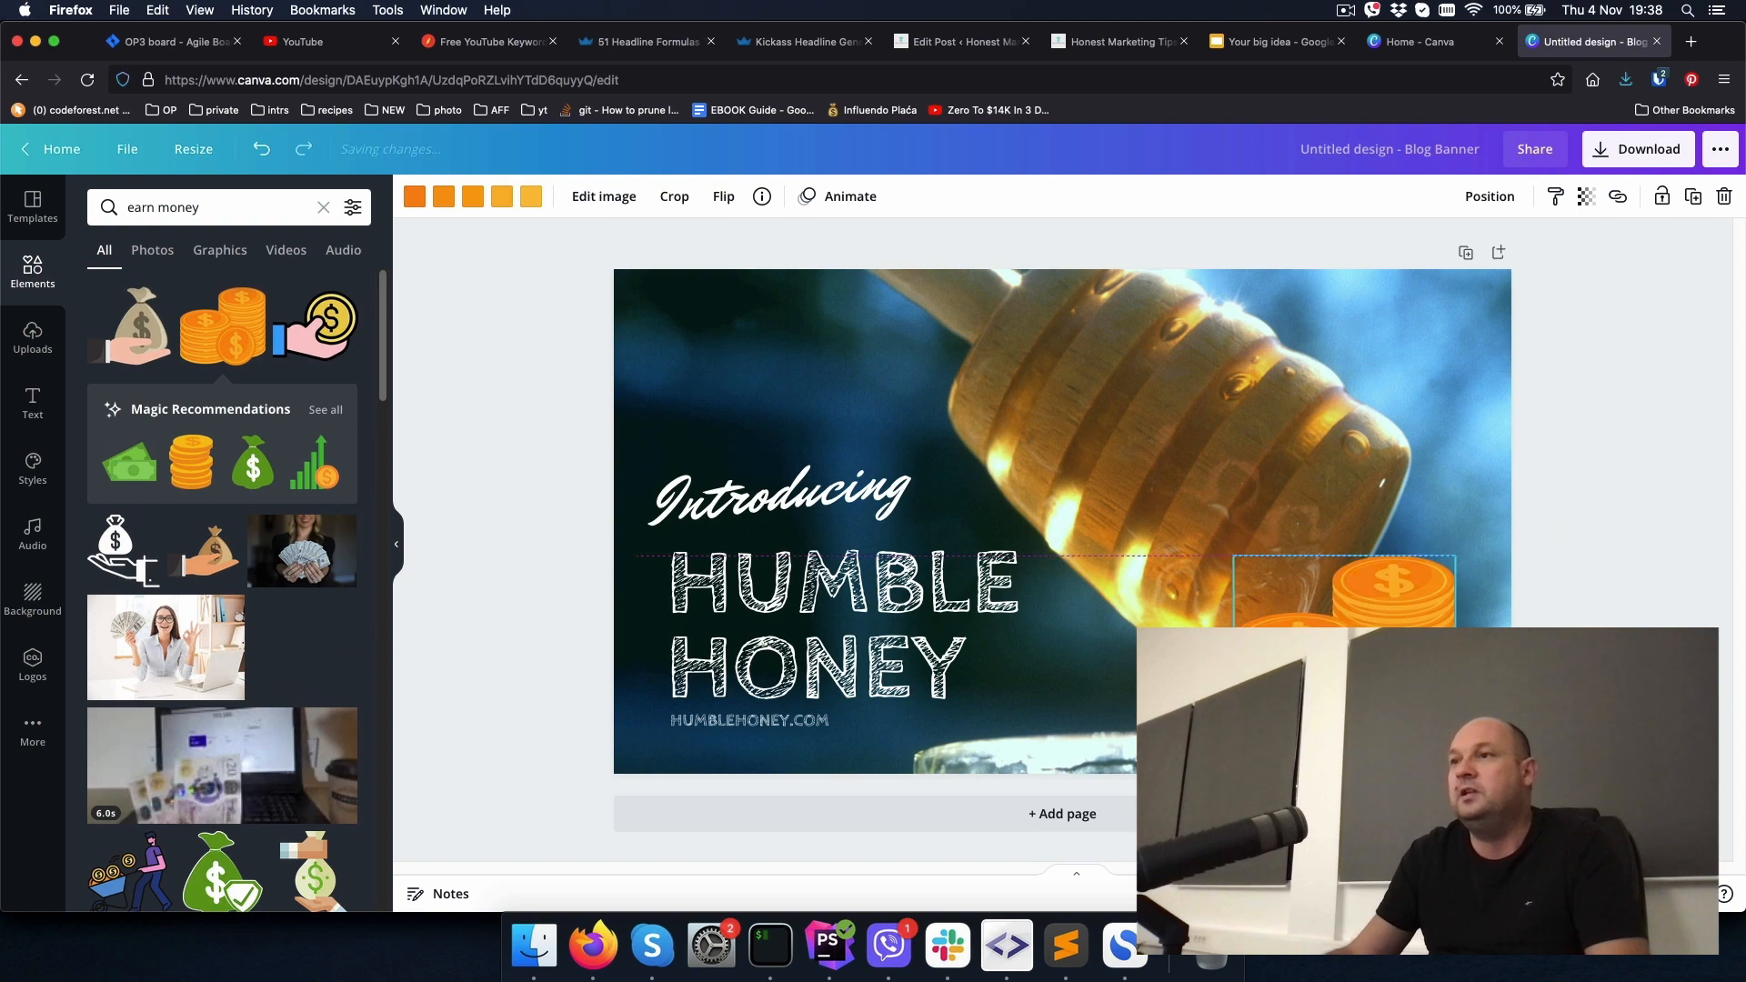
{"action": "type", "text": "DSDFSDASD"}
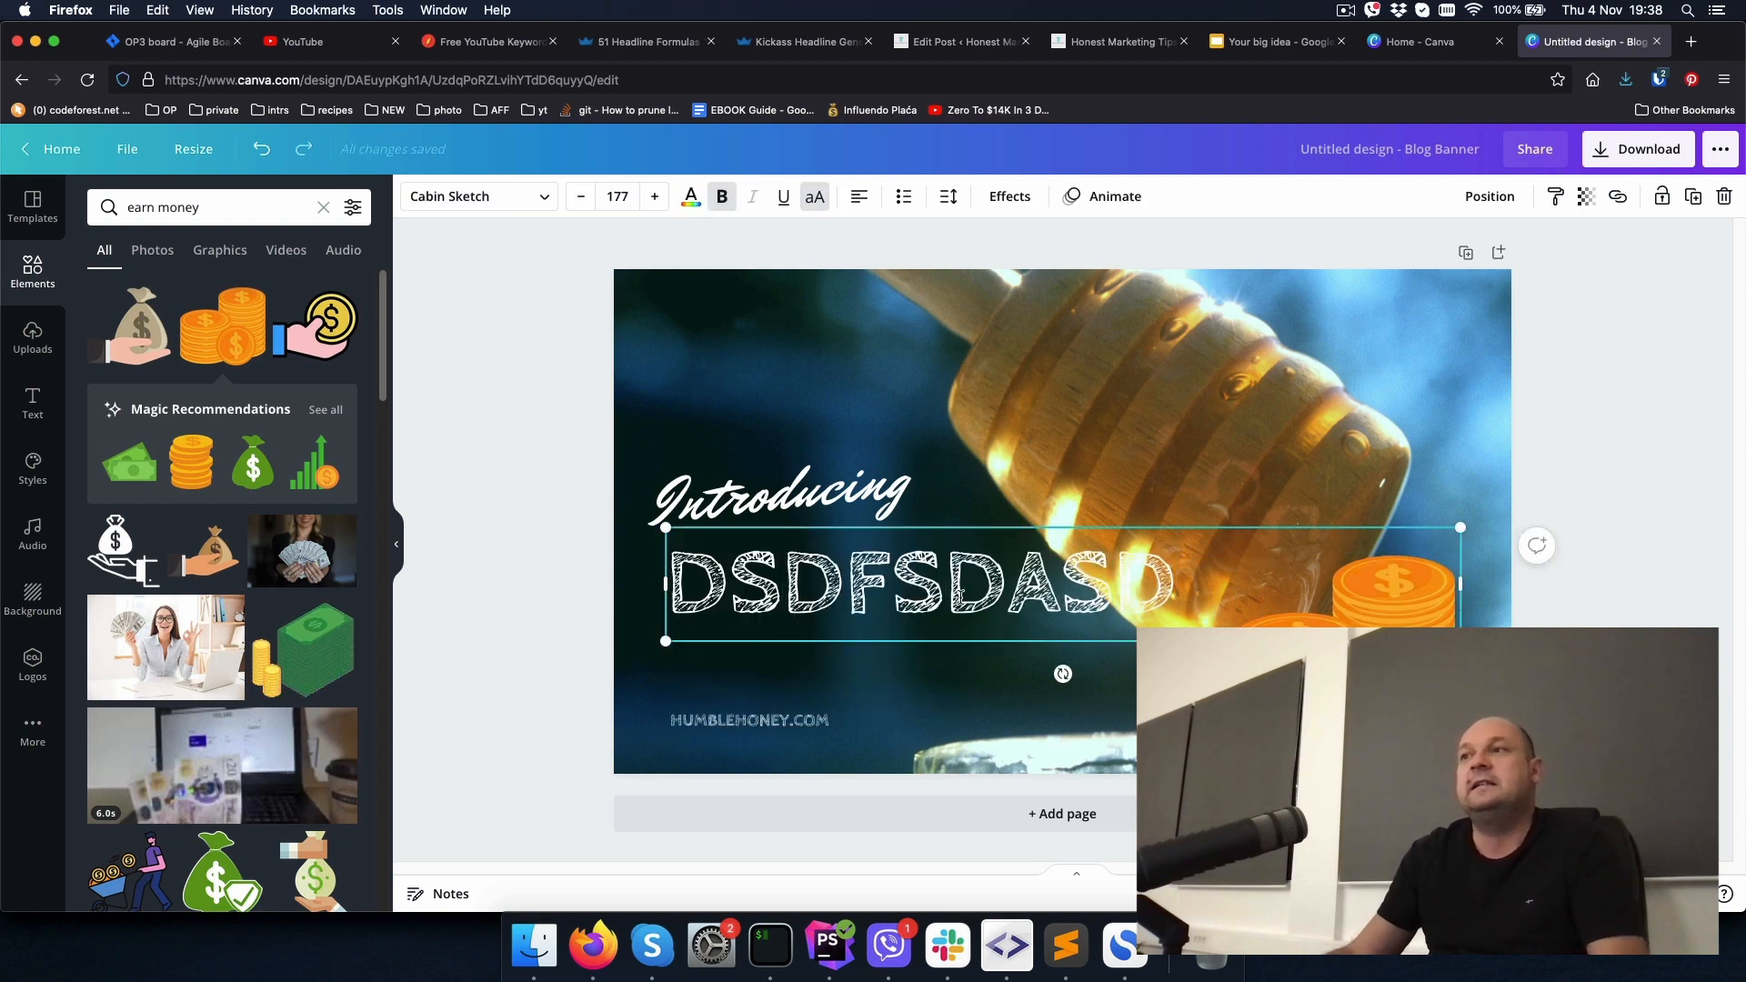
{"action": "left_click", "coordinate": [1118, 41]}
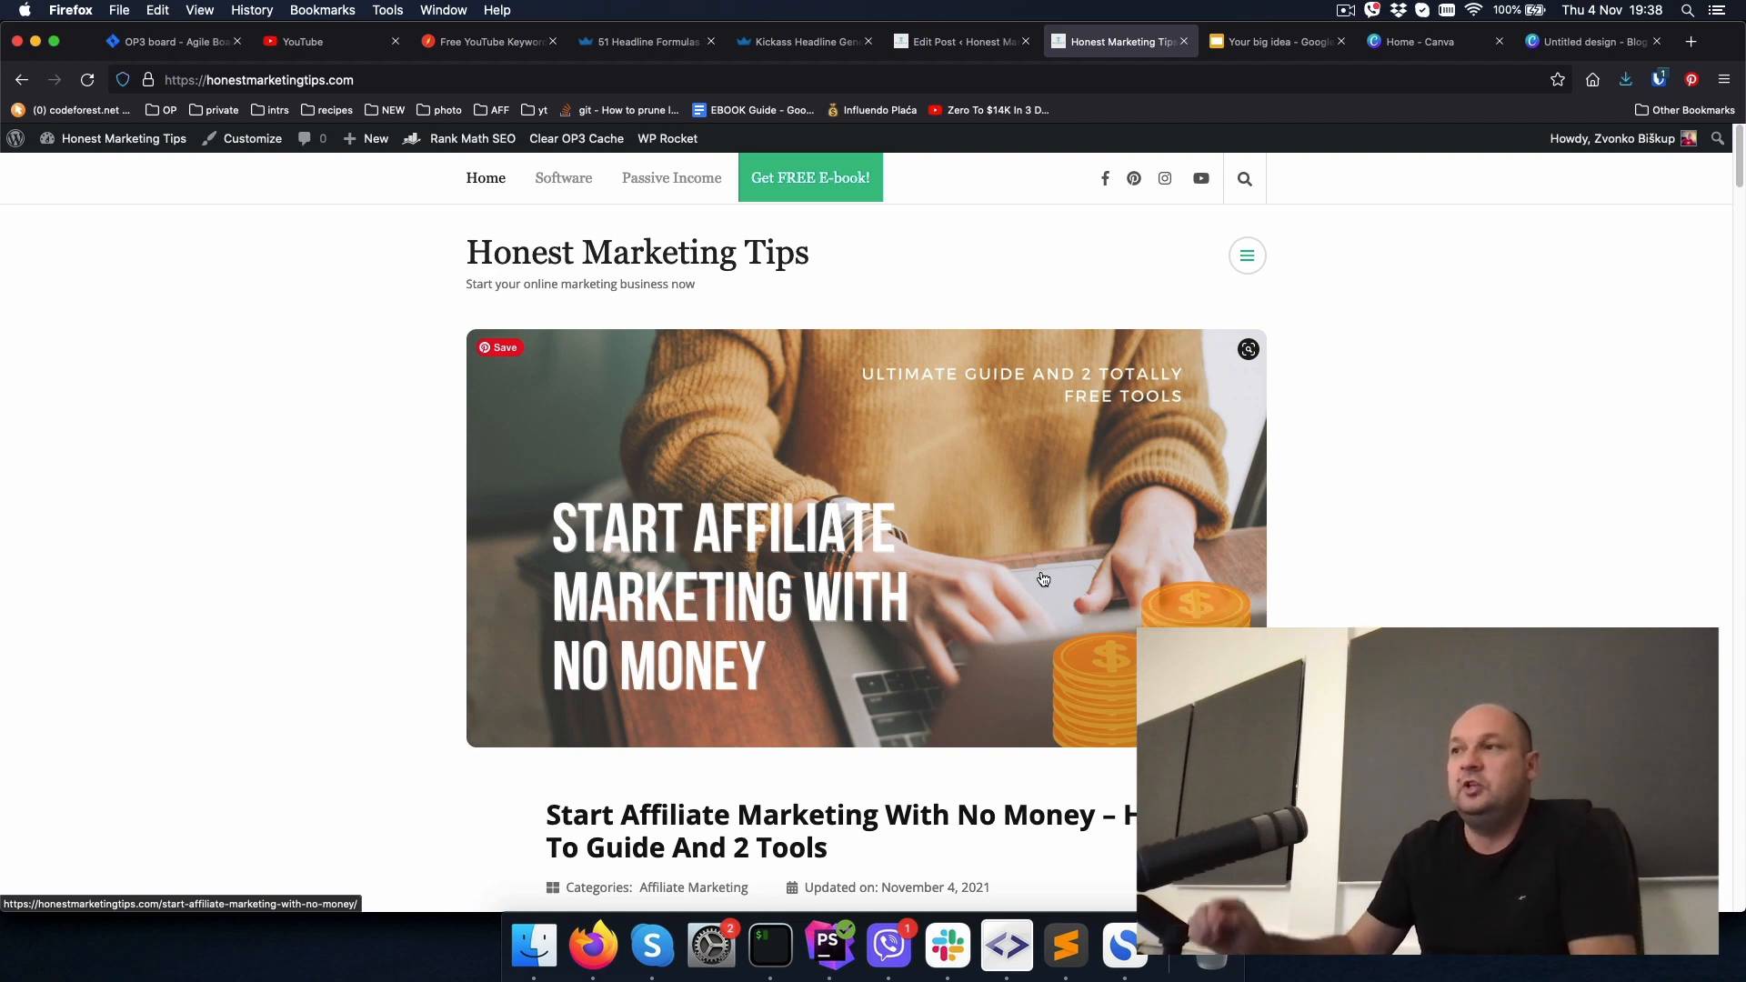
{"action": "mouse_move", "coordinate": [1036, 589]}
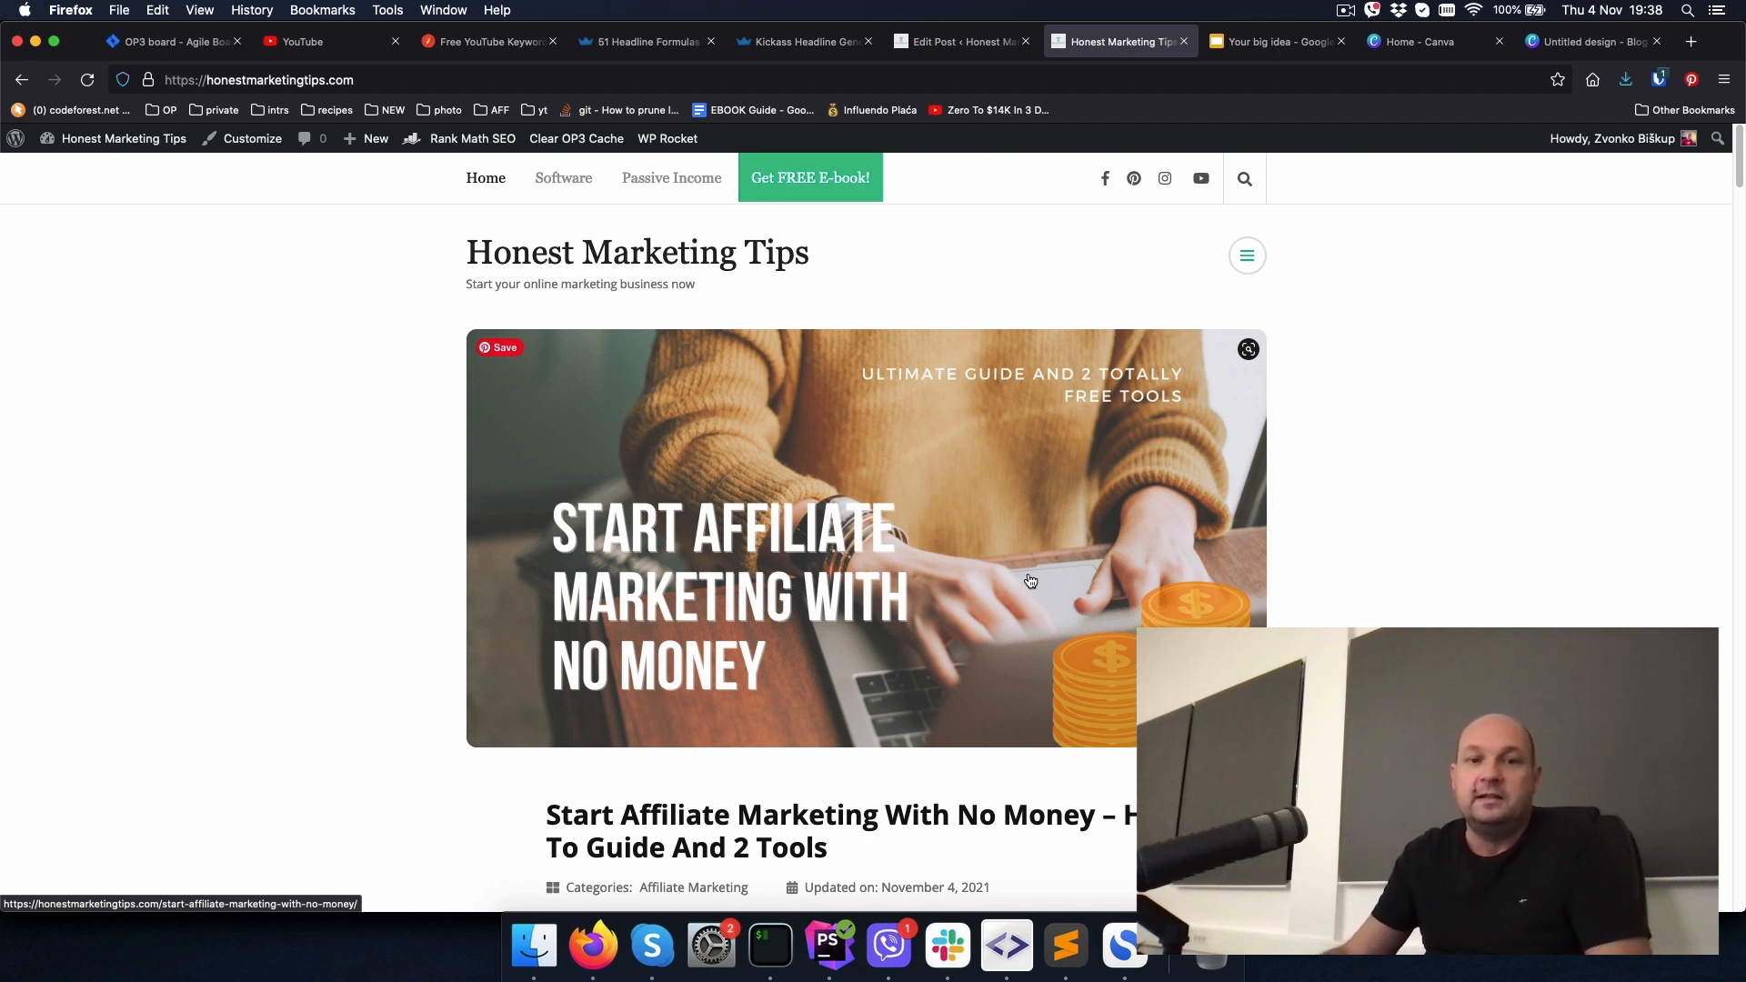
{"action": "mouse_move", "coordinate": [1609, 531]}
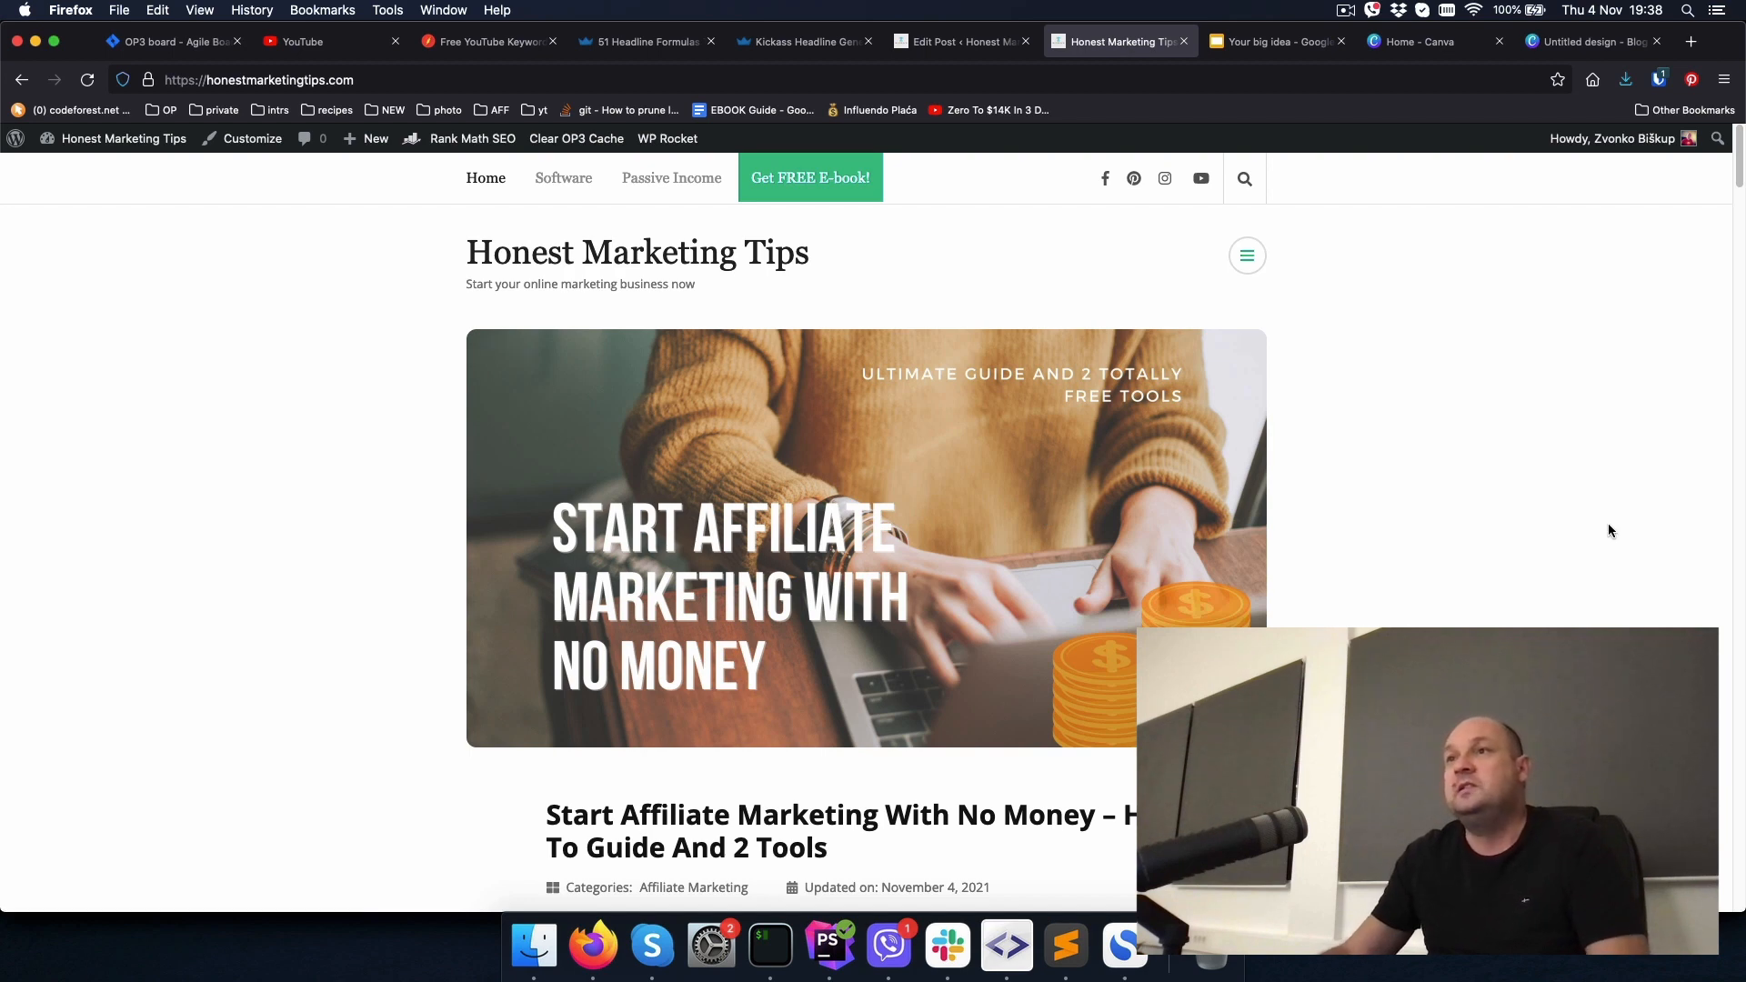
{"action": "mouse_move", "coordinate": [650, 457]}
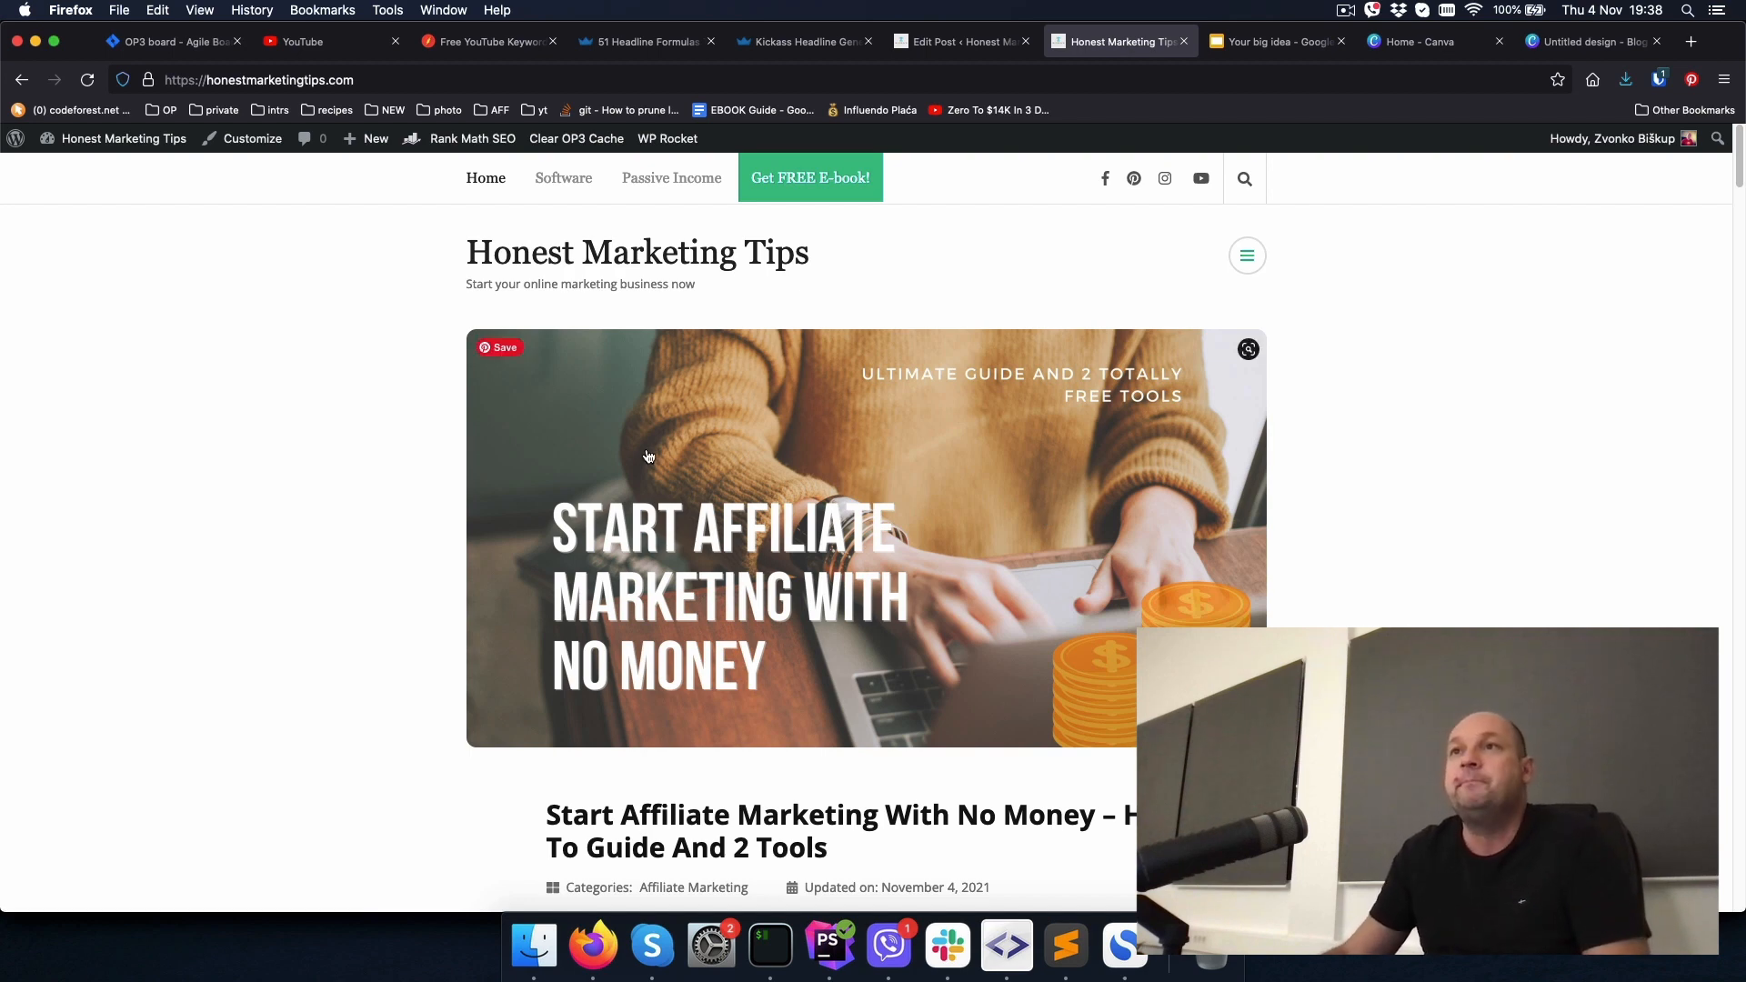
Step: Switch to the YouTube tab showing TubeBuddy's Keyword Explorer results
{"action": "left_click", "coordinate": [329, 41]}
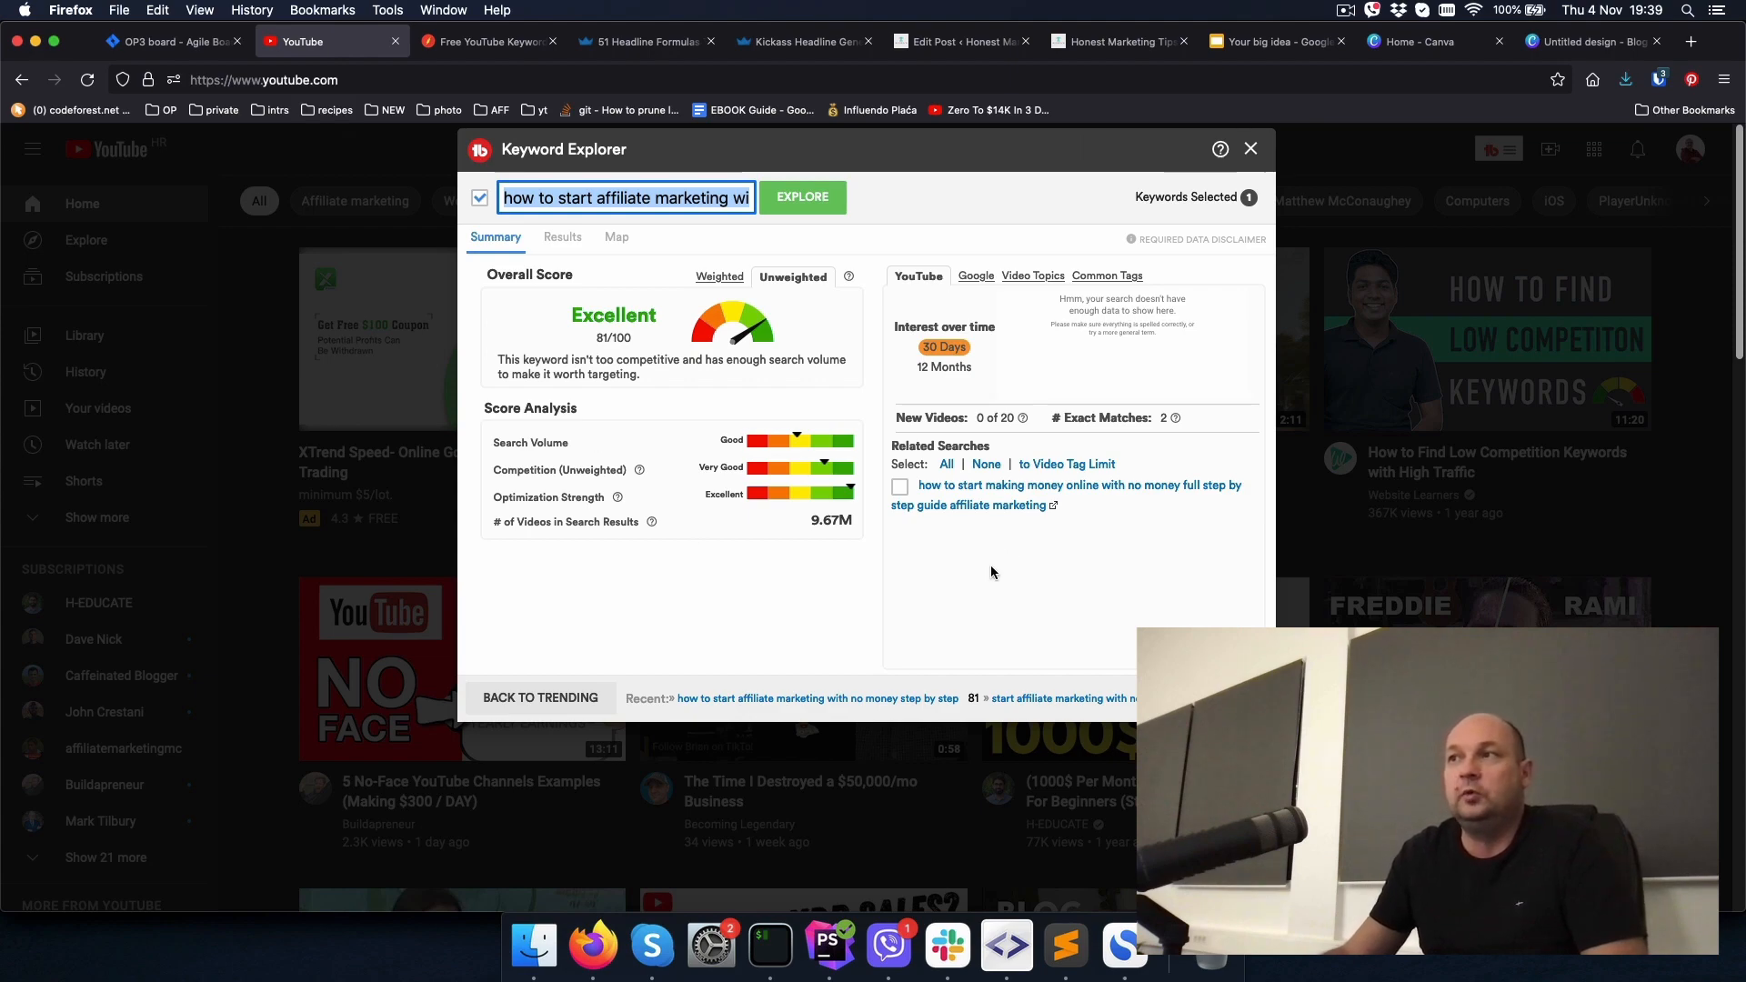
Step: Close TubeBuddy Keyword Explorer, return to H-Supertools and browse its email tools menu
{"action": "left_click", "coordinate": [1249, 148]}
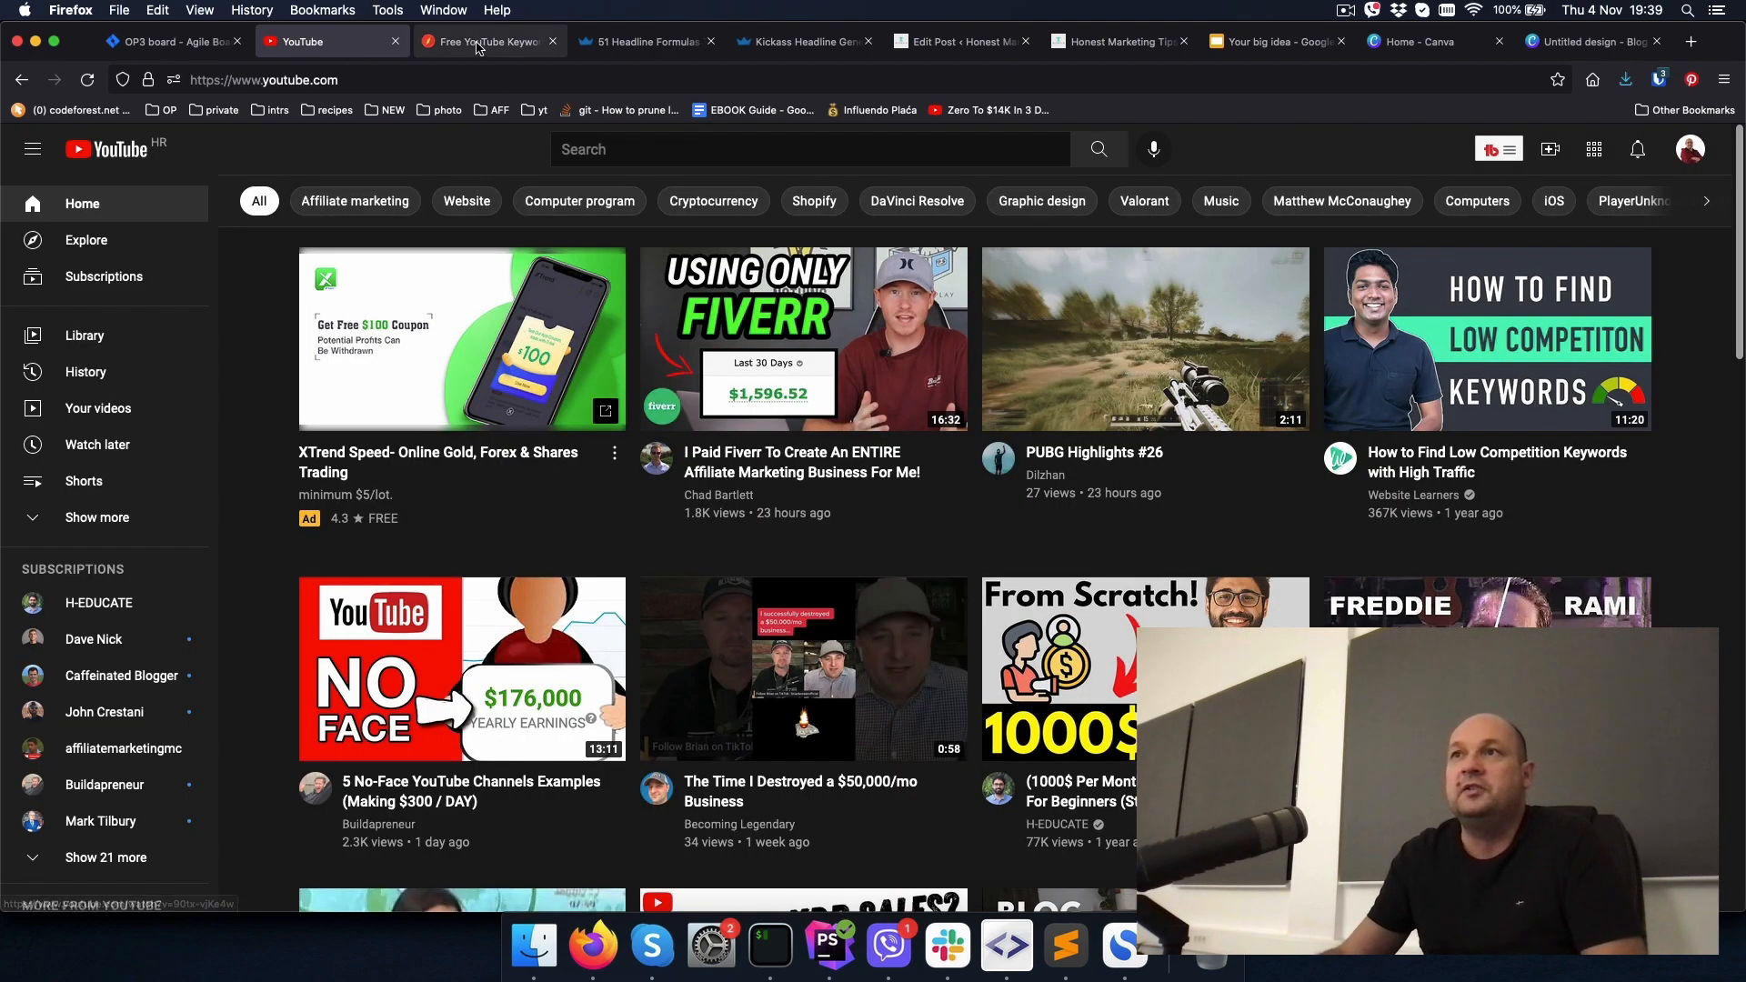
{"action": "left_click", "coordinate": [488, 41]}
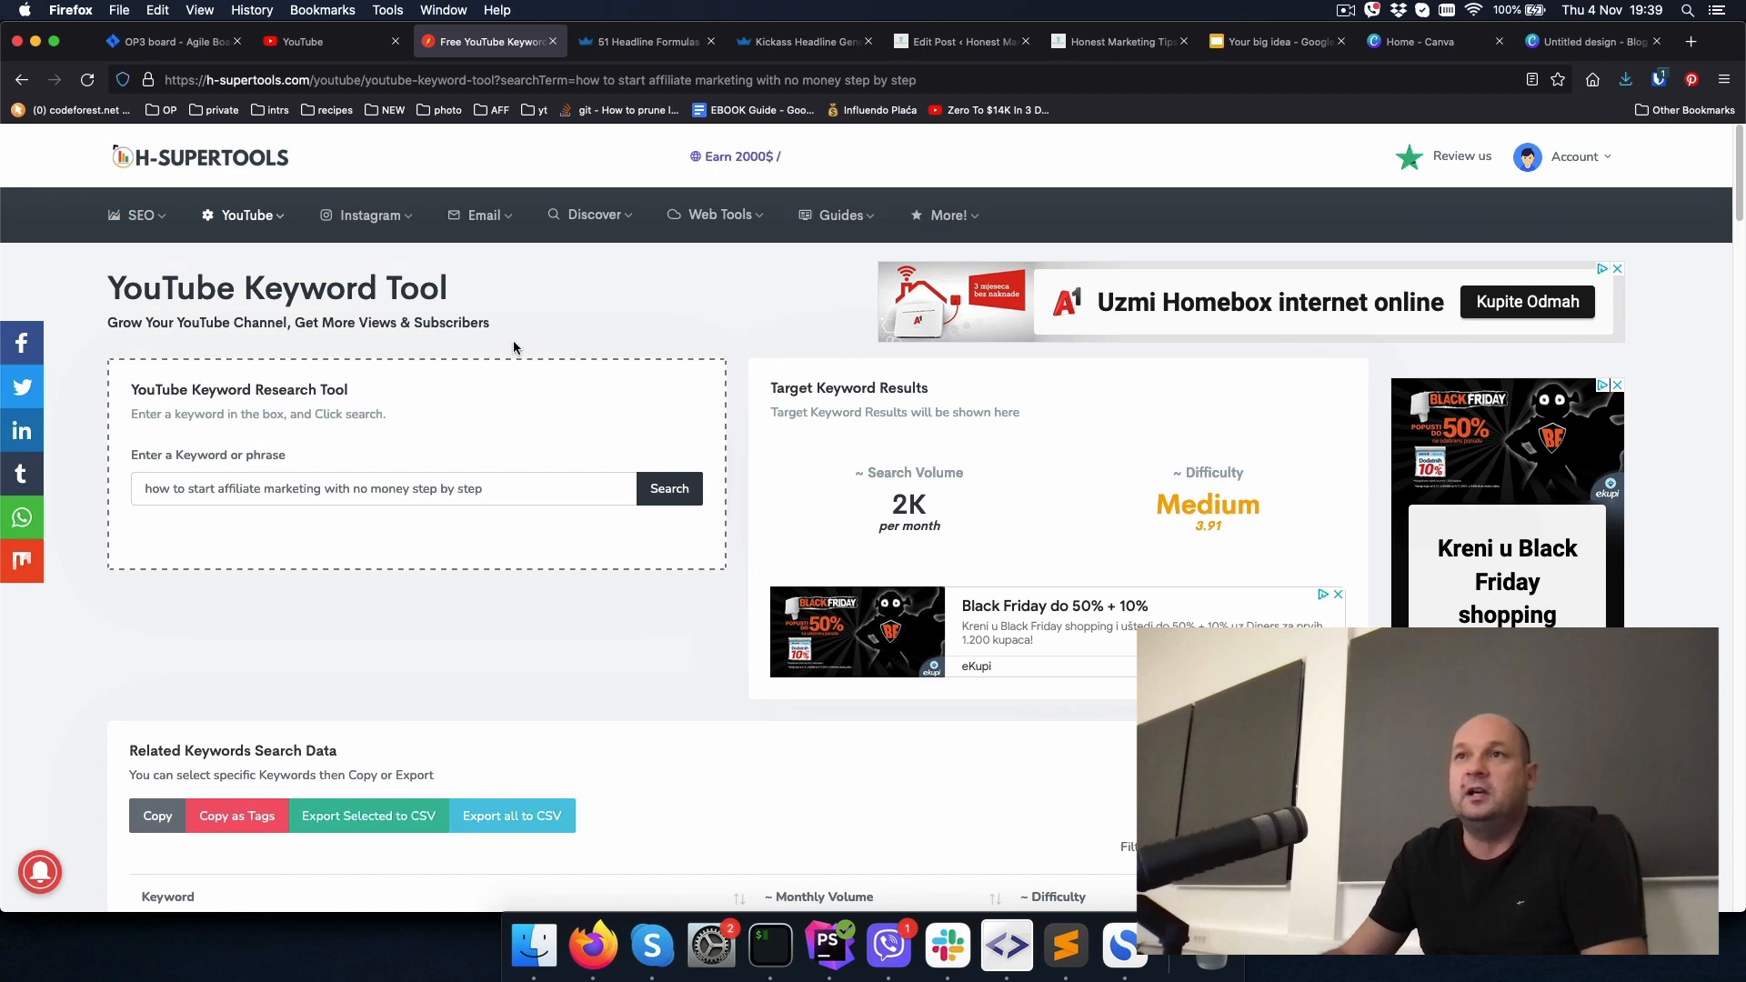
{"action": "mouse_move", "coordinate": [281, 164]}
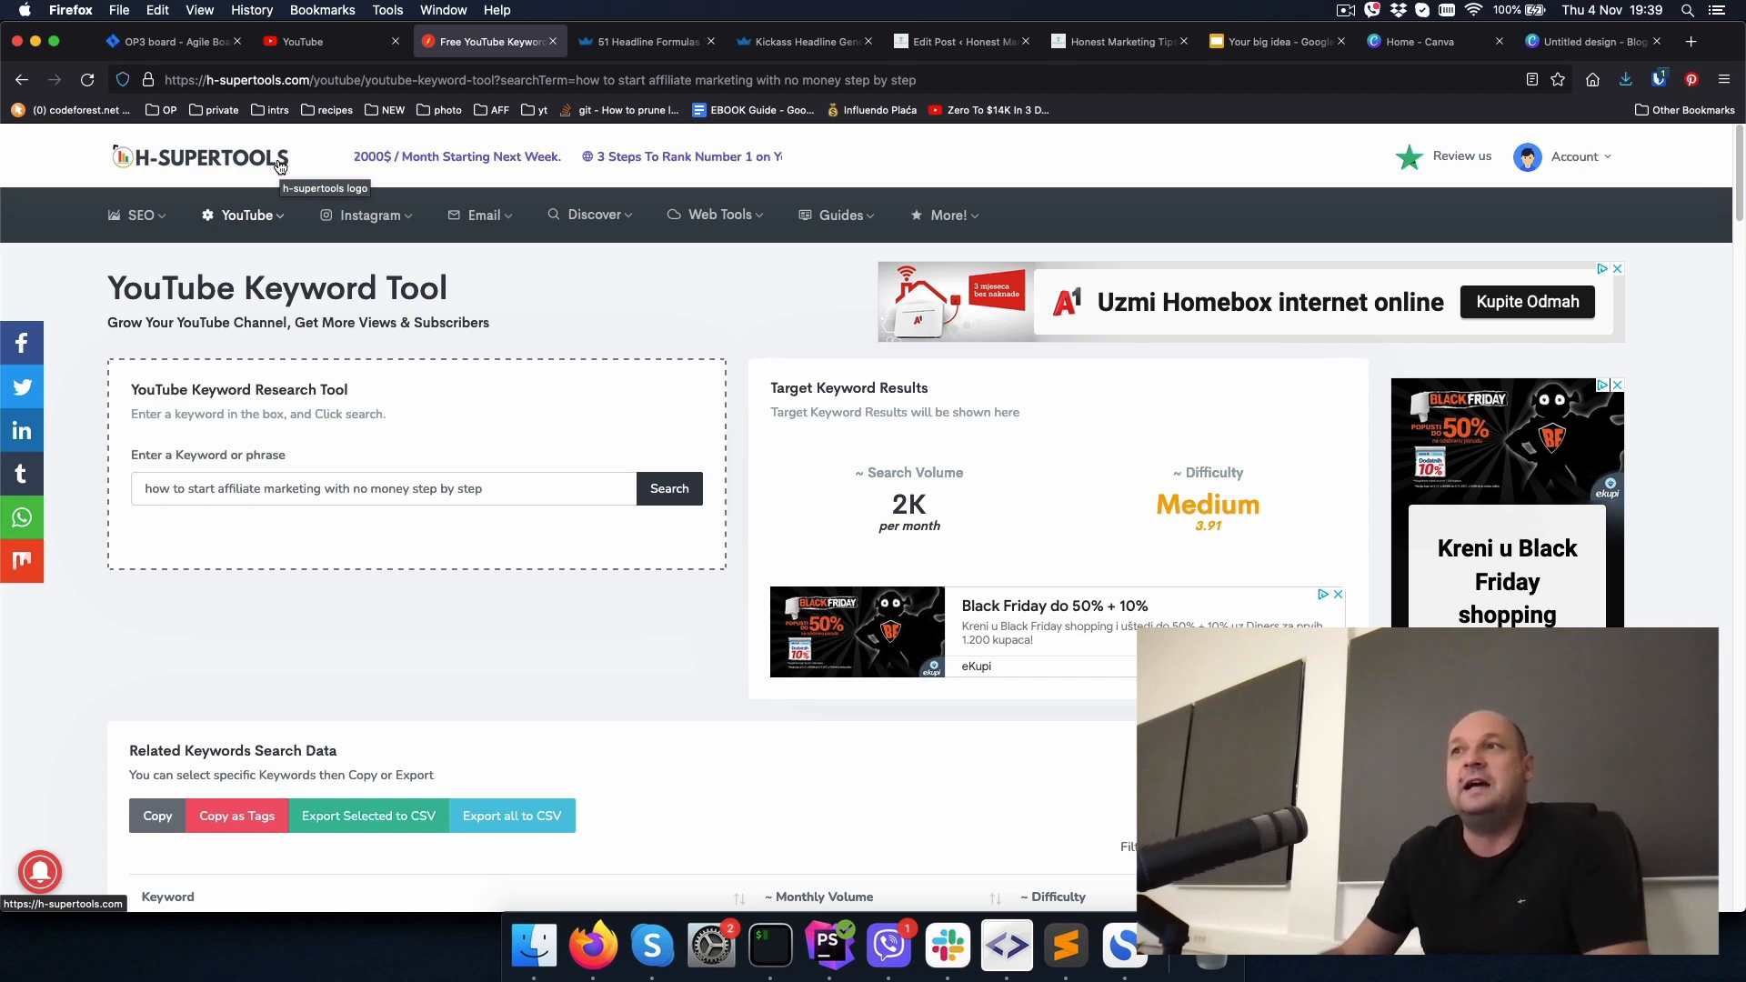
{"action": "left_click", "coordinate": [483, 215]}
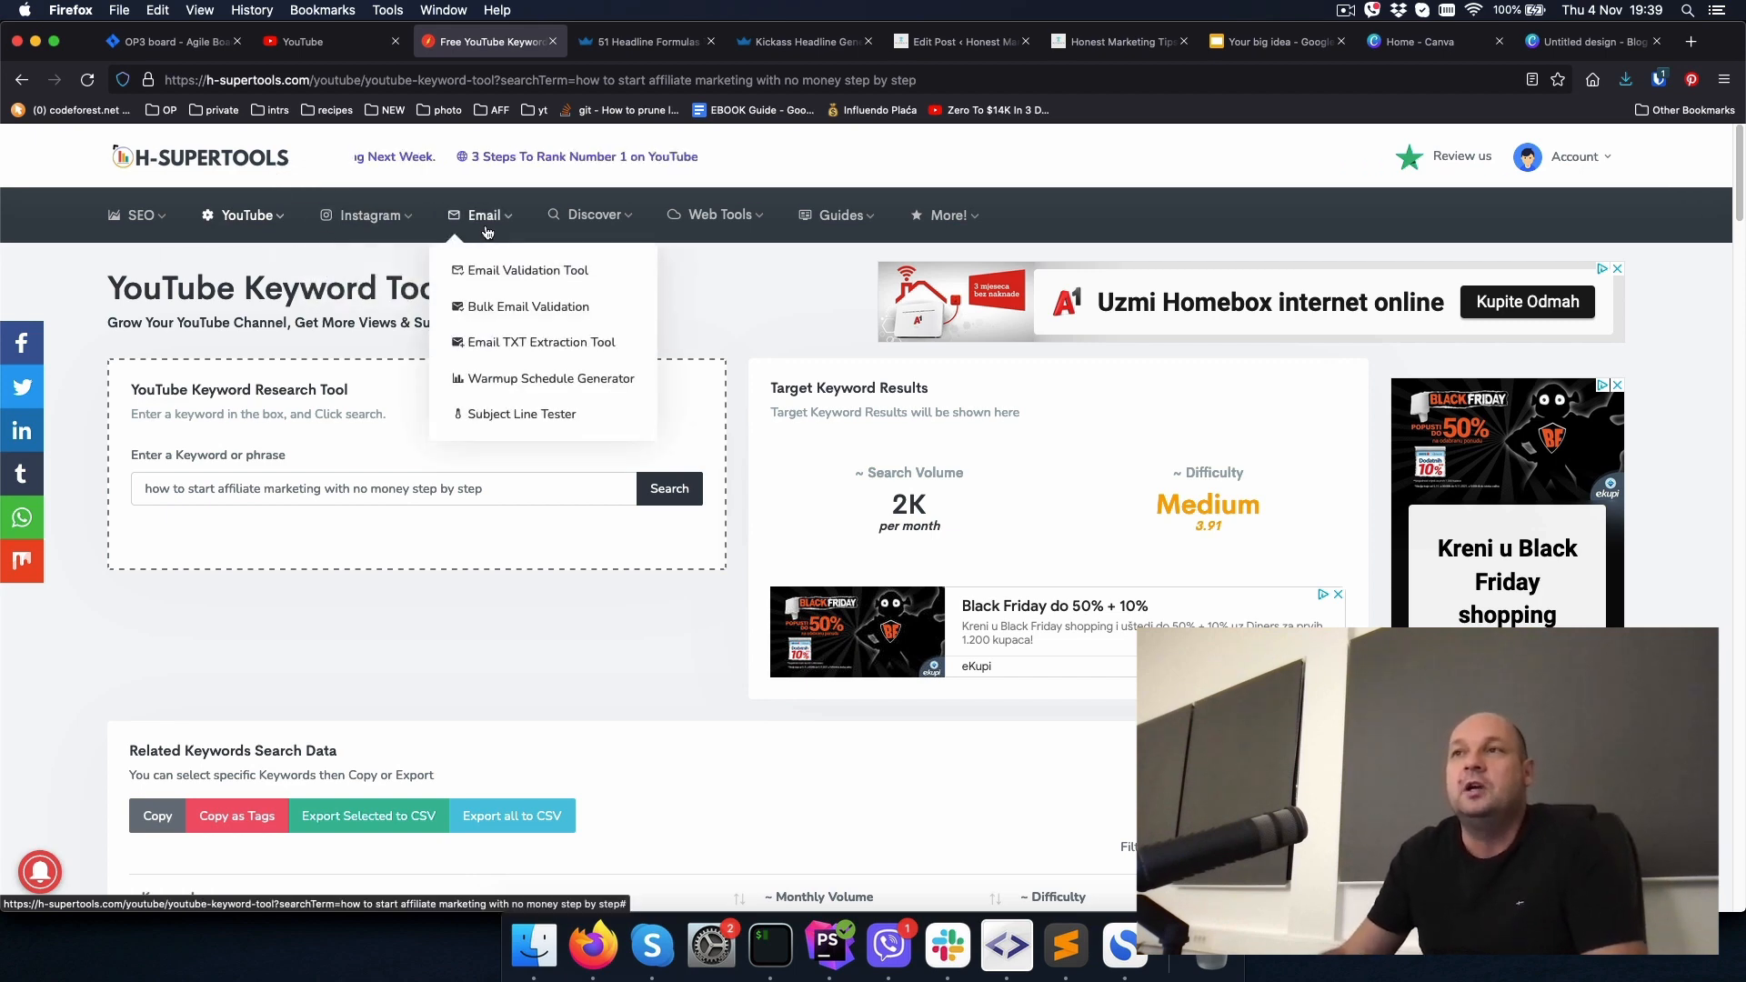
{"action": "mouse_move", "coordinate": [529, 307]}
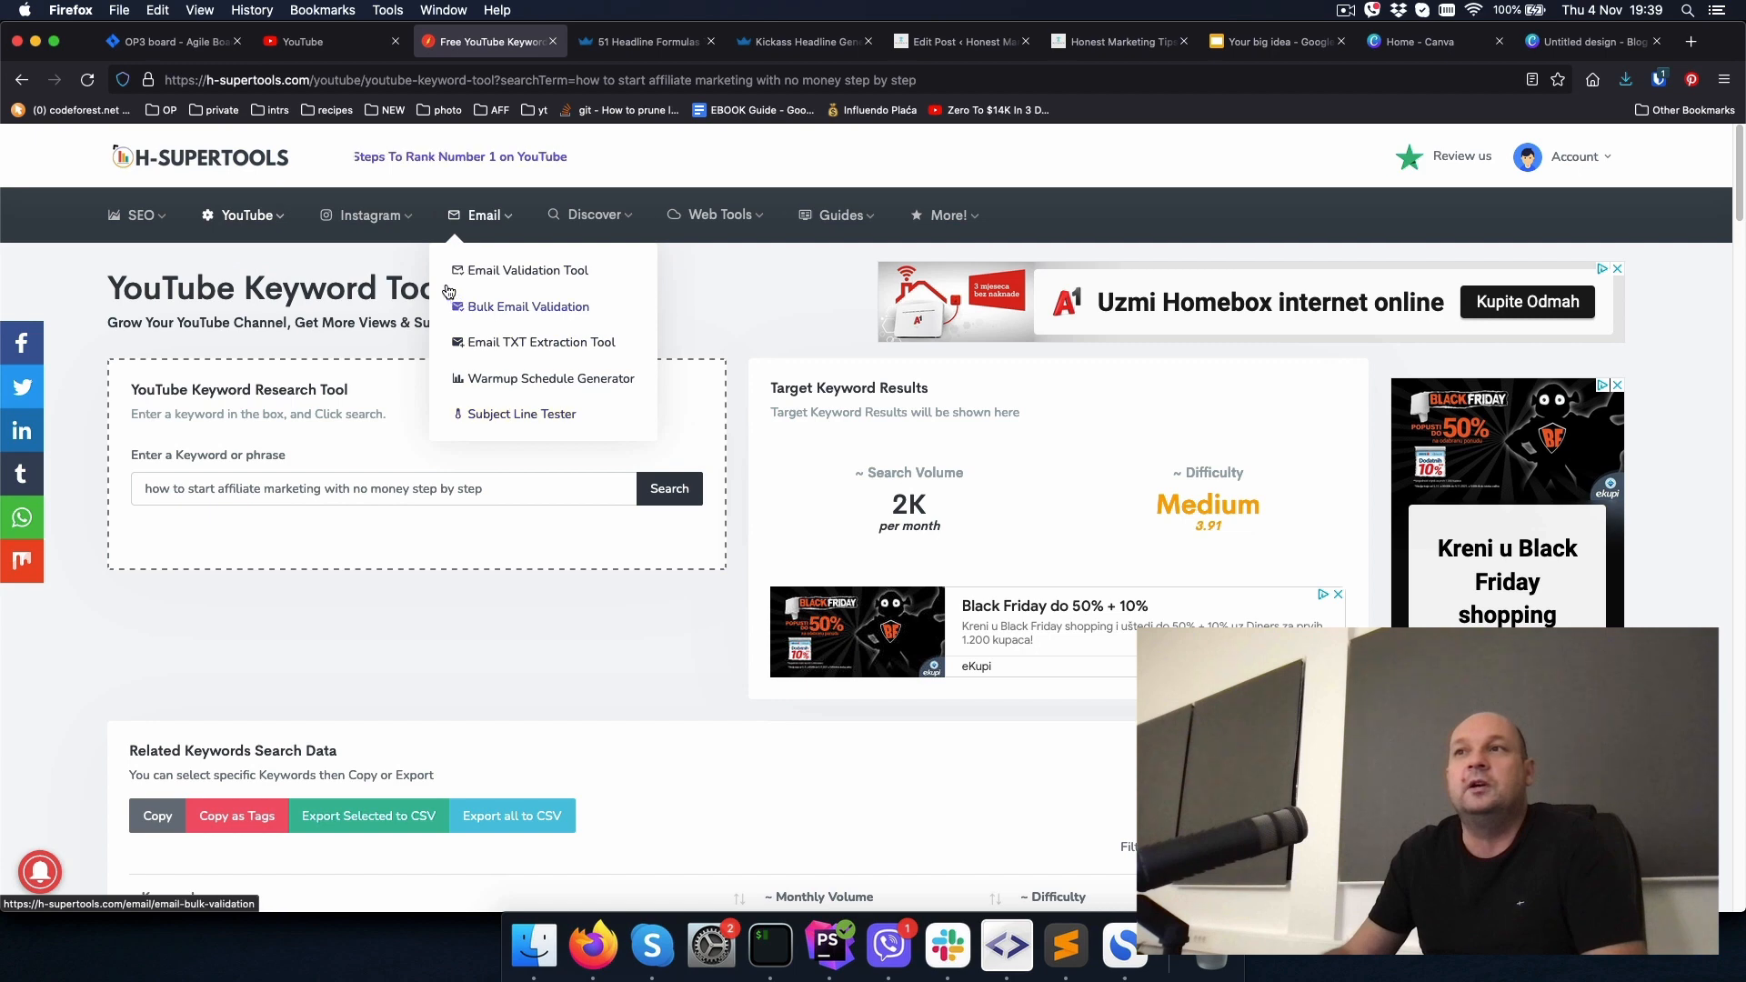
{"action": "mouse_move", "coordinate": [367, 214]}
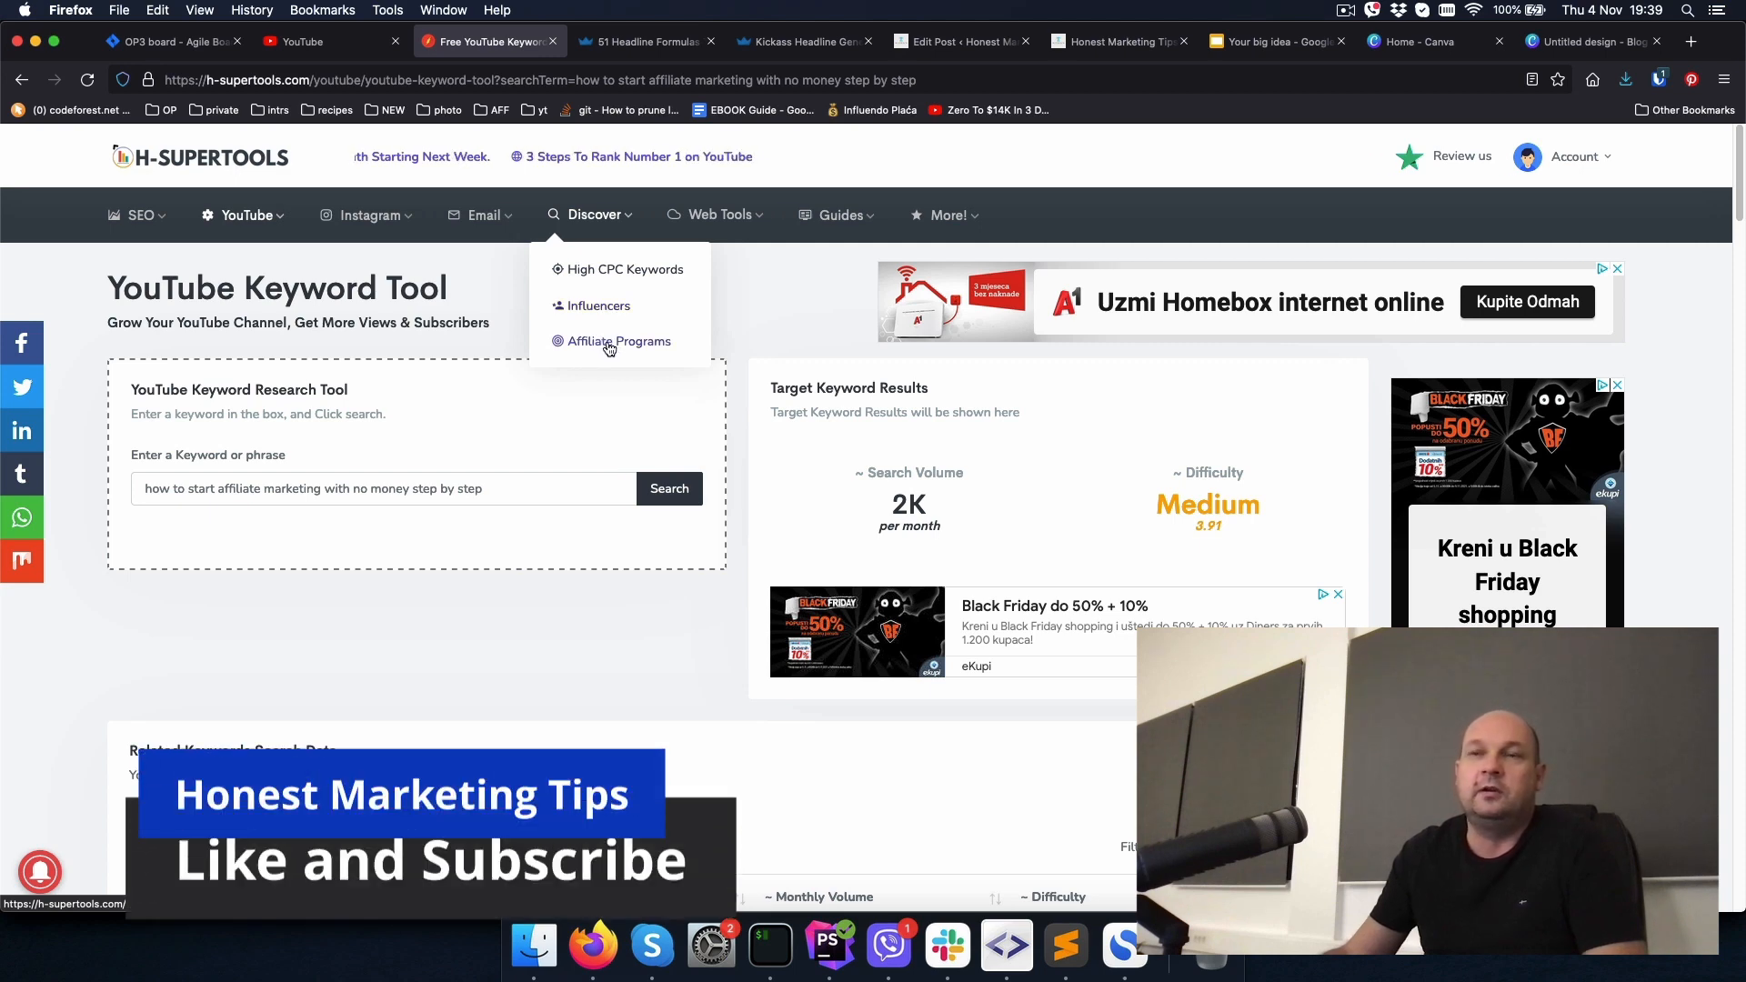
{"action": "mouse_move", "coordinate": [367, 215]}
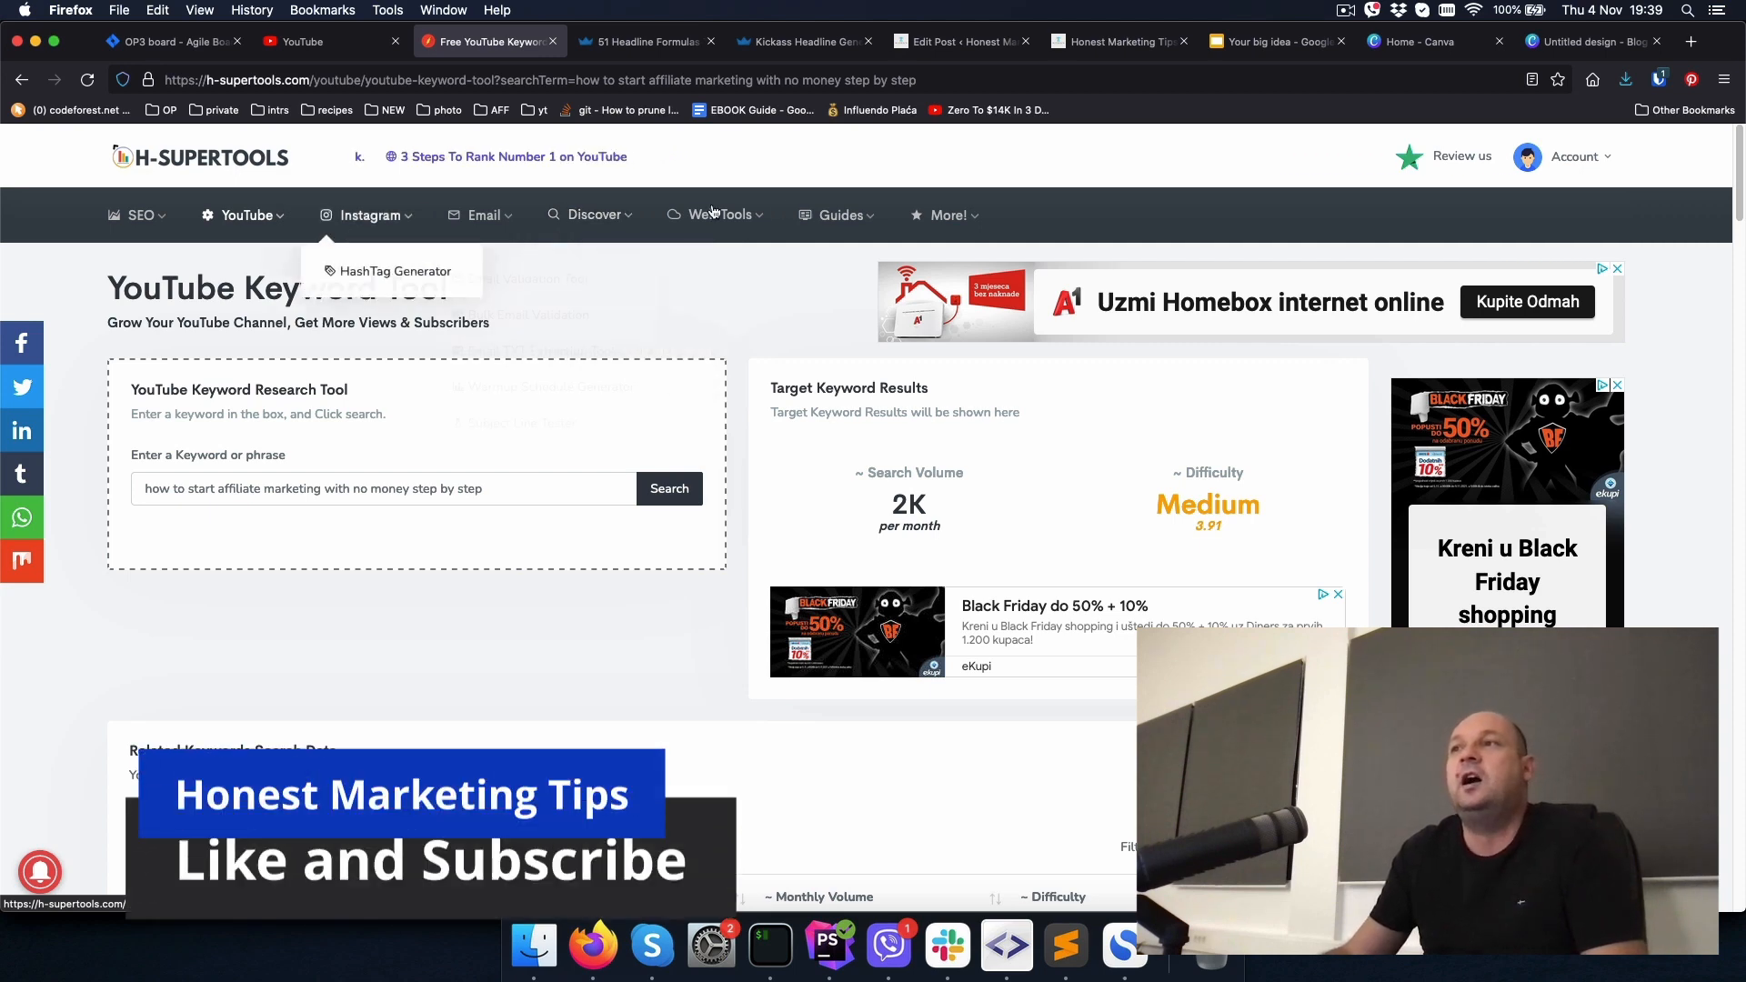